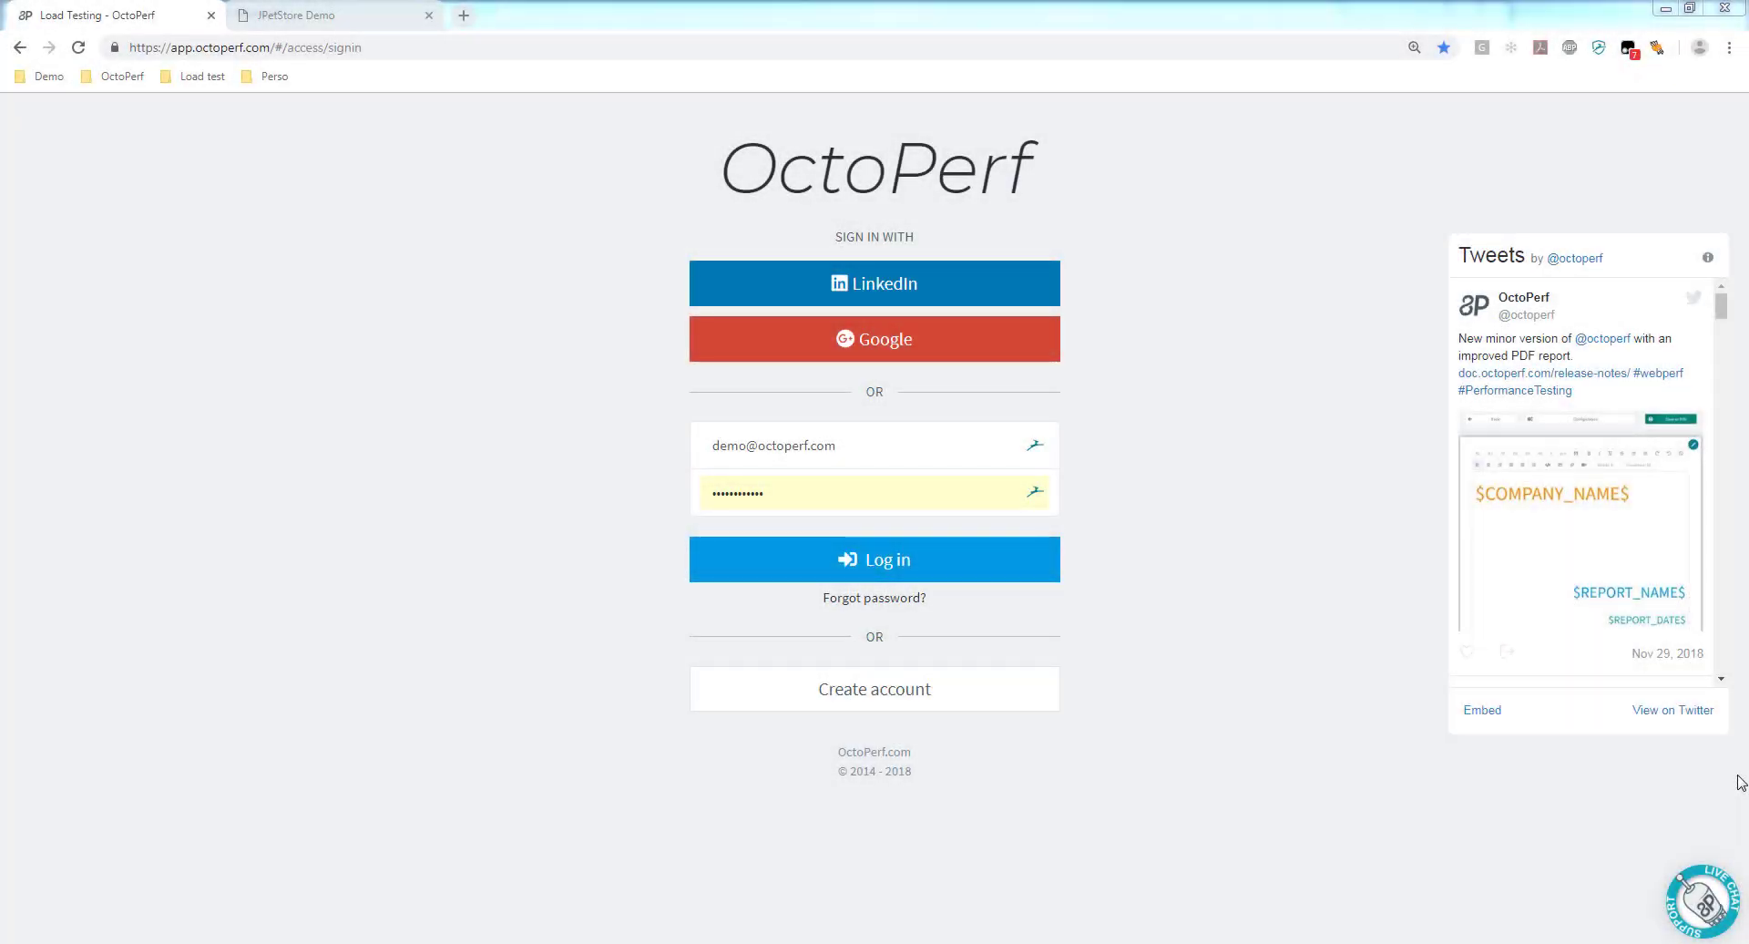
pyautogui.moveTo(1257, 733)
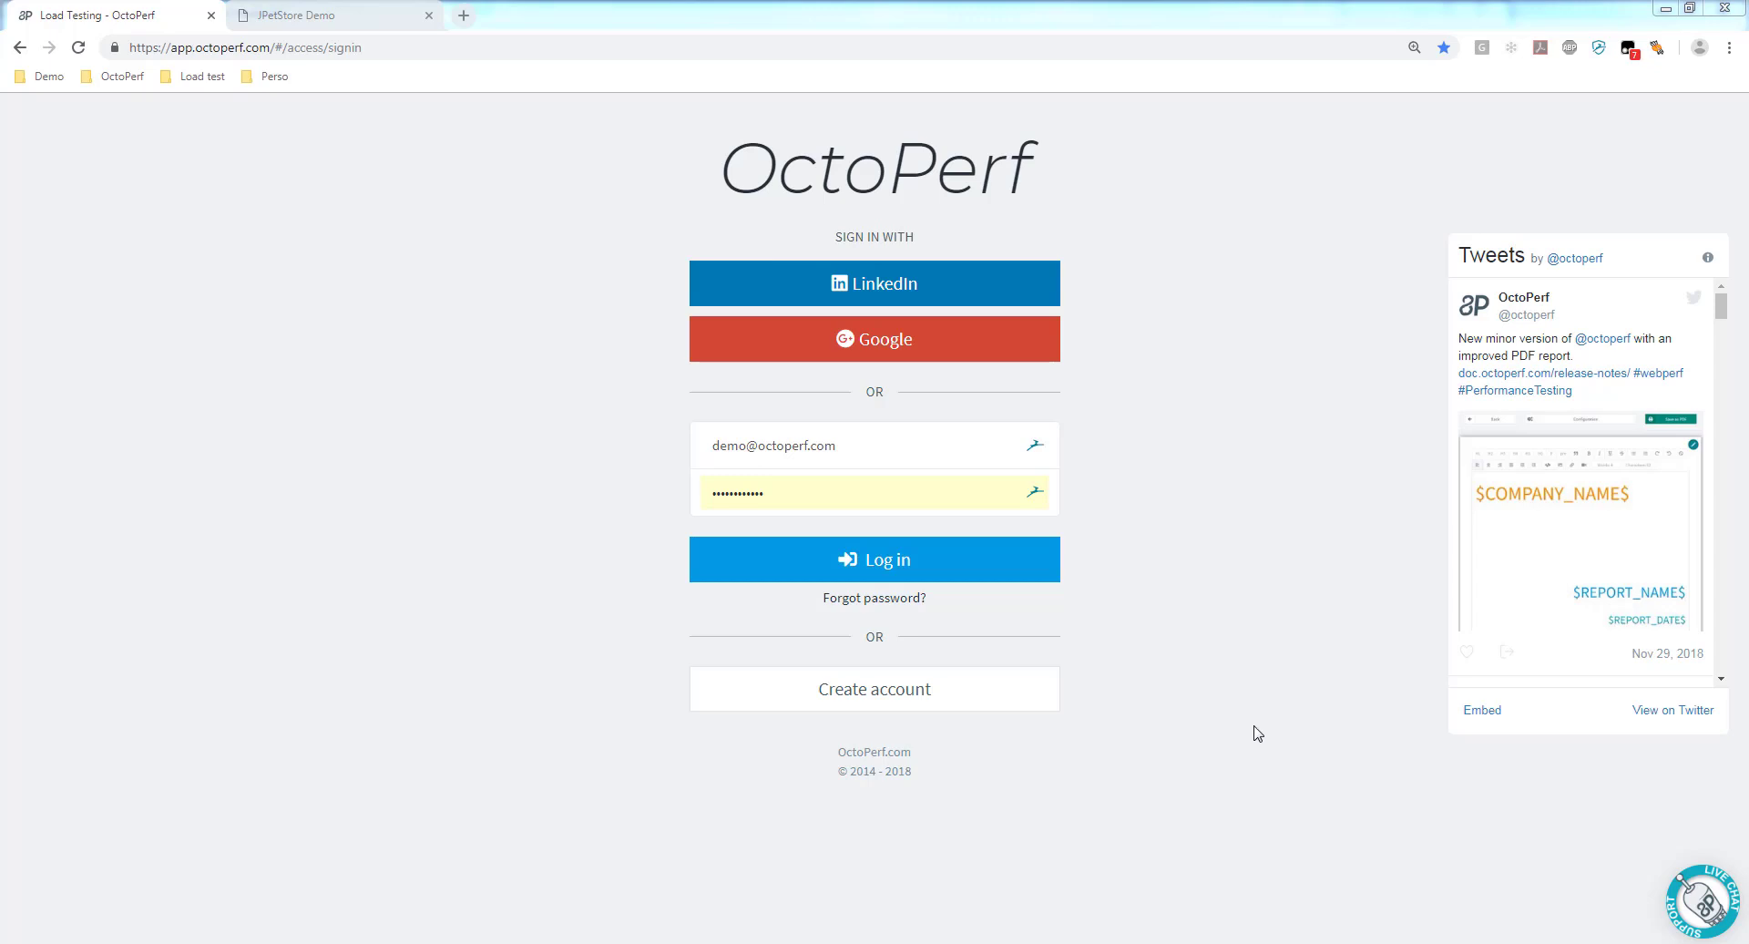
pyautogui.moveTo(1152, 714)
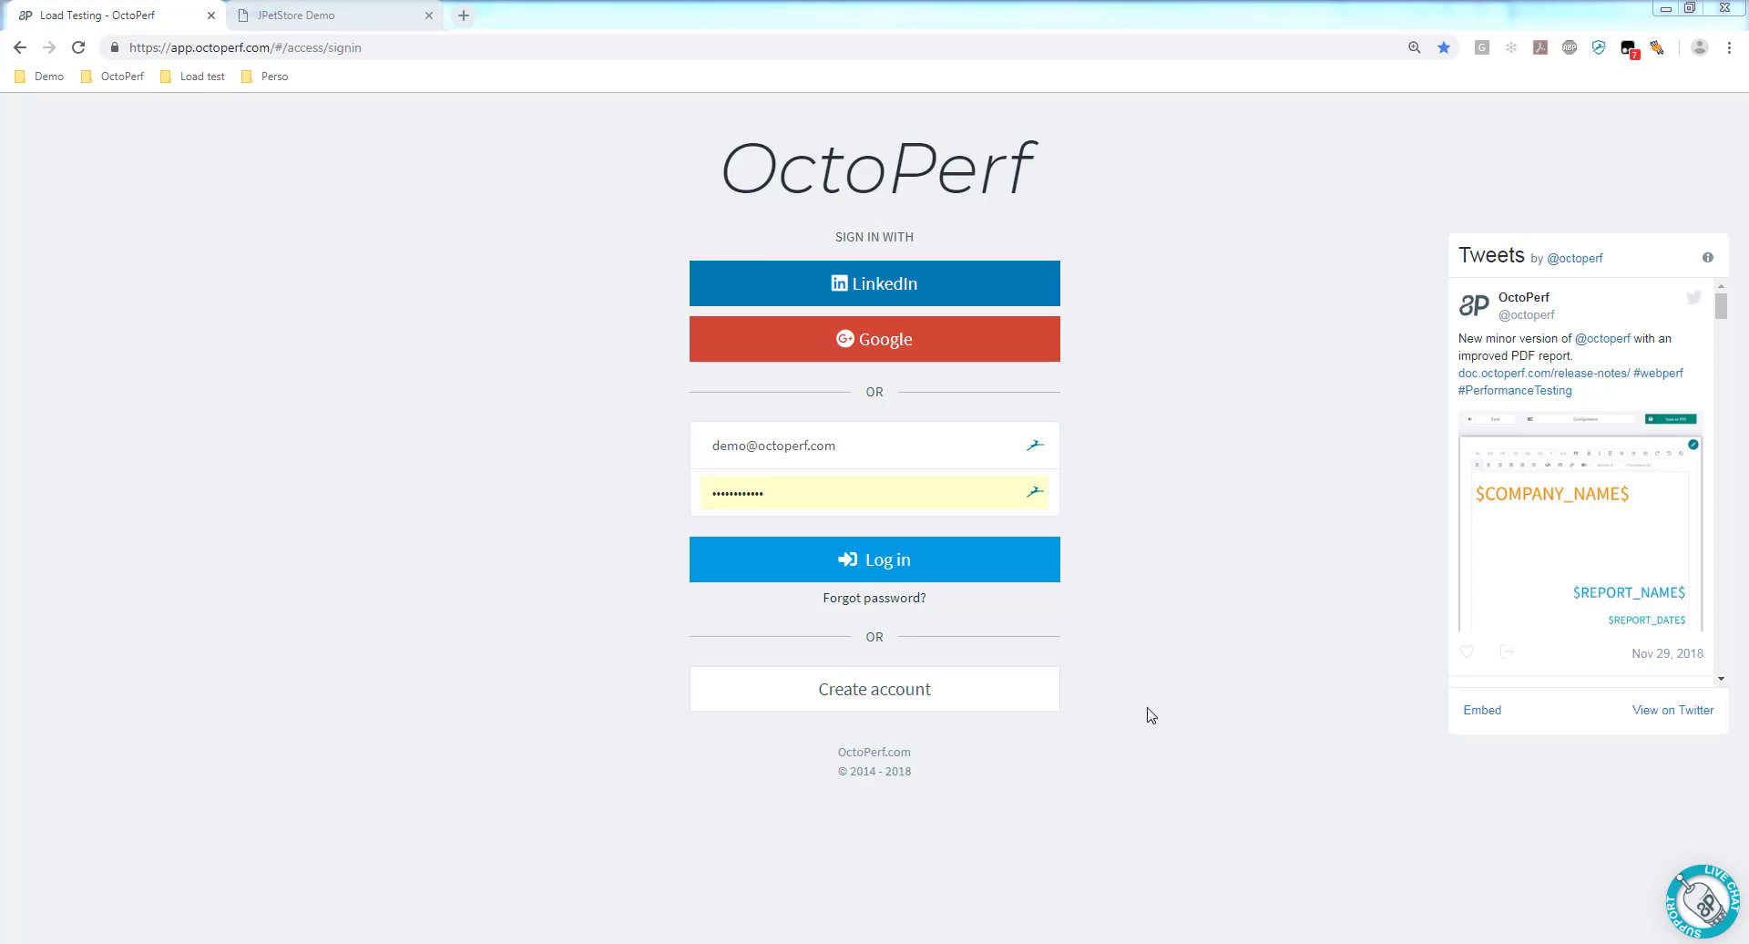
pyautogui.moveTo(1139, 685)
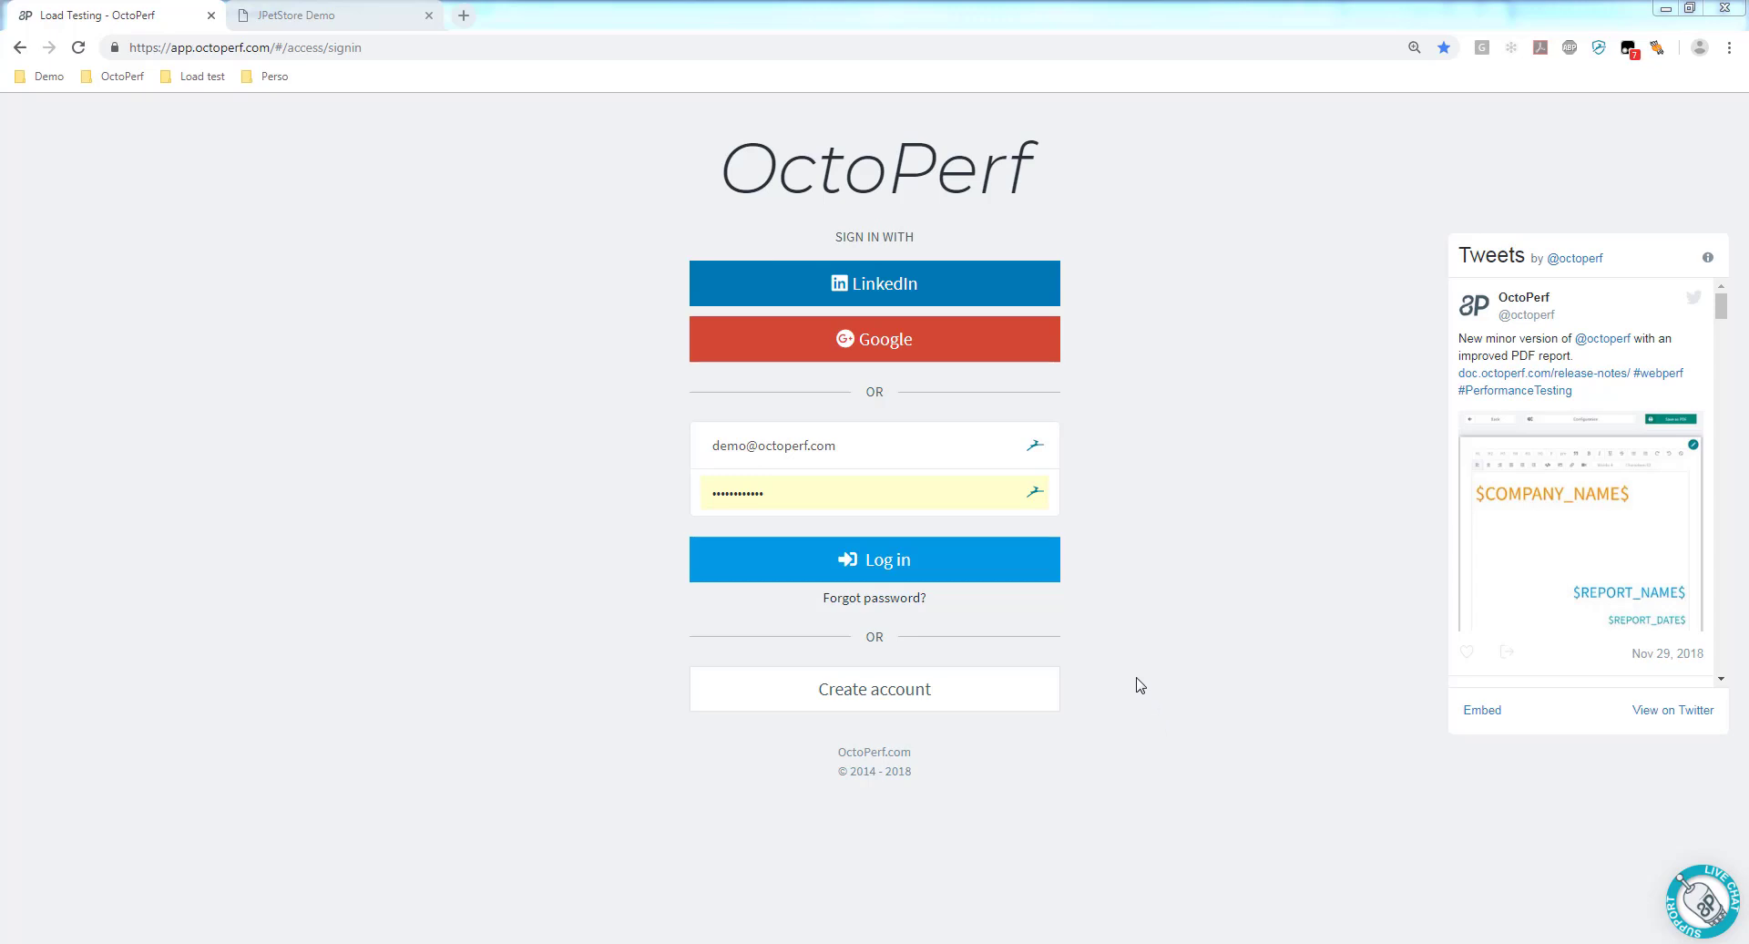
pyautogui.moveTo(874, 559)
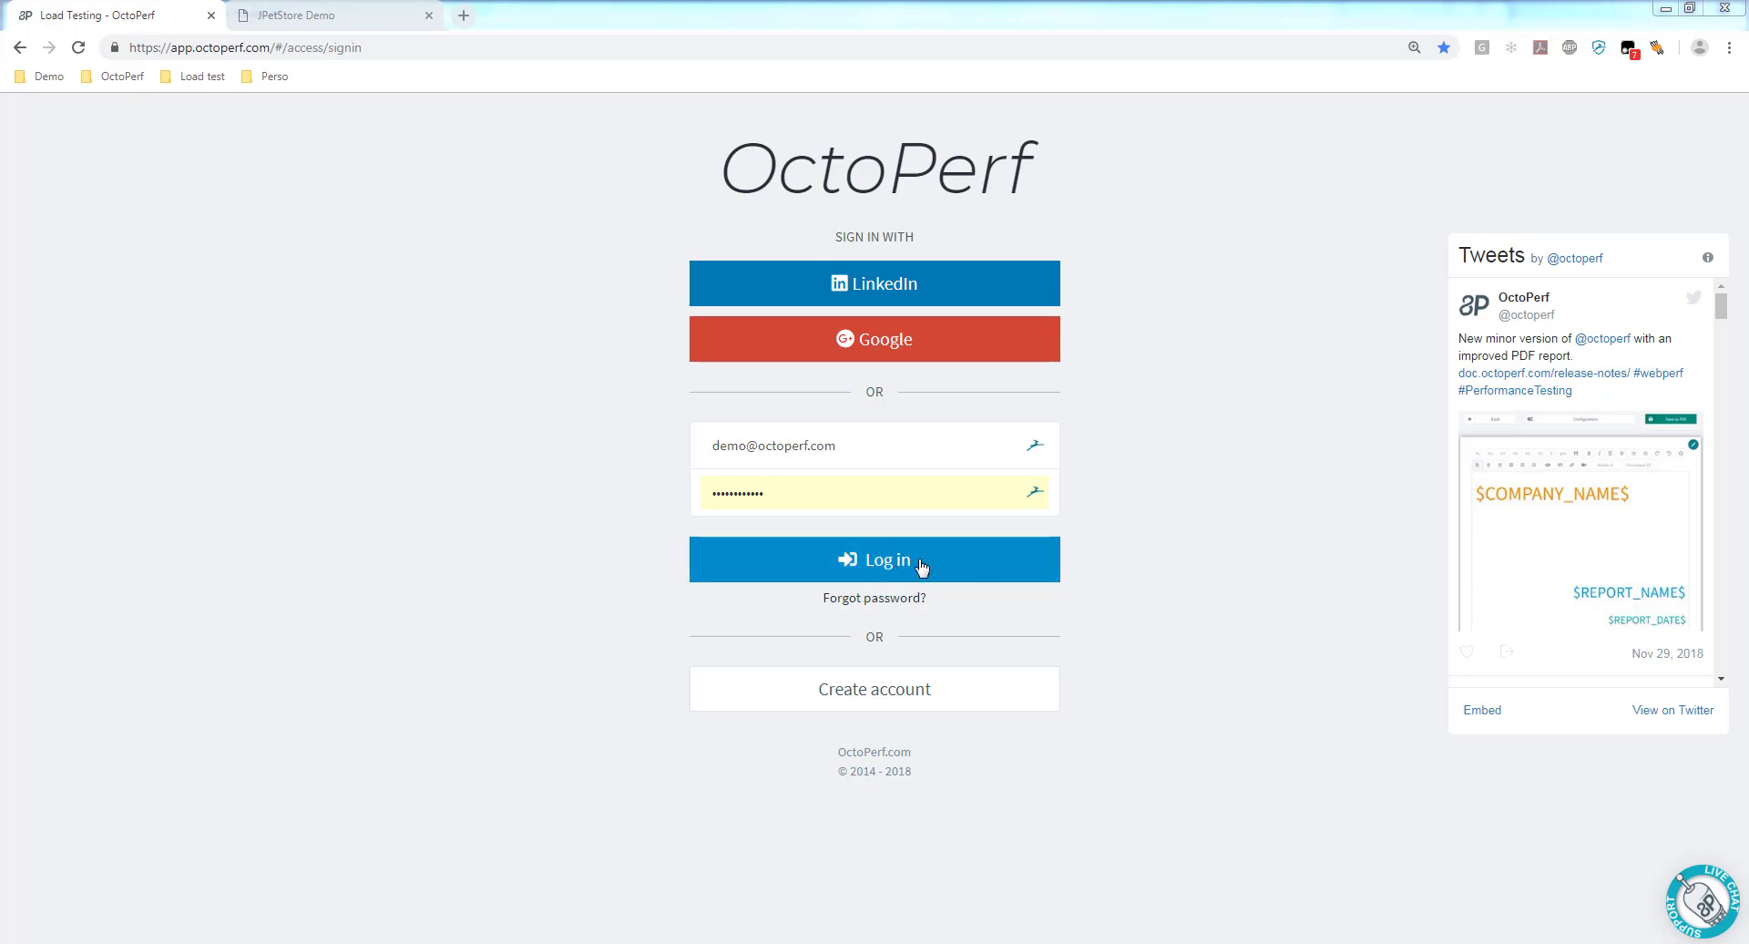
# Log in to OctoPerf with the prefilled email and password.
pyautogui.click(874, 559)
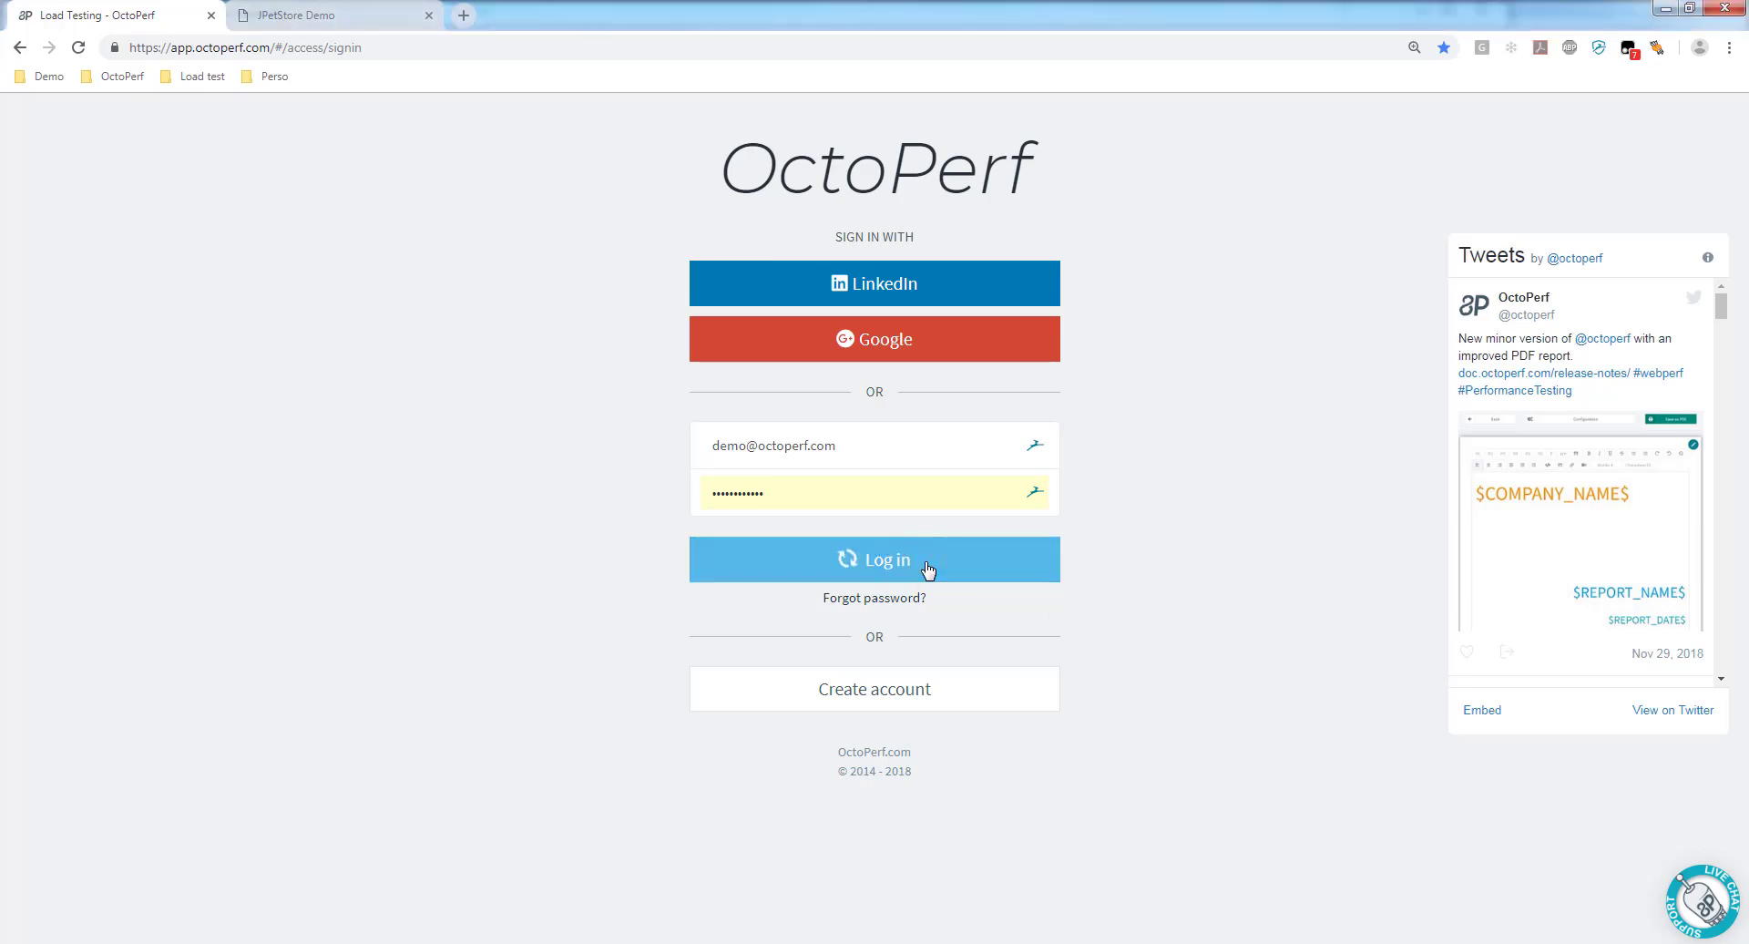
# Add a new project and name it 'Training'.
pyautogui.click(874, 559)
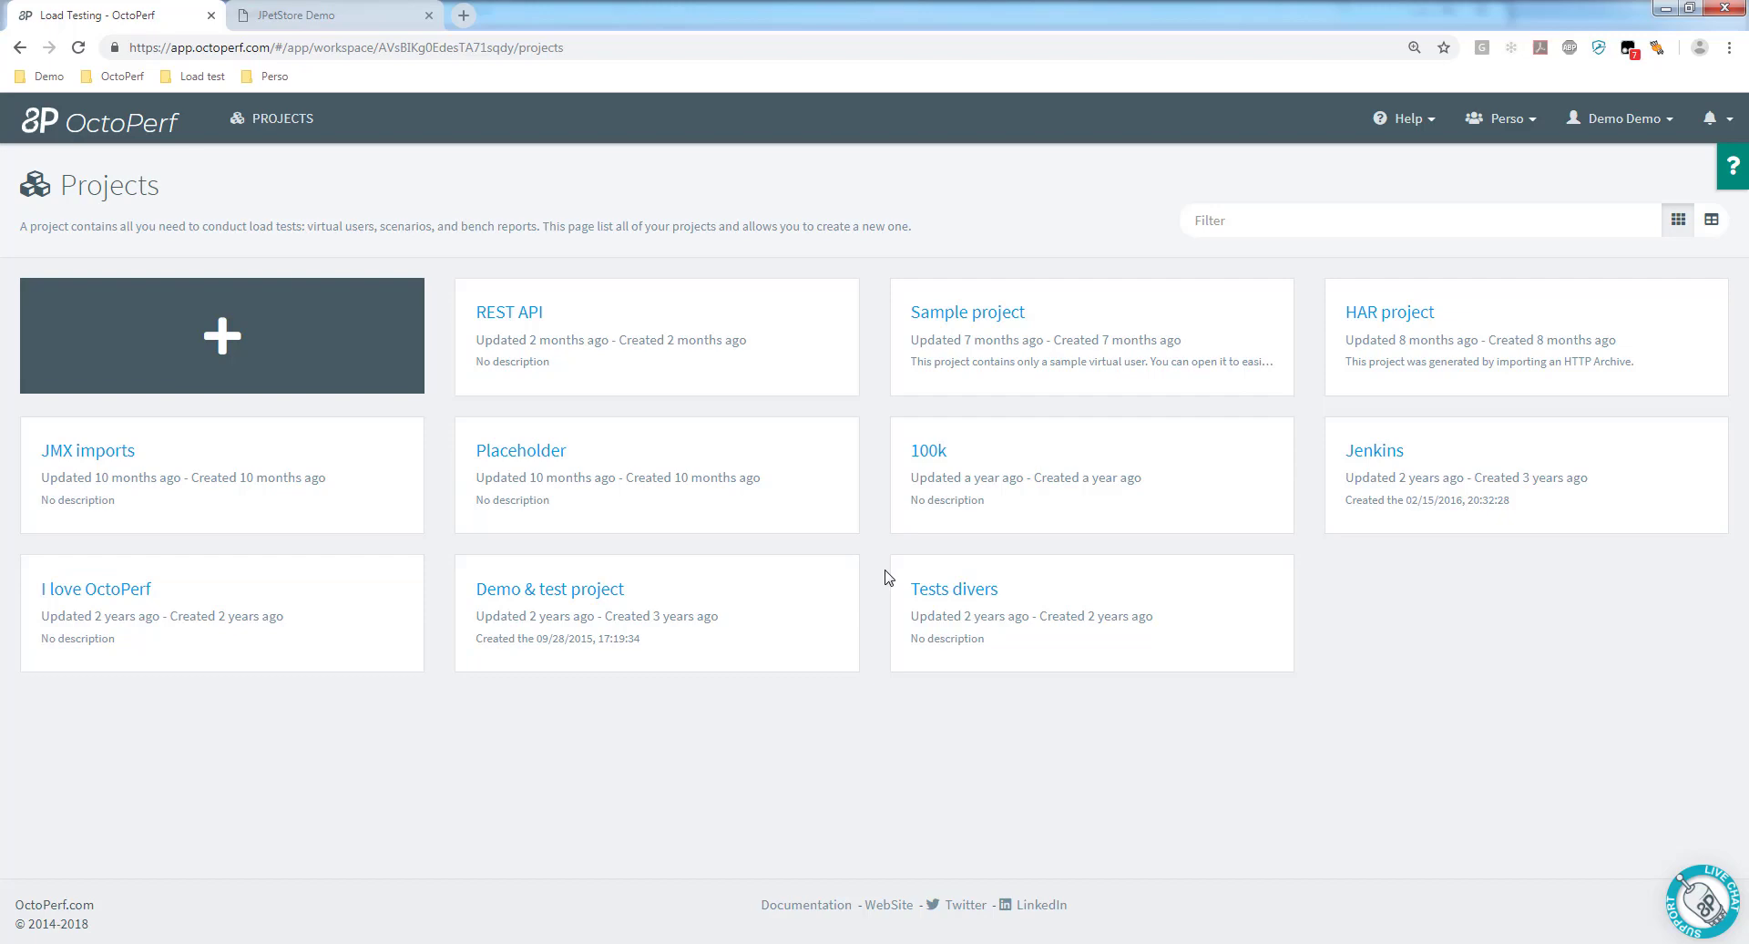
pyautogui.moveTo(255, 346)
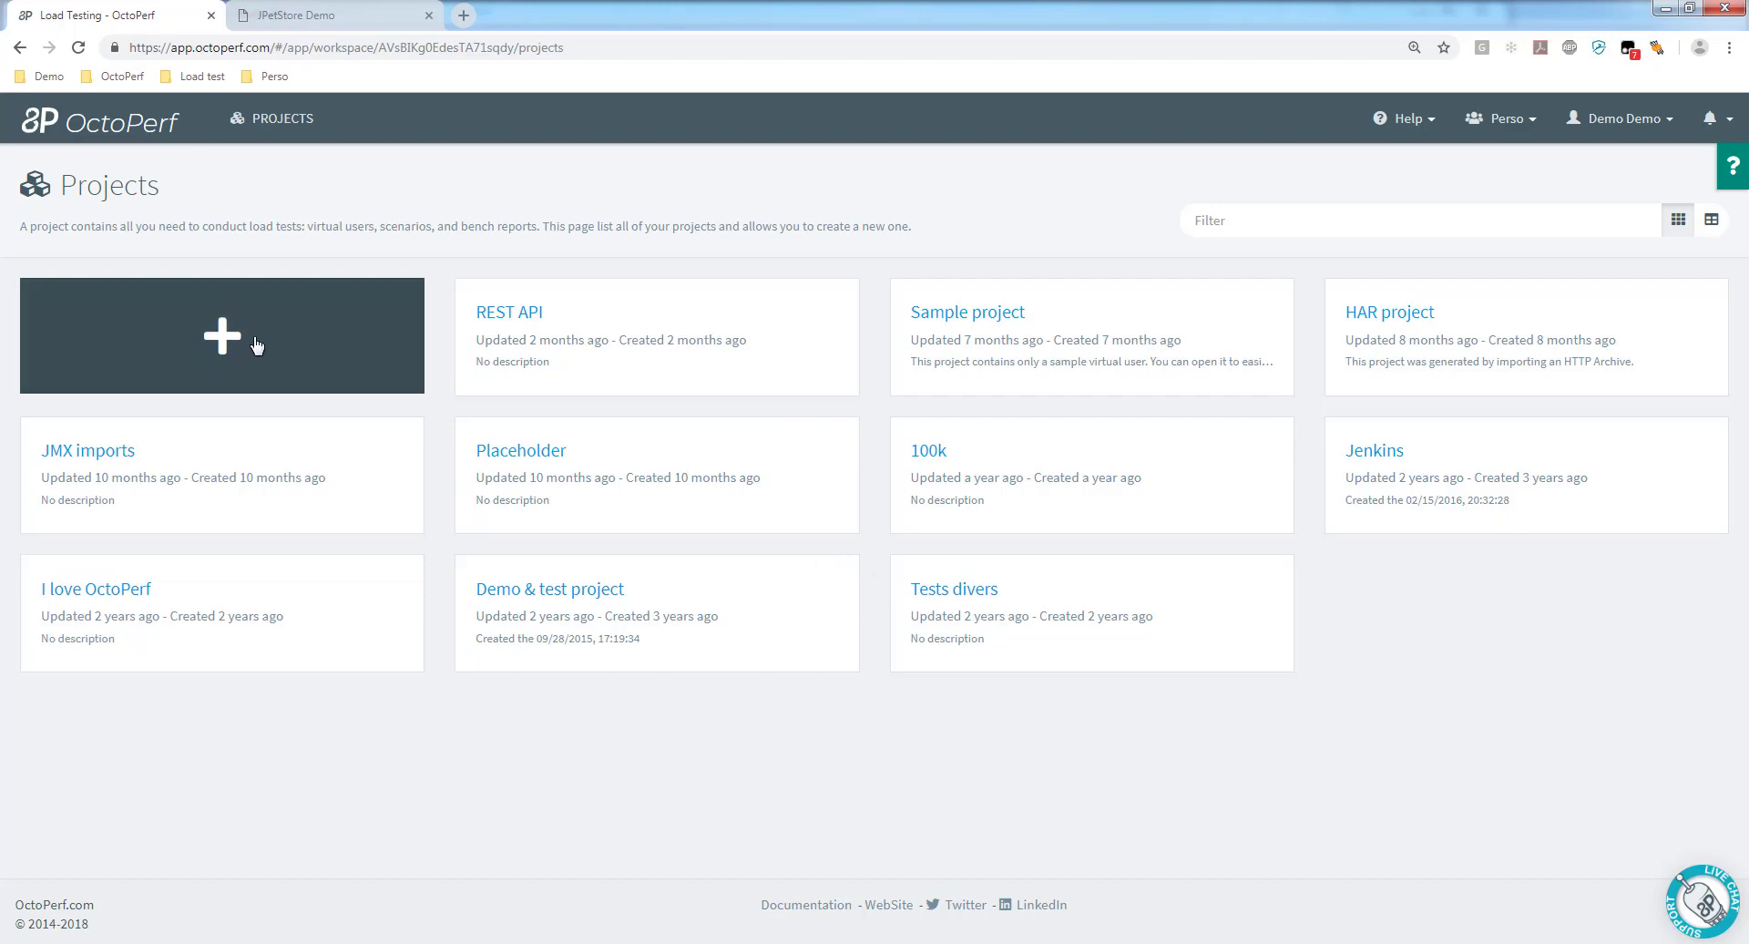
pyautogui.click(220, 335)
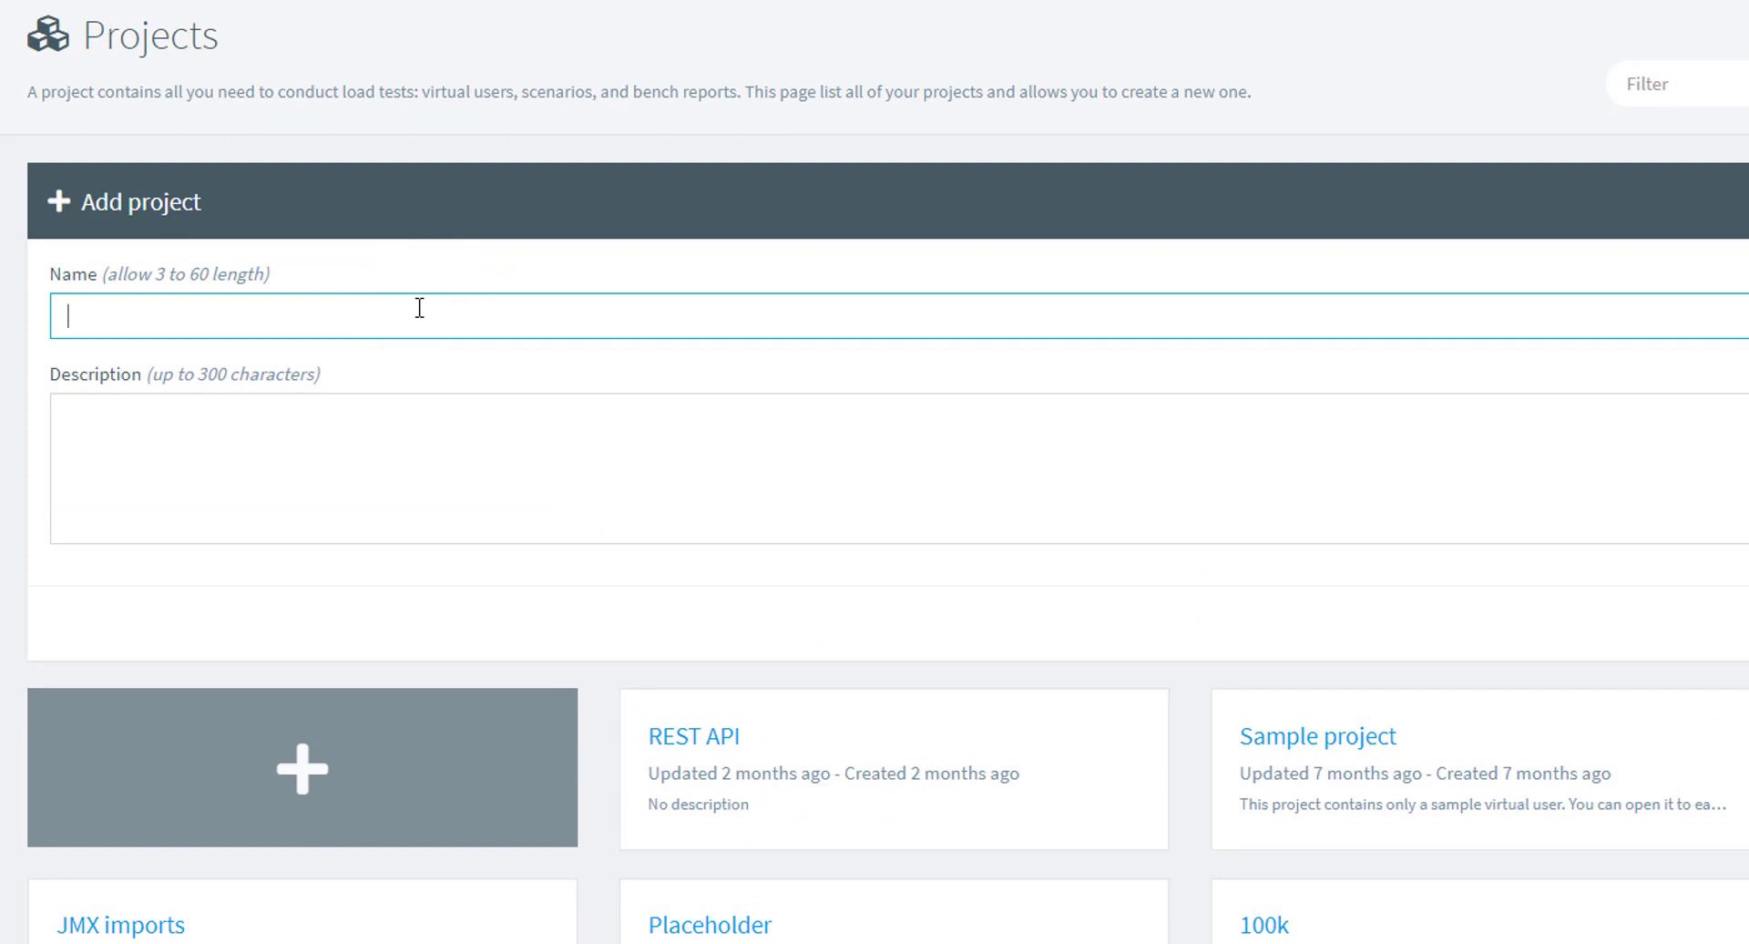
pyautogui.write('Training')
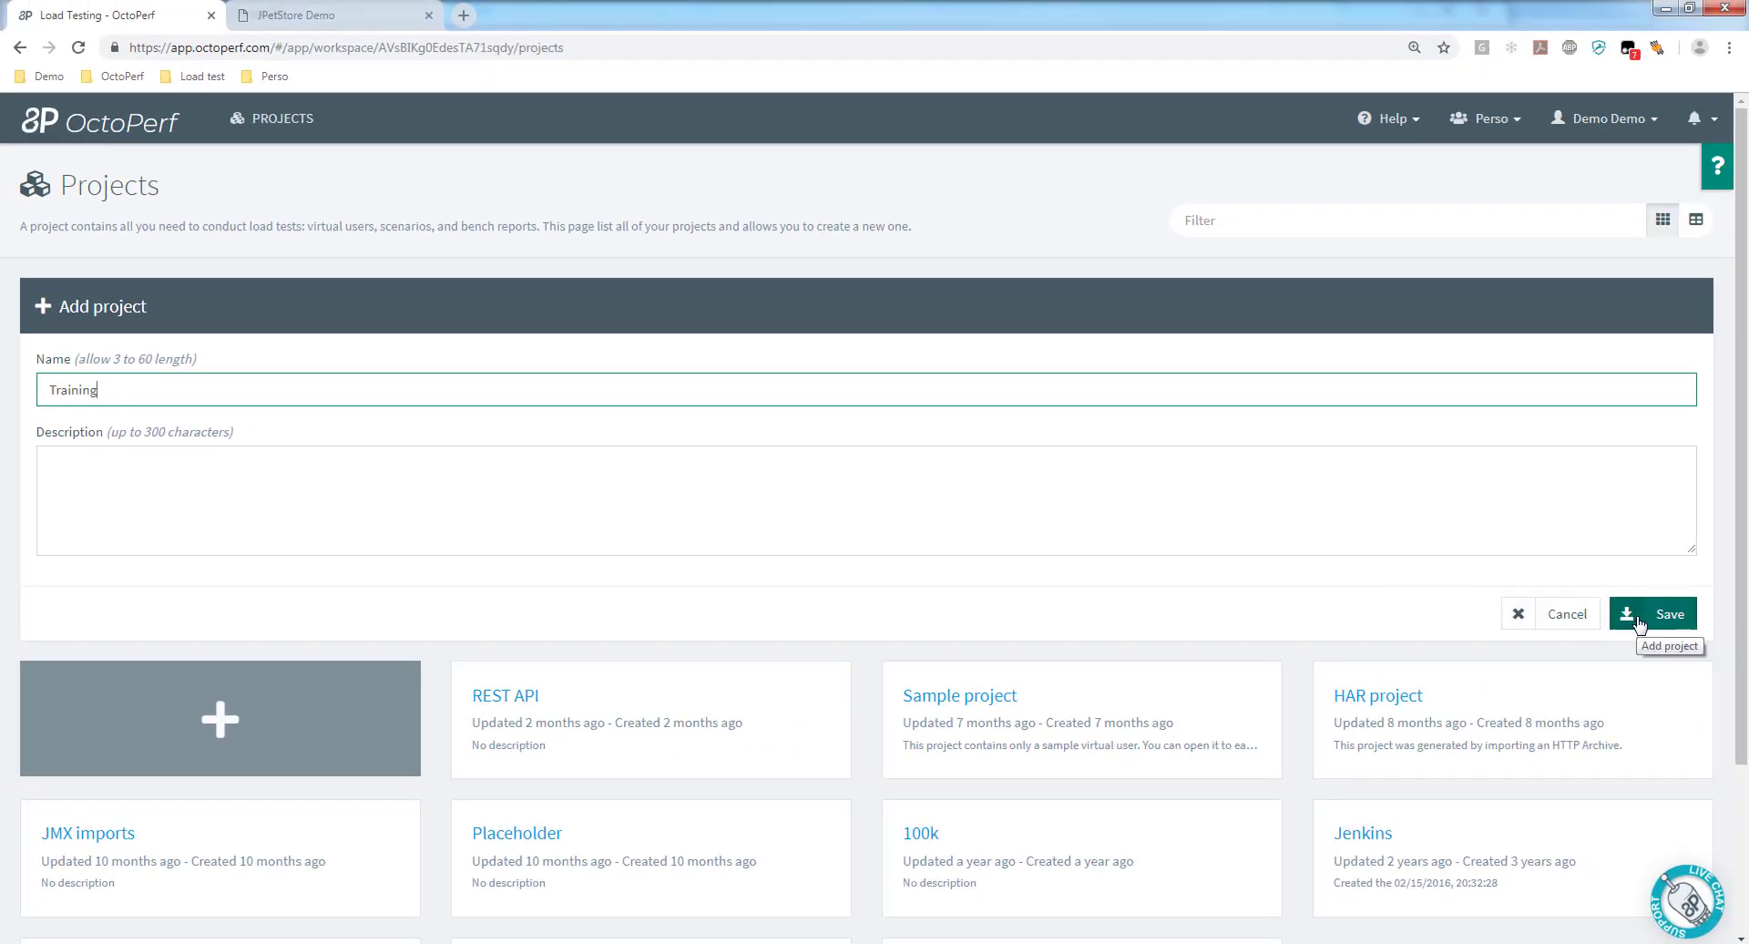
# Save the Training project and begin a Website or Rest API virtual user.
pyautogui.click(1652, 614)
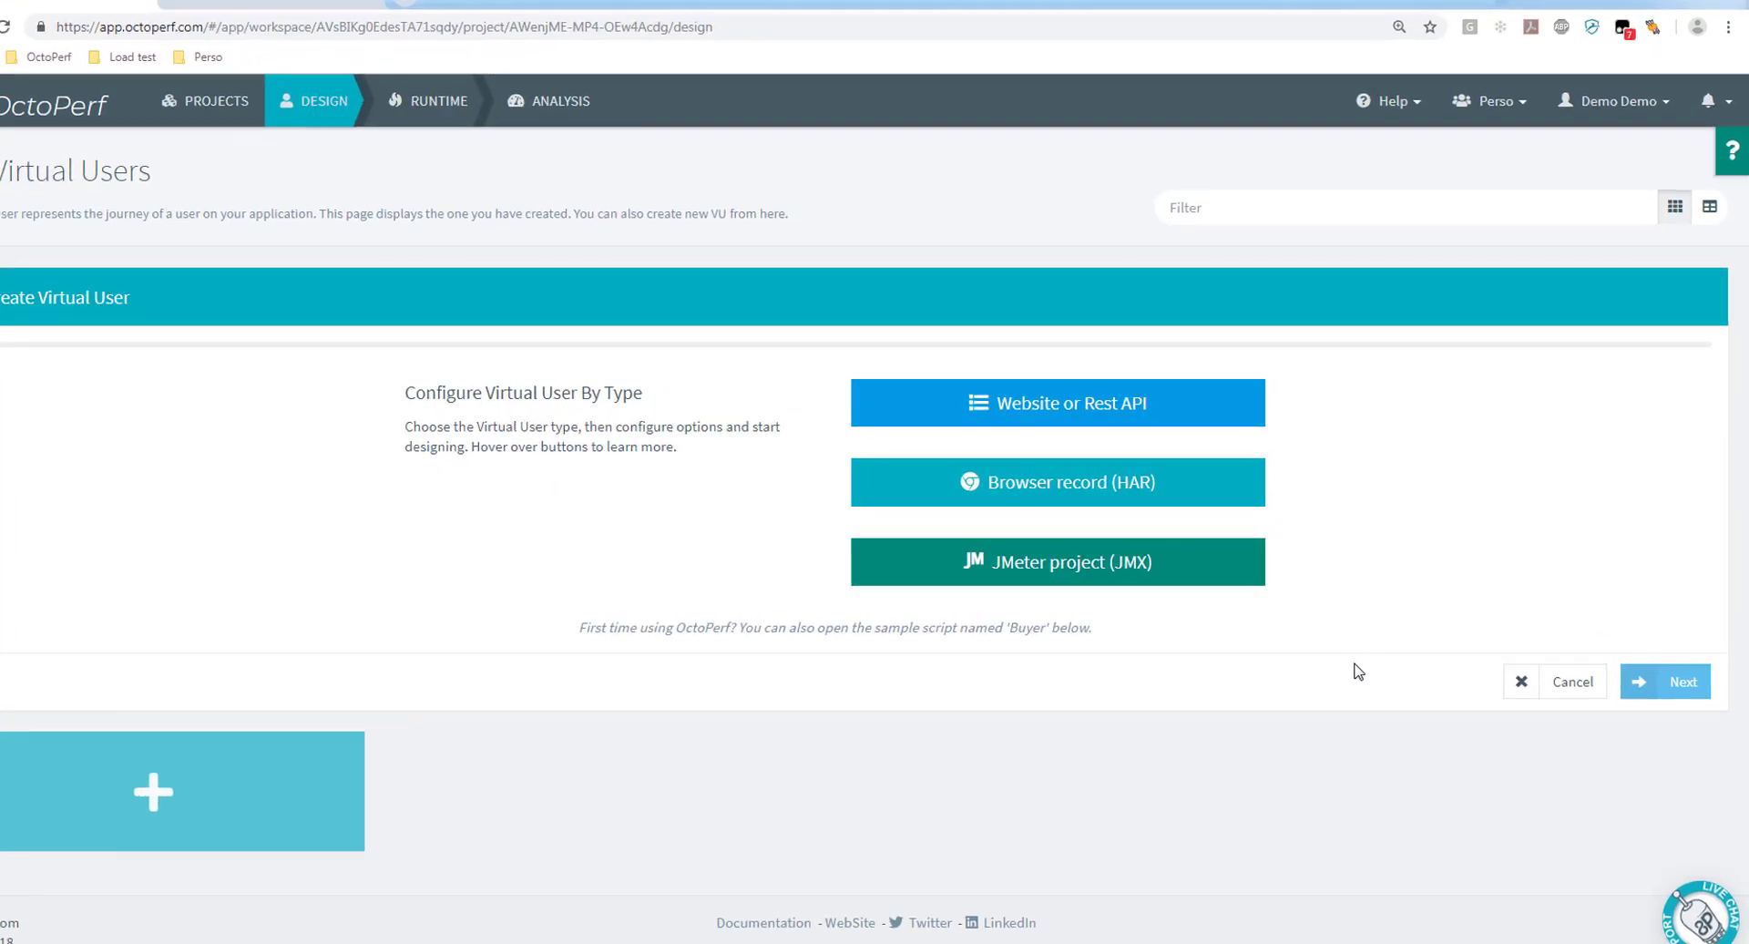
pyautogui.scroll(-3)
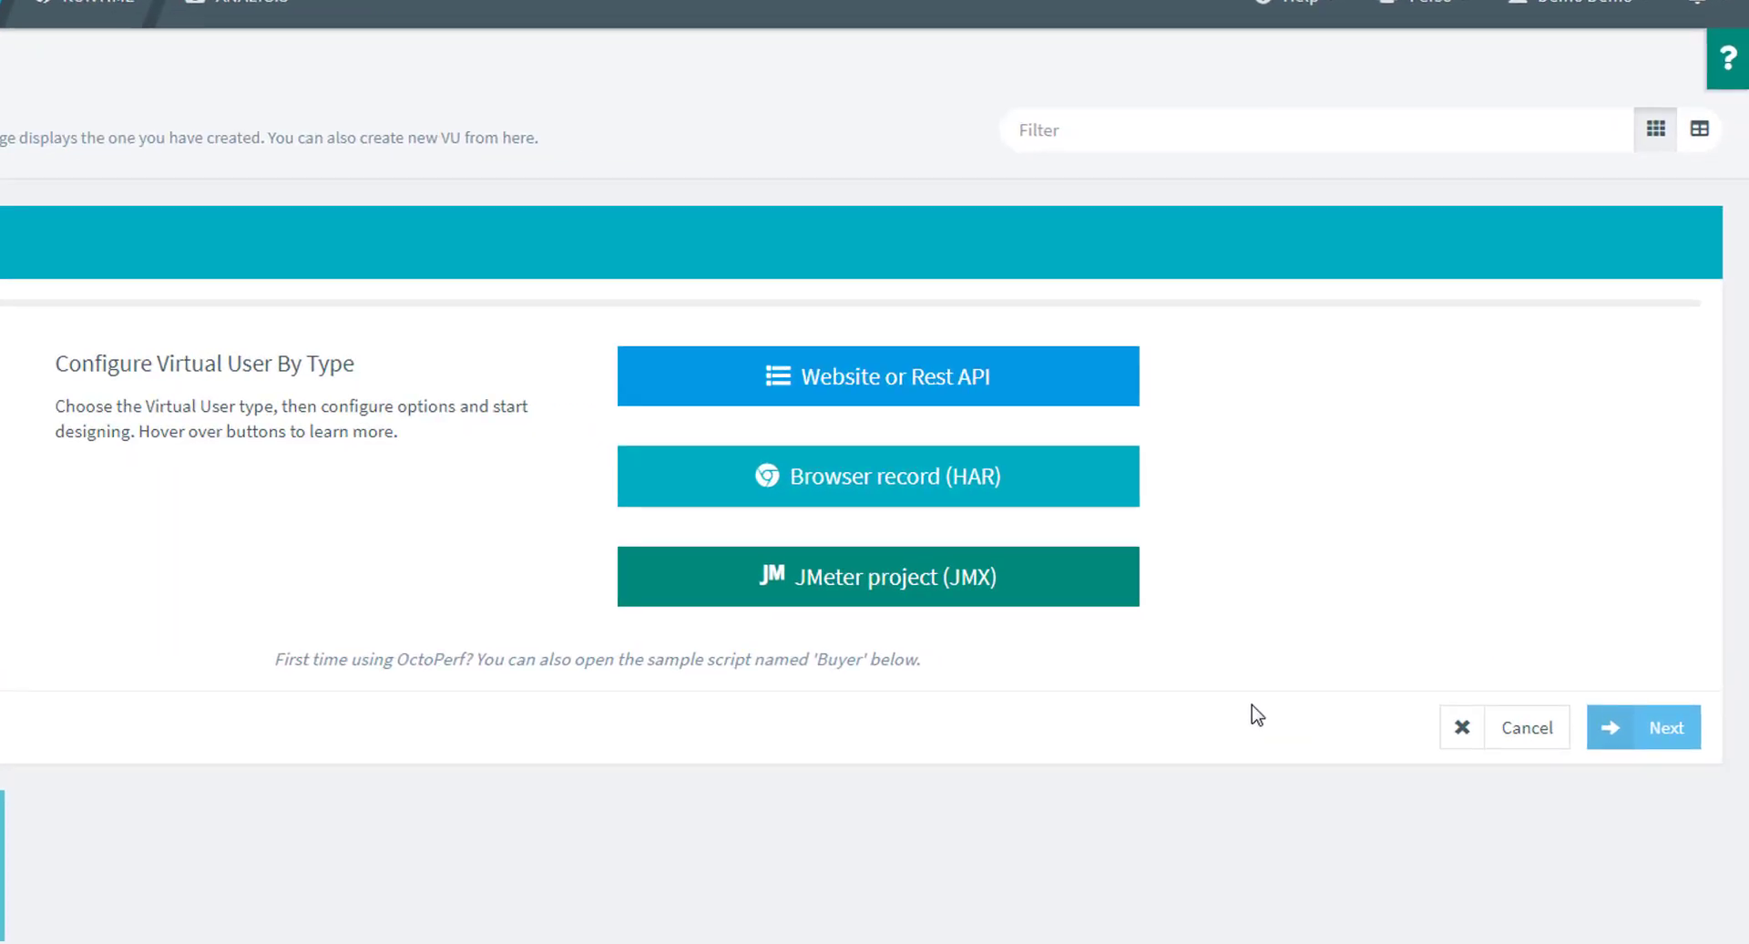
pyautogui.moveTo(1264, 712)
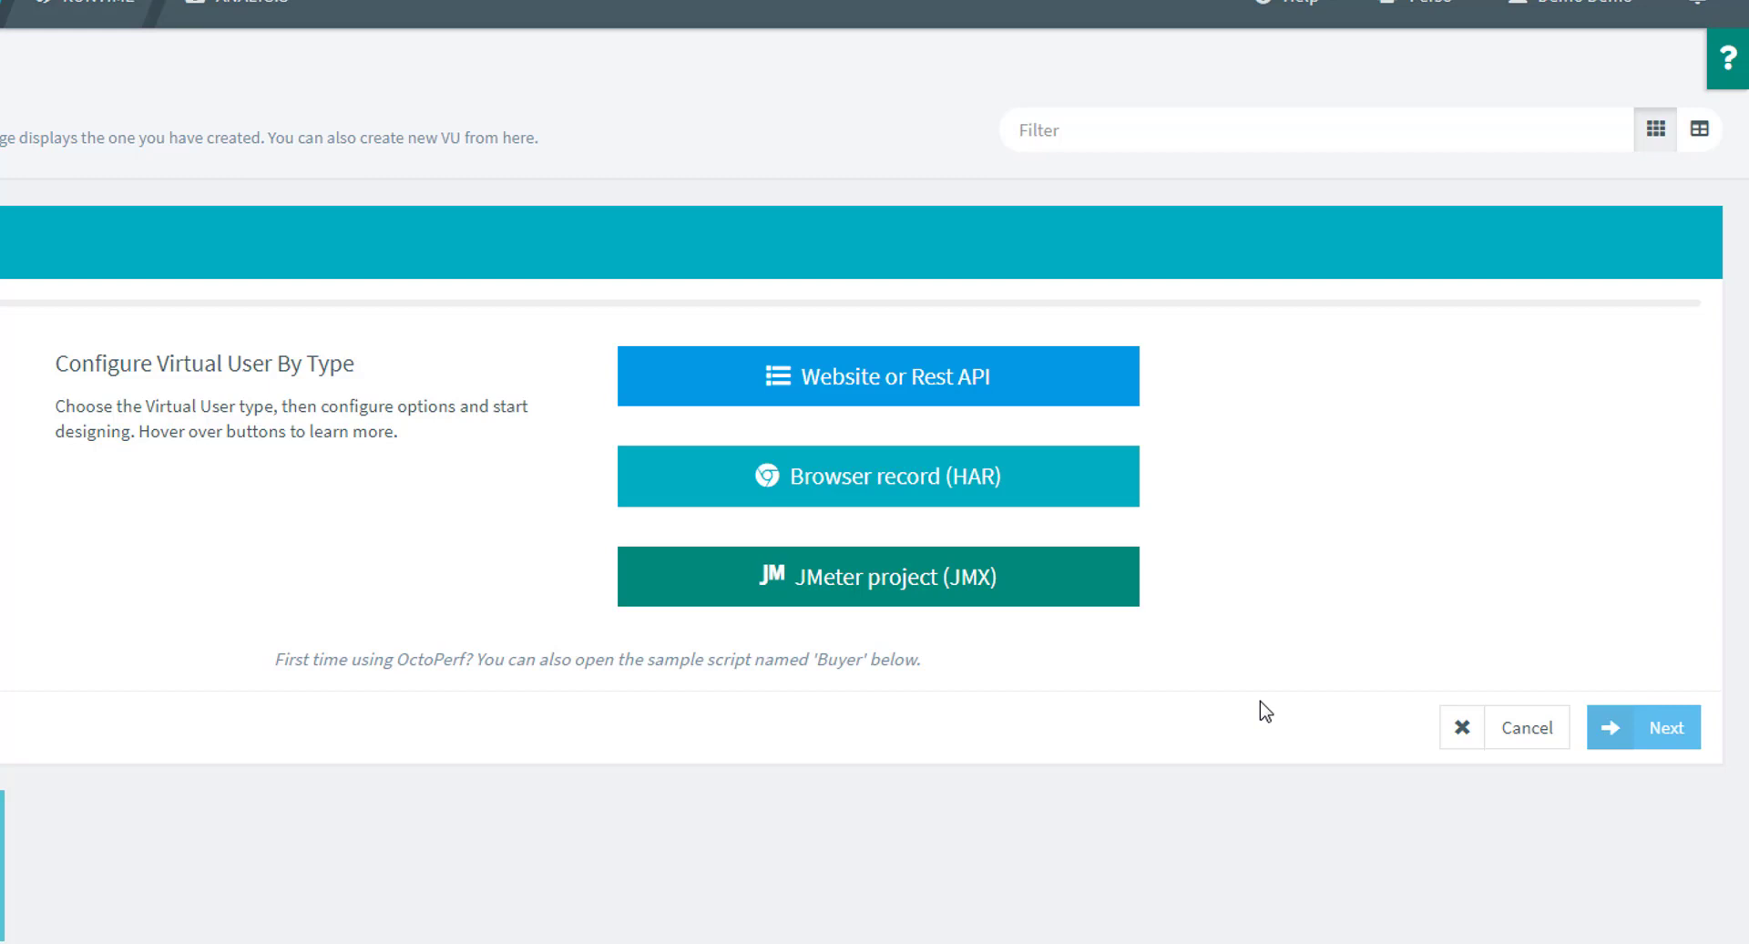
pyautogui.moveTo(867, 747)
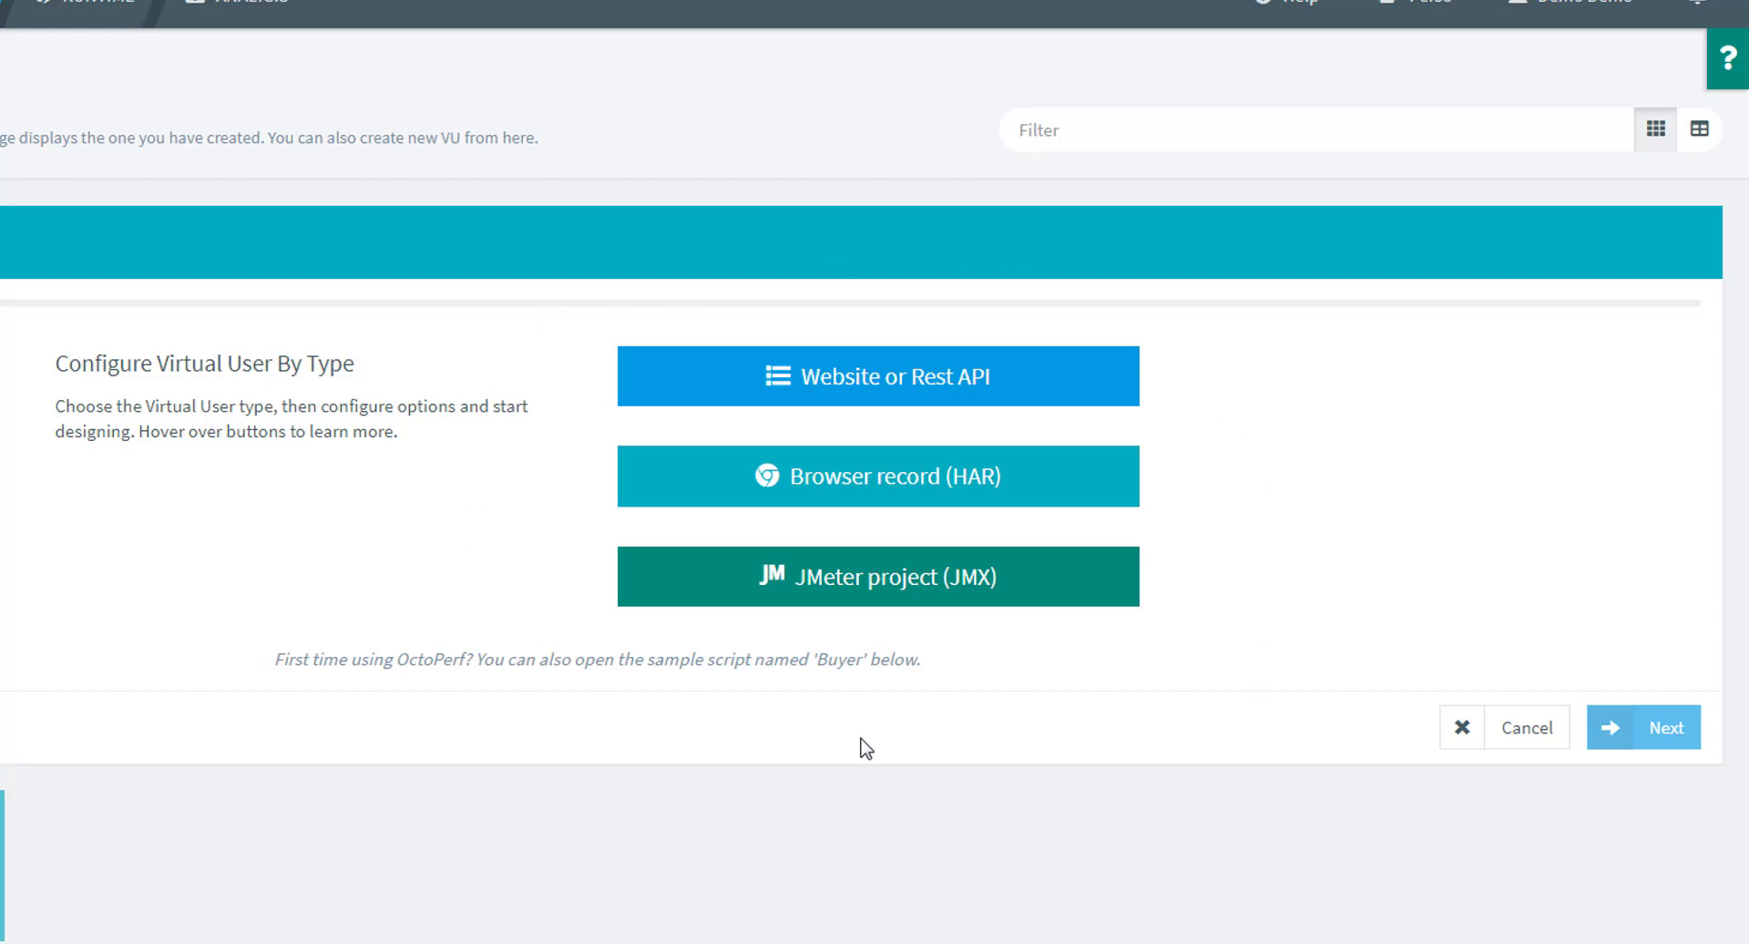
pyautogui.moveTo(1139, 375)
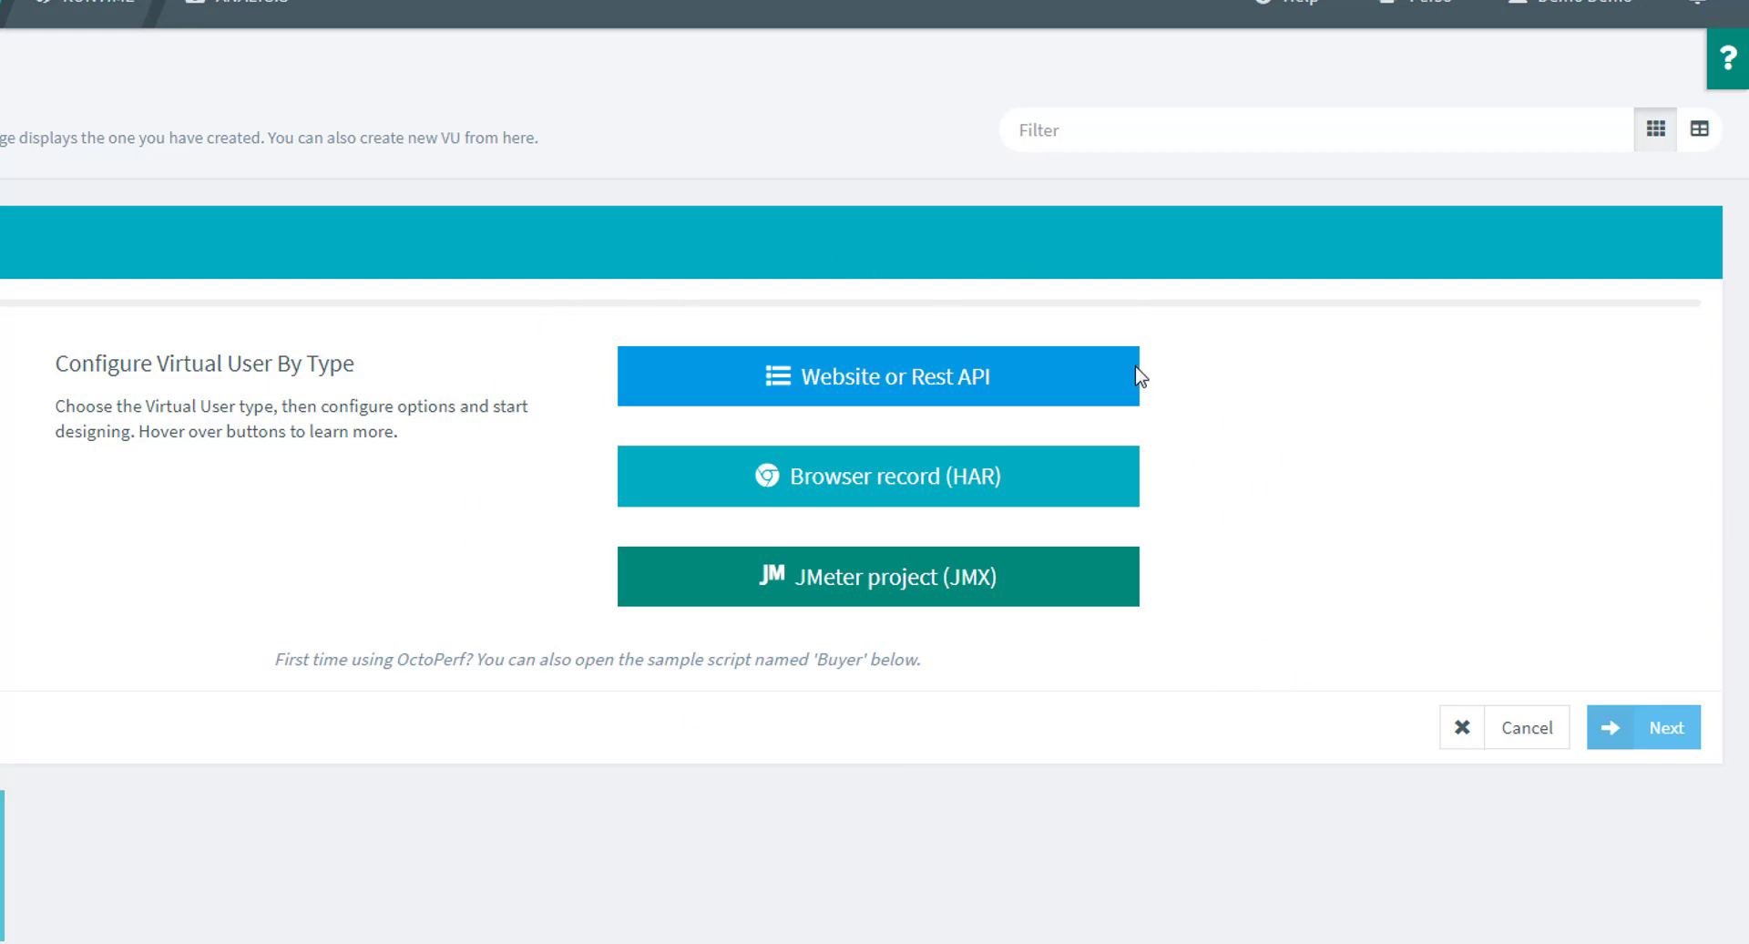
pyautogui.moveTo(591, 550)
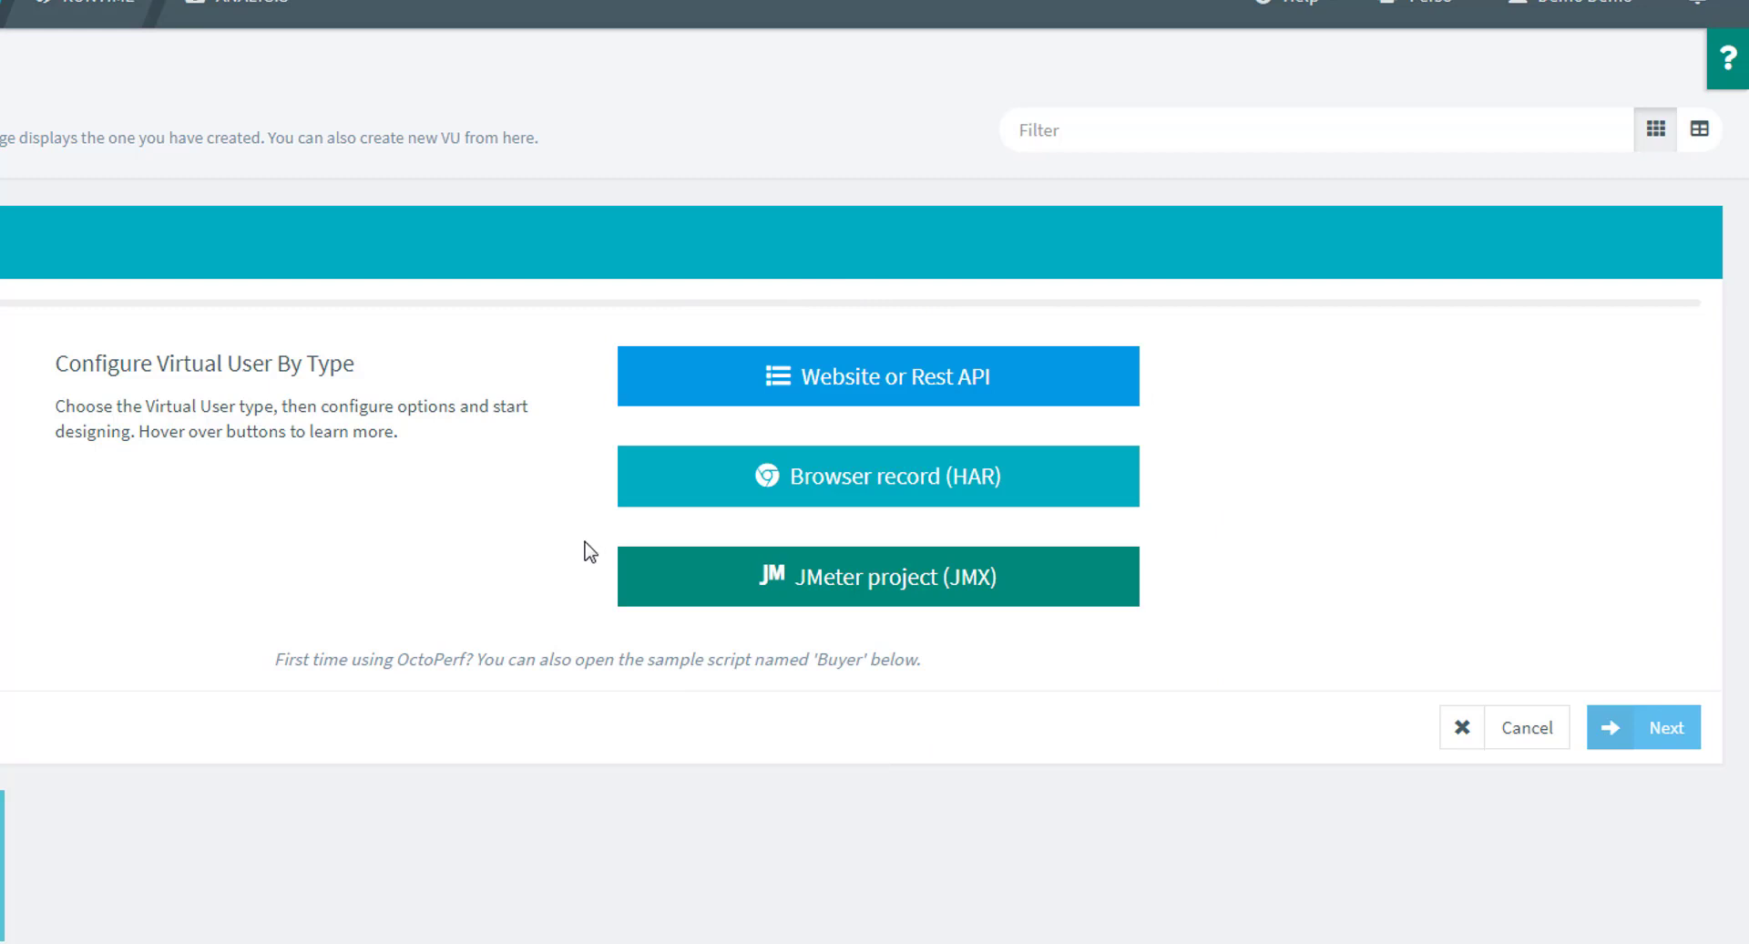
pyautogui.click(878, 376)
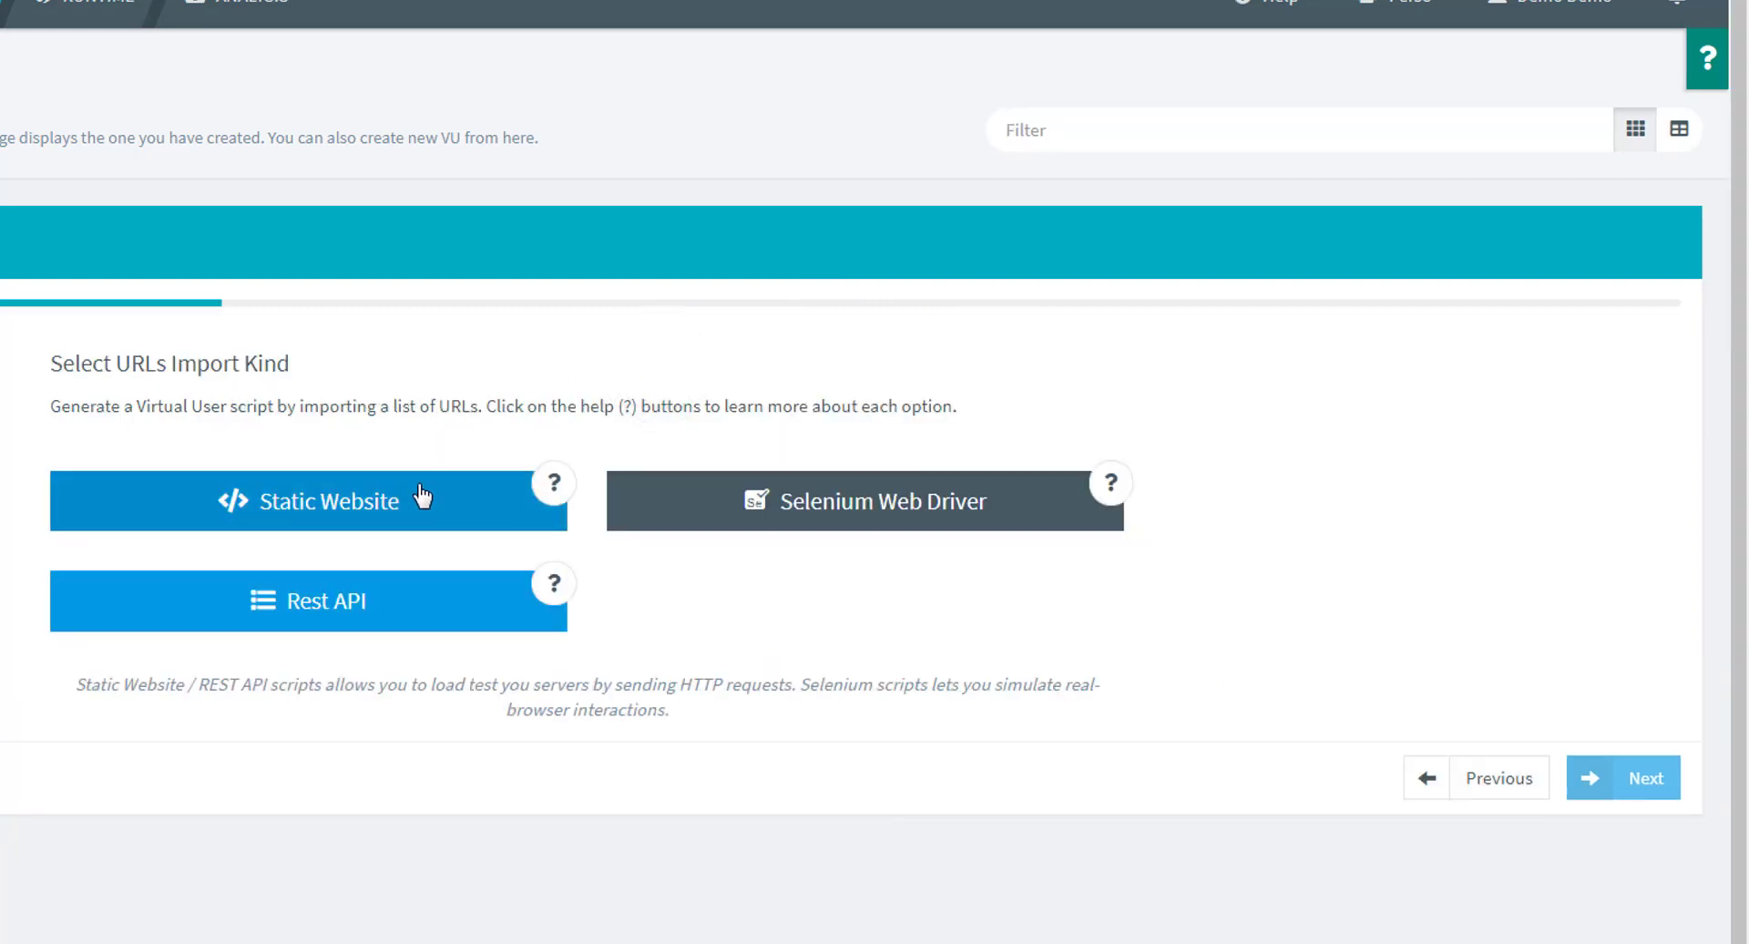
pyautogui.moveTo(405, 463)
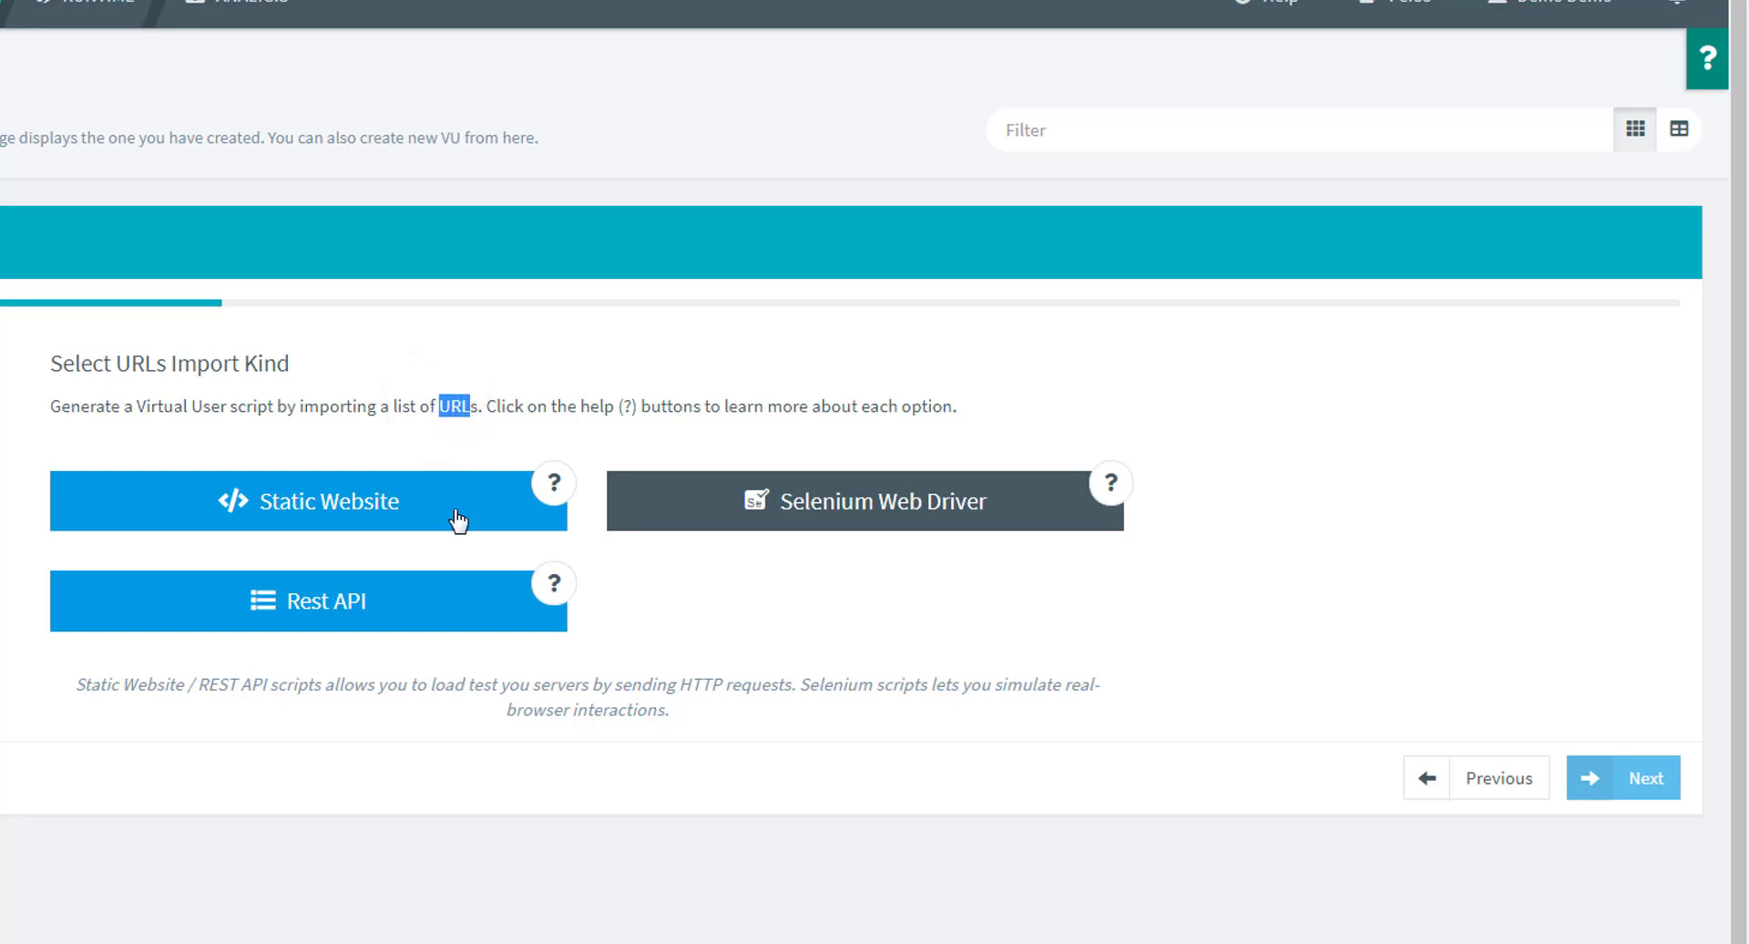
pyautogui.moveTo(847, 563)
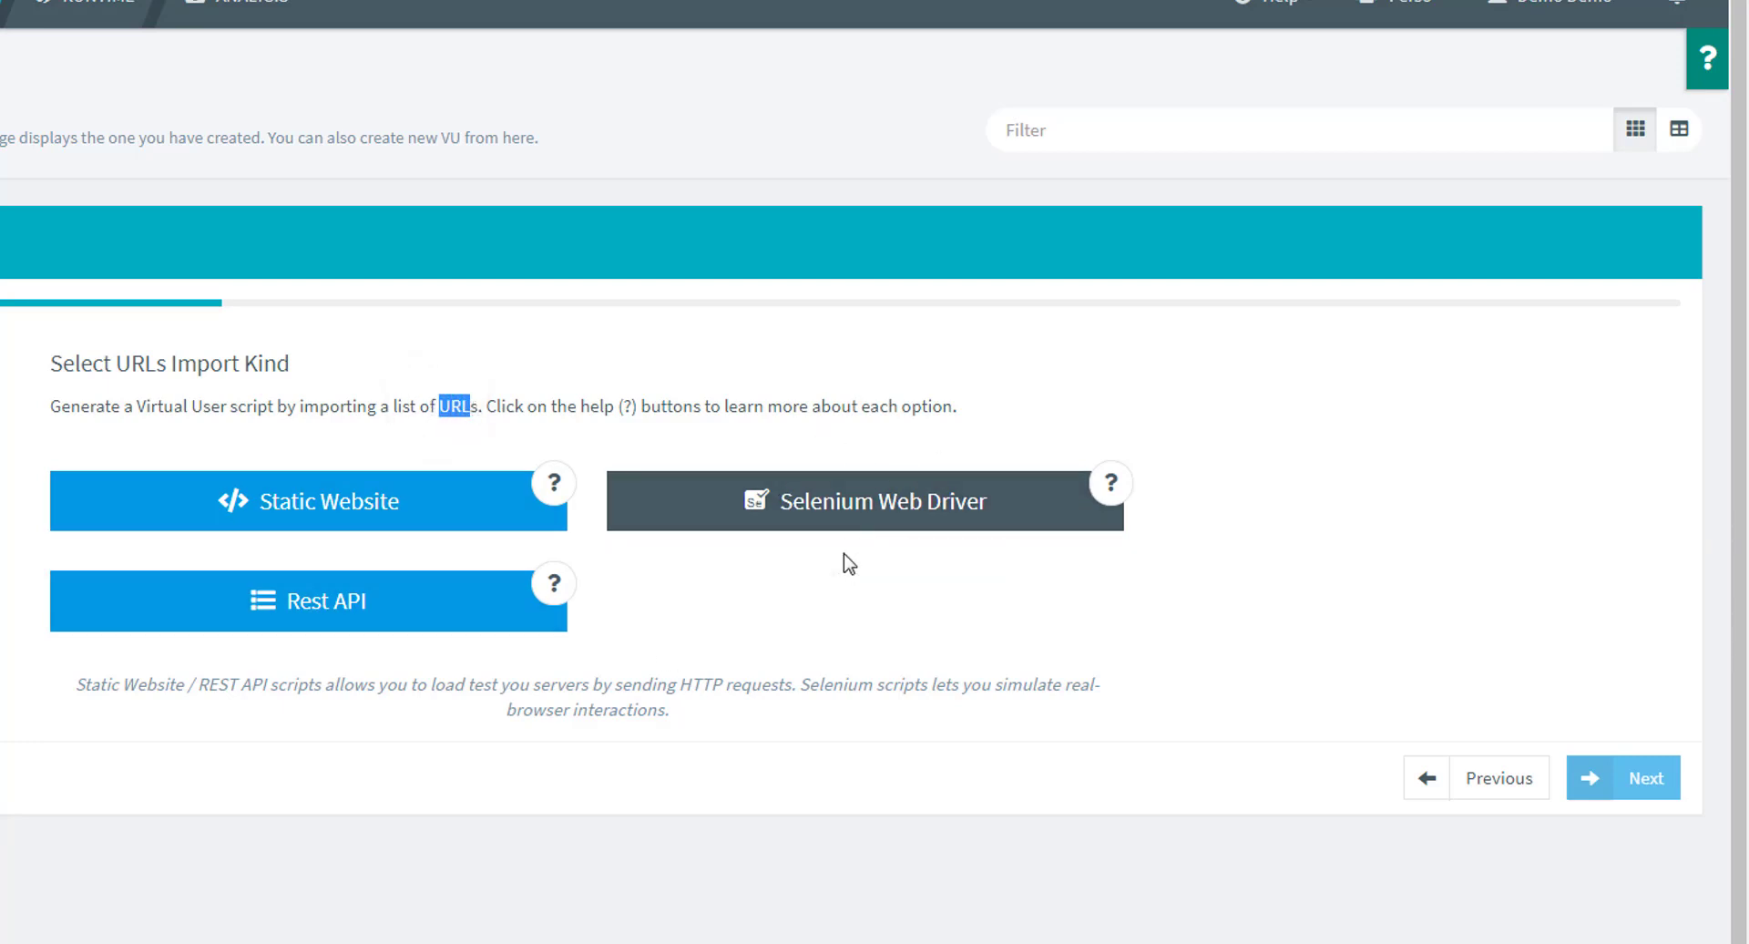
pyautogui.moveTo(839, 515)
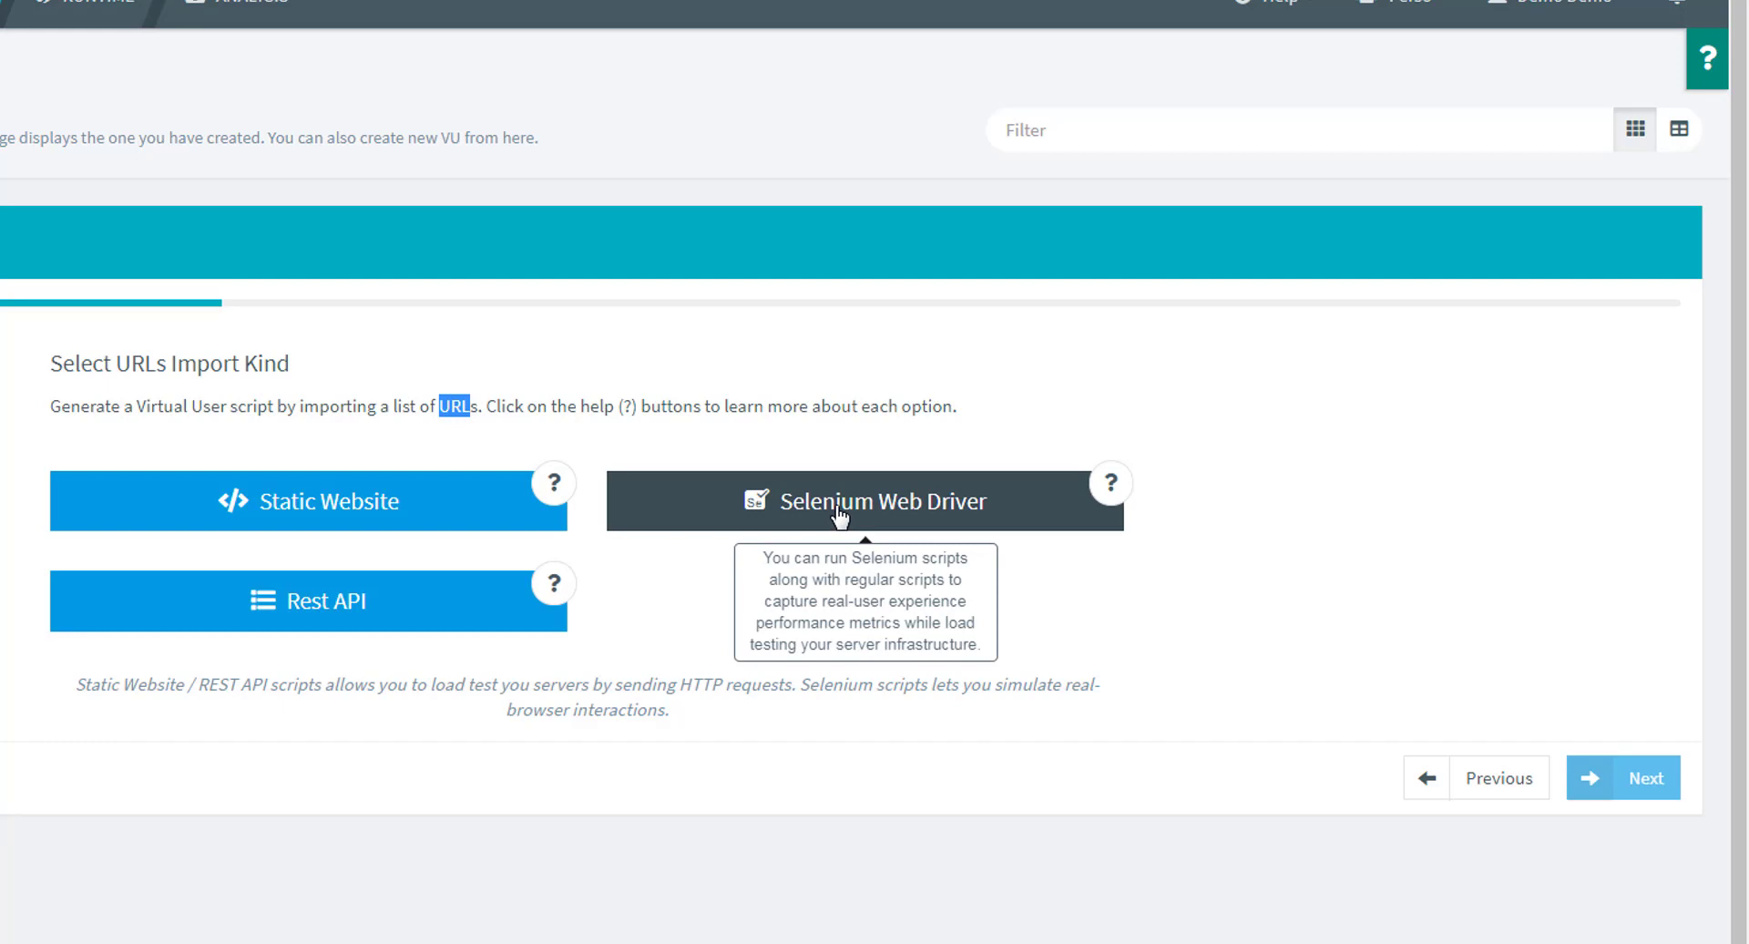
pyautogui.moveTo(830, 514)
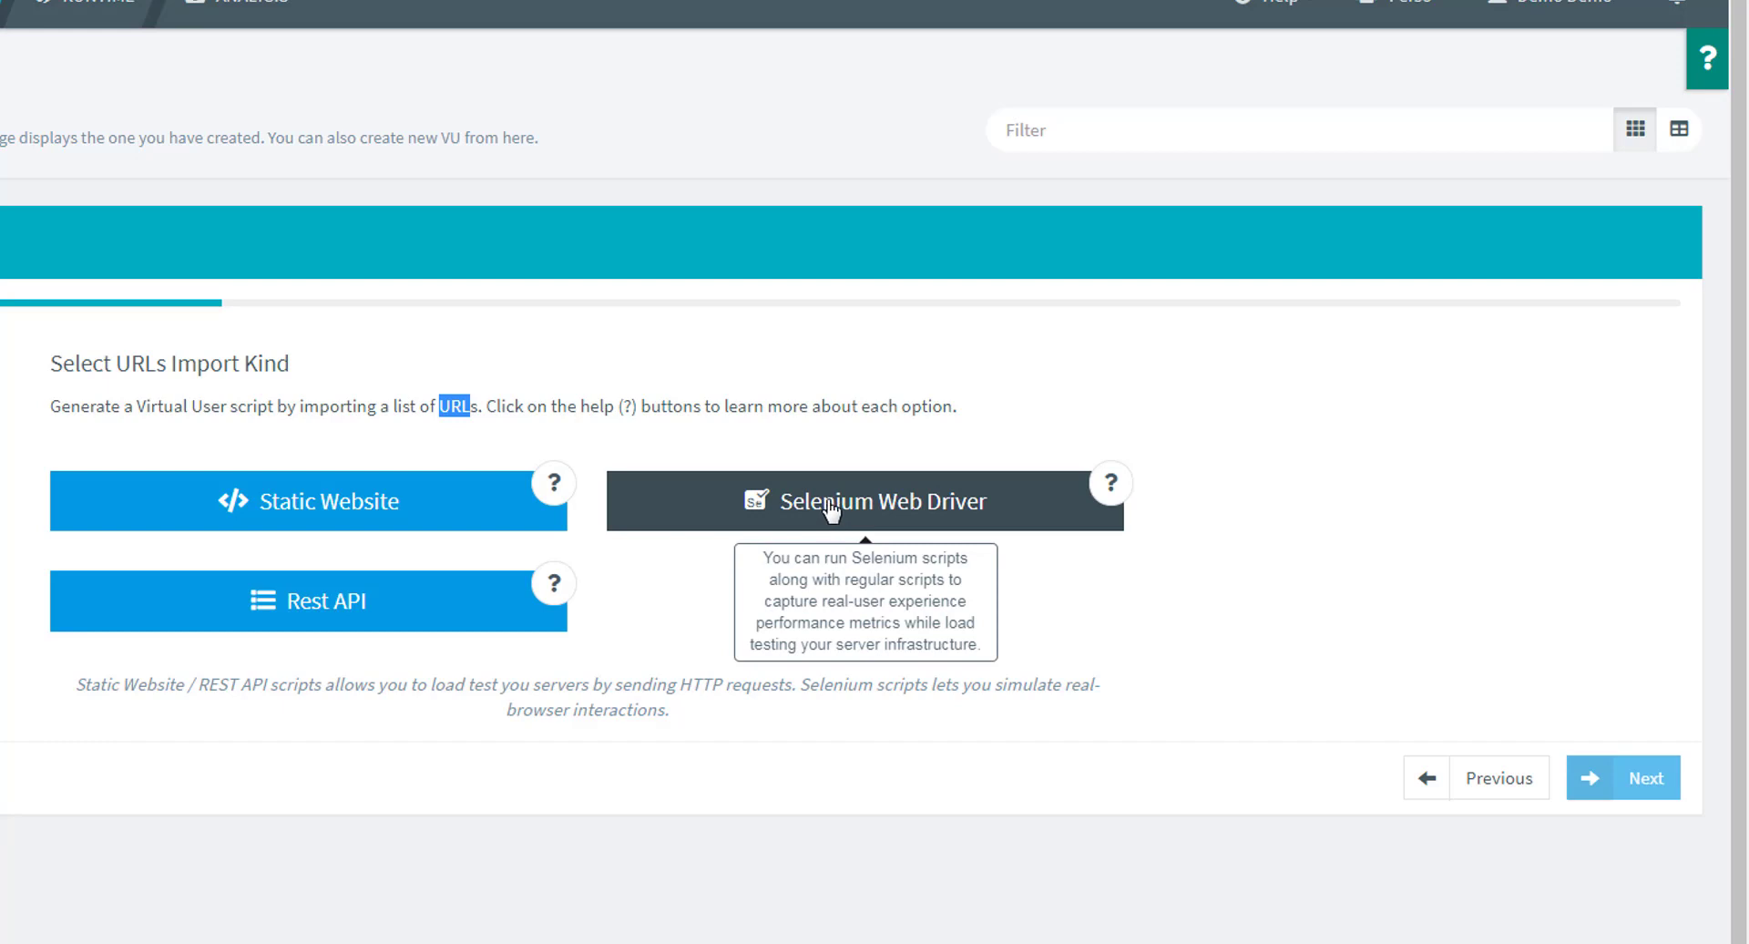
pyautogui.moveTo(1497, 777)
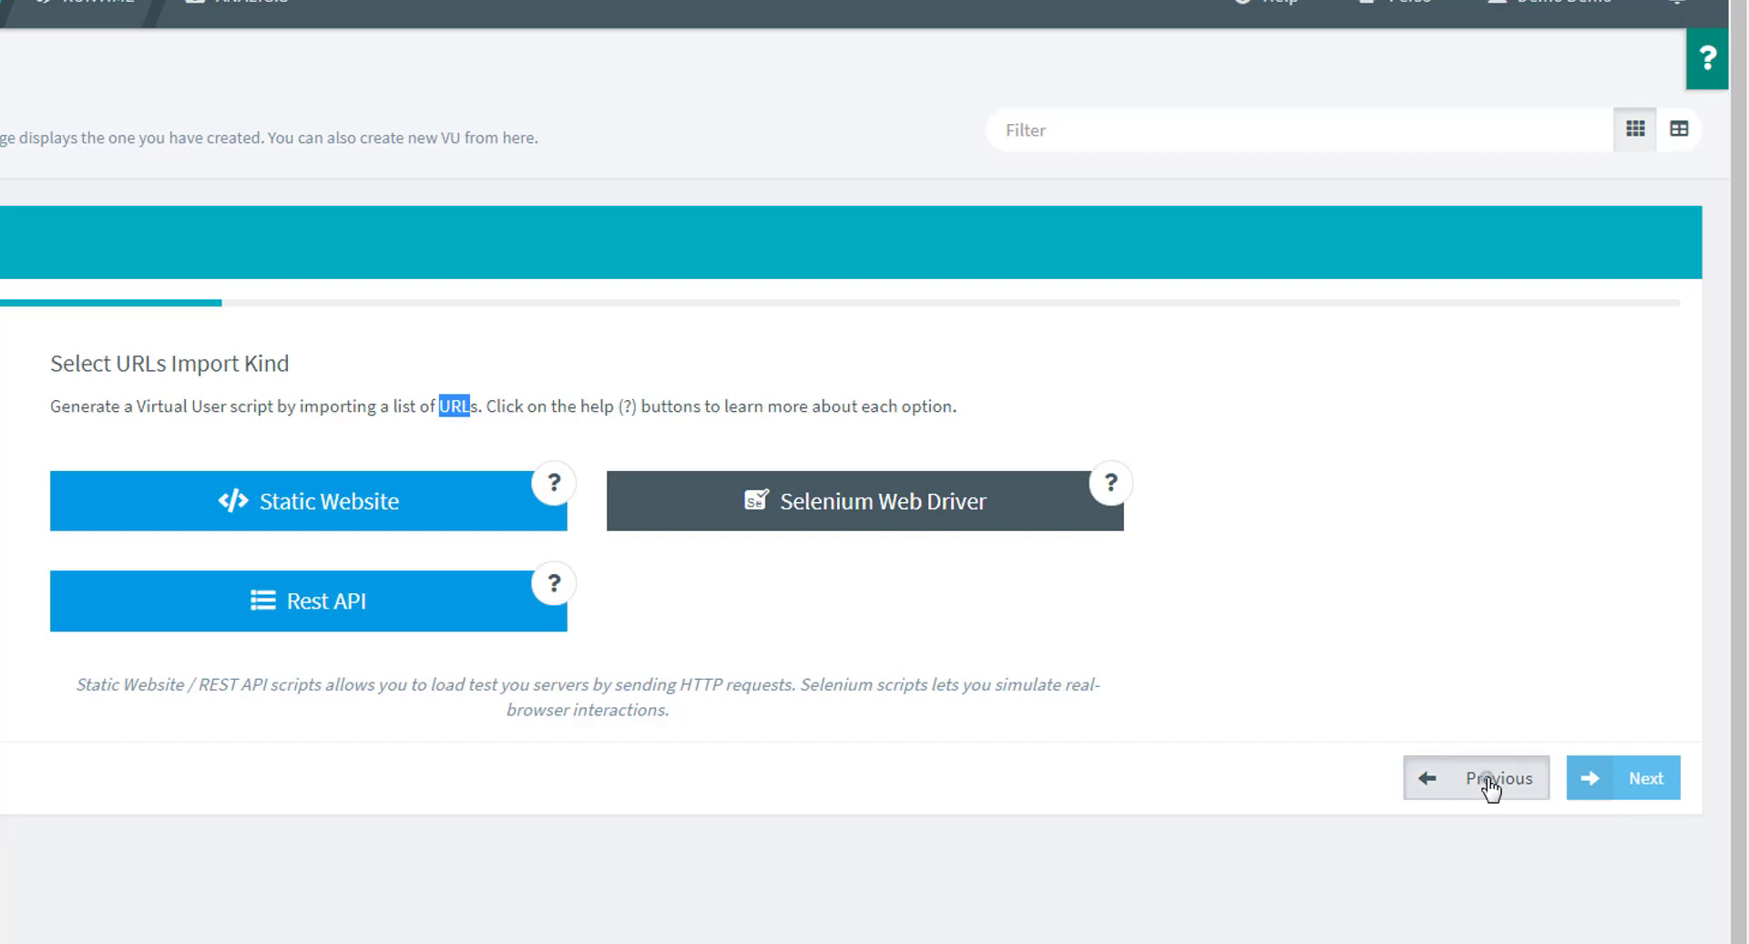
# Return to the virtual user type choice and pick a recorded HAR import instead.
pyautogui.click(1499, 777)
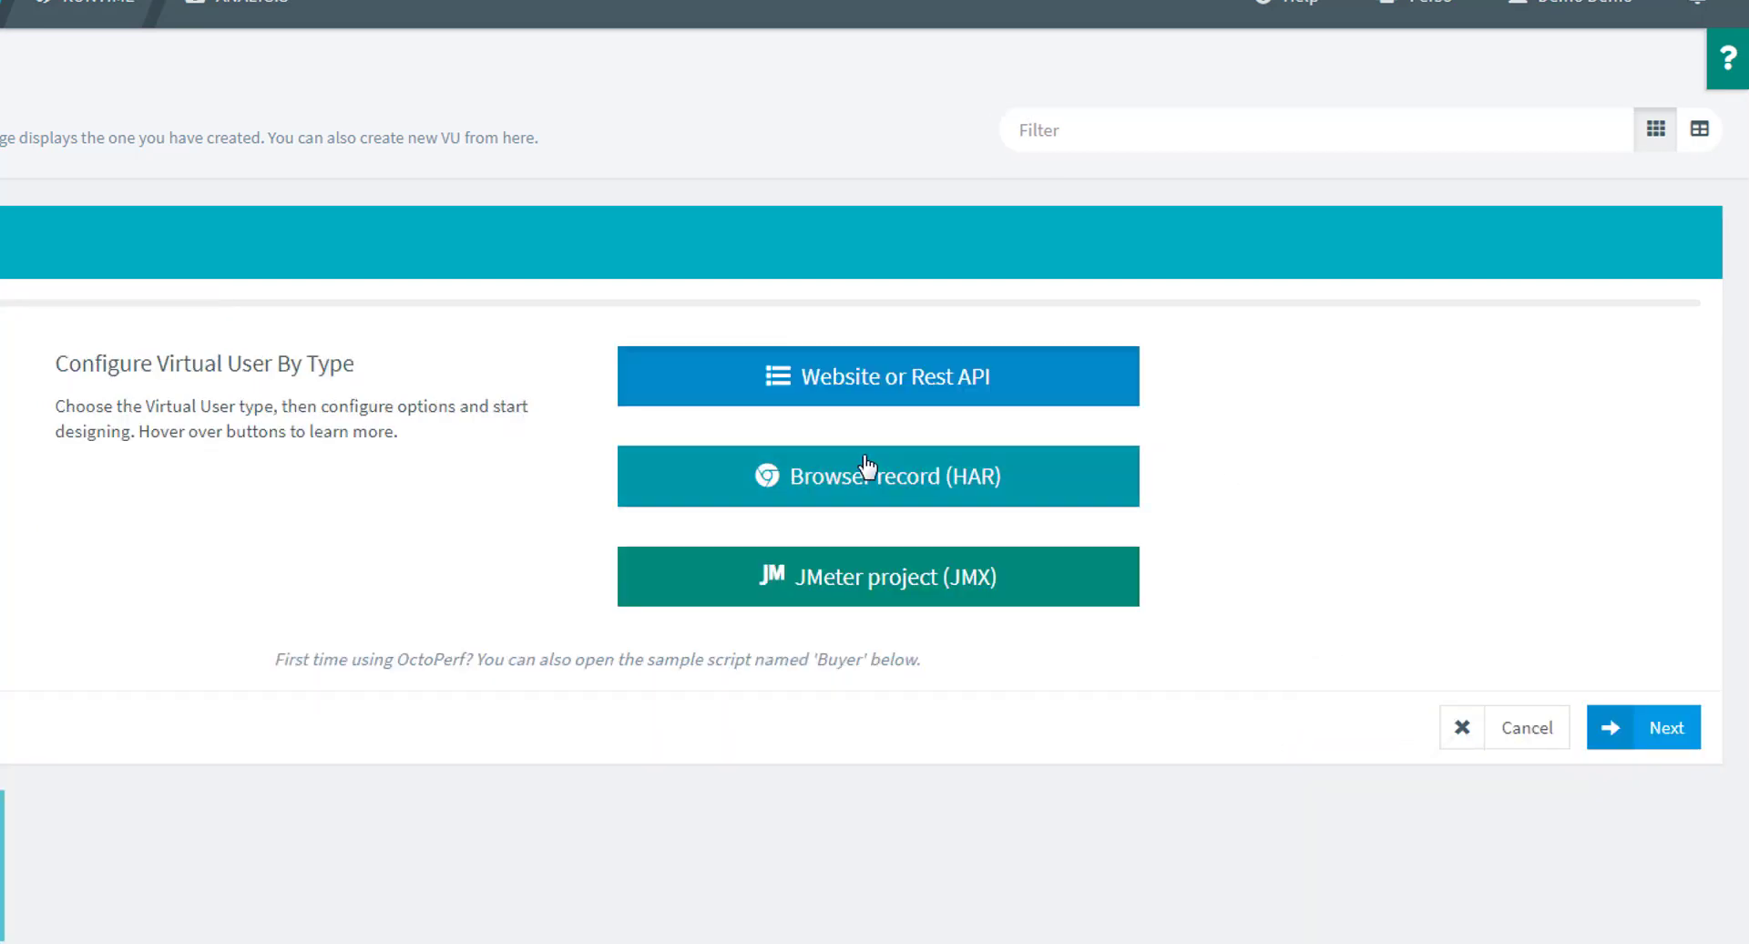
pyautogui.moveTo(878, 475)
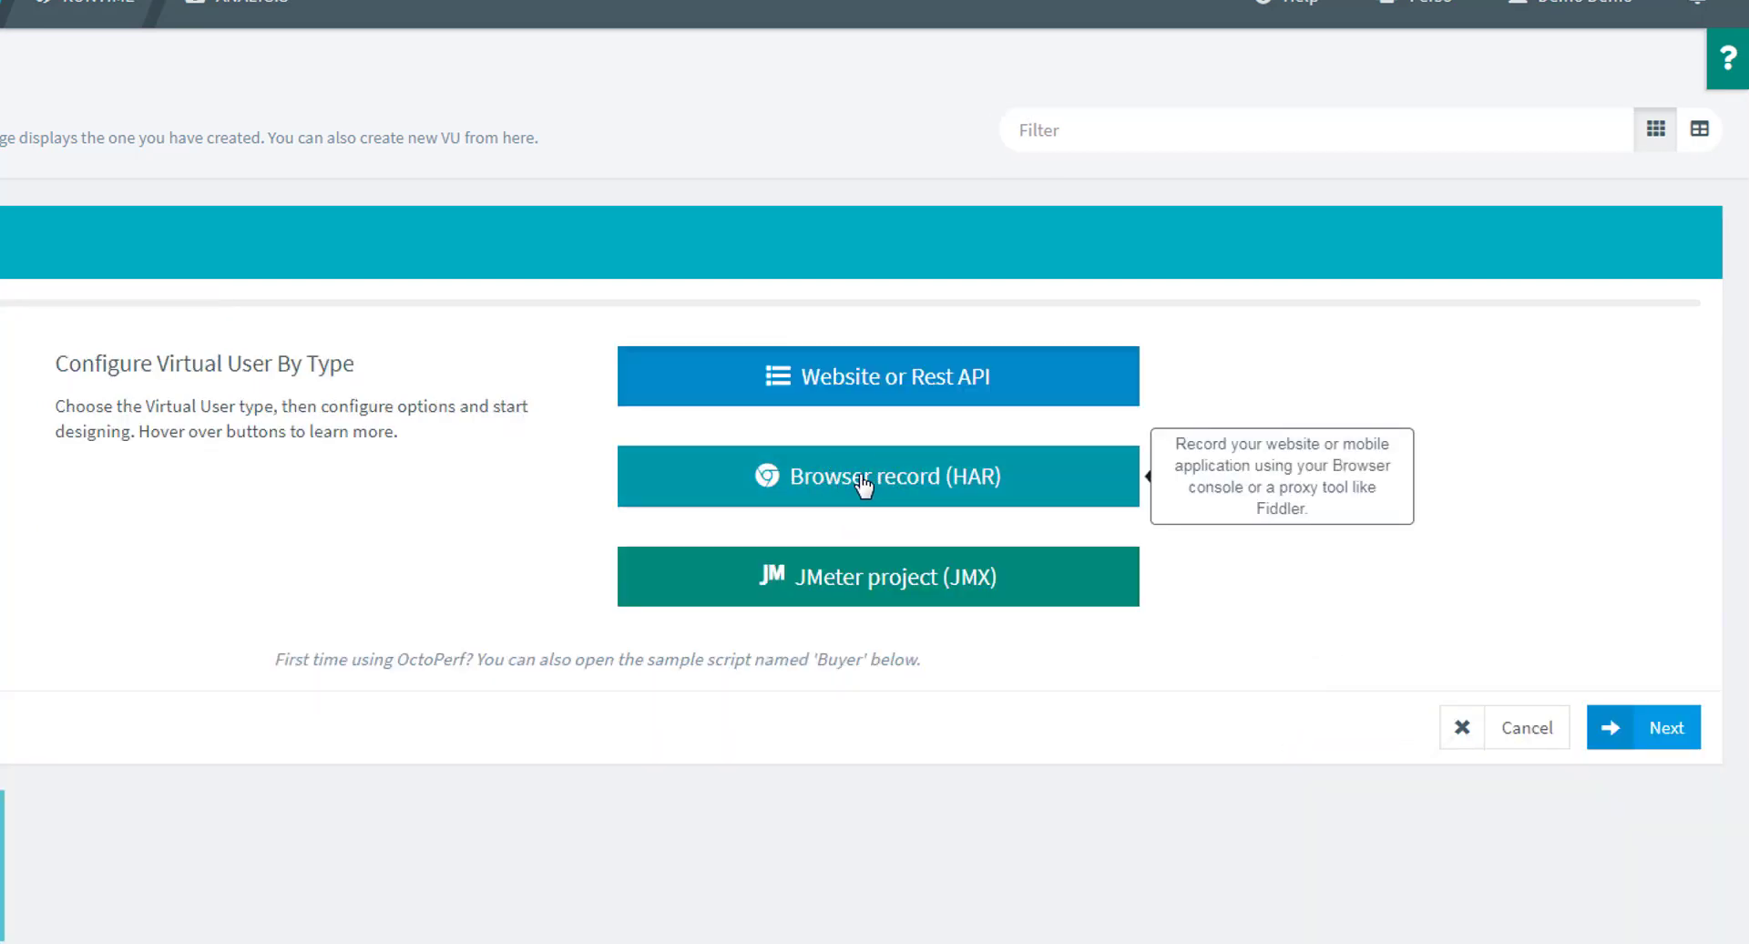
pyautogui.moveTo(862, 503)
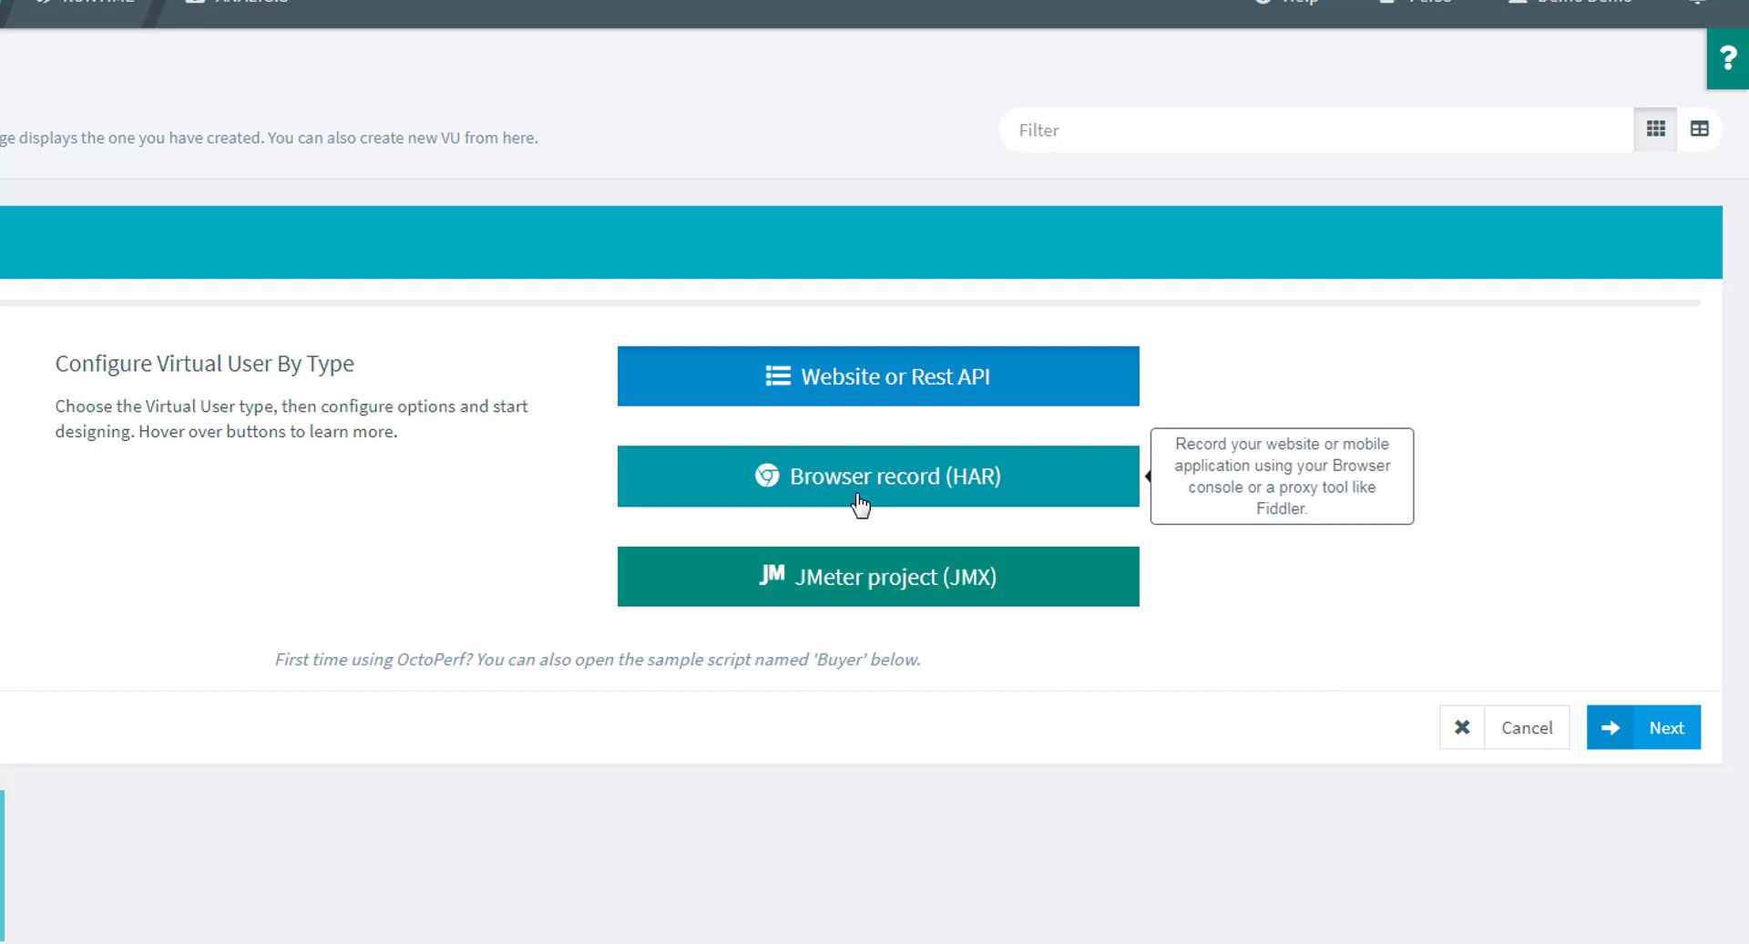
pyautogui.moveTo(852, 583)
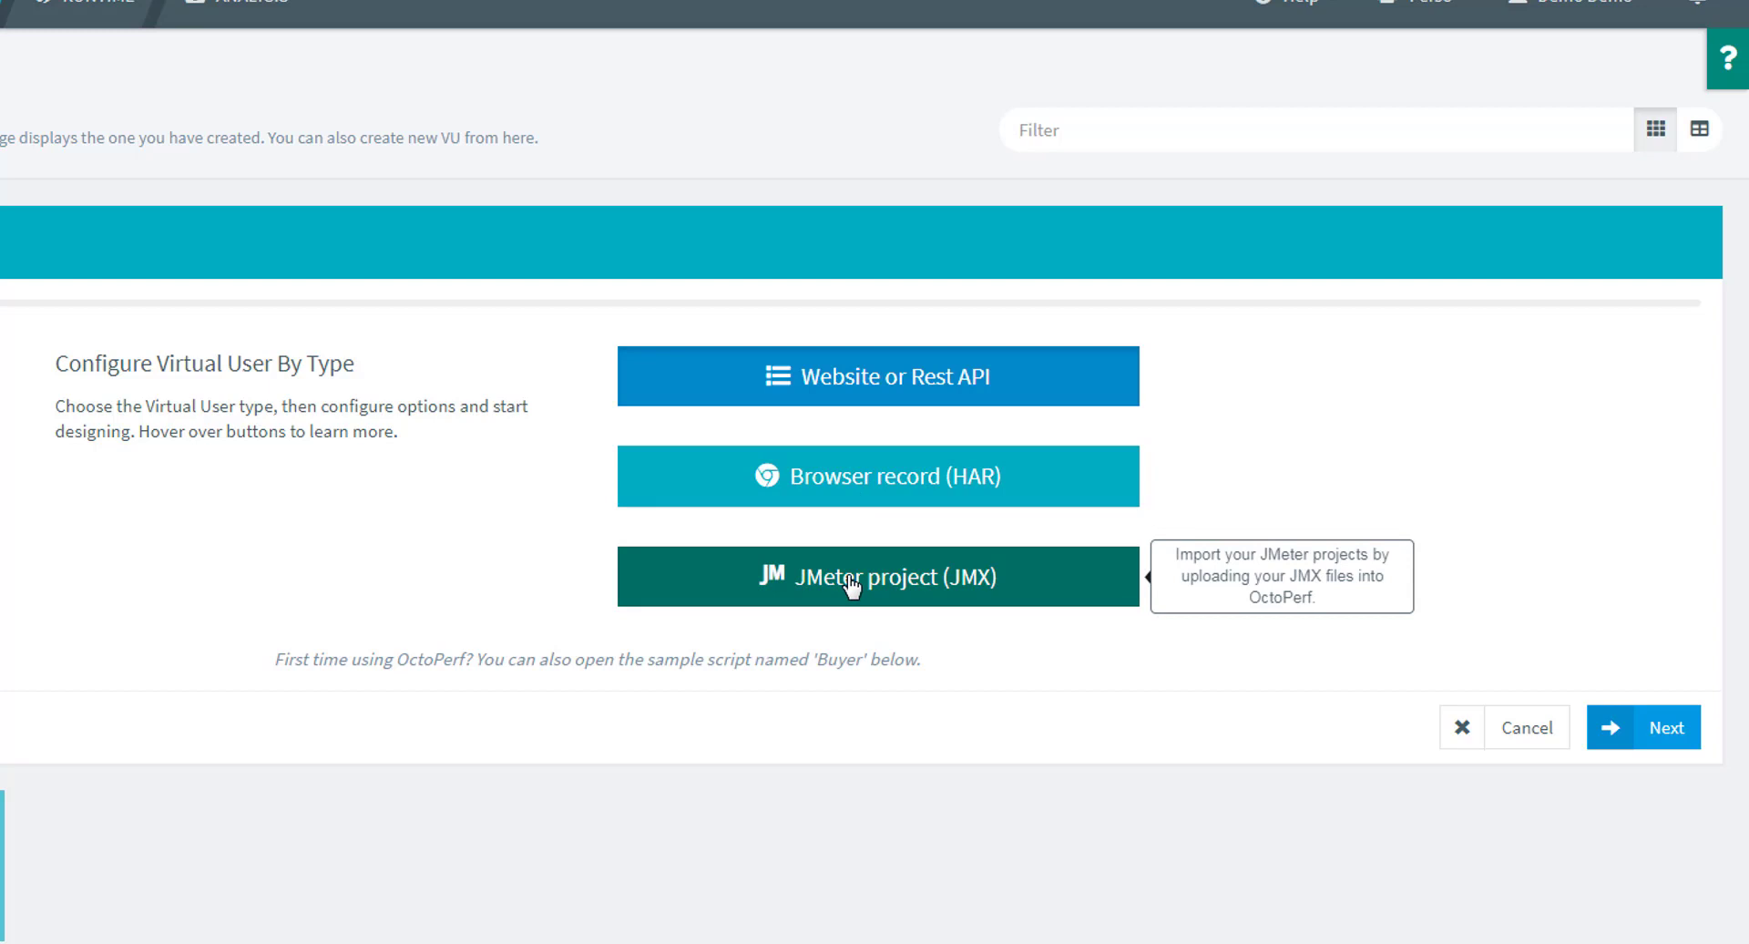
pyautogui.click(876, 476)
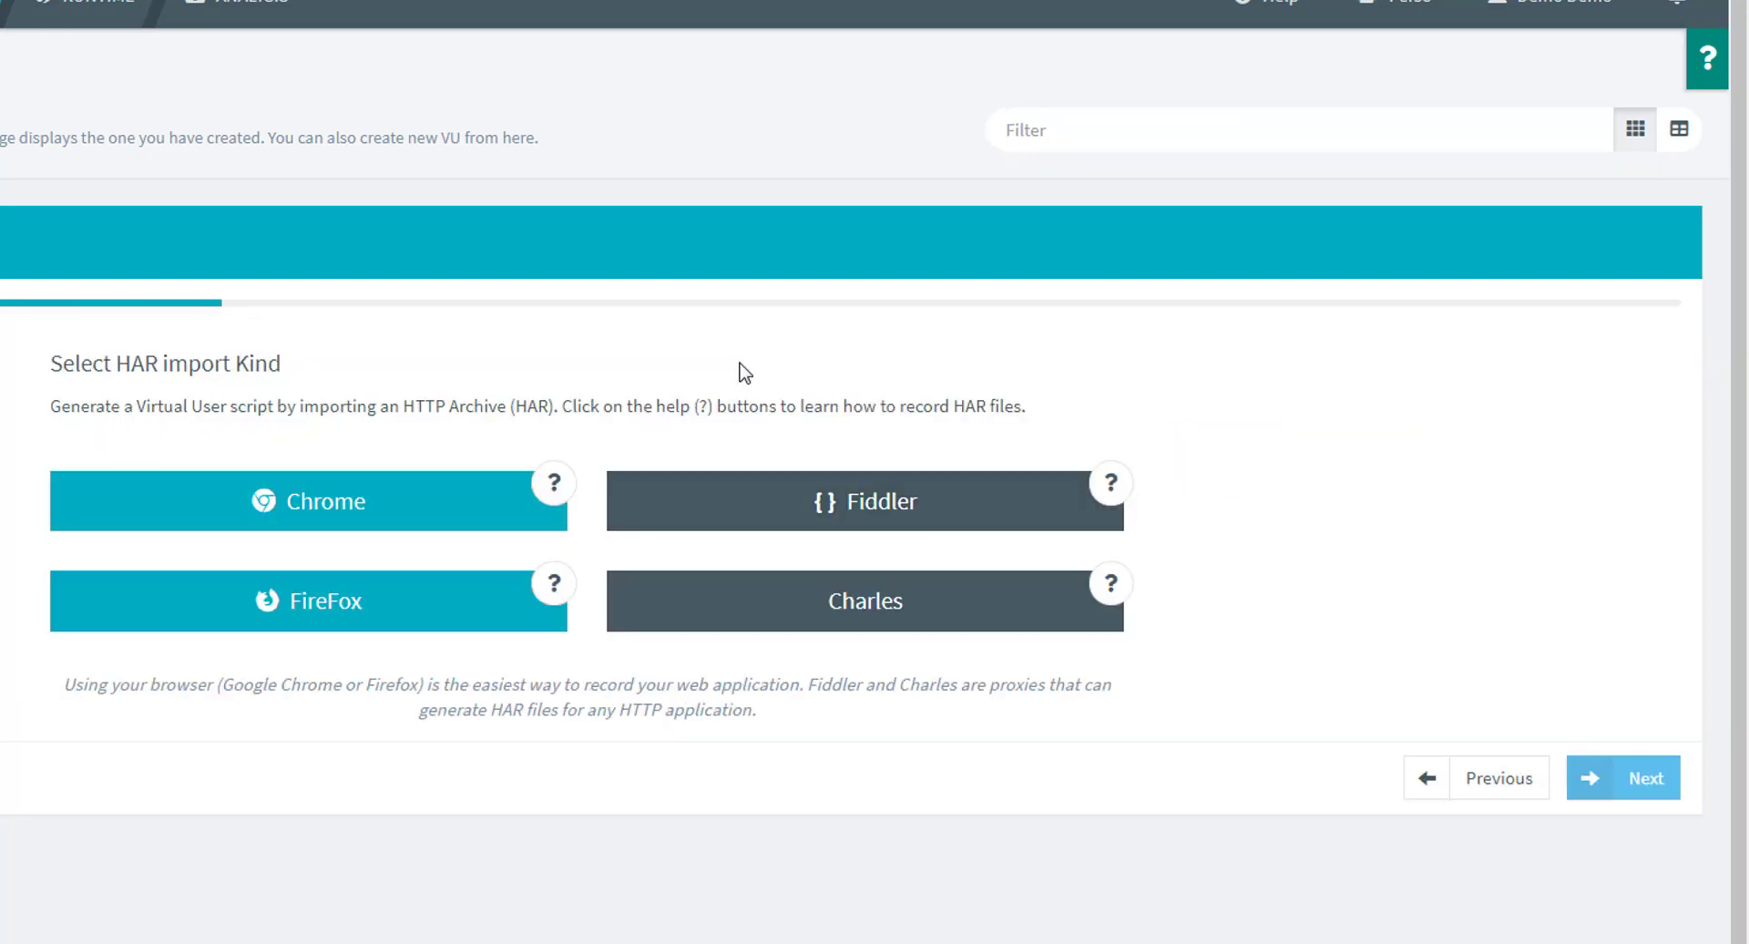
pyautogui.moveTo(311, 608)
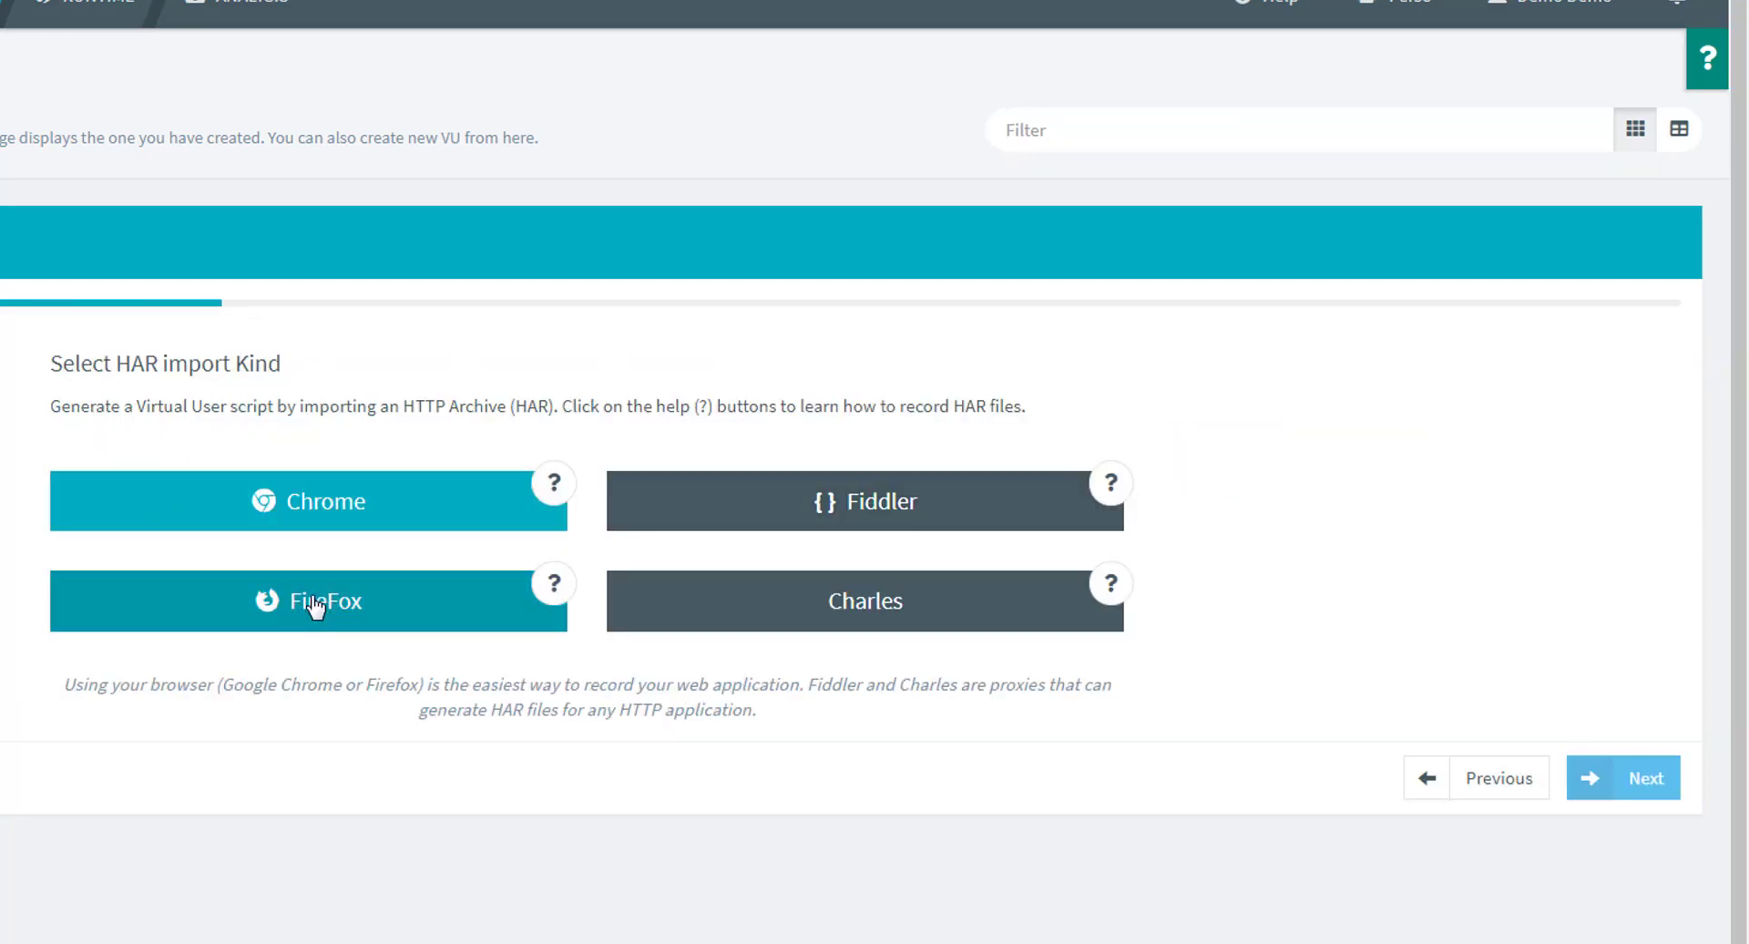
pyautogui.moveTo(908, 512)
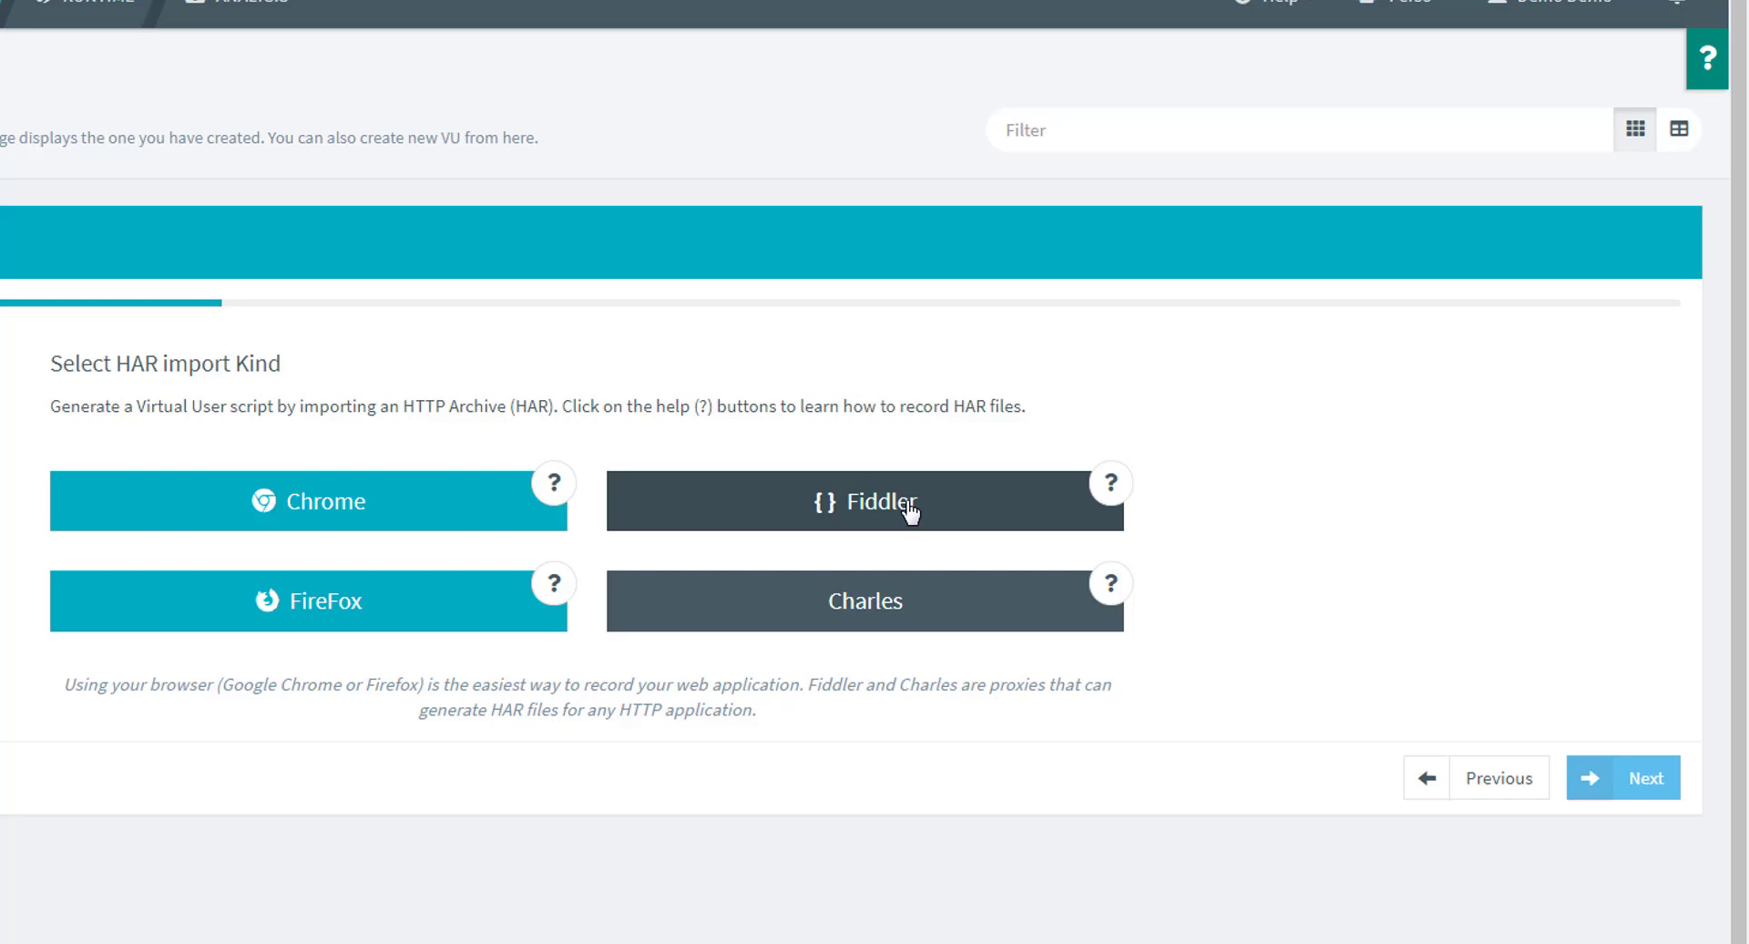
pyautogui.moveTo(530, 521)
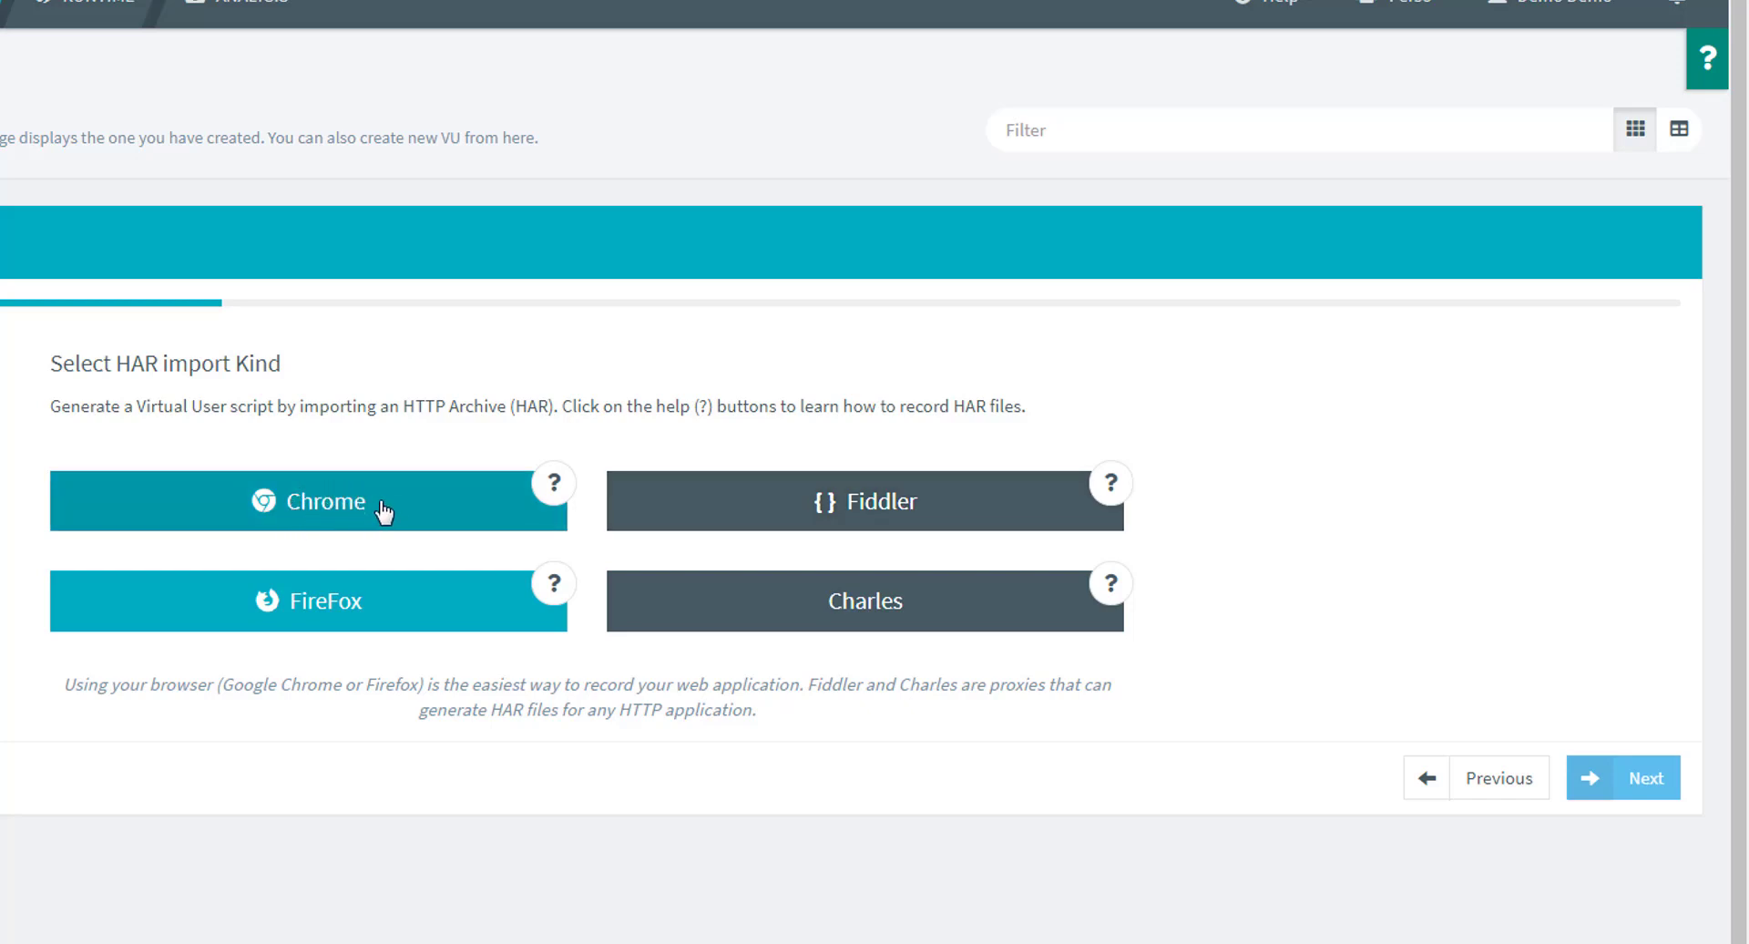
pyautogui.moveTo(315, 527)
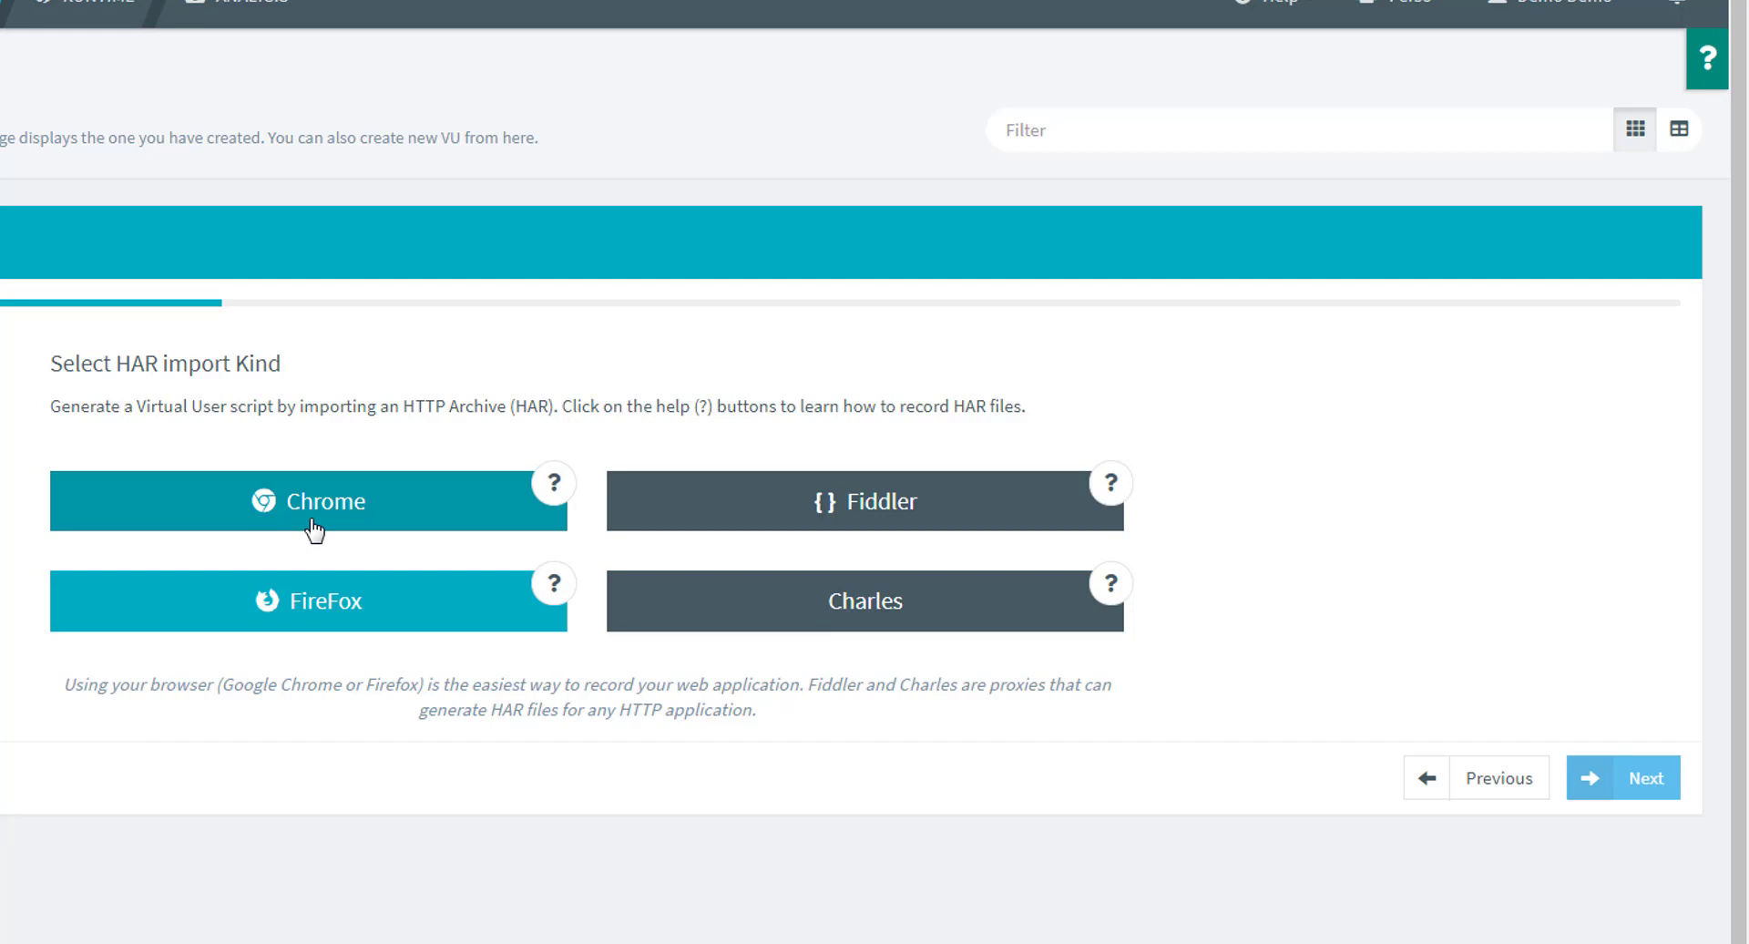
pyautogui.moveTo(332, 525)
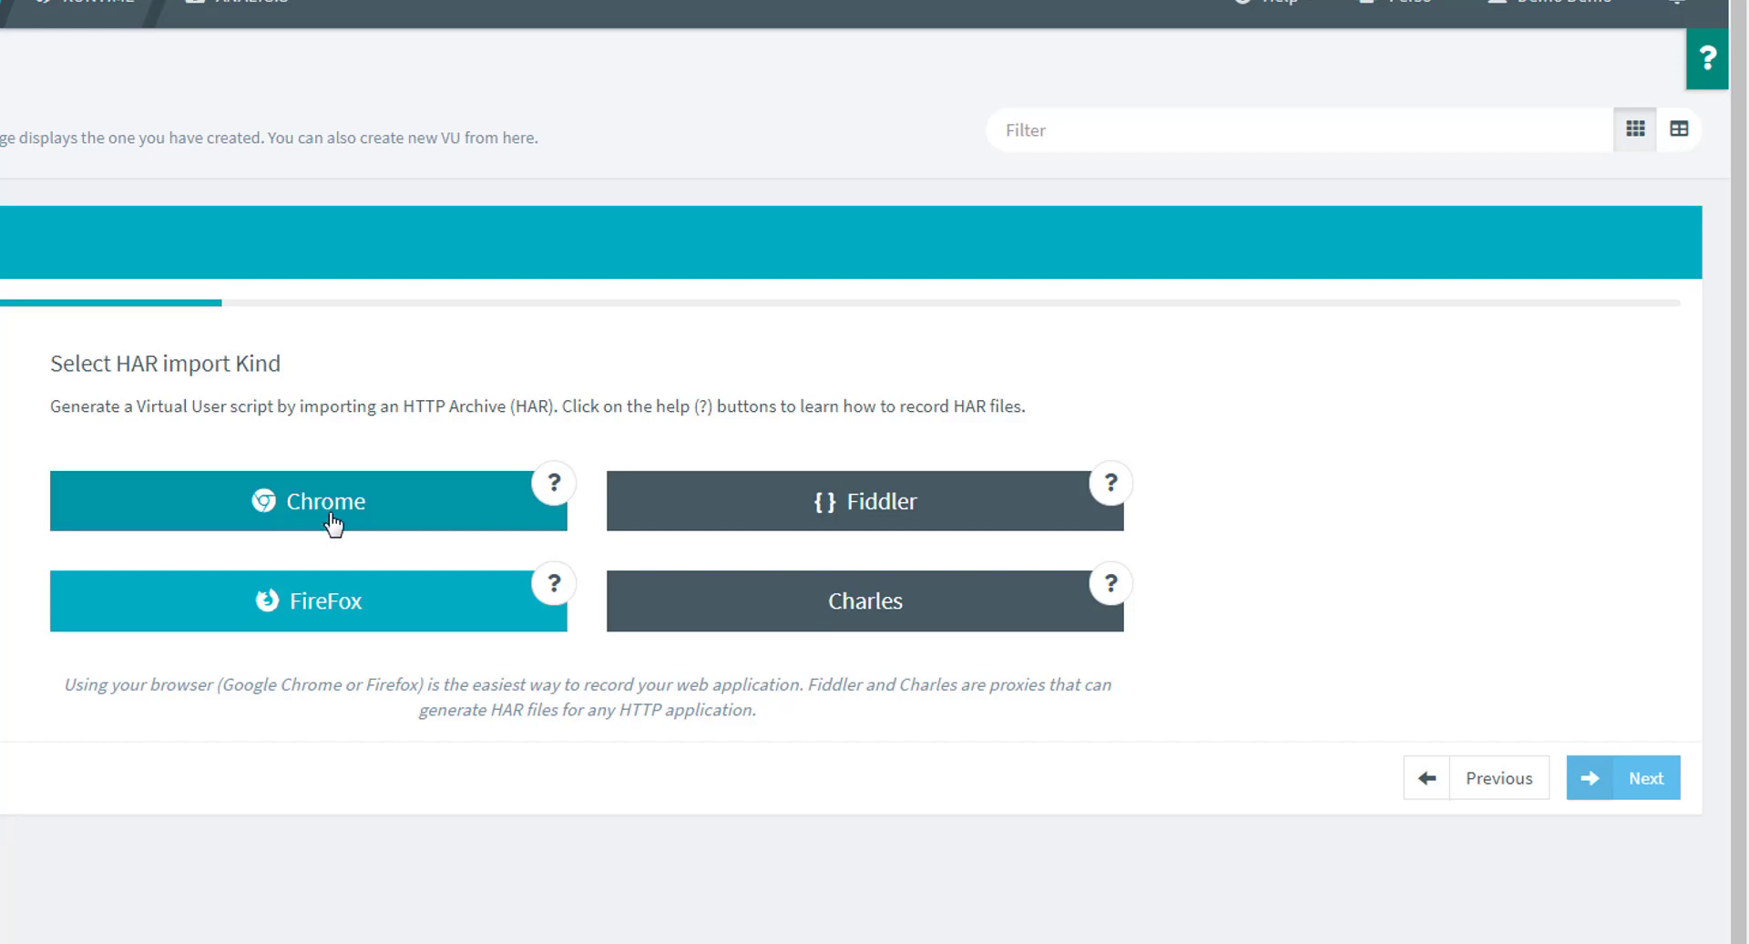
pyautogui.moveTo(864, 504)
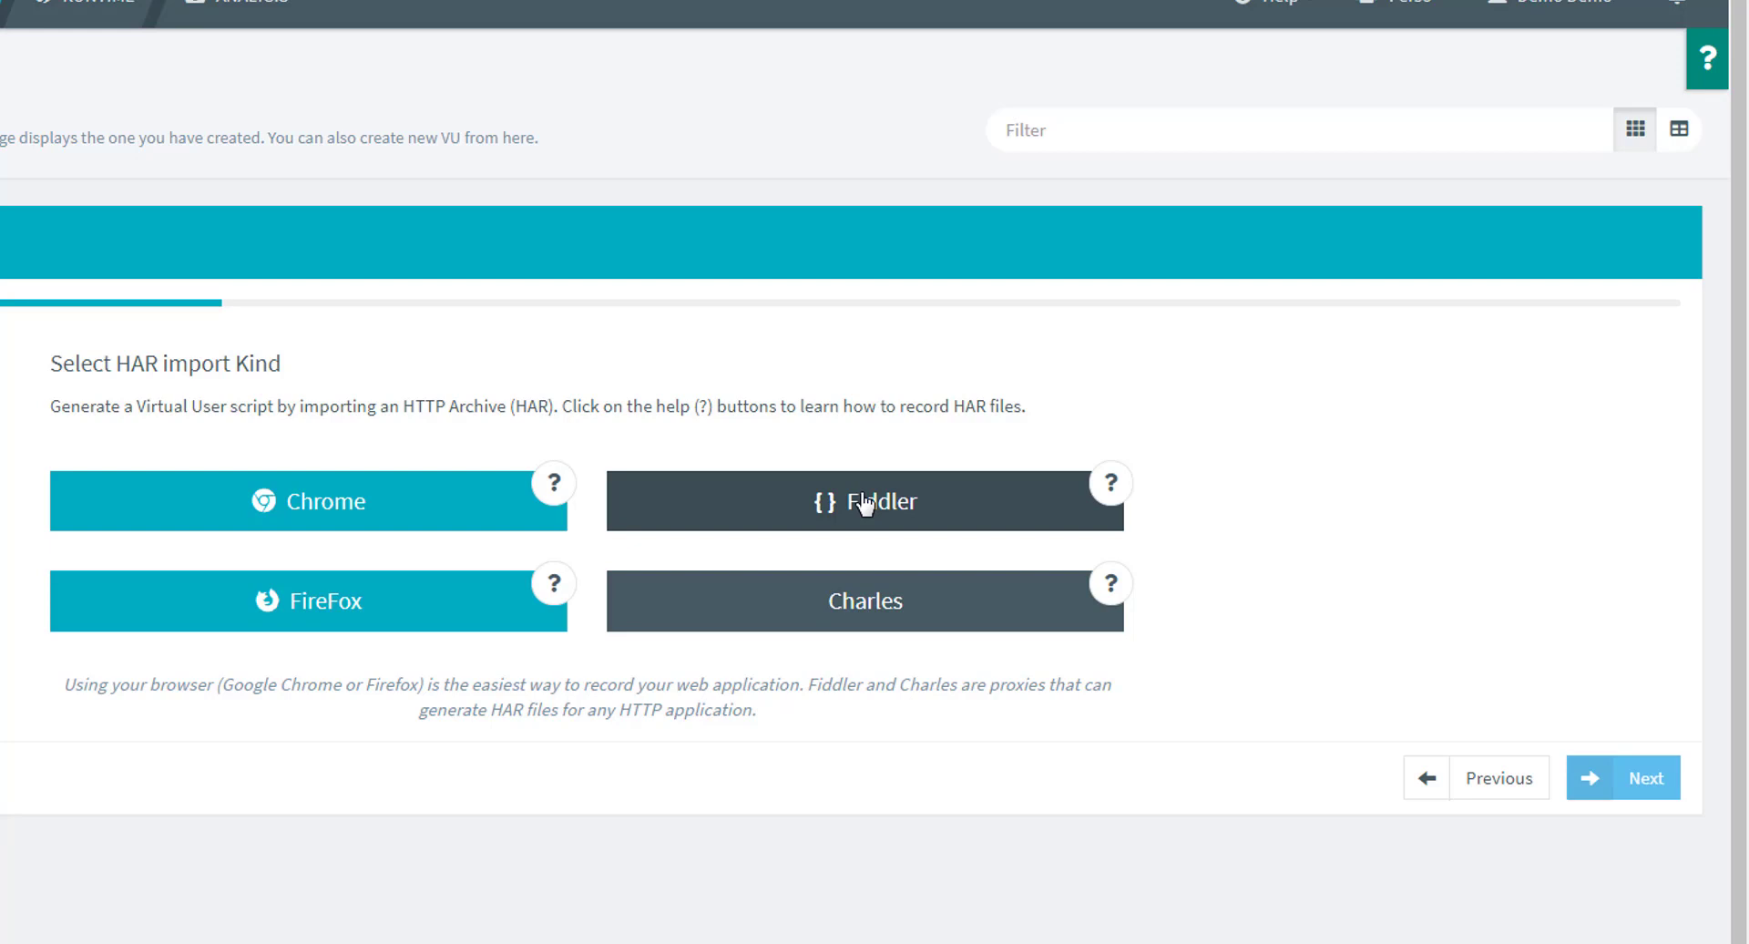
pyautogui.moveTo(940, 508)
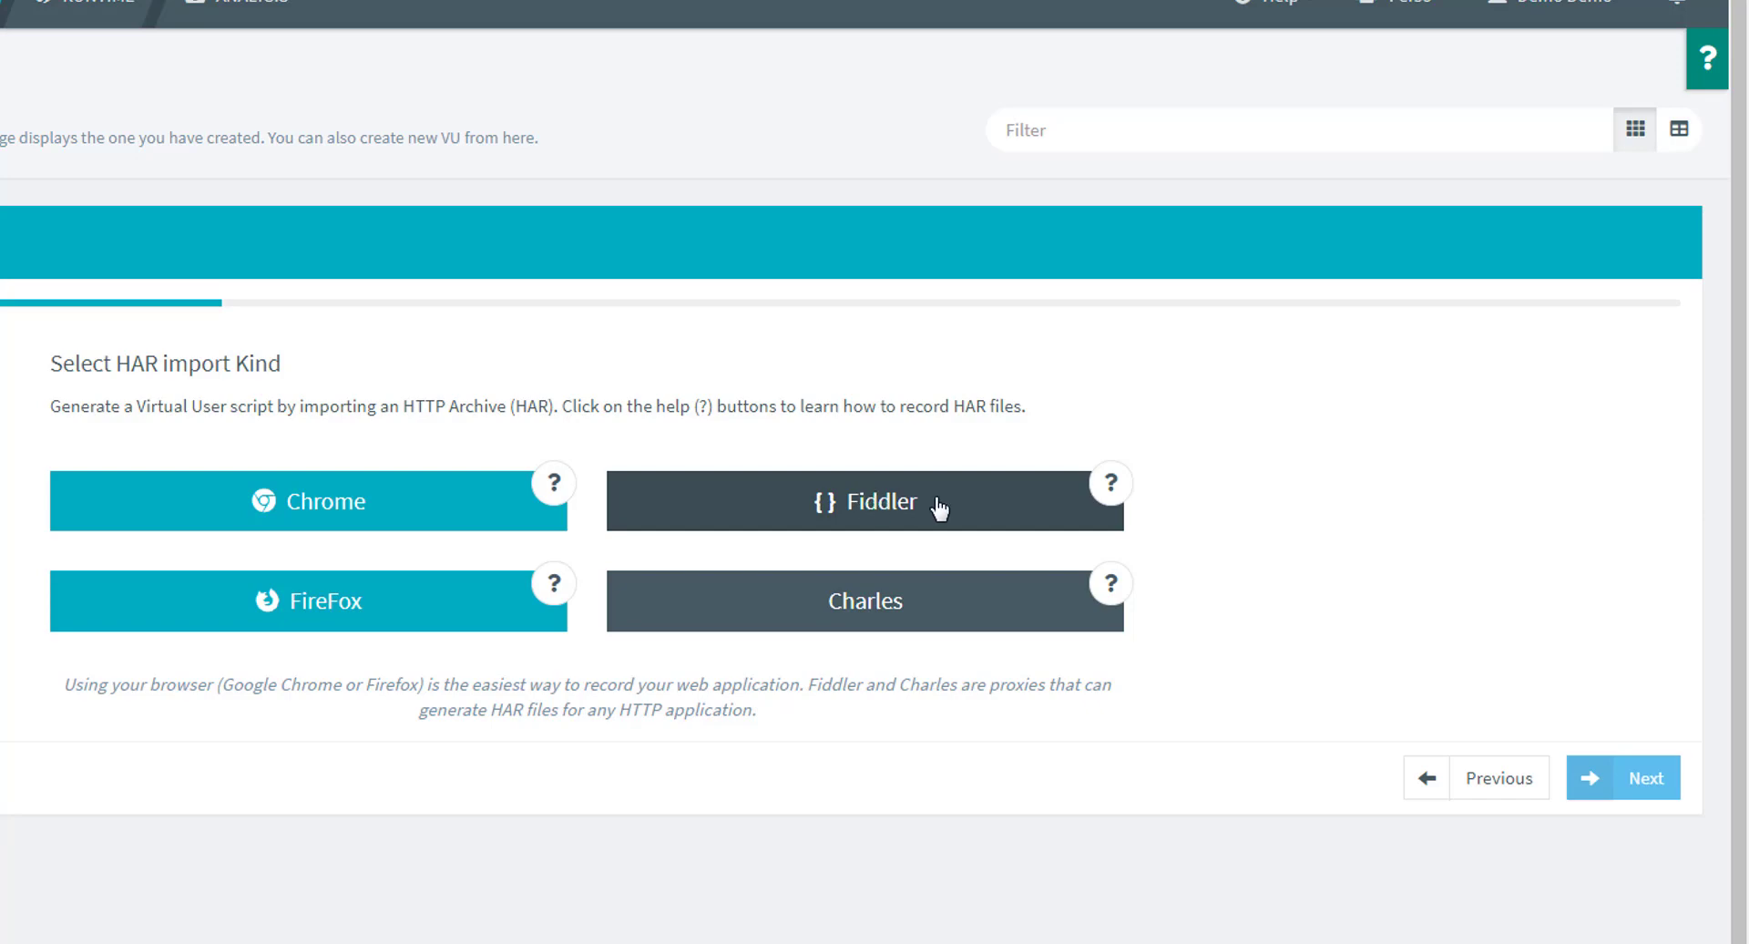
# Import jPetstore.har as a Fiddler recording and finish creating the virtual user.
pyautogui.click(863, 501)
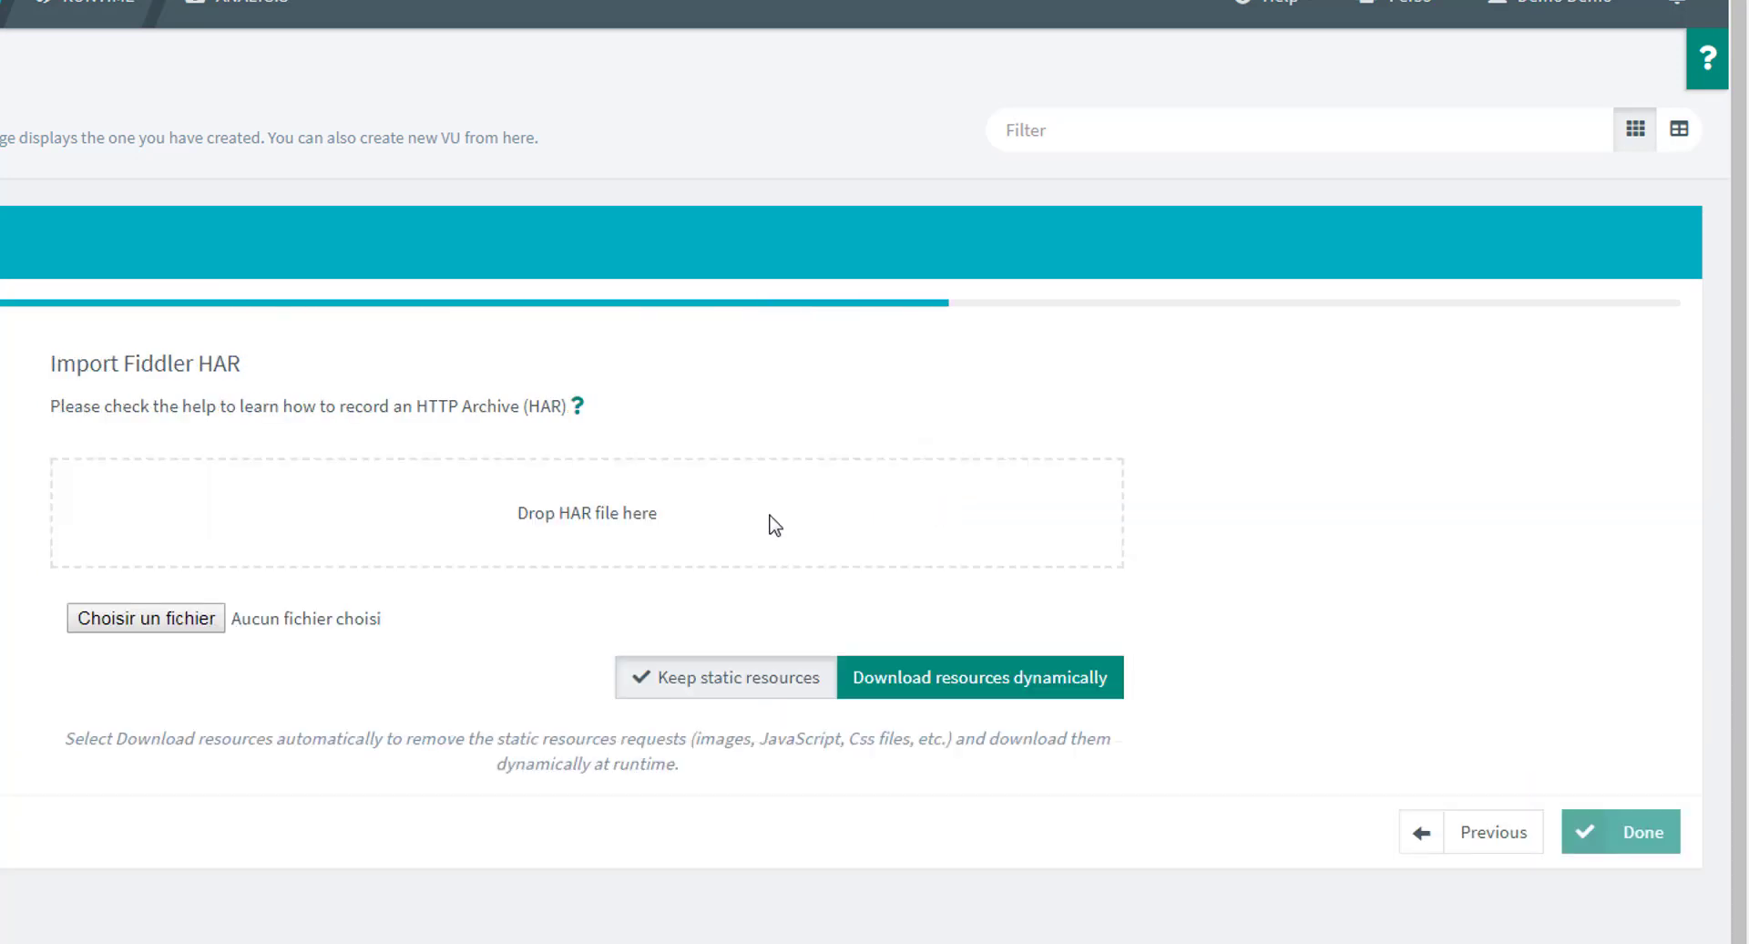
pyautogui.click(145, 617)
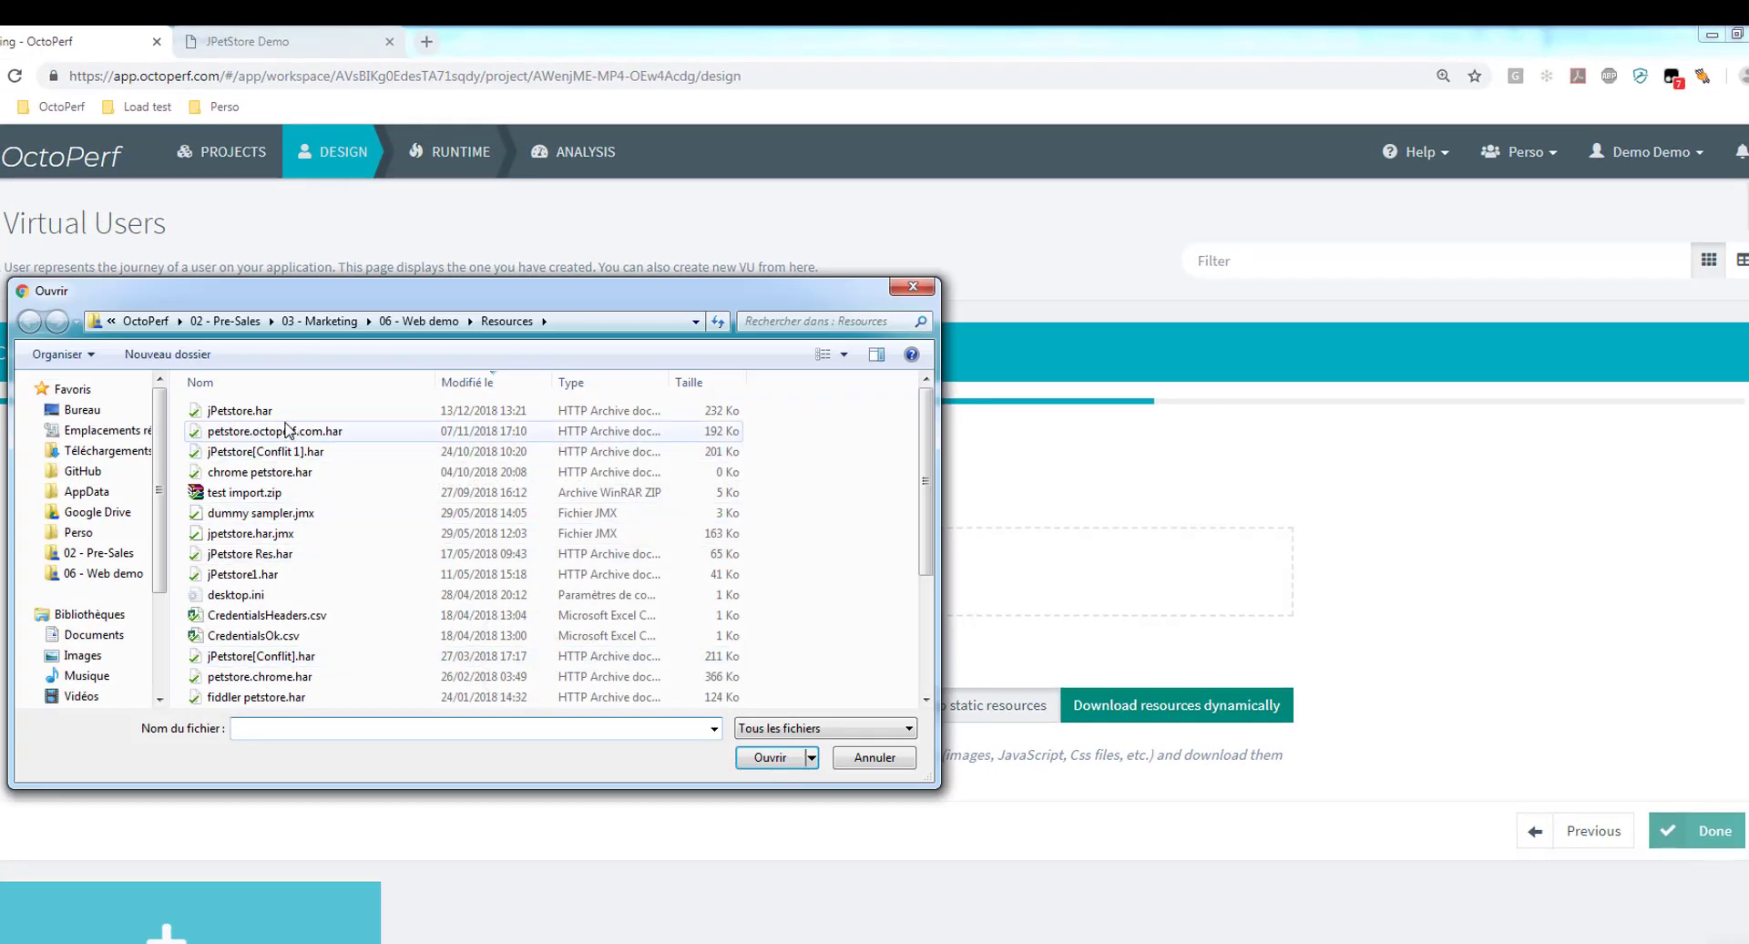
pyautogui.click(237, 410)
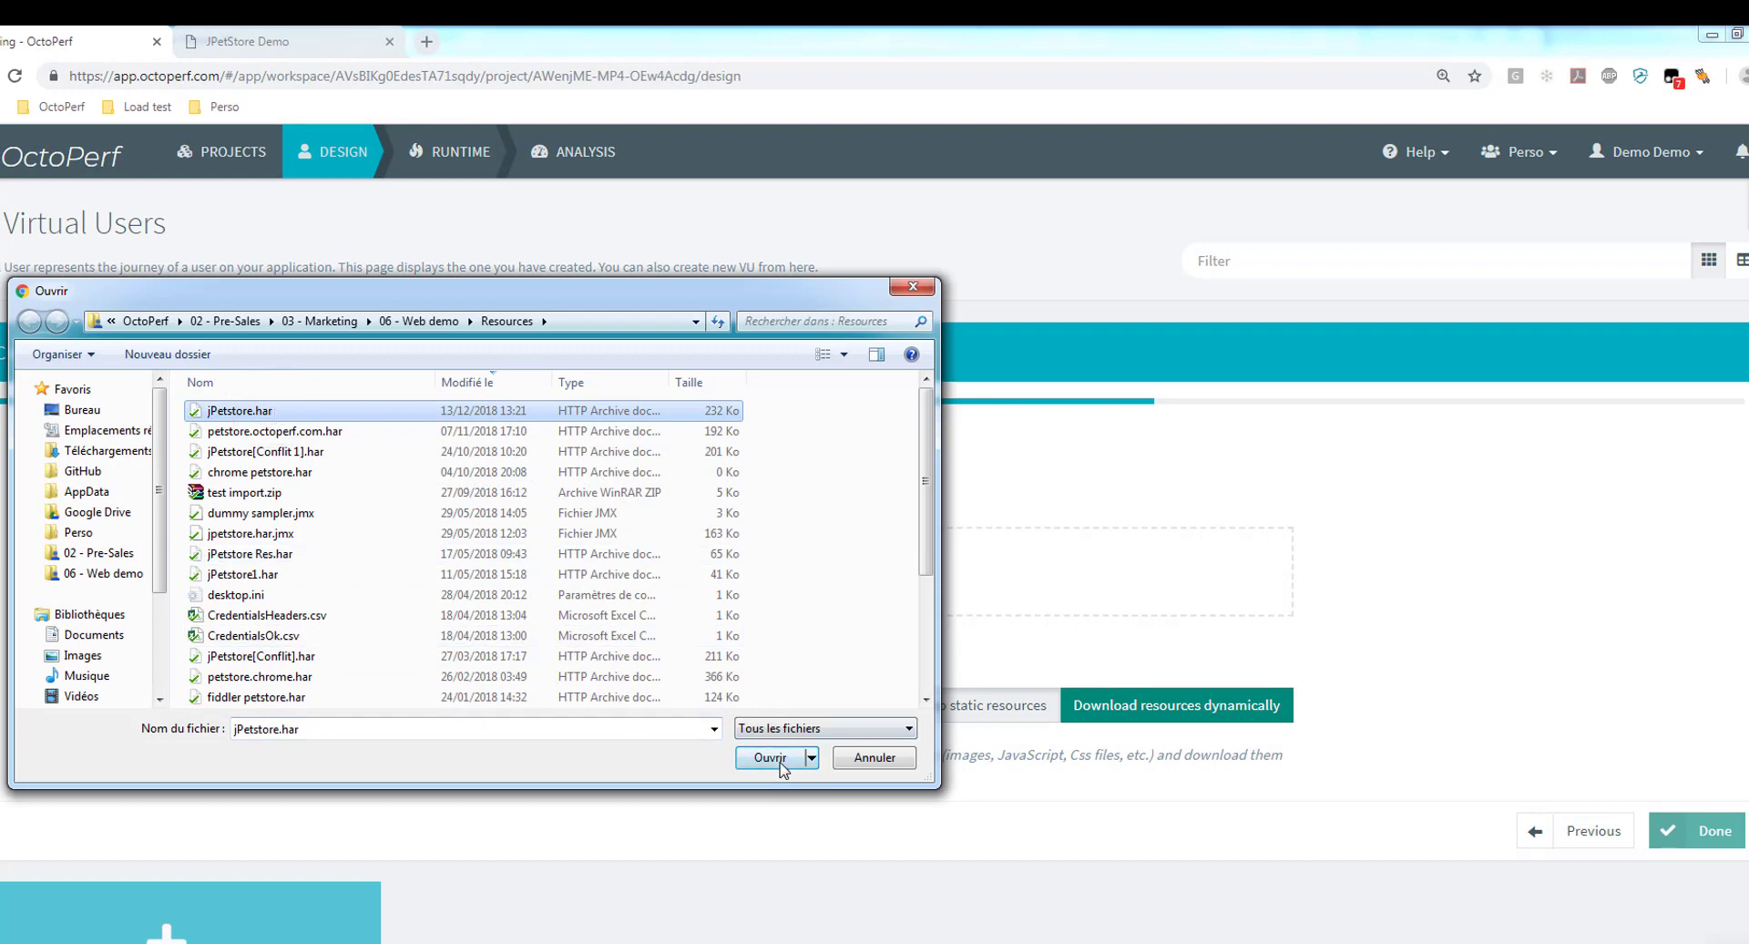
pyautogui.click(769, 758)
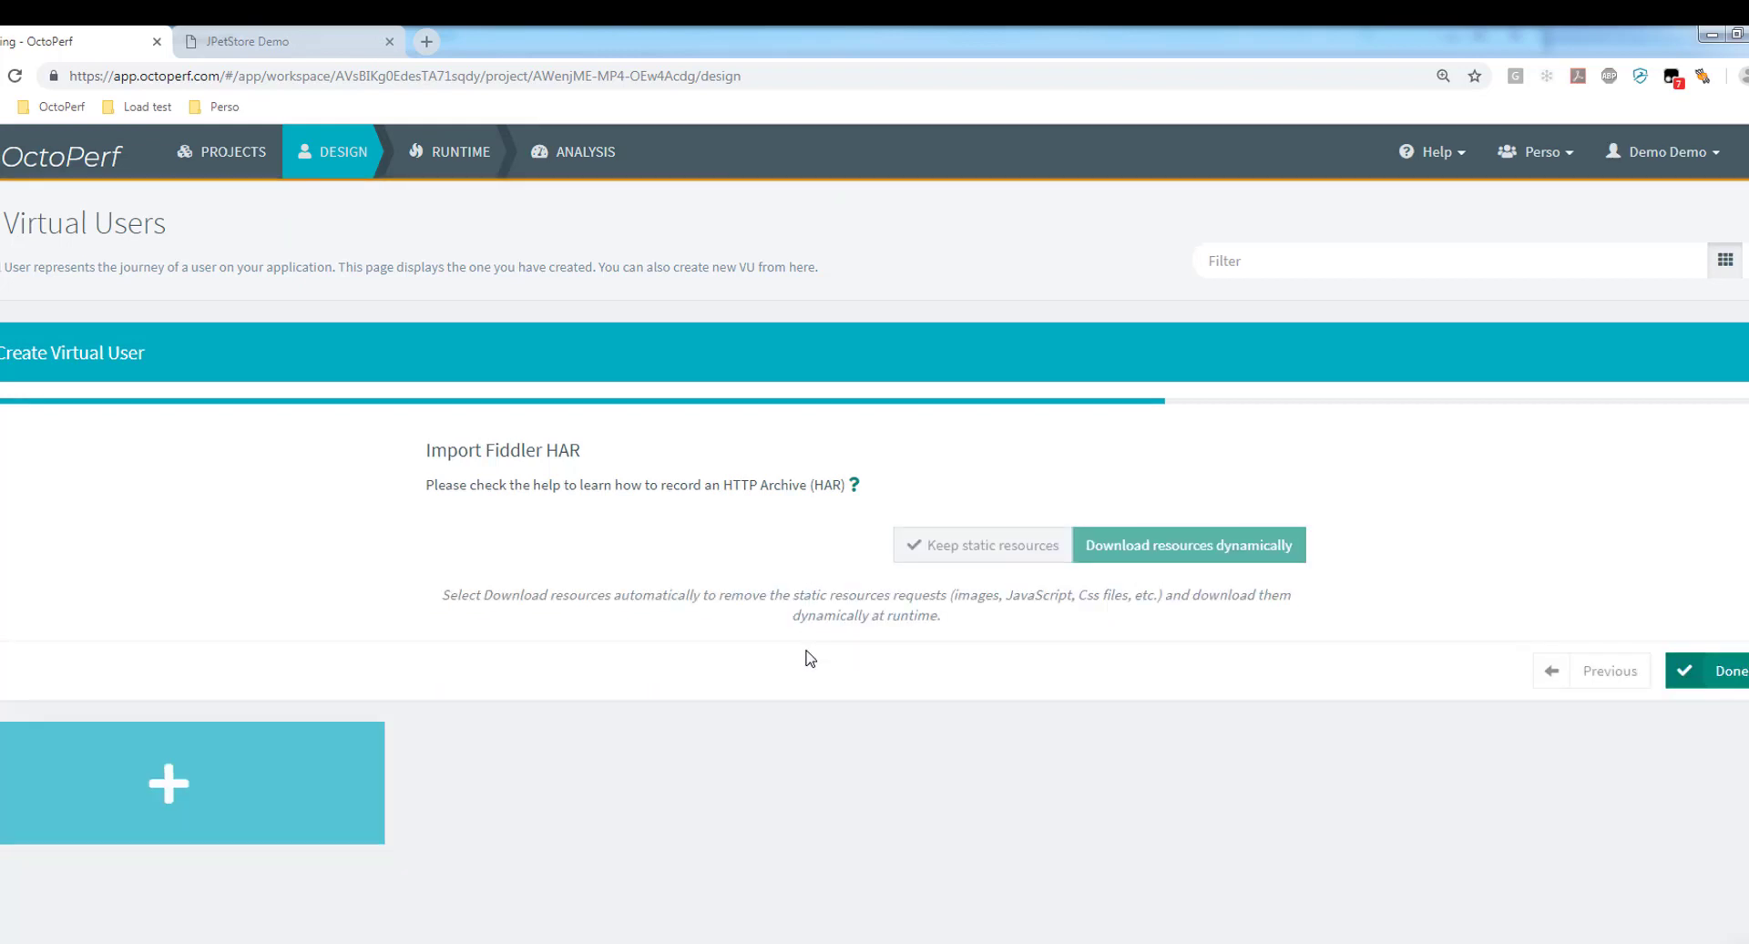
pyautogui.click(1727, 670)
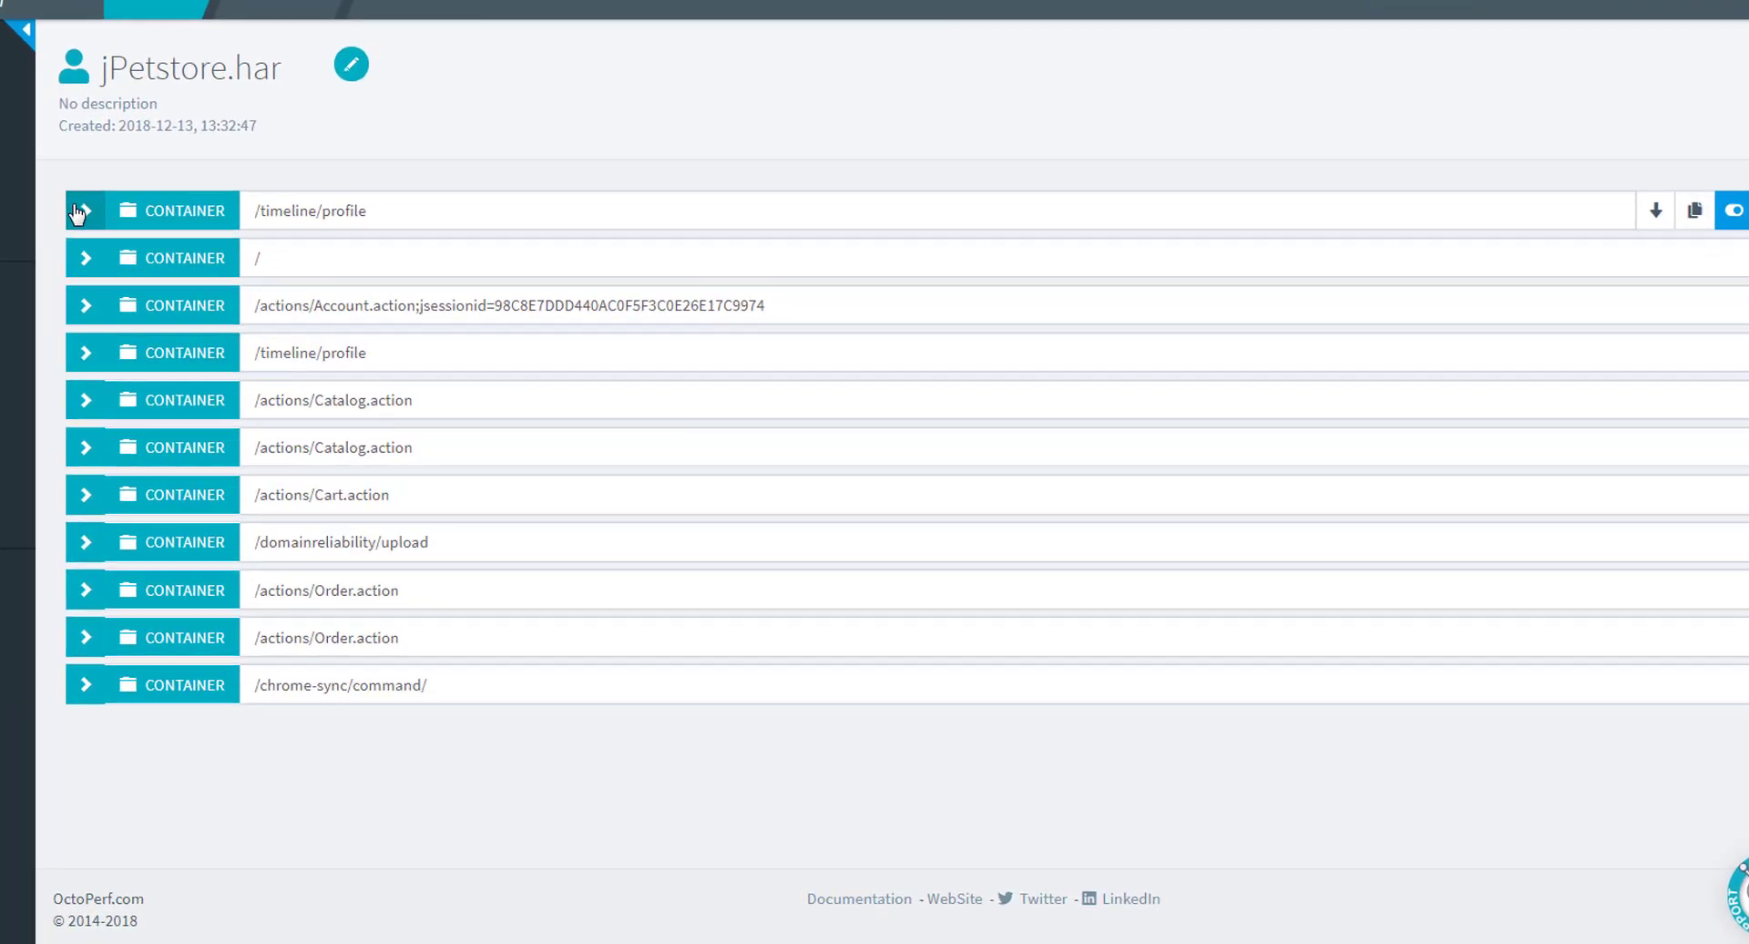
# Expand the /timeline/profile, /, /actions/Account.action and second /timeline/profile containers to view their requests.
pyautogui.click(83, 212)
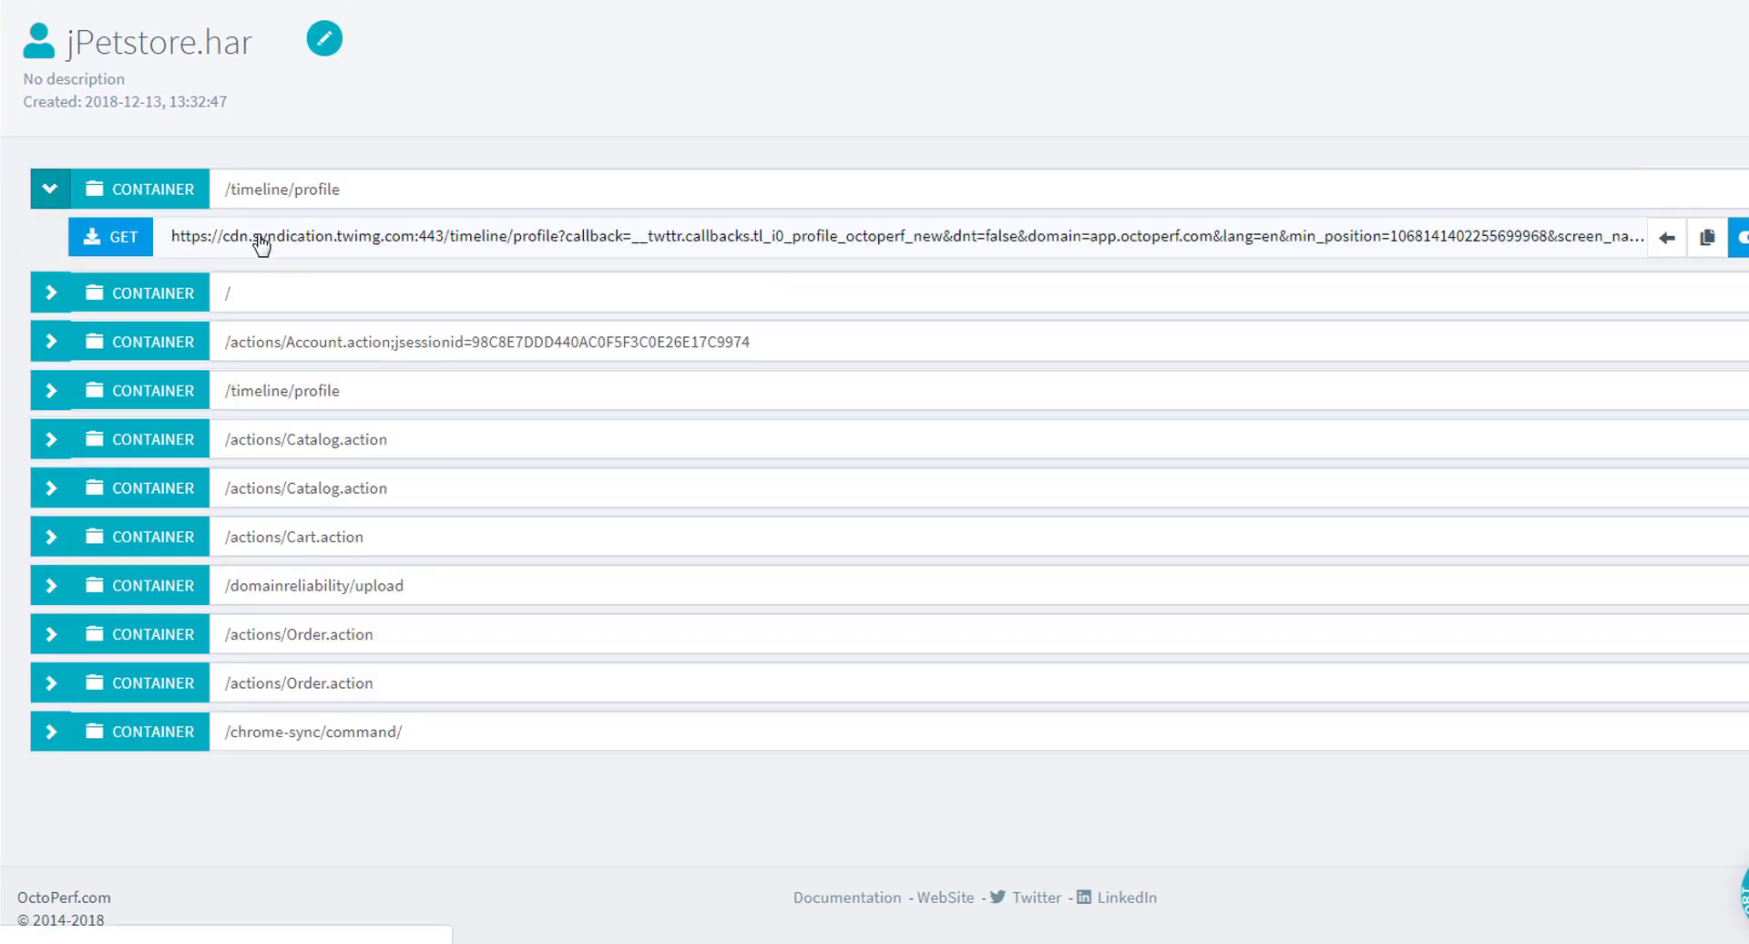
pyautogui.doubleClick(286, 188)
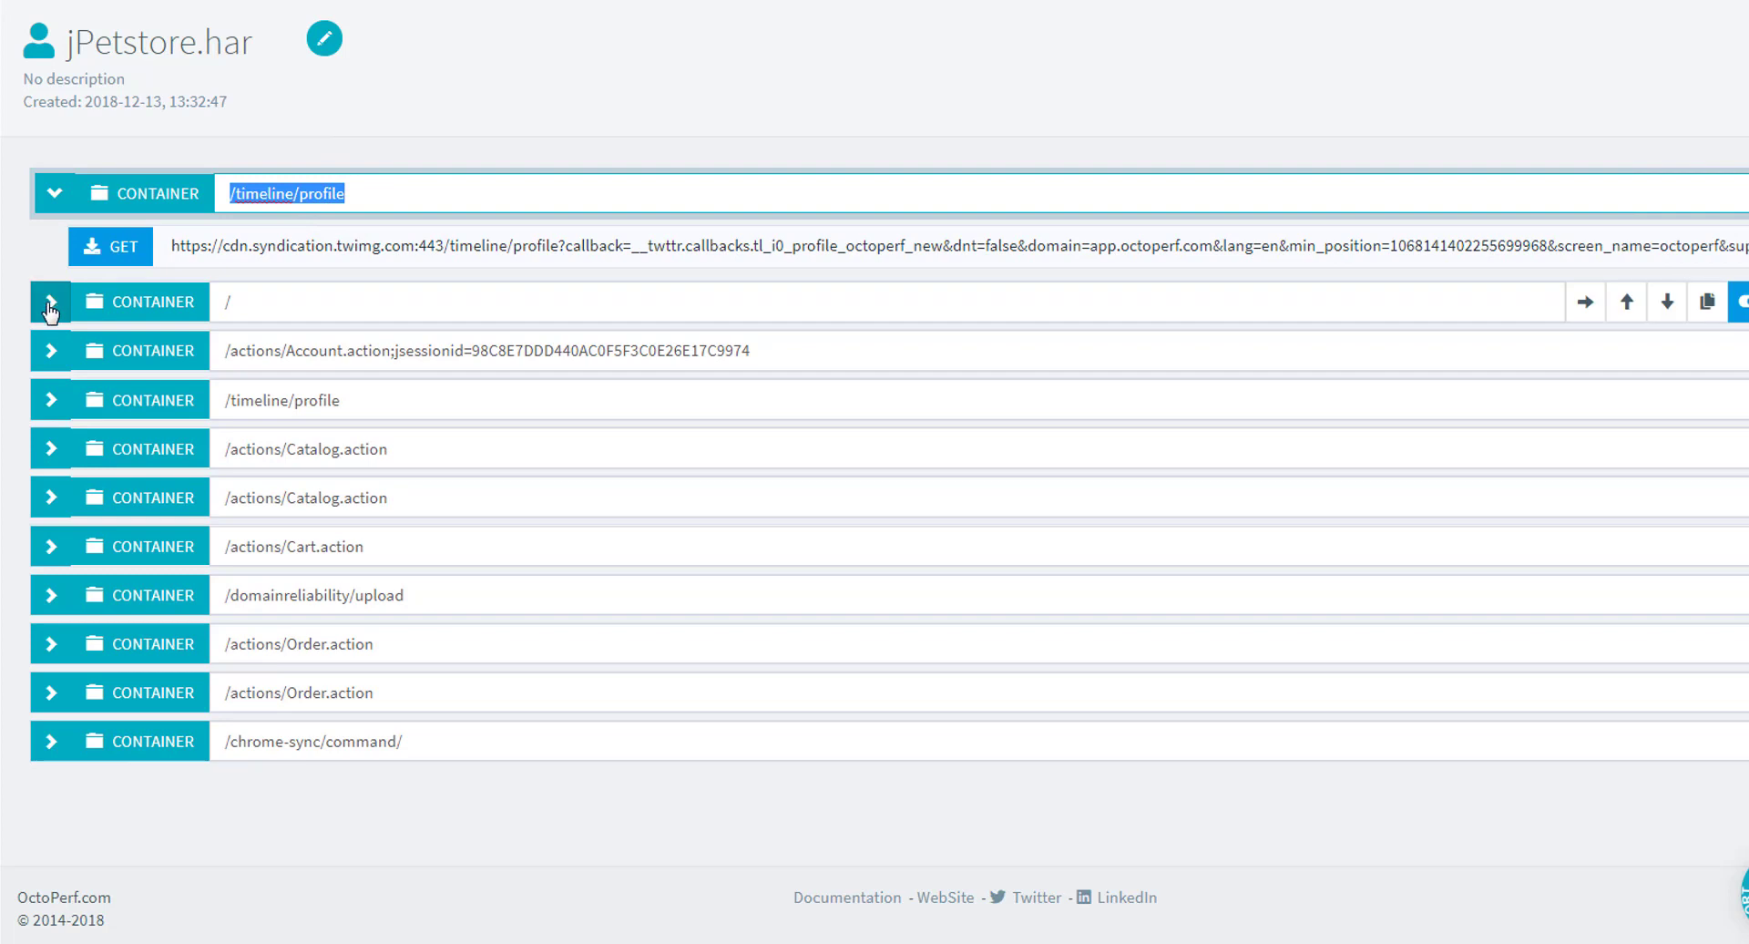
pyautogui.click(51, 301)
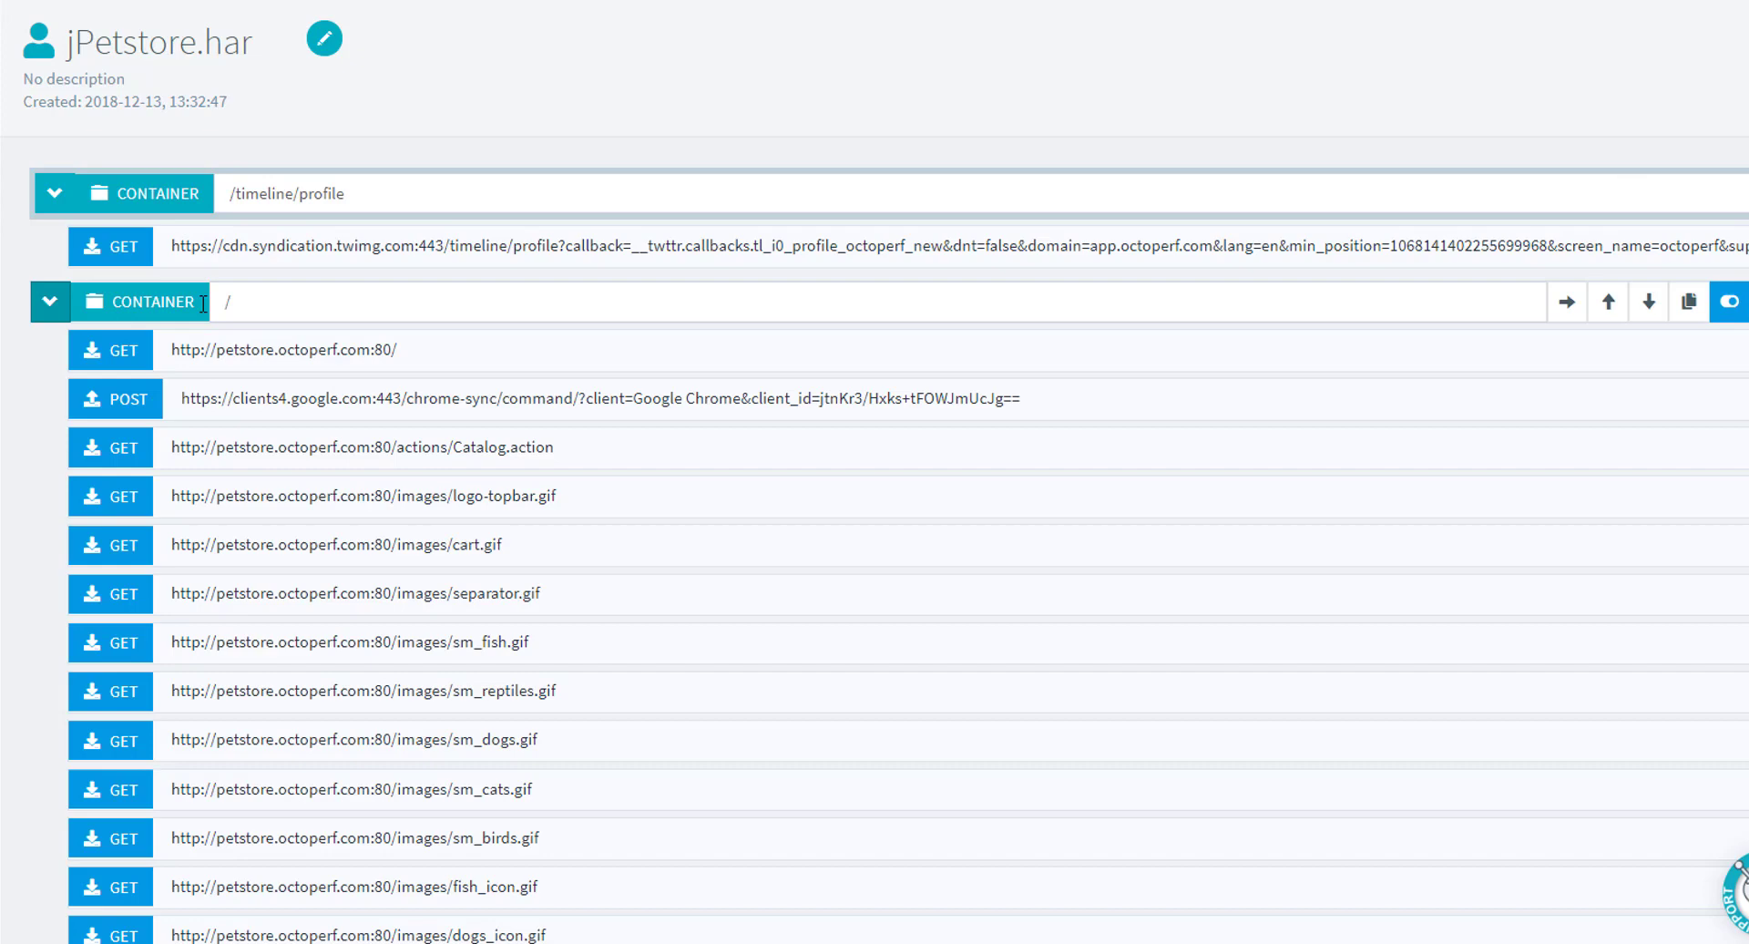
pyautogui.scroll(-3)
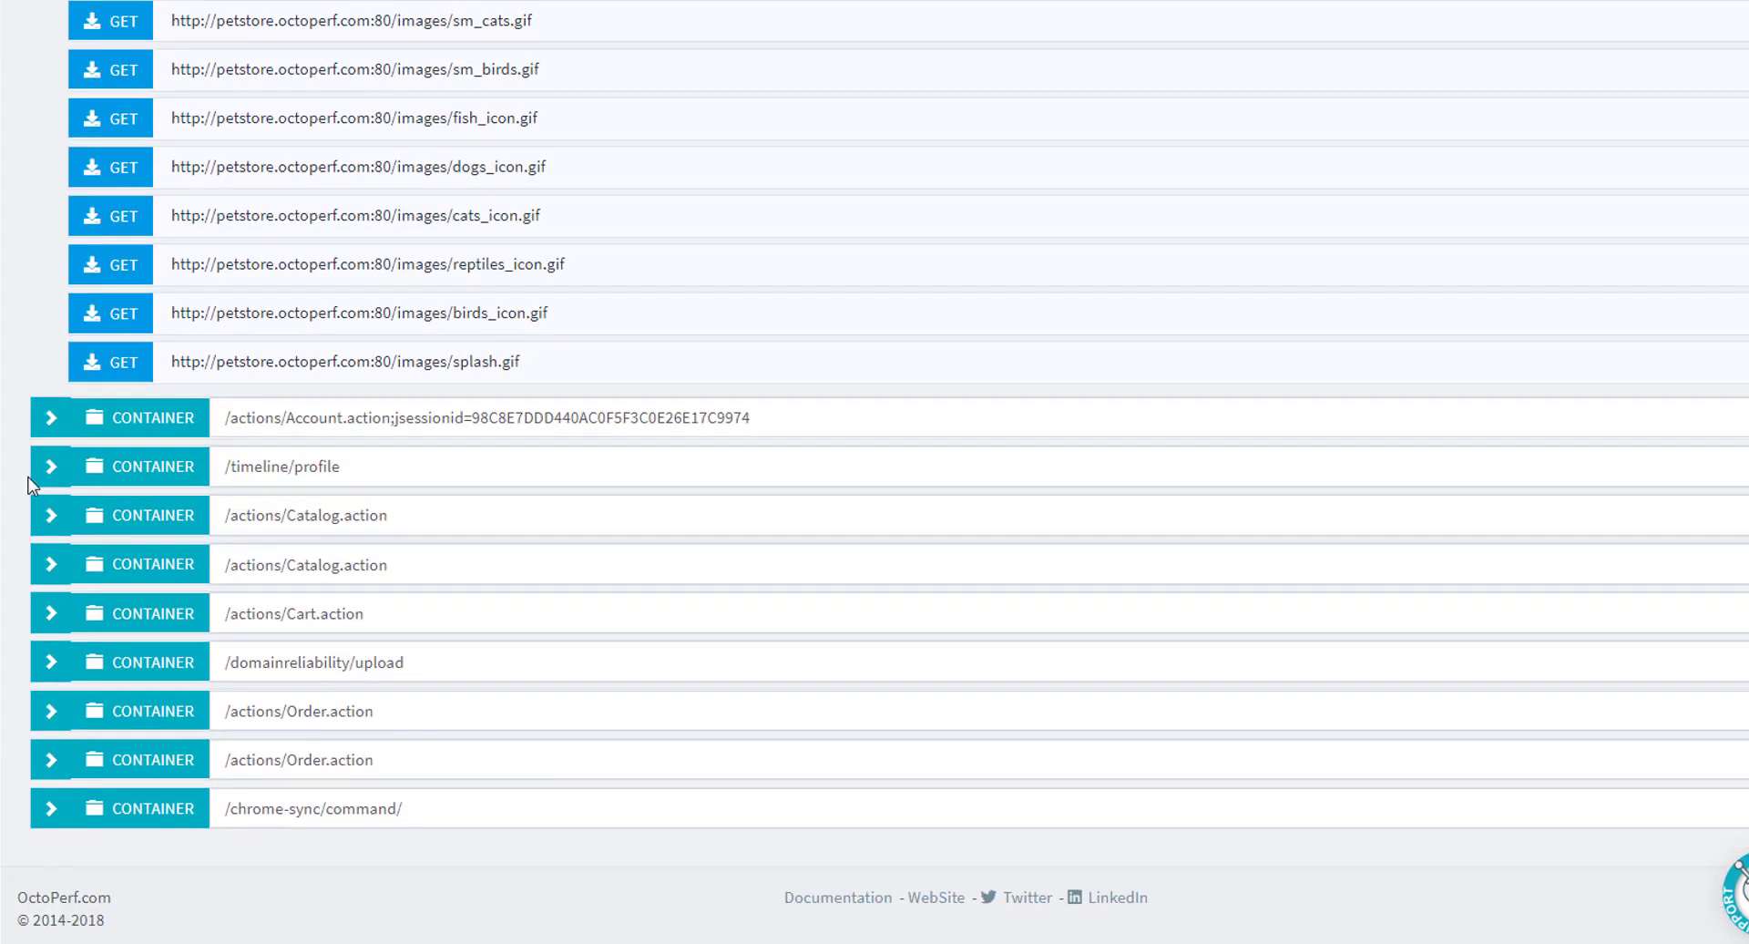
pyautogui.click(51, 417)
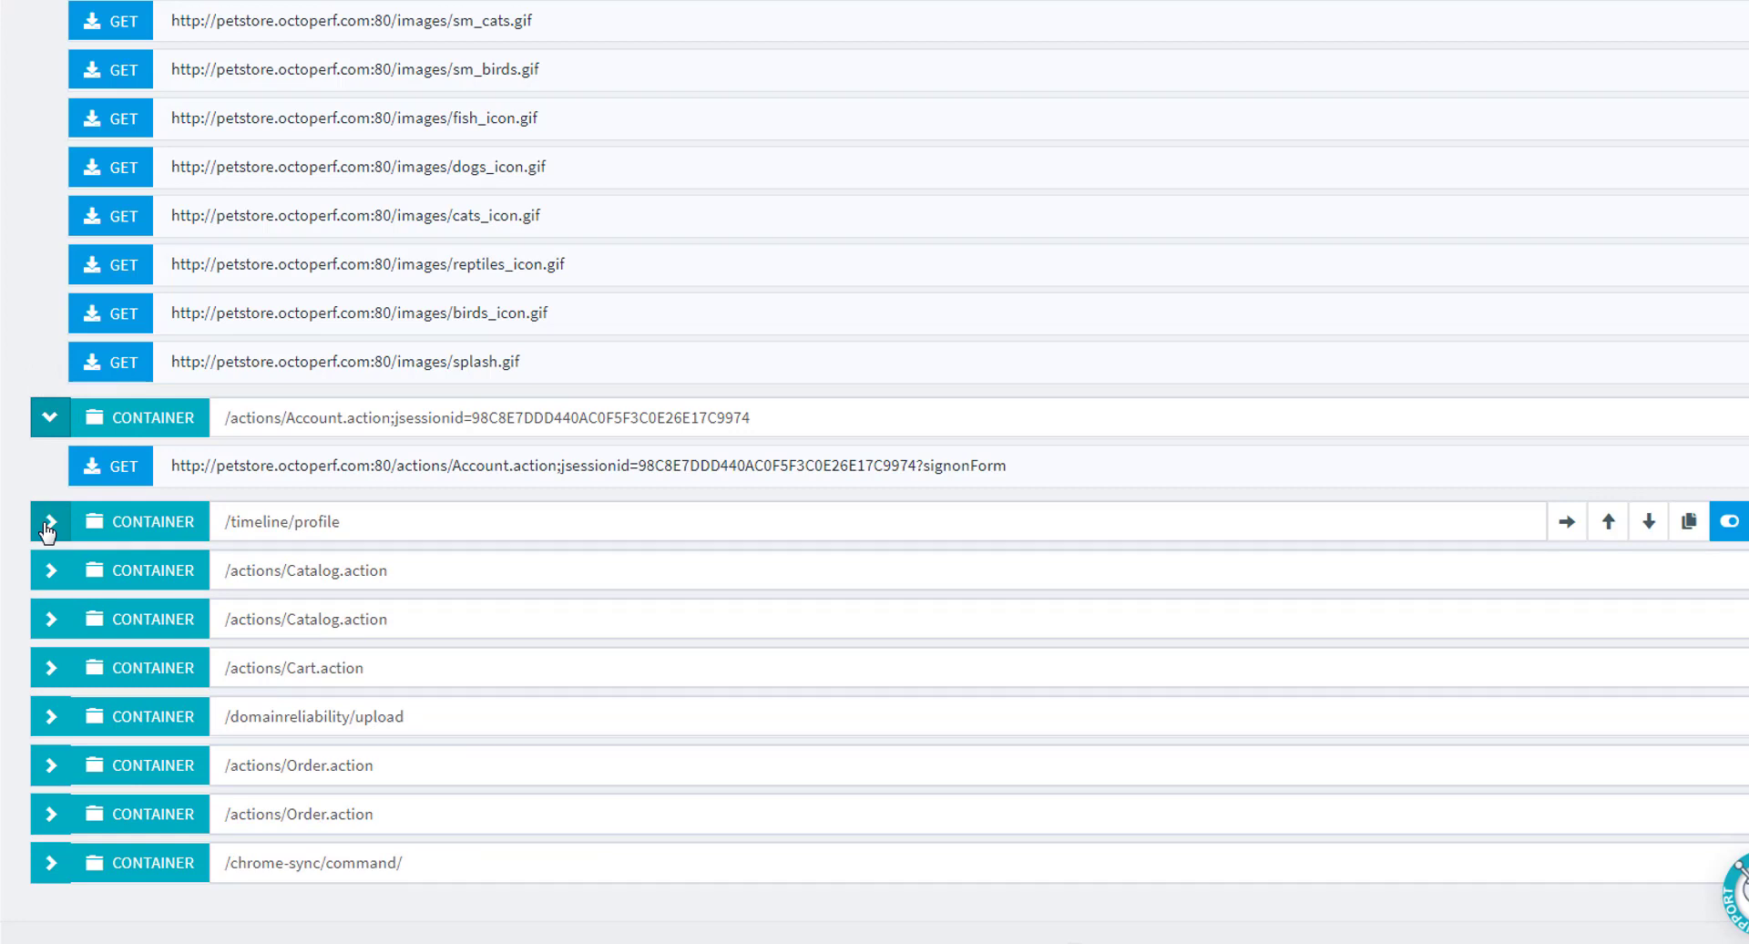
pyautogui.click(49, 521)
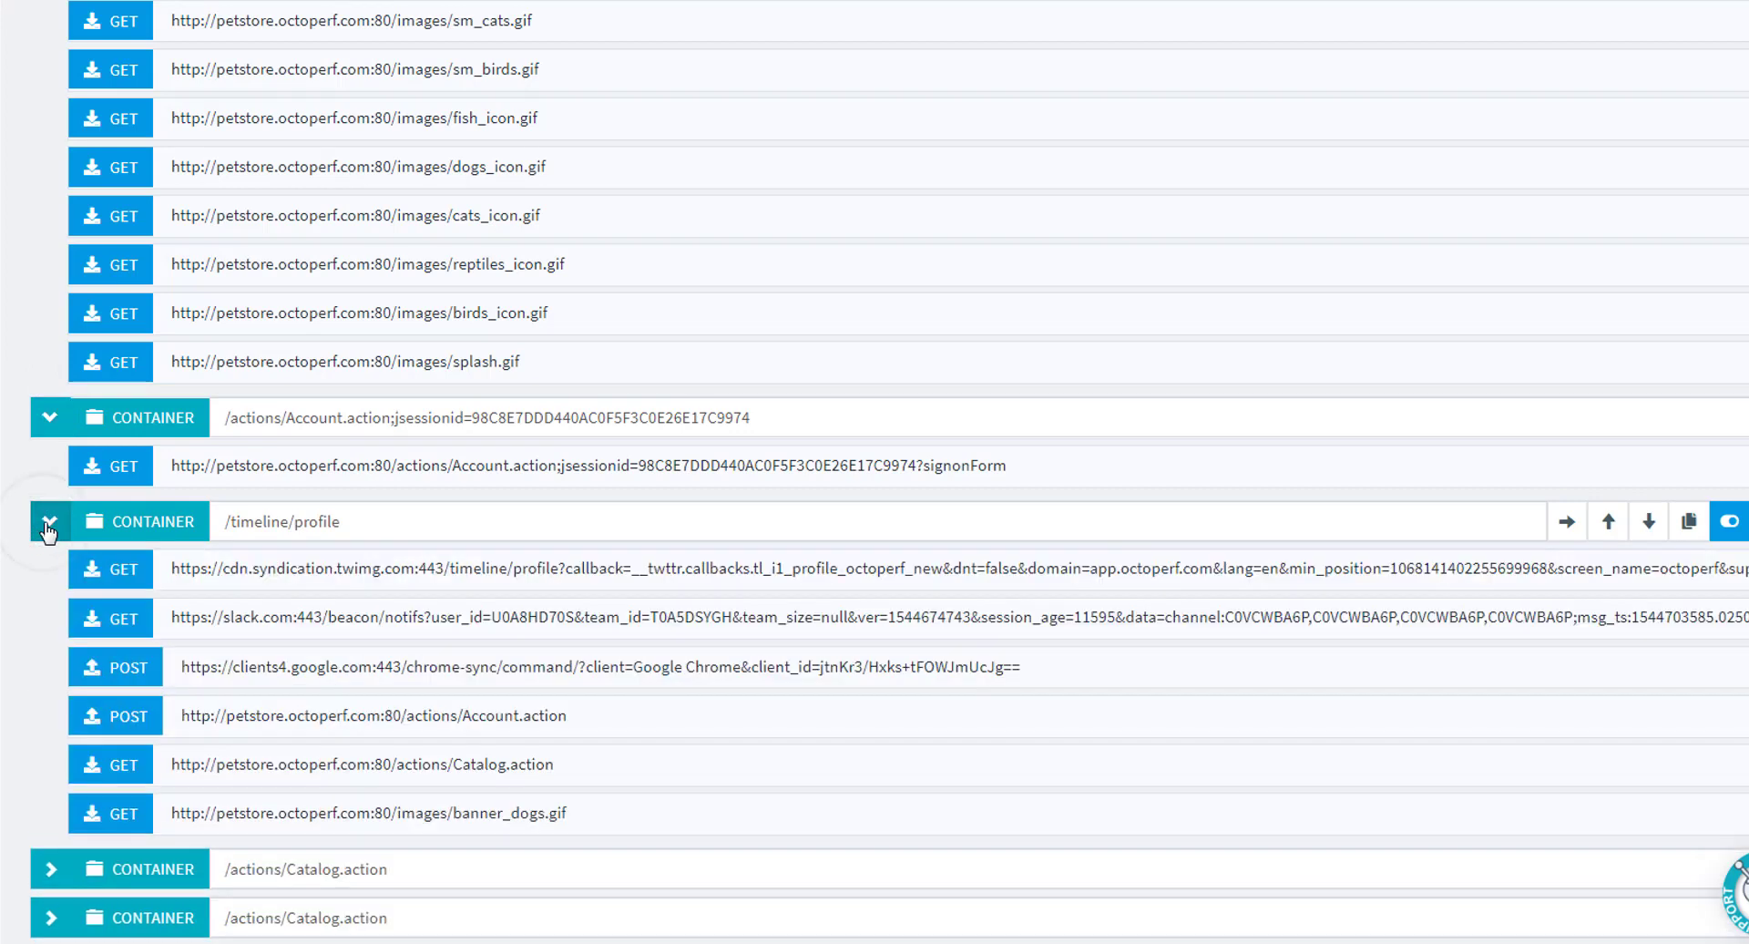
pyautogui.moveTo(53, 539)
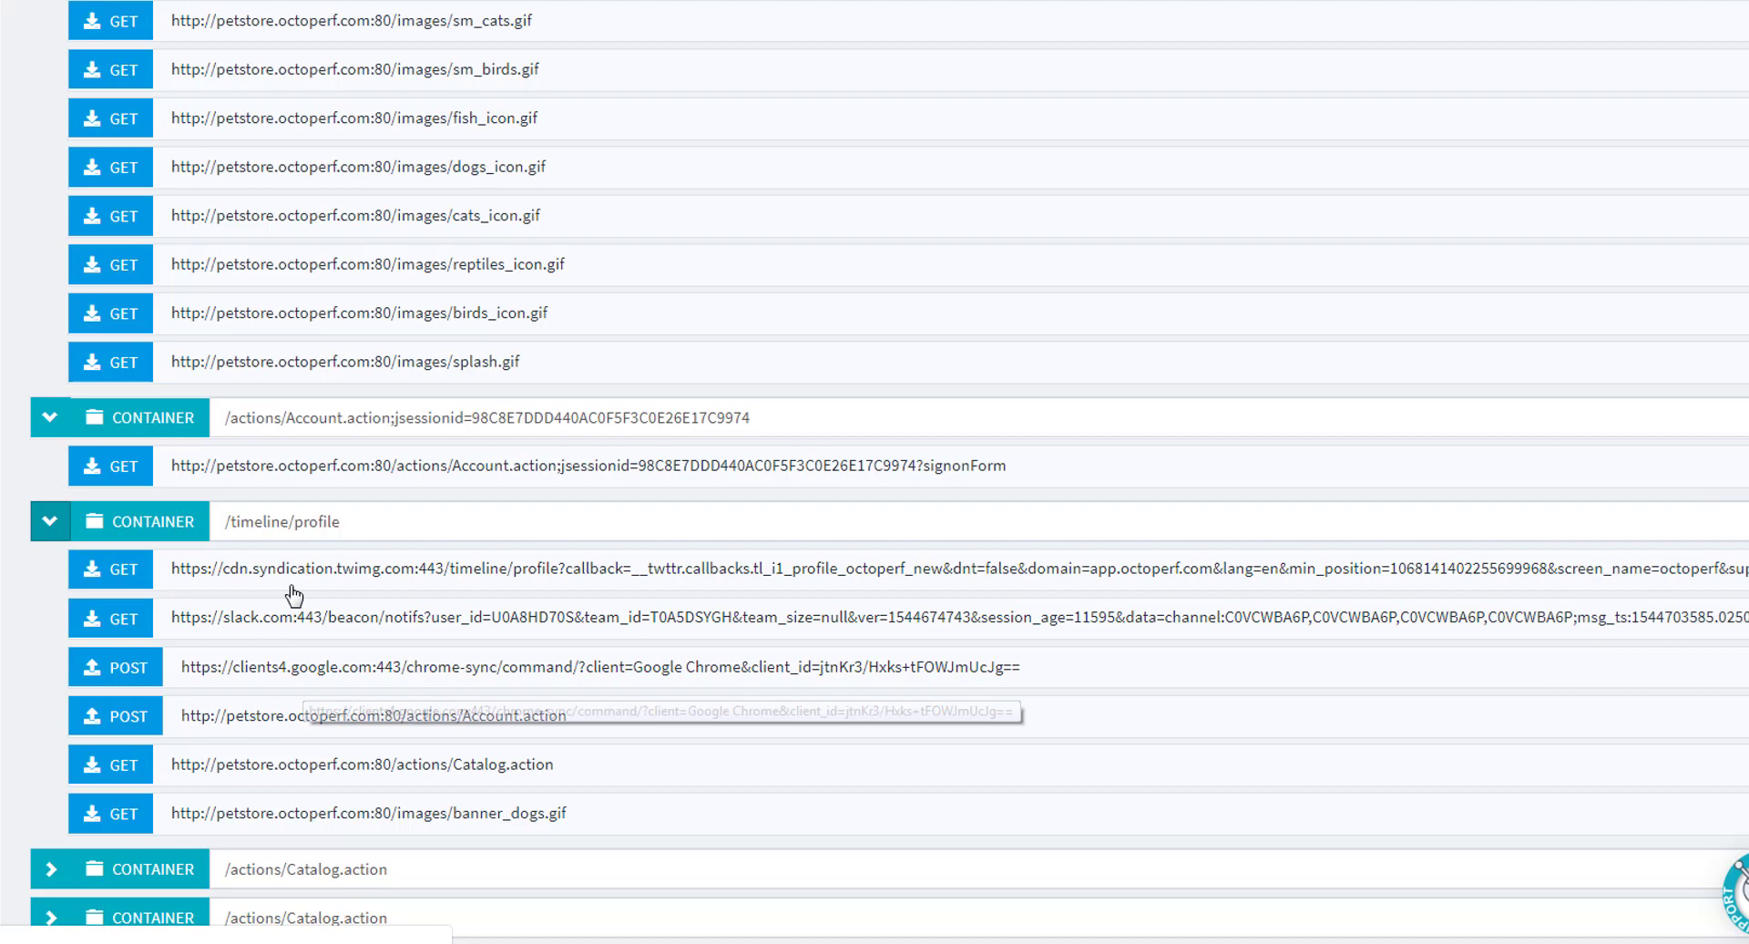
pyautogui.moveTo(114, 666)
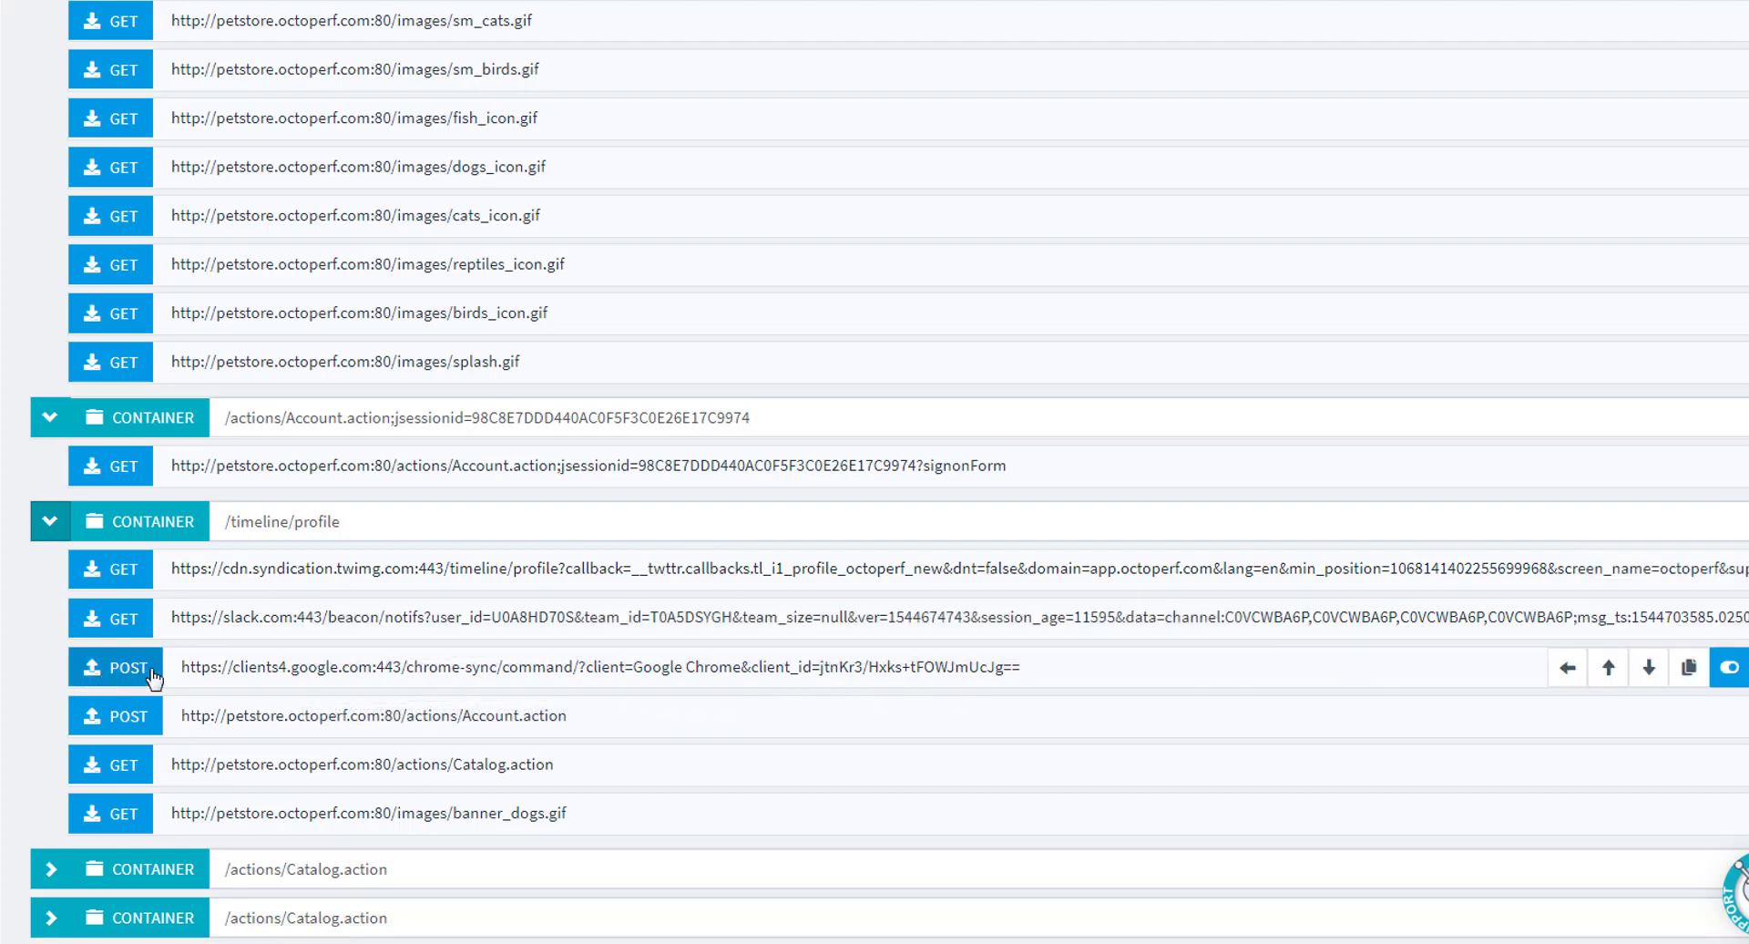
pyautogui.moveTo(256, 683)
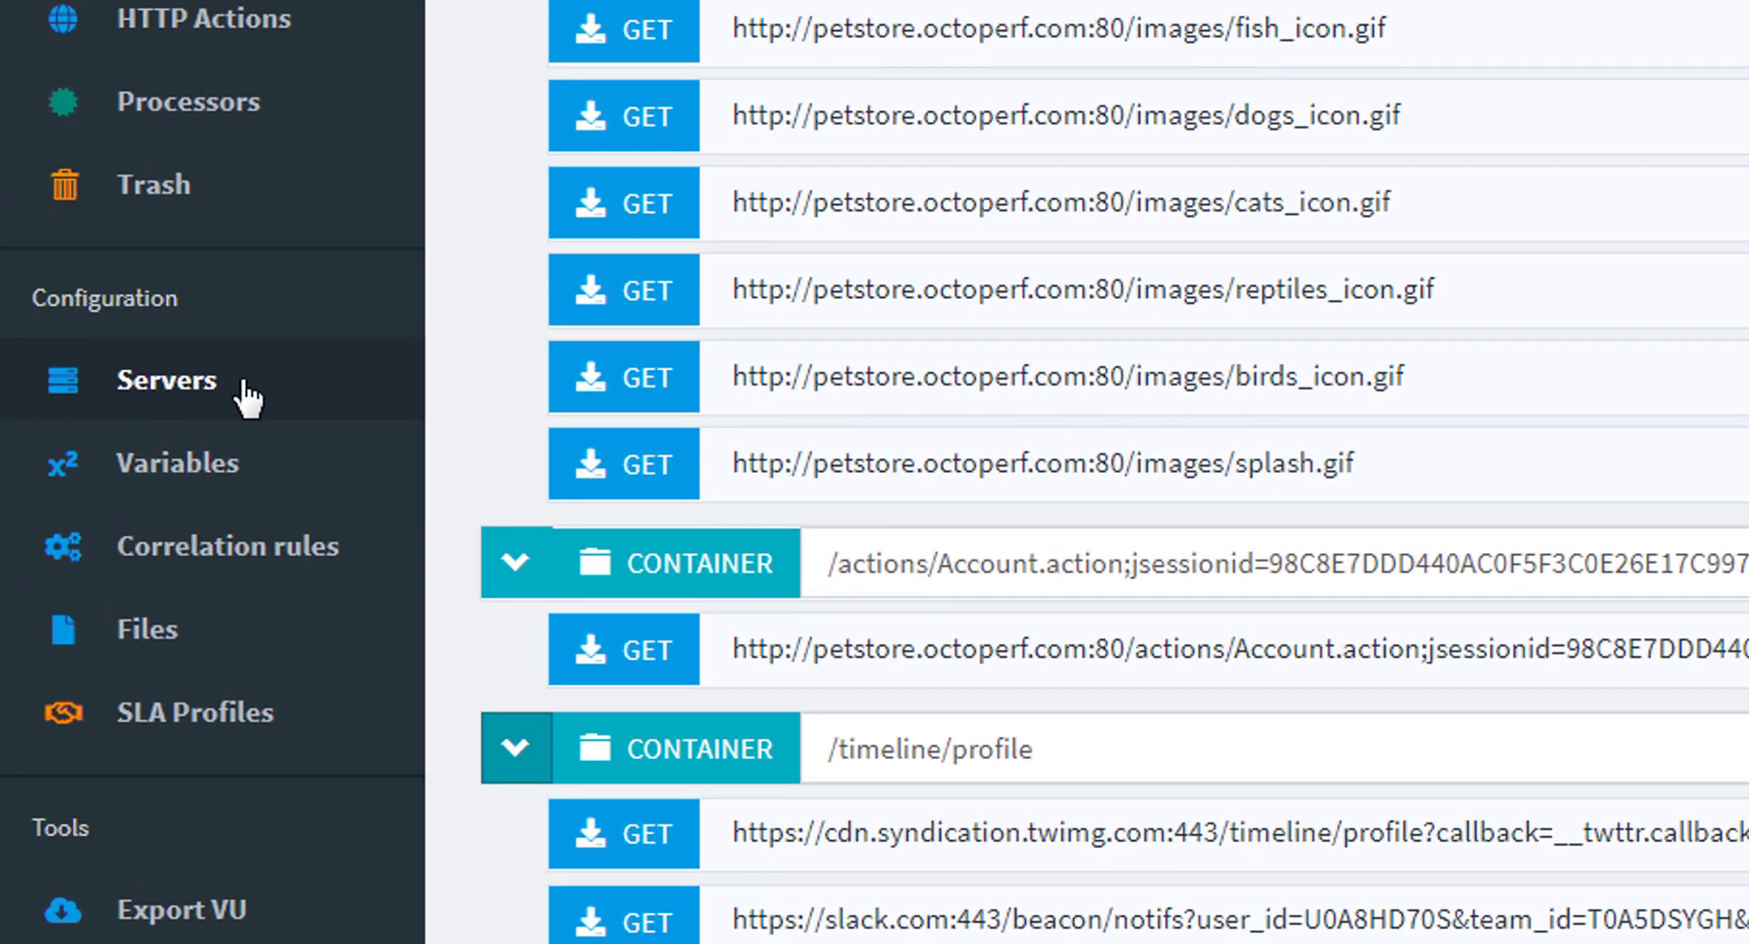
# In the Servers list, select all but petstore.octoperf.com:80 and delete them.
pyautogui.click(165, 380)
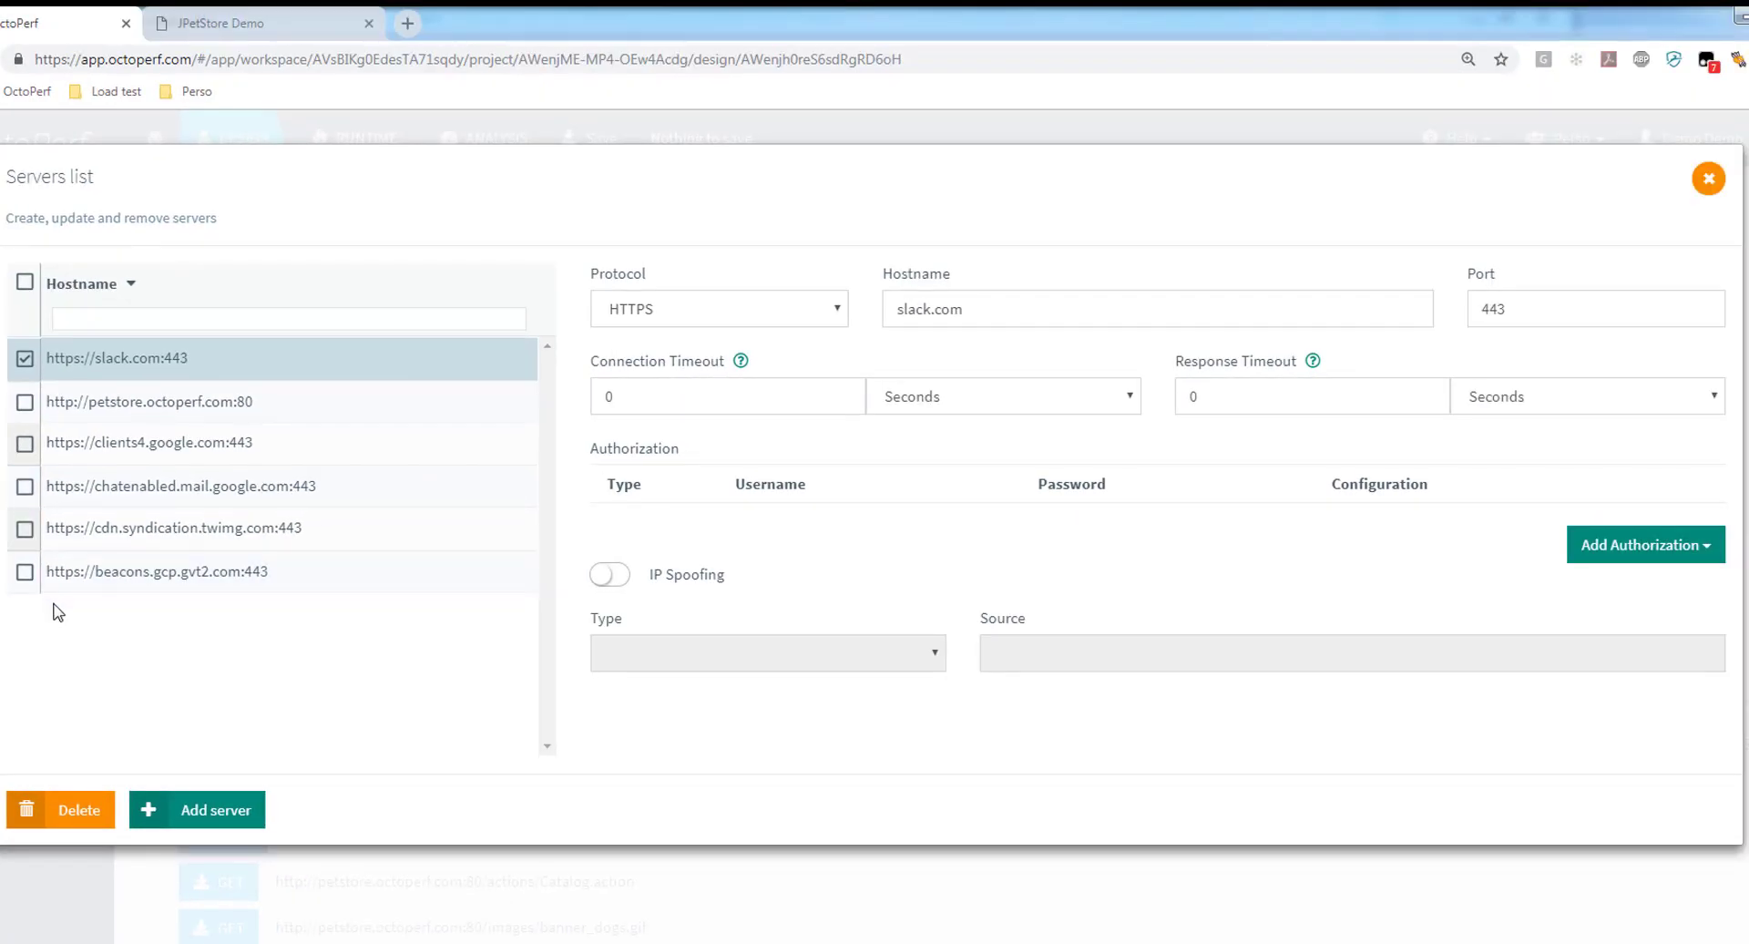
pyautogui.click(24, 282)
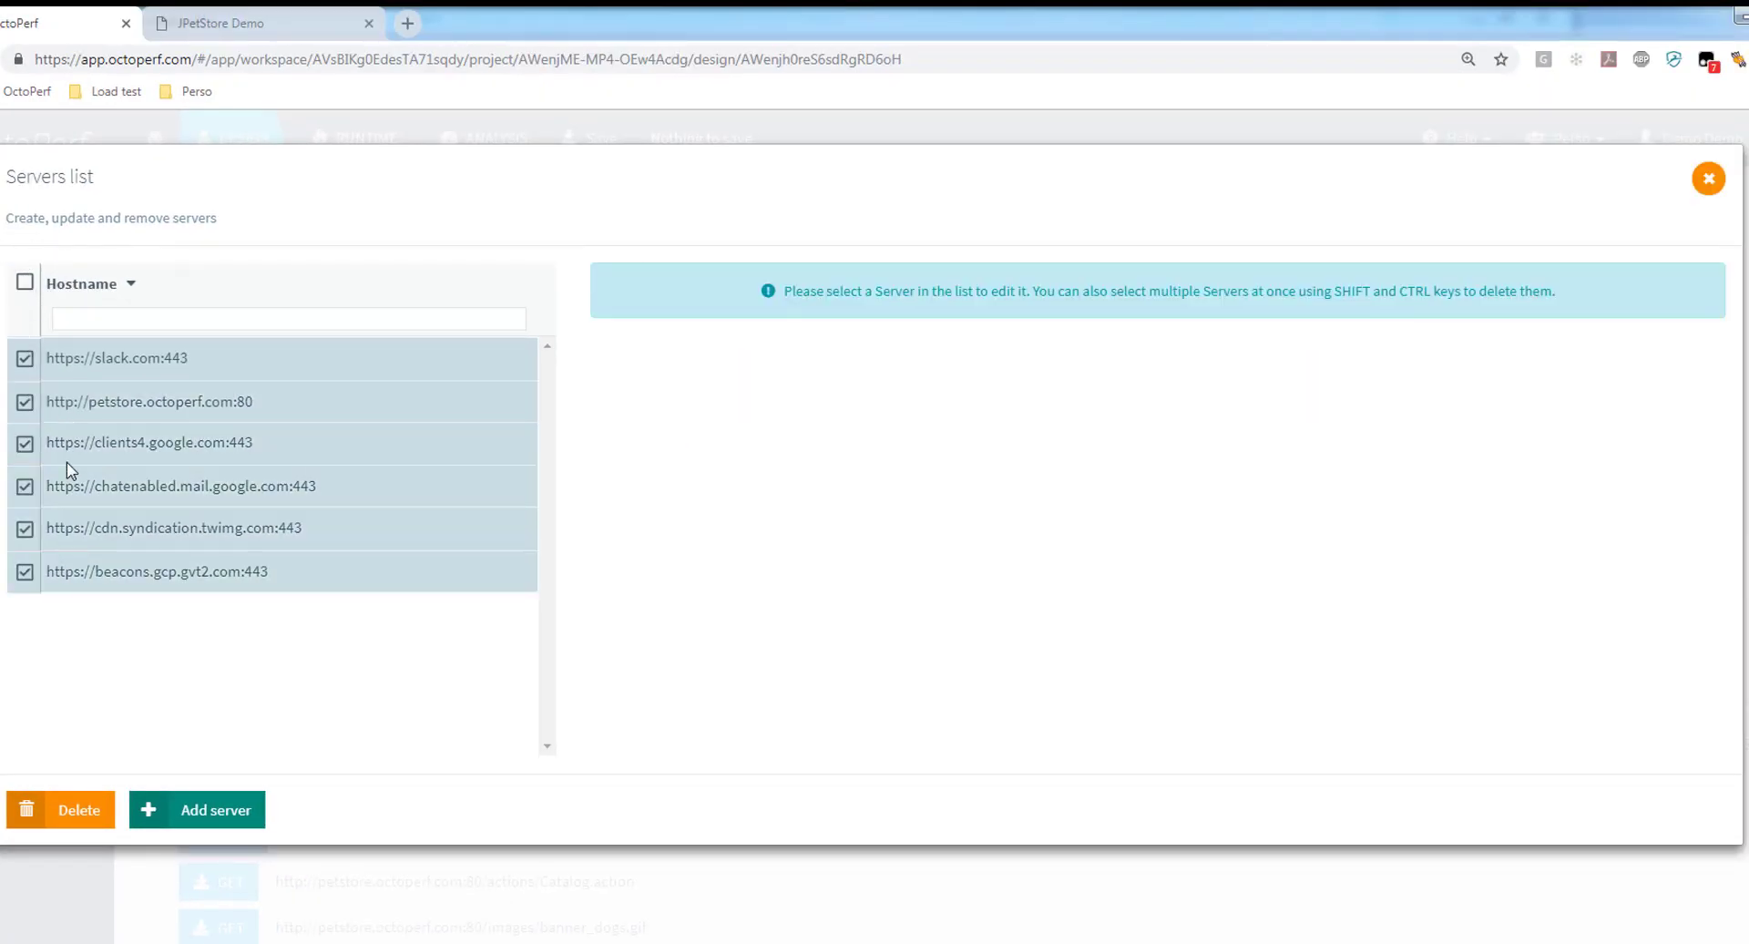
pyautogui.click(24, 401)
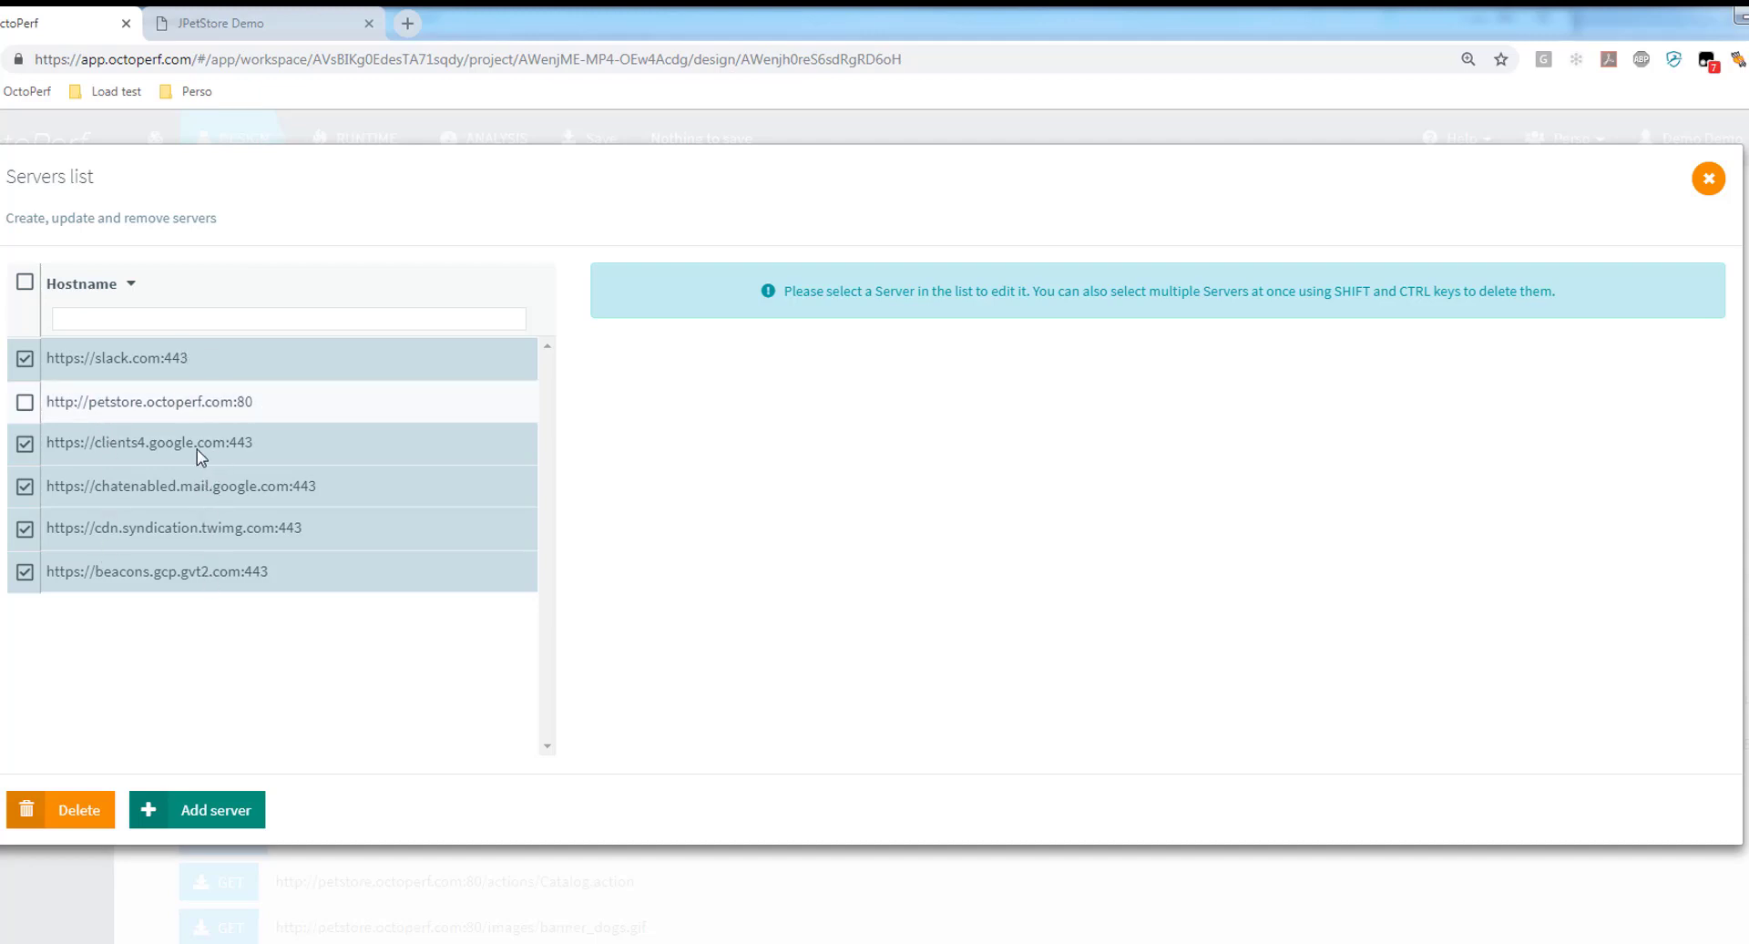
pyautogui.moveTo(124, 754)
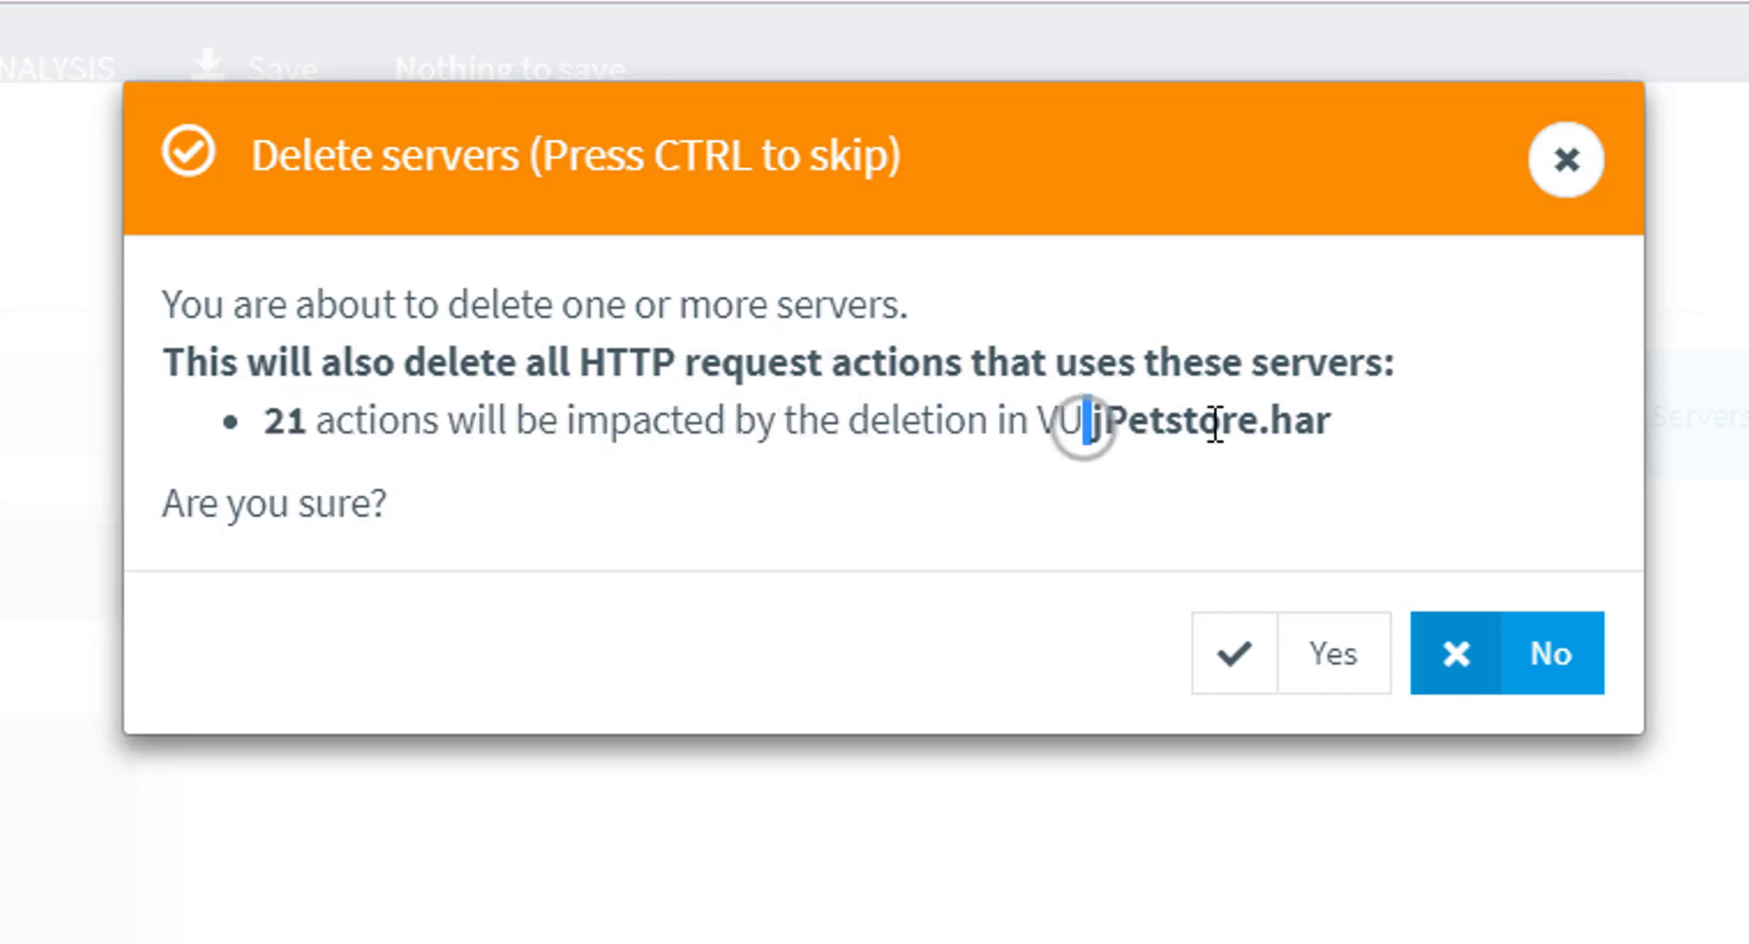
pyautogui.moveTo(1266, 669)
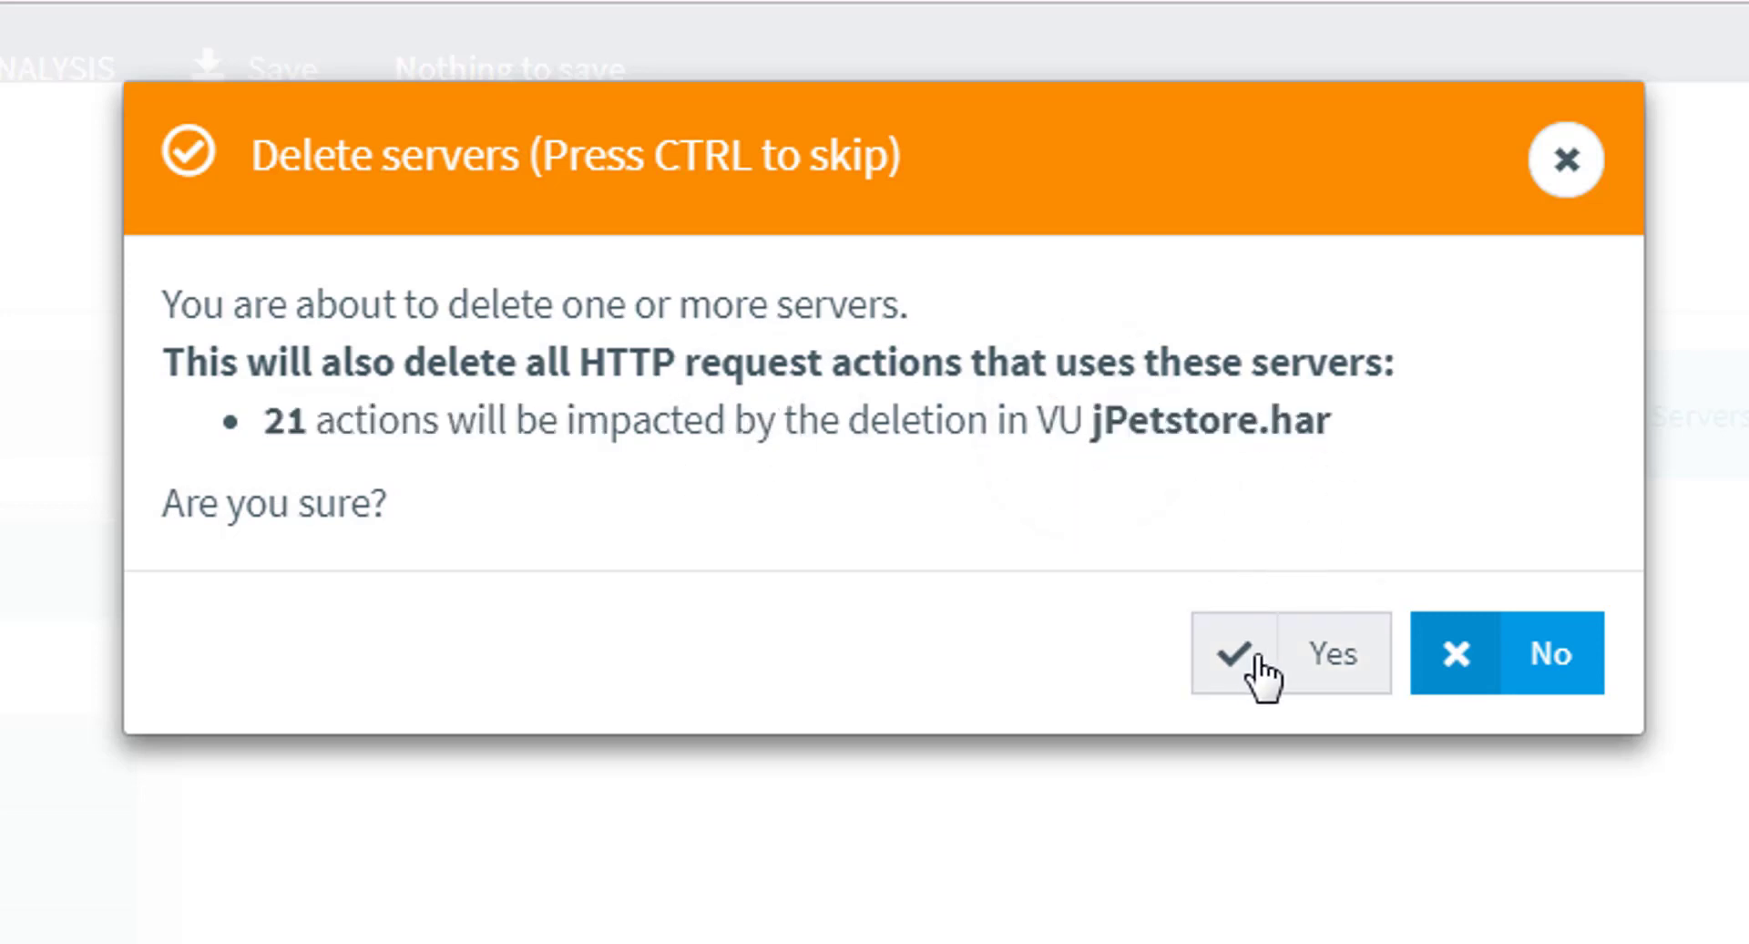
pyautogui.click(1288, 652)
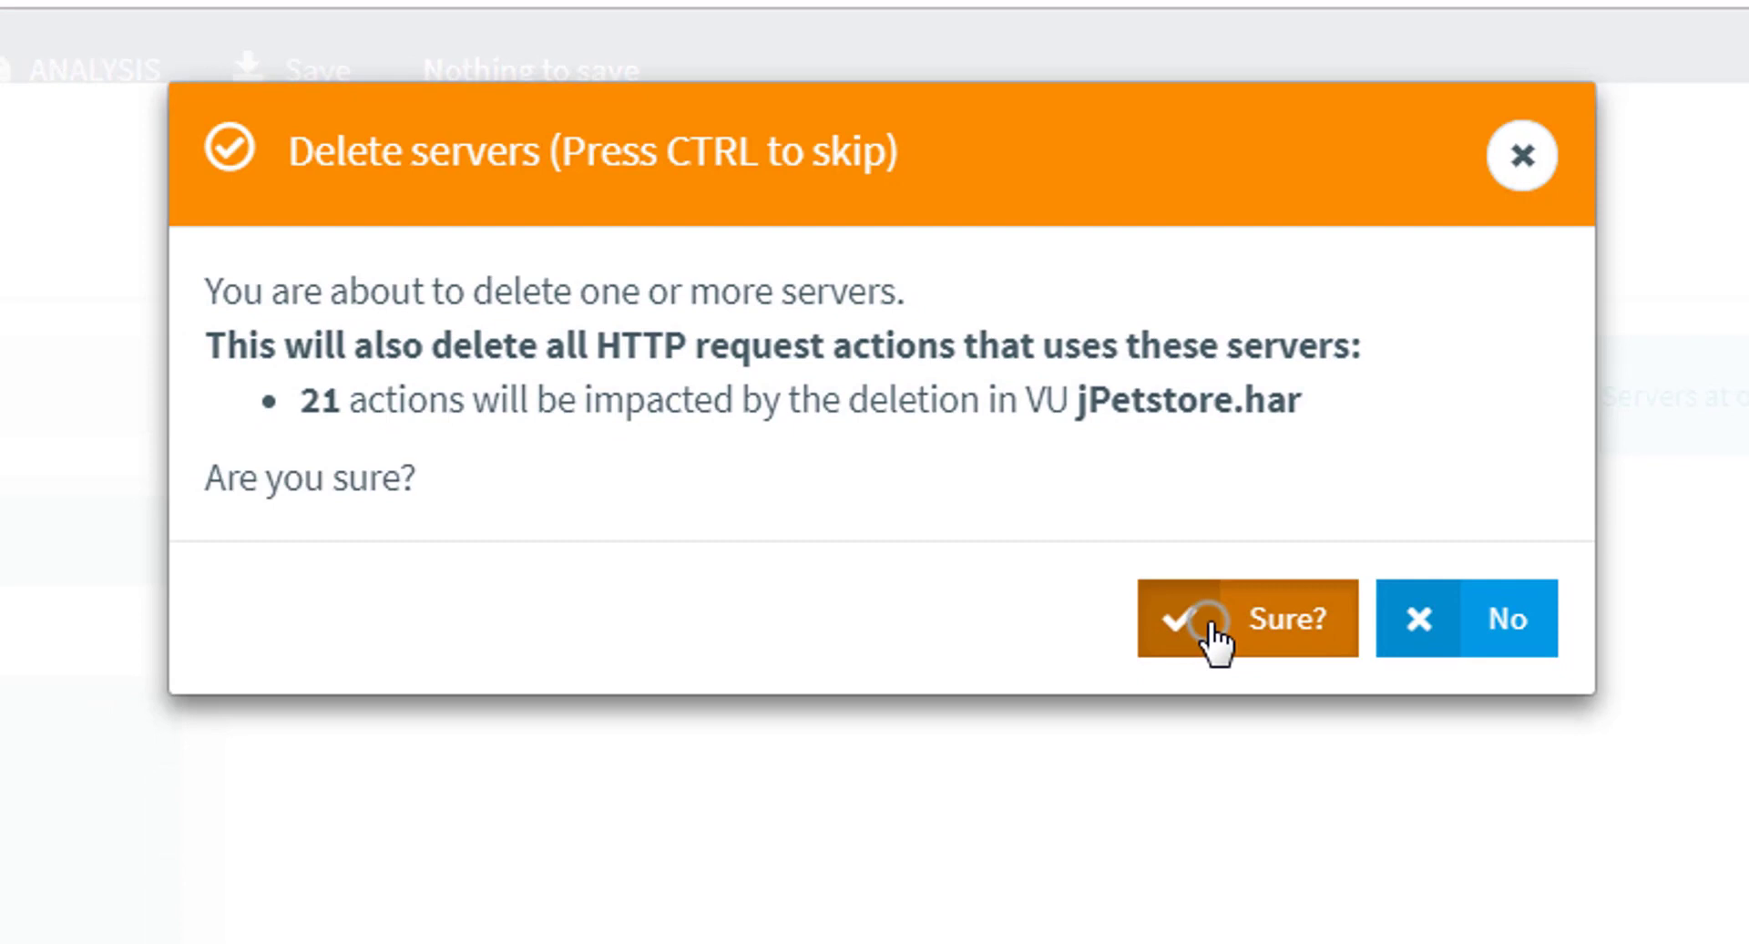
pyautogui.click(1248, 619)
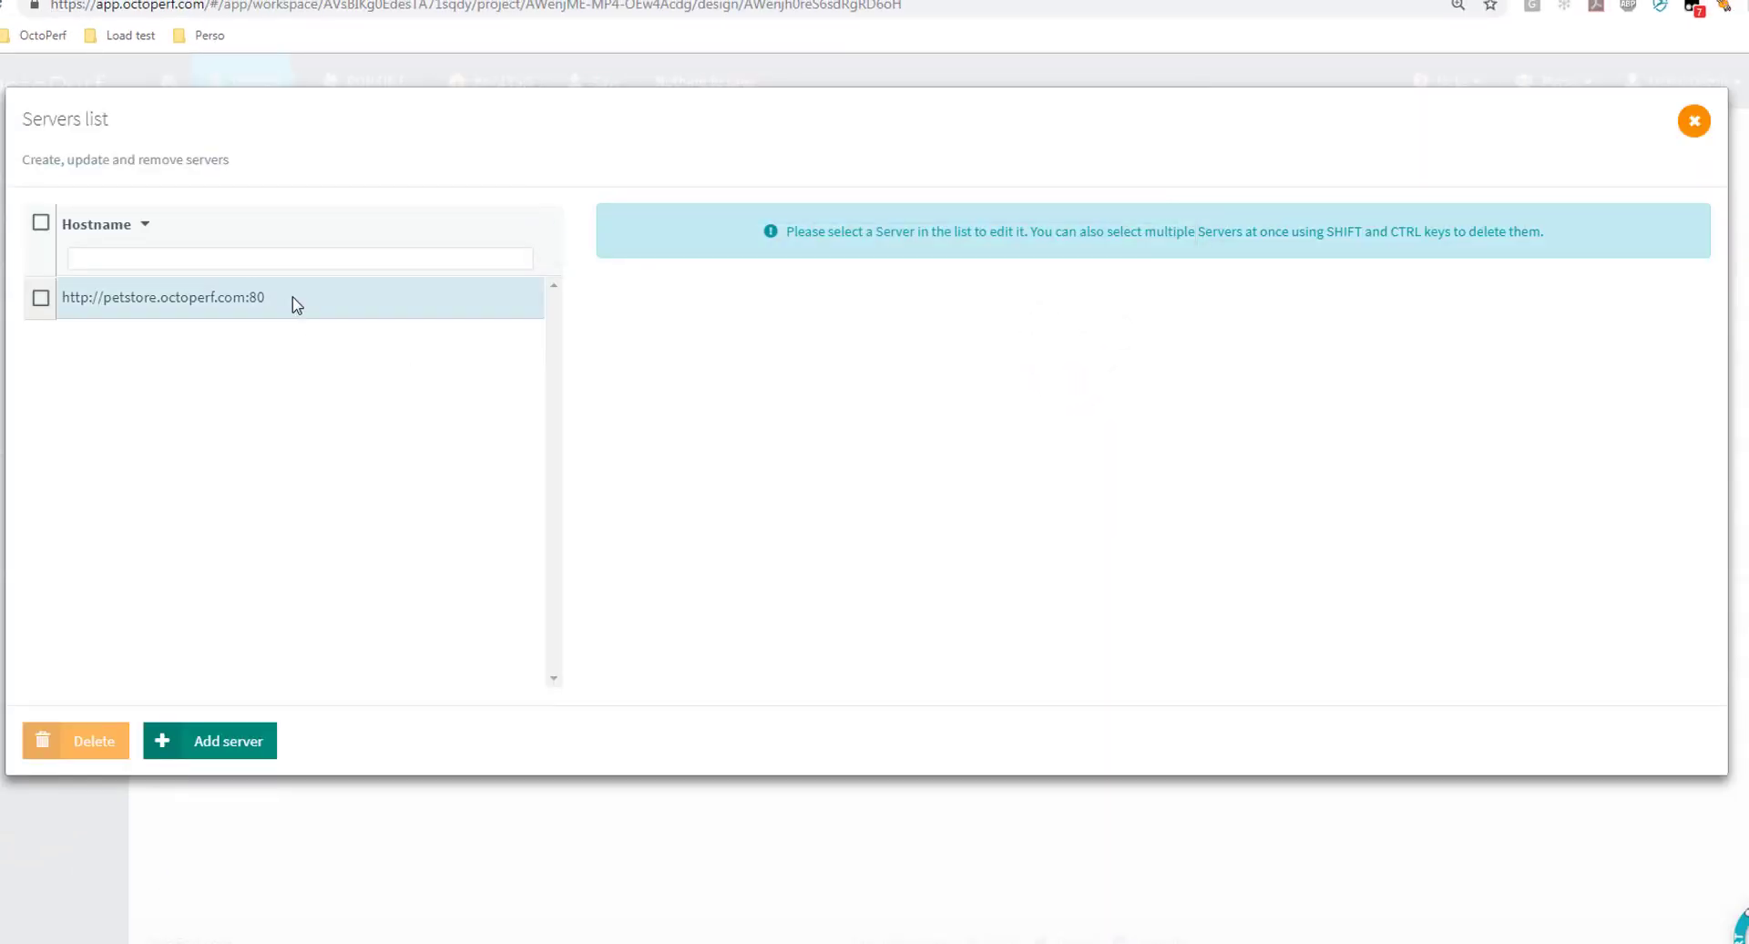
# Review the remaining petstore server's settings and leave the Servers list.
pyautogui.click(163, 297)
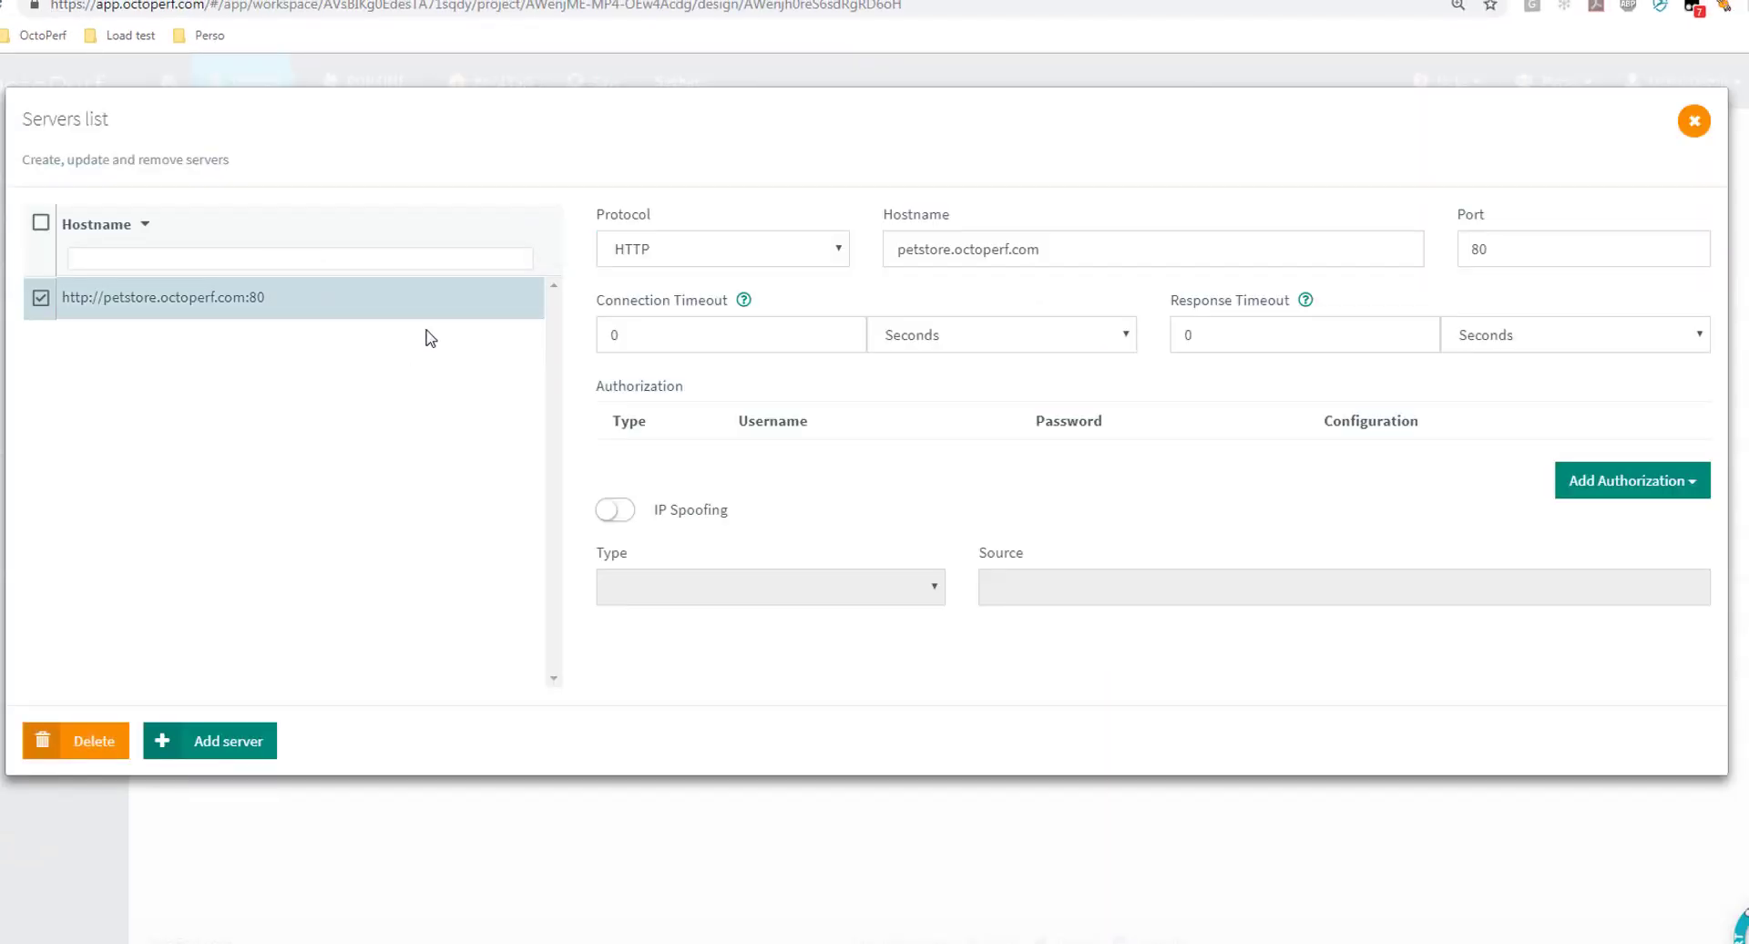
pyautogui.moveTo(1524, 195)
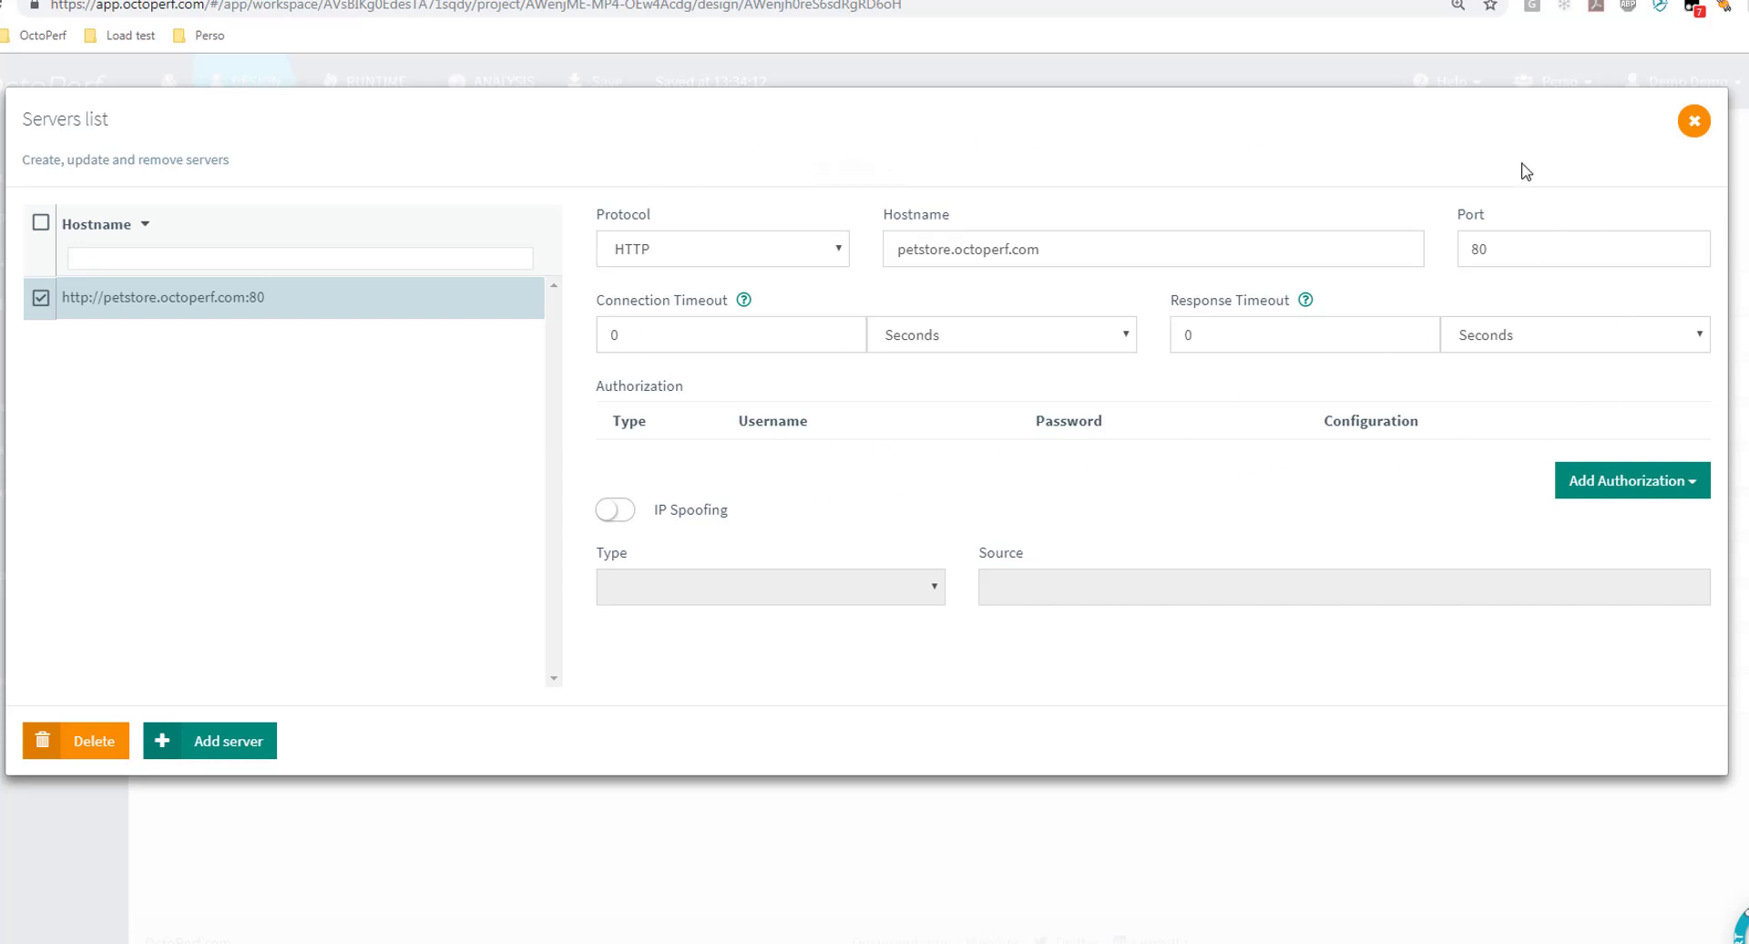
pyautogui.moveTo(1111, 468)
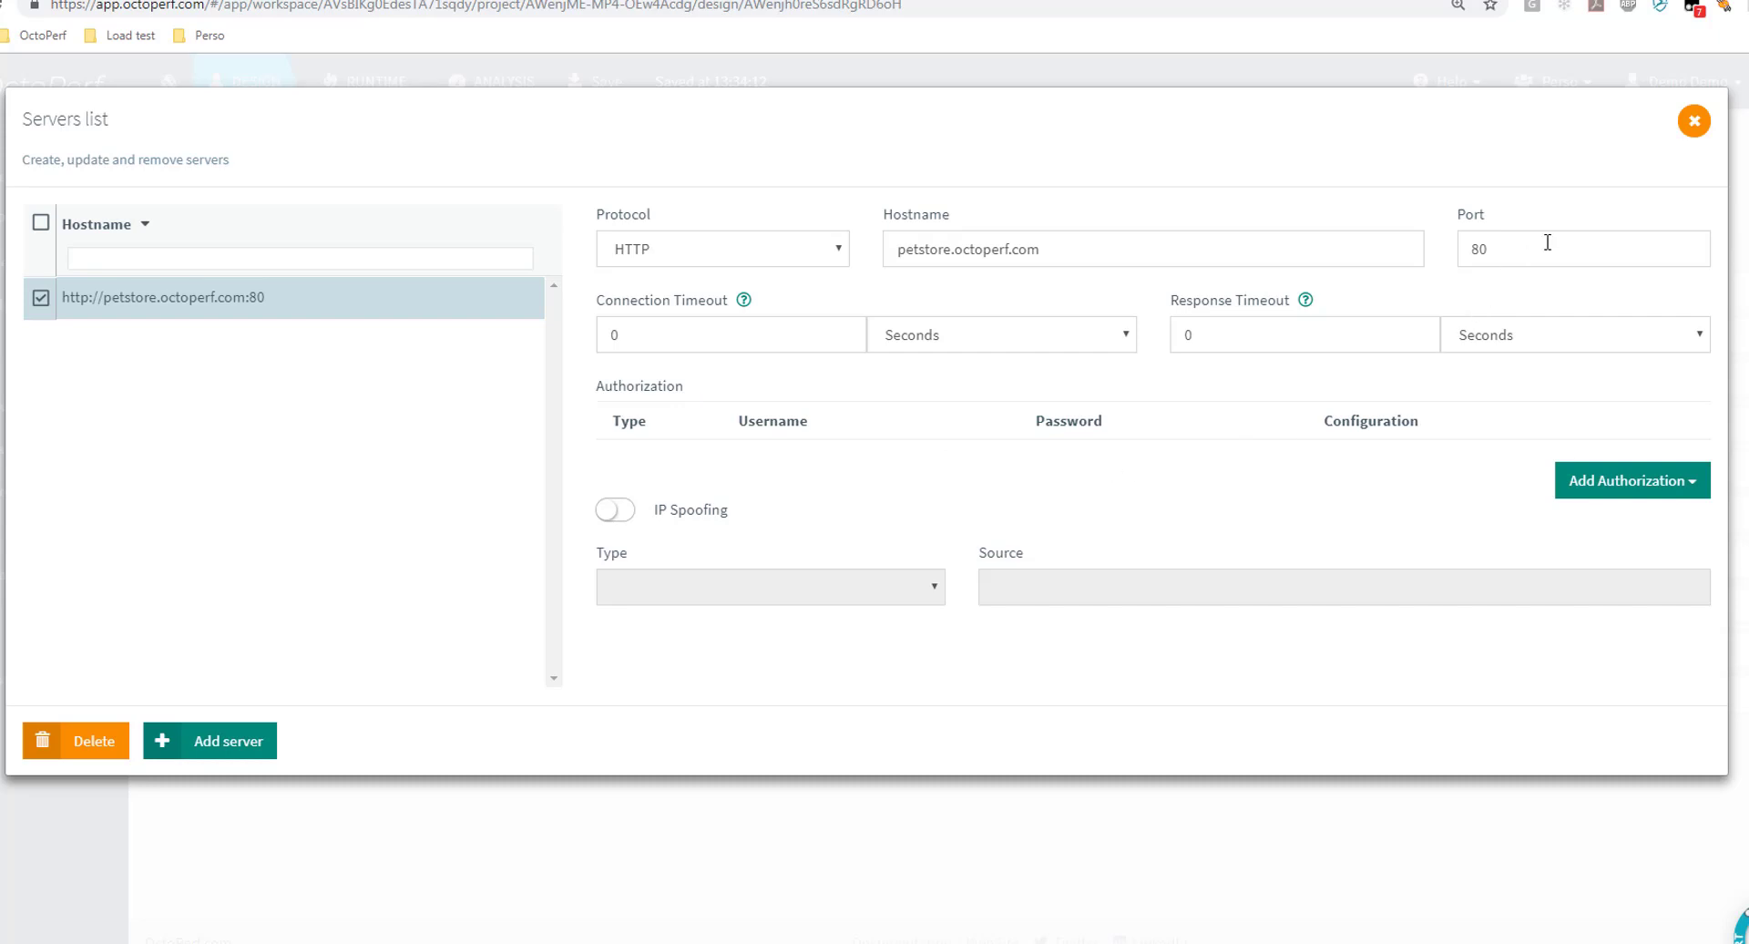
pyautogui.moveTo(1692, 120)
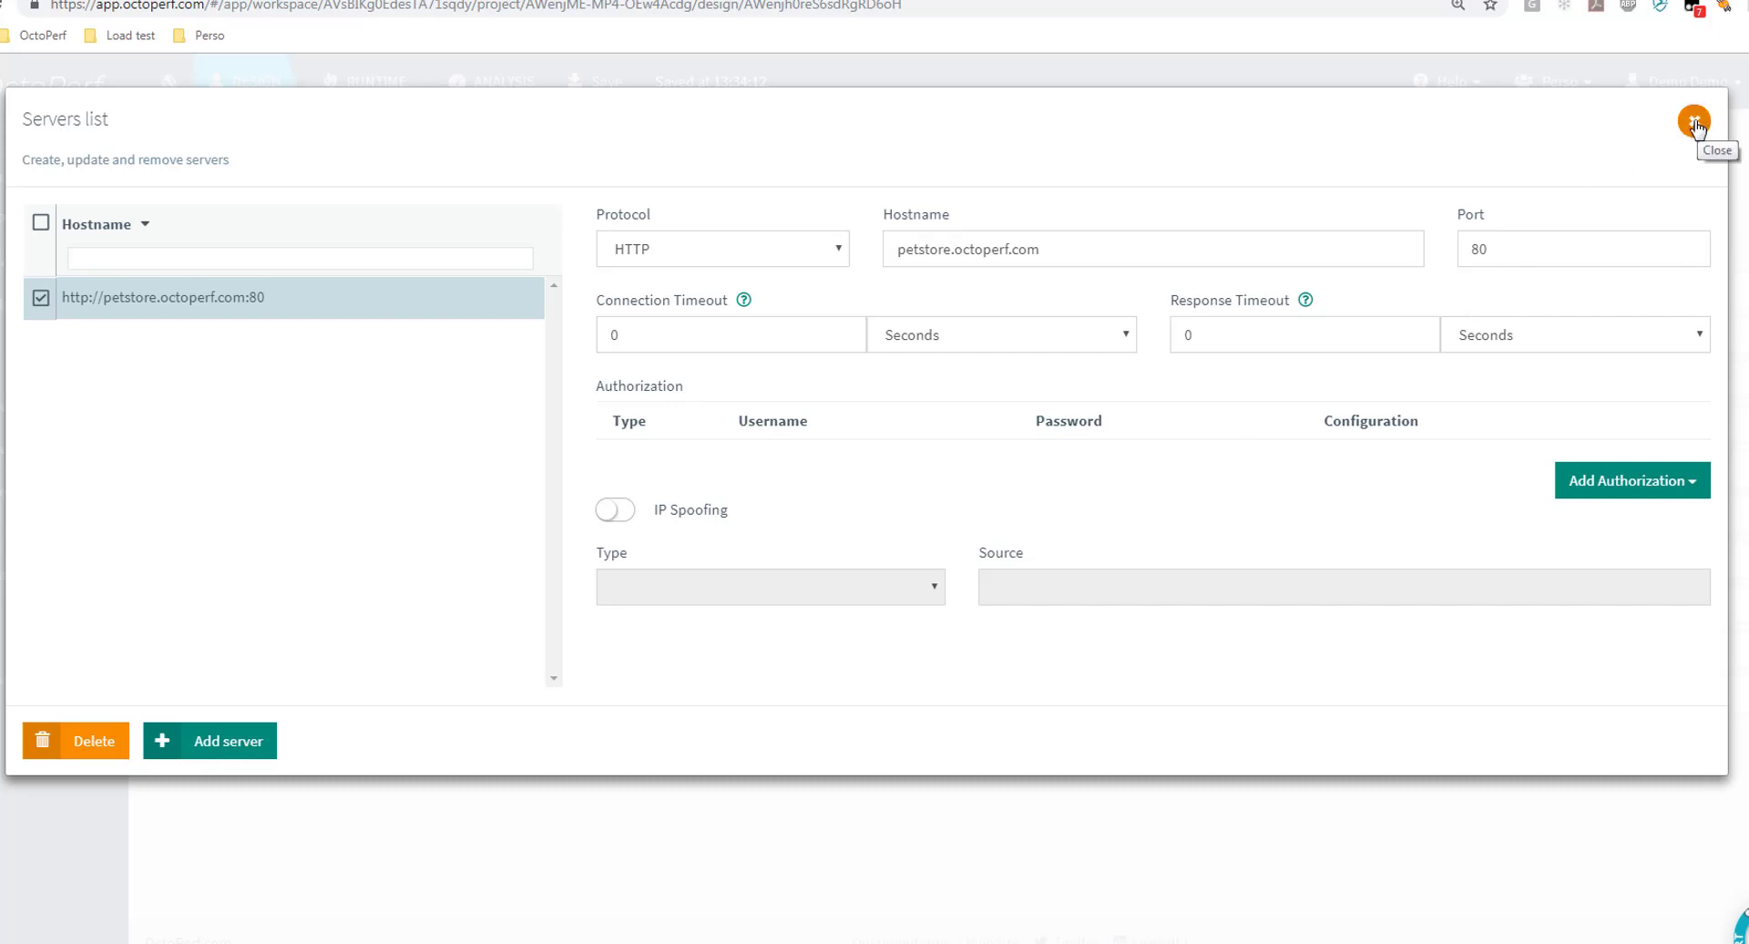
pyautogui.click(1693, 120)
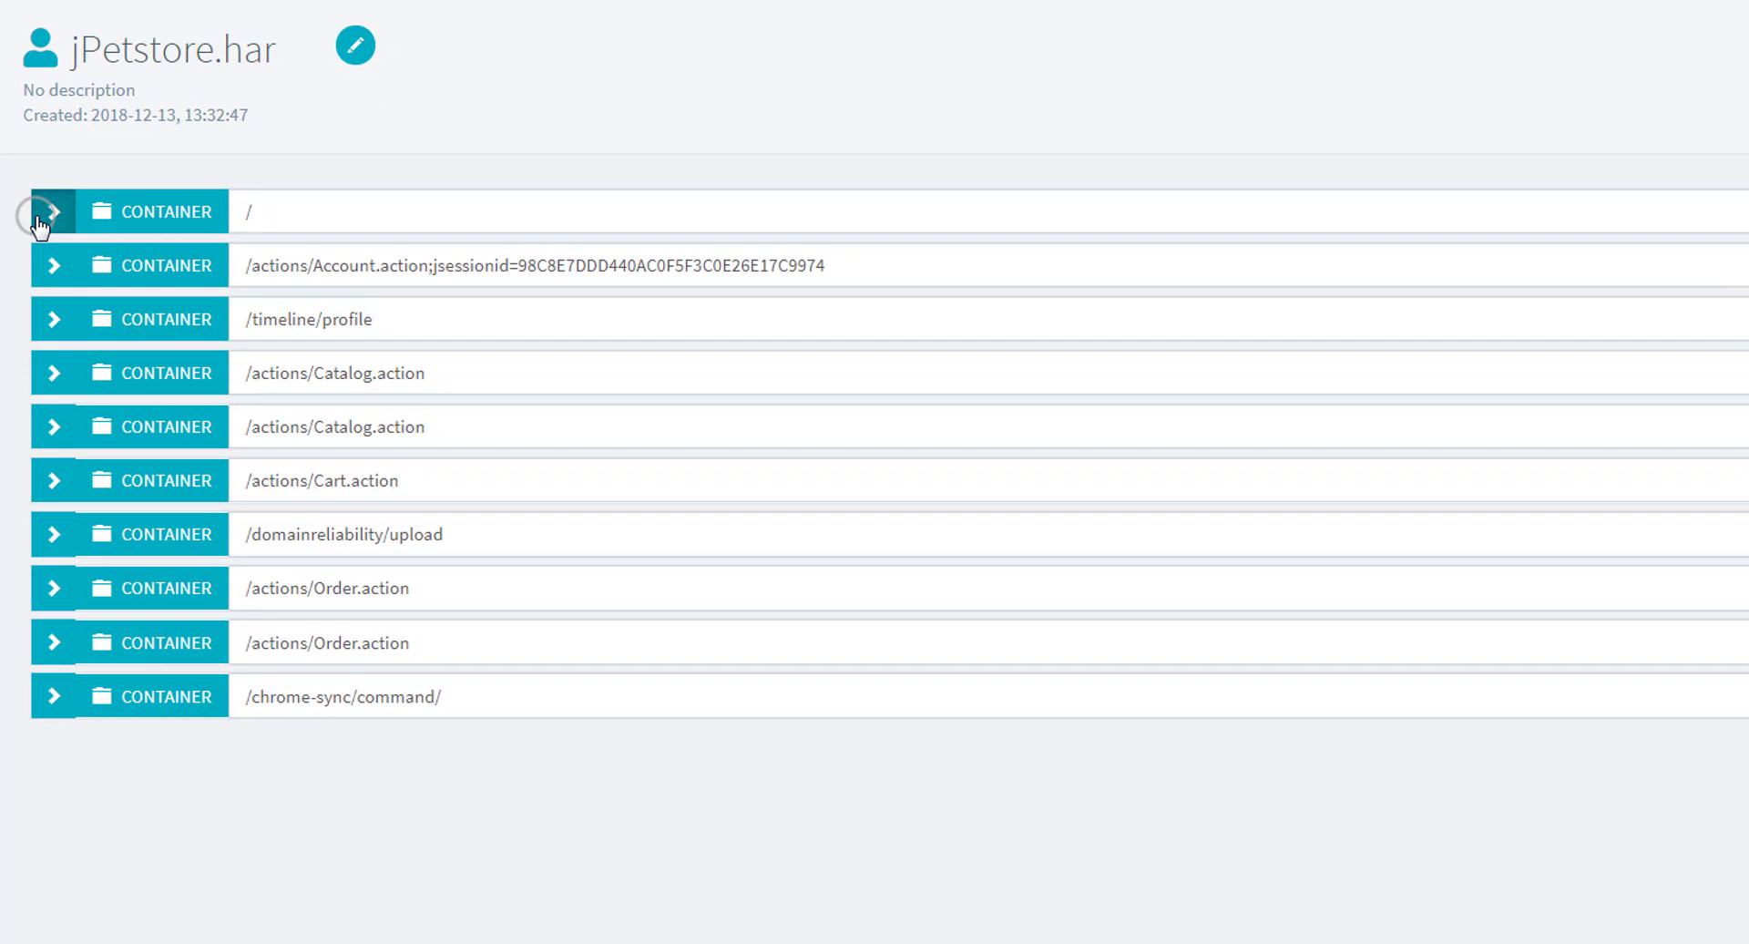
# Rename the recorded containers to '02 - Login' and '03 - Login submit'.
pyautogui.click(53, 211)
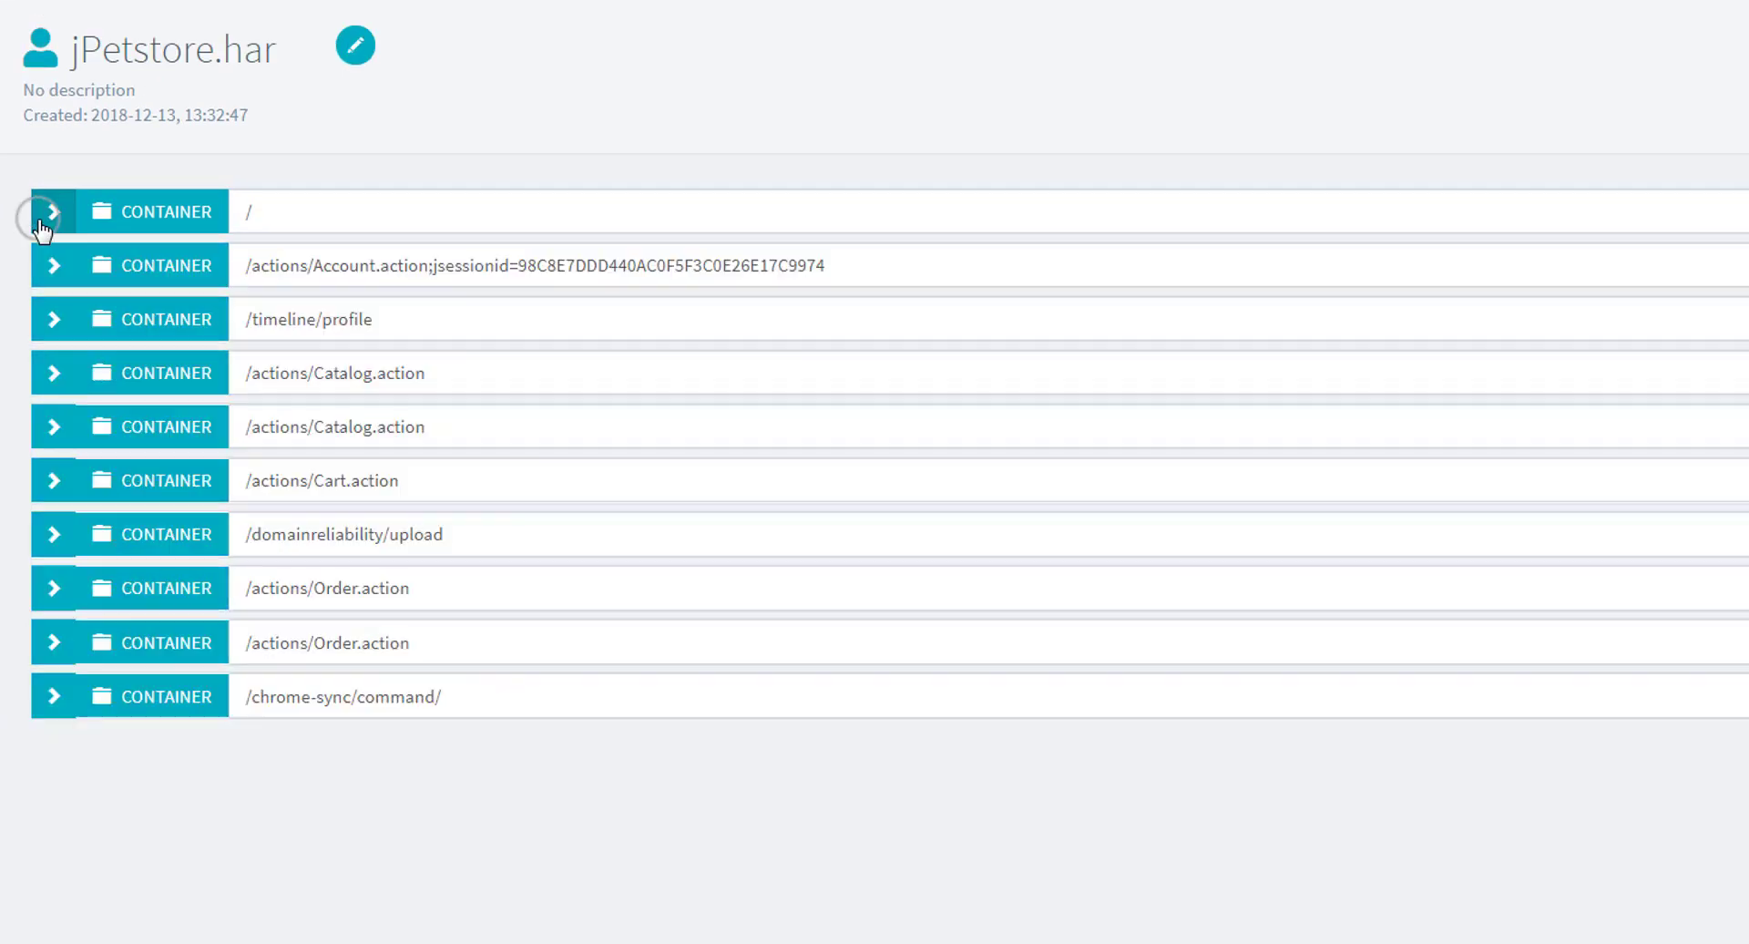
pyautogui.click(53, 318)
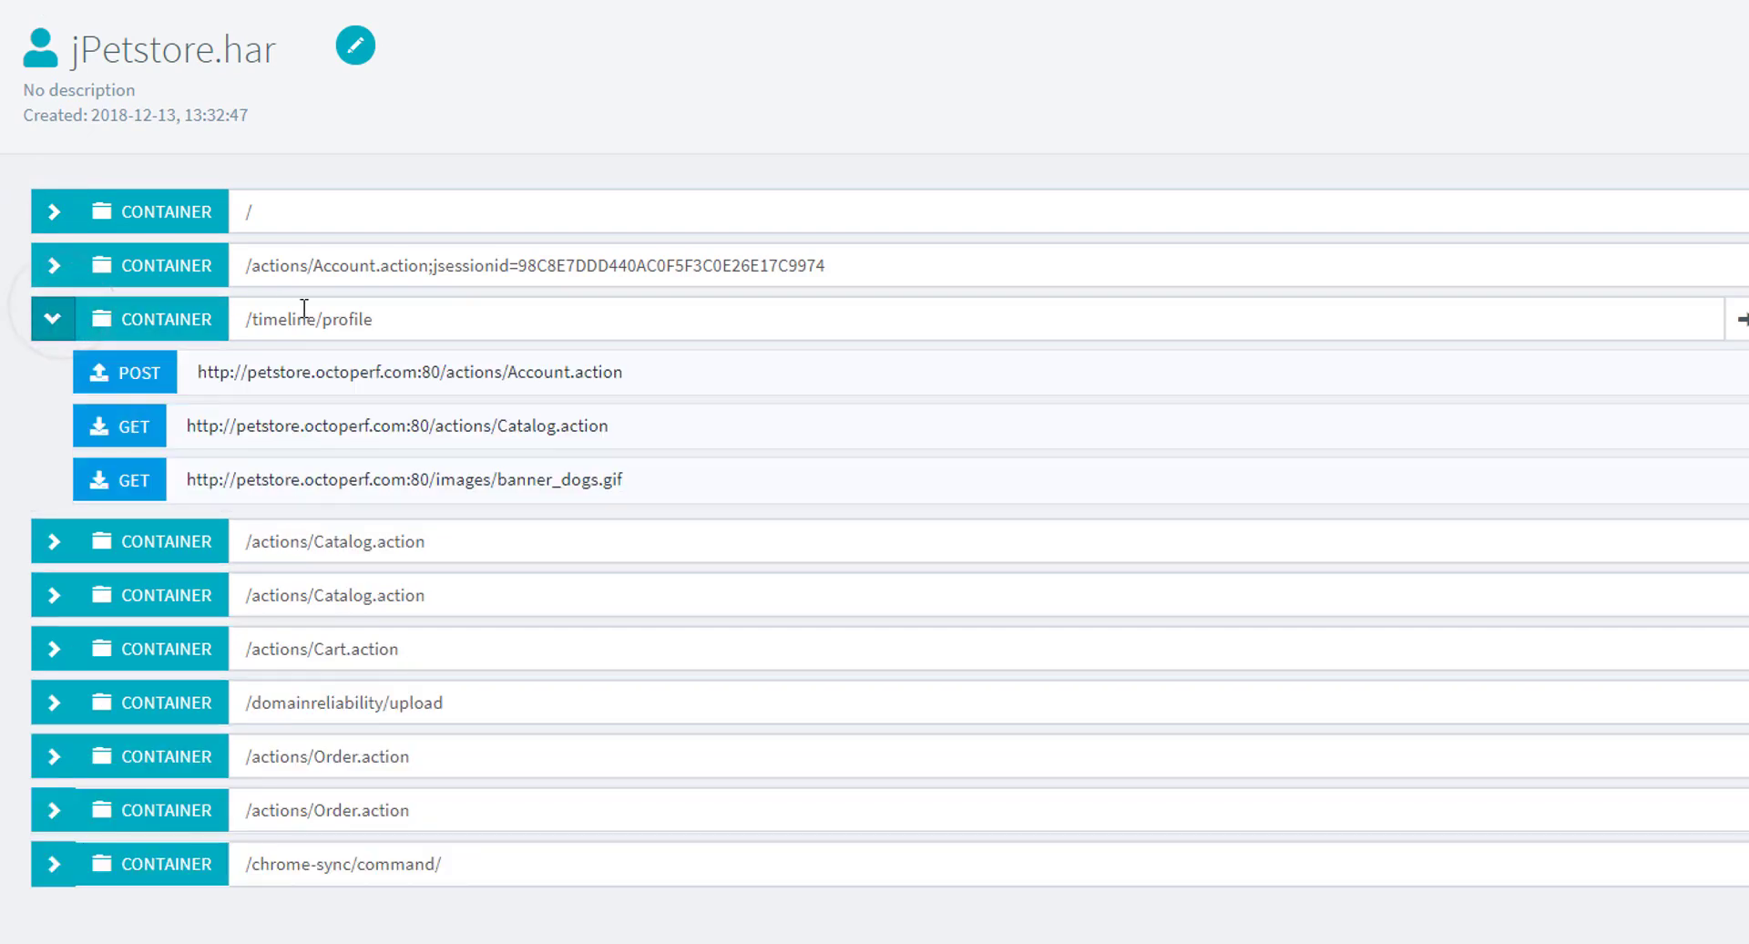
pyautogui.doubleClick(309, 319)
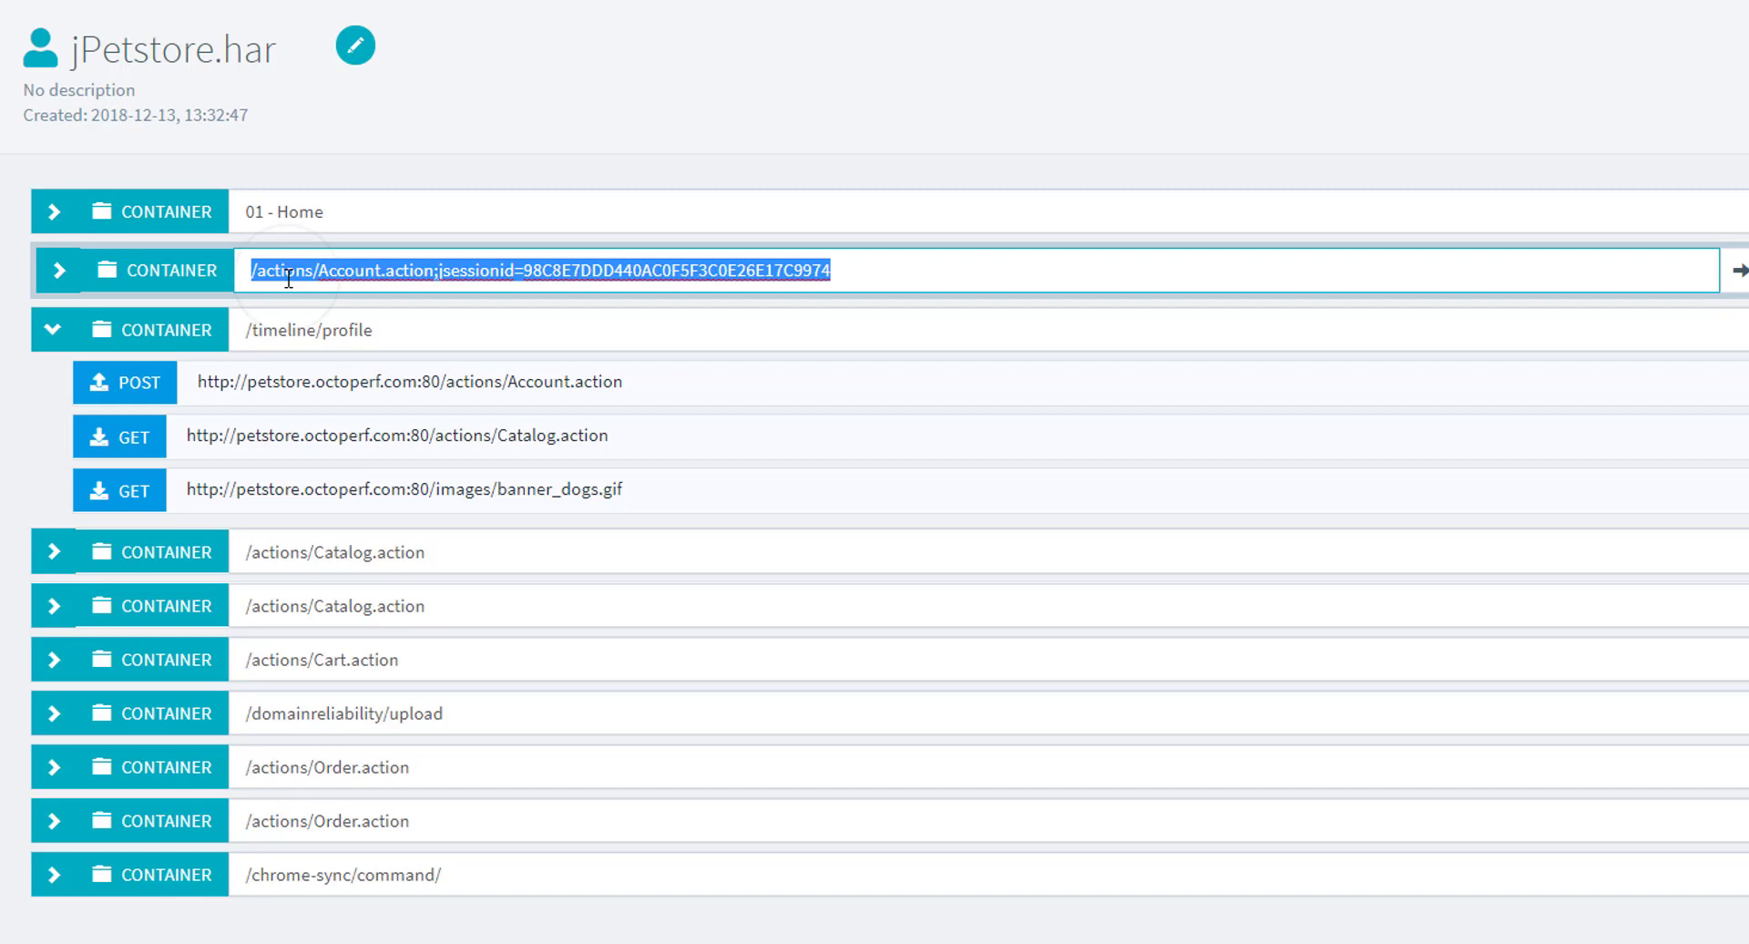
pyautogui.write('02 -')
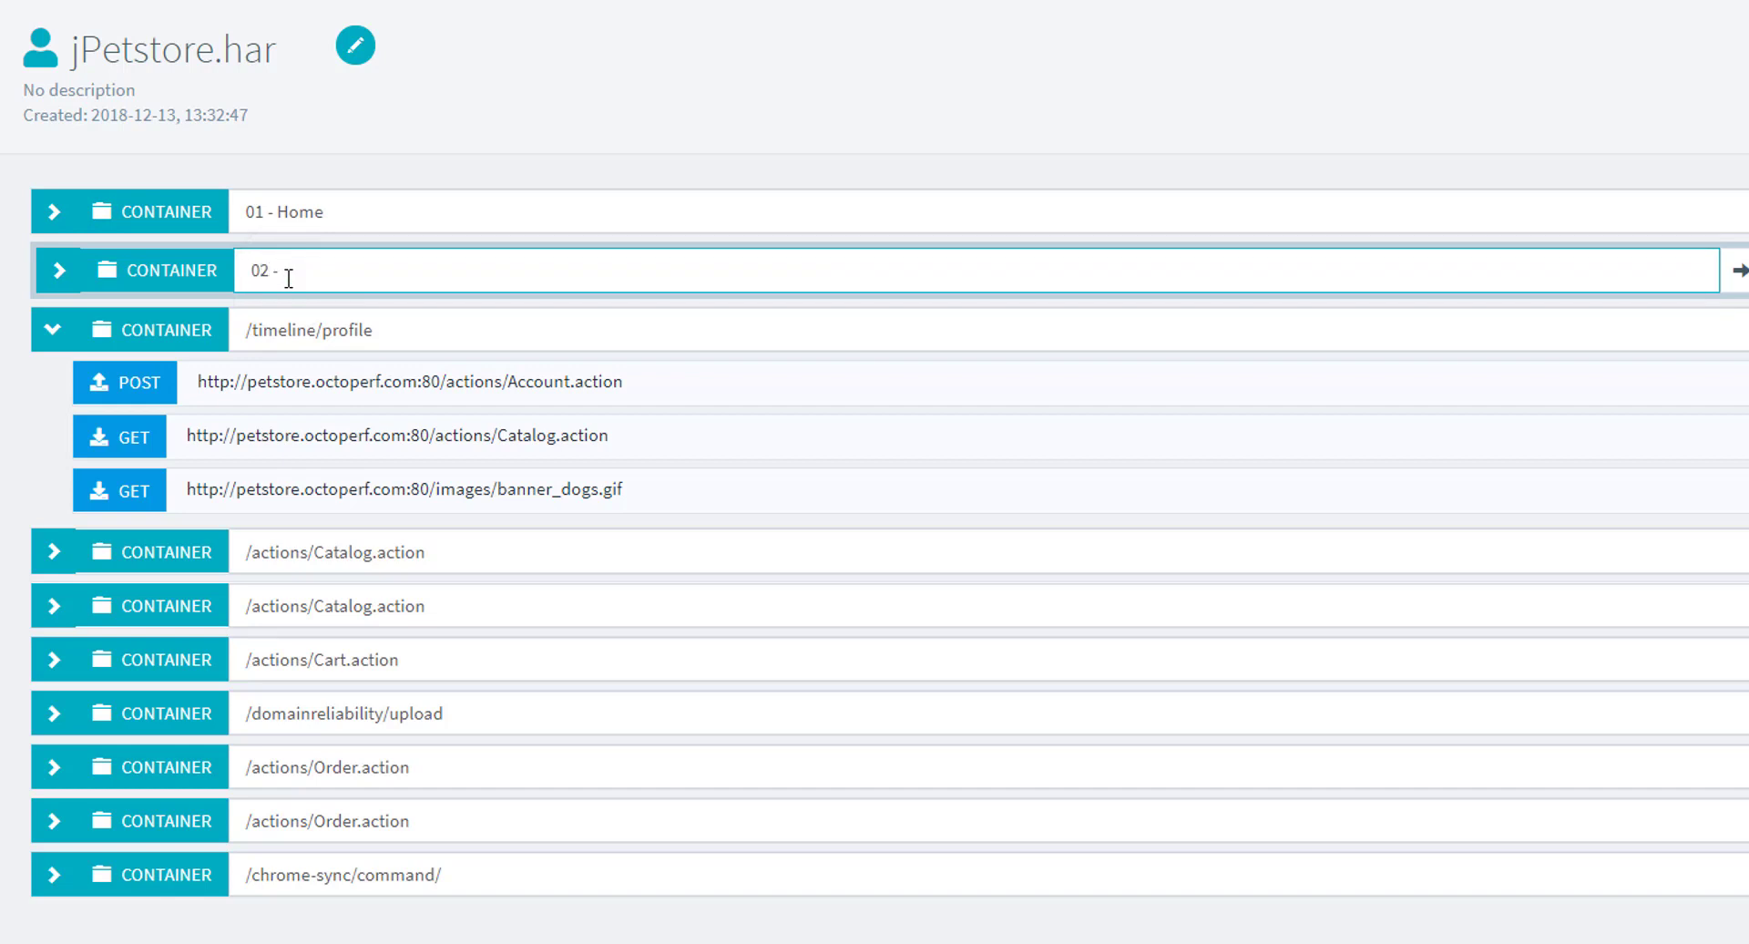
pyautogui.write('Login')
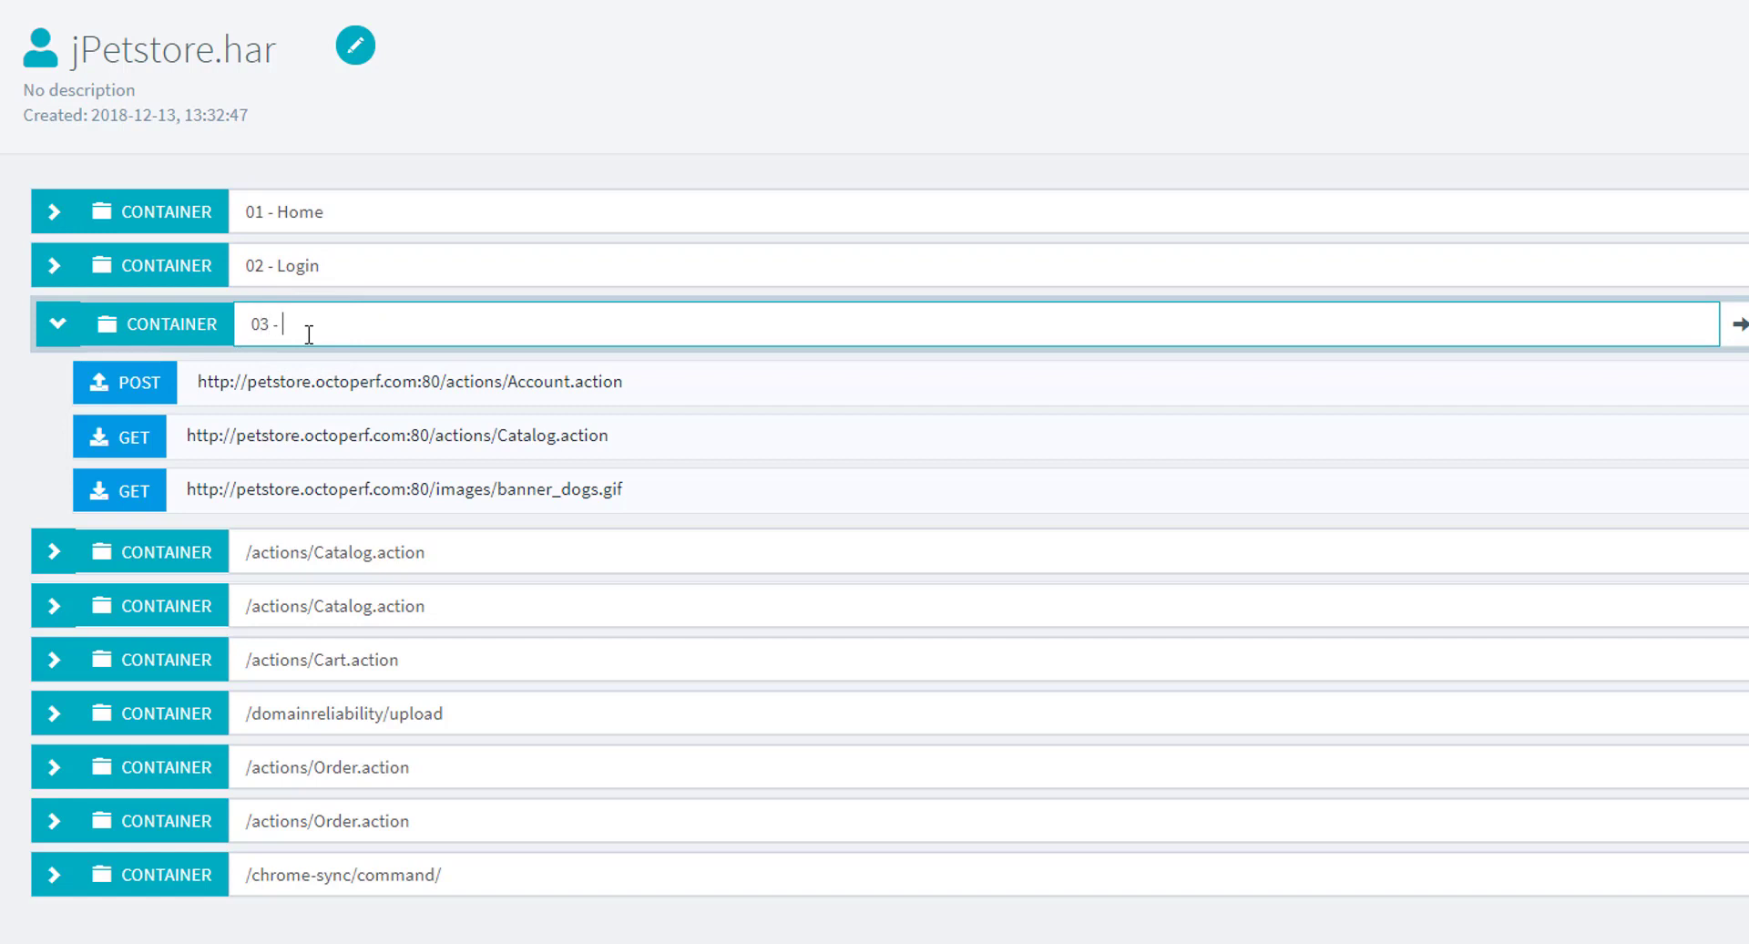
pyautogui.write('Login submit')
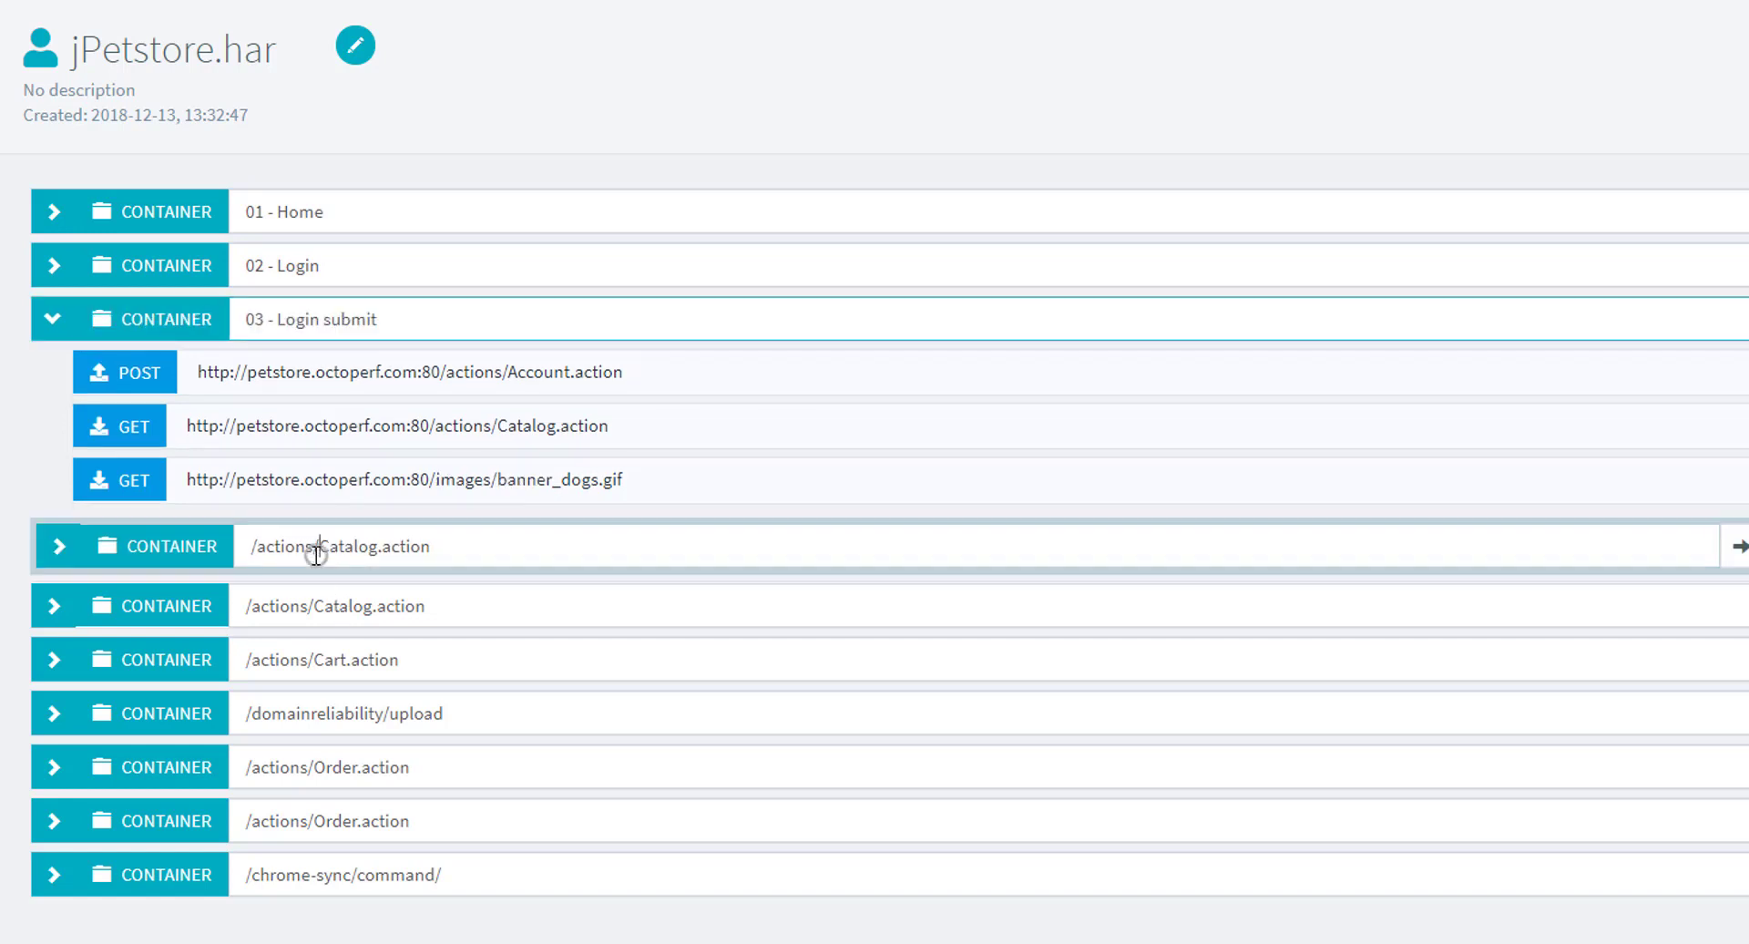
pyautogui.click(340, 545)
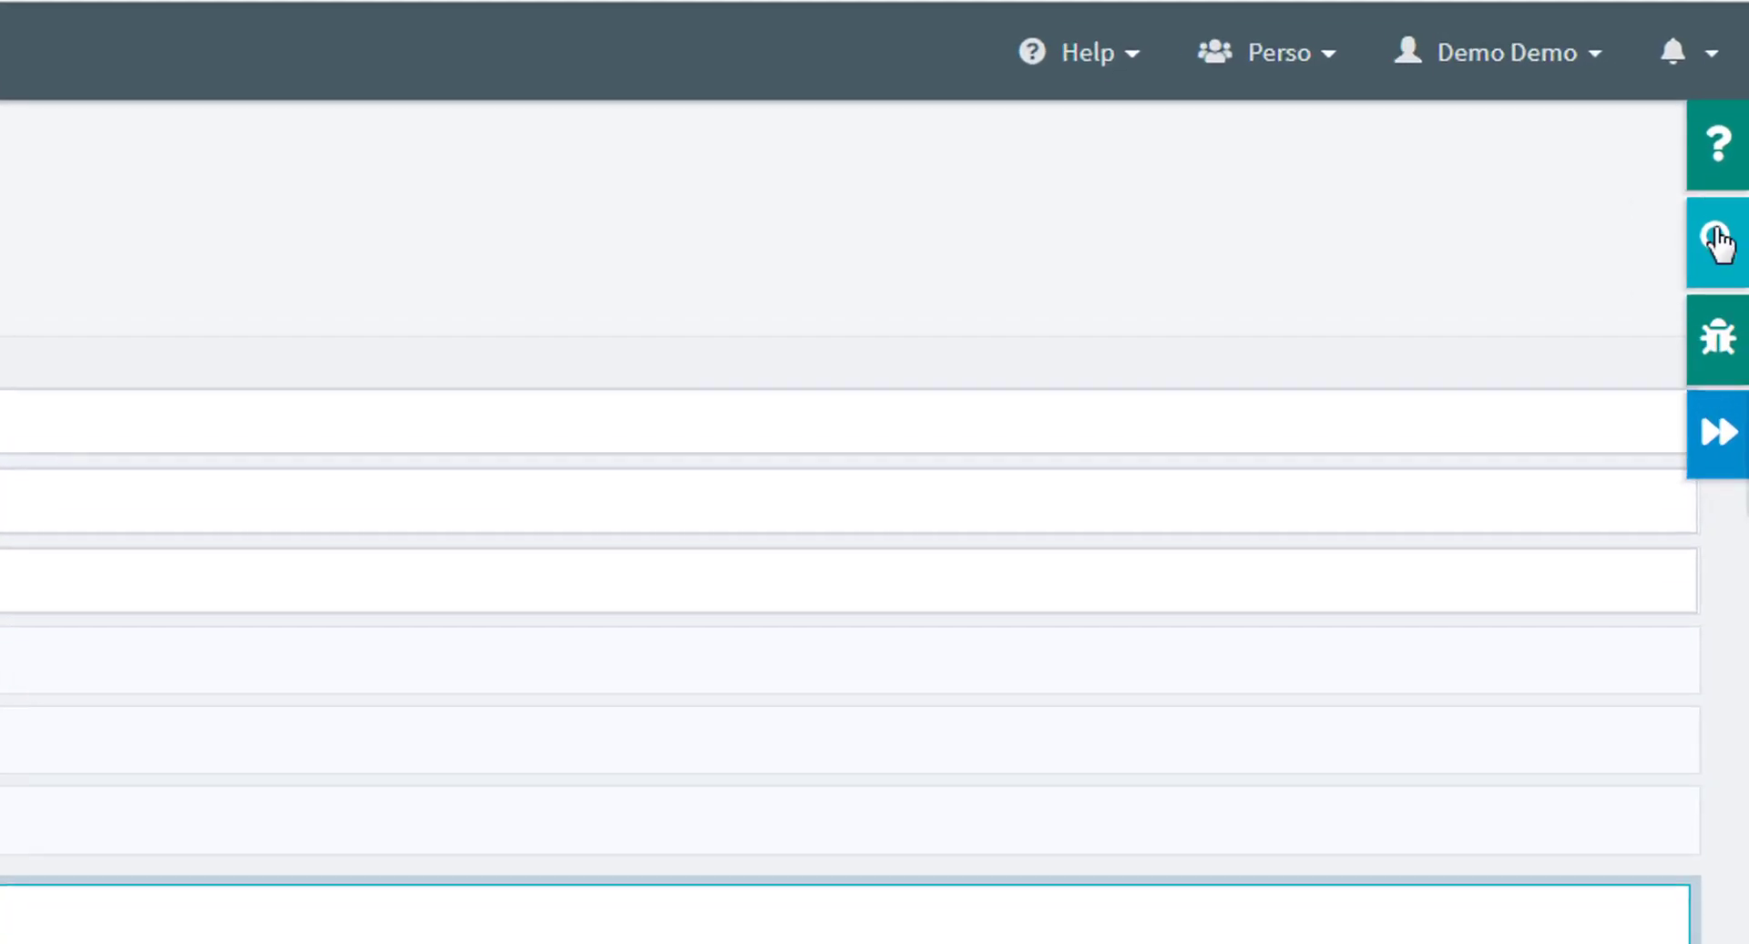
# Search for 'j2ee' in request parts and jump to the matching login POST request.
pyautogui.click(1722, 245)
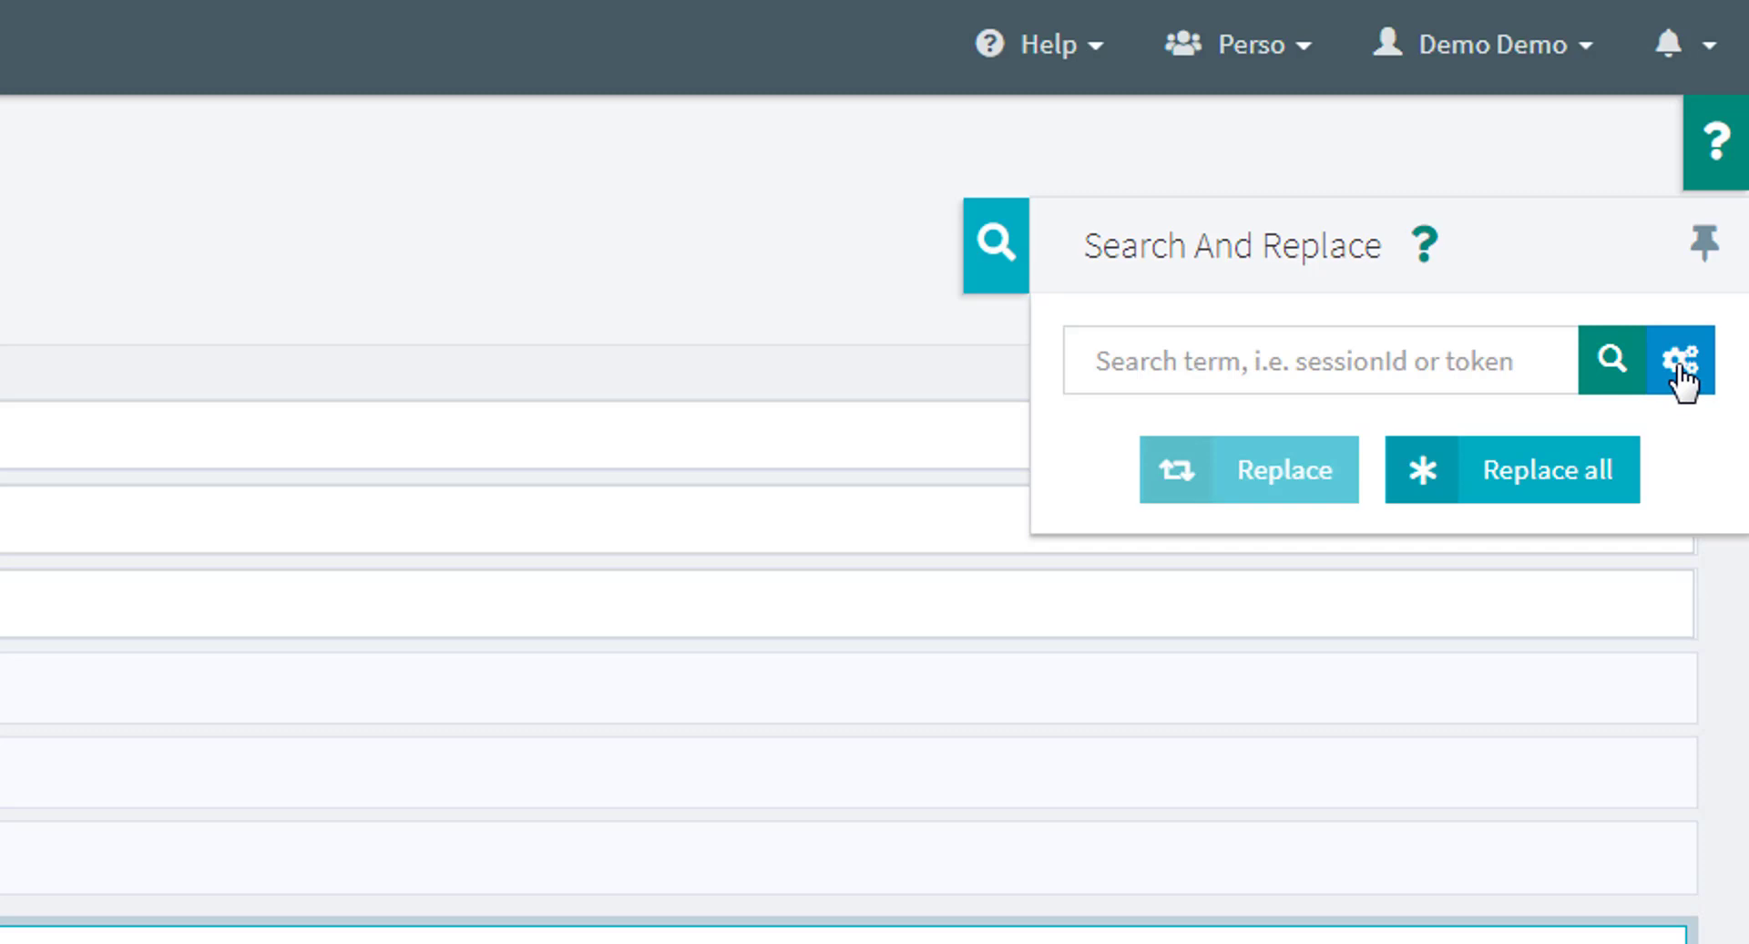
pyautogui.click(1684, 361)
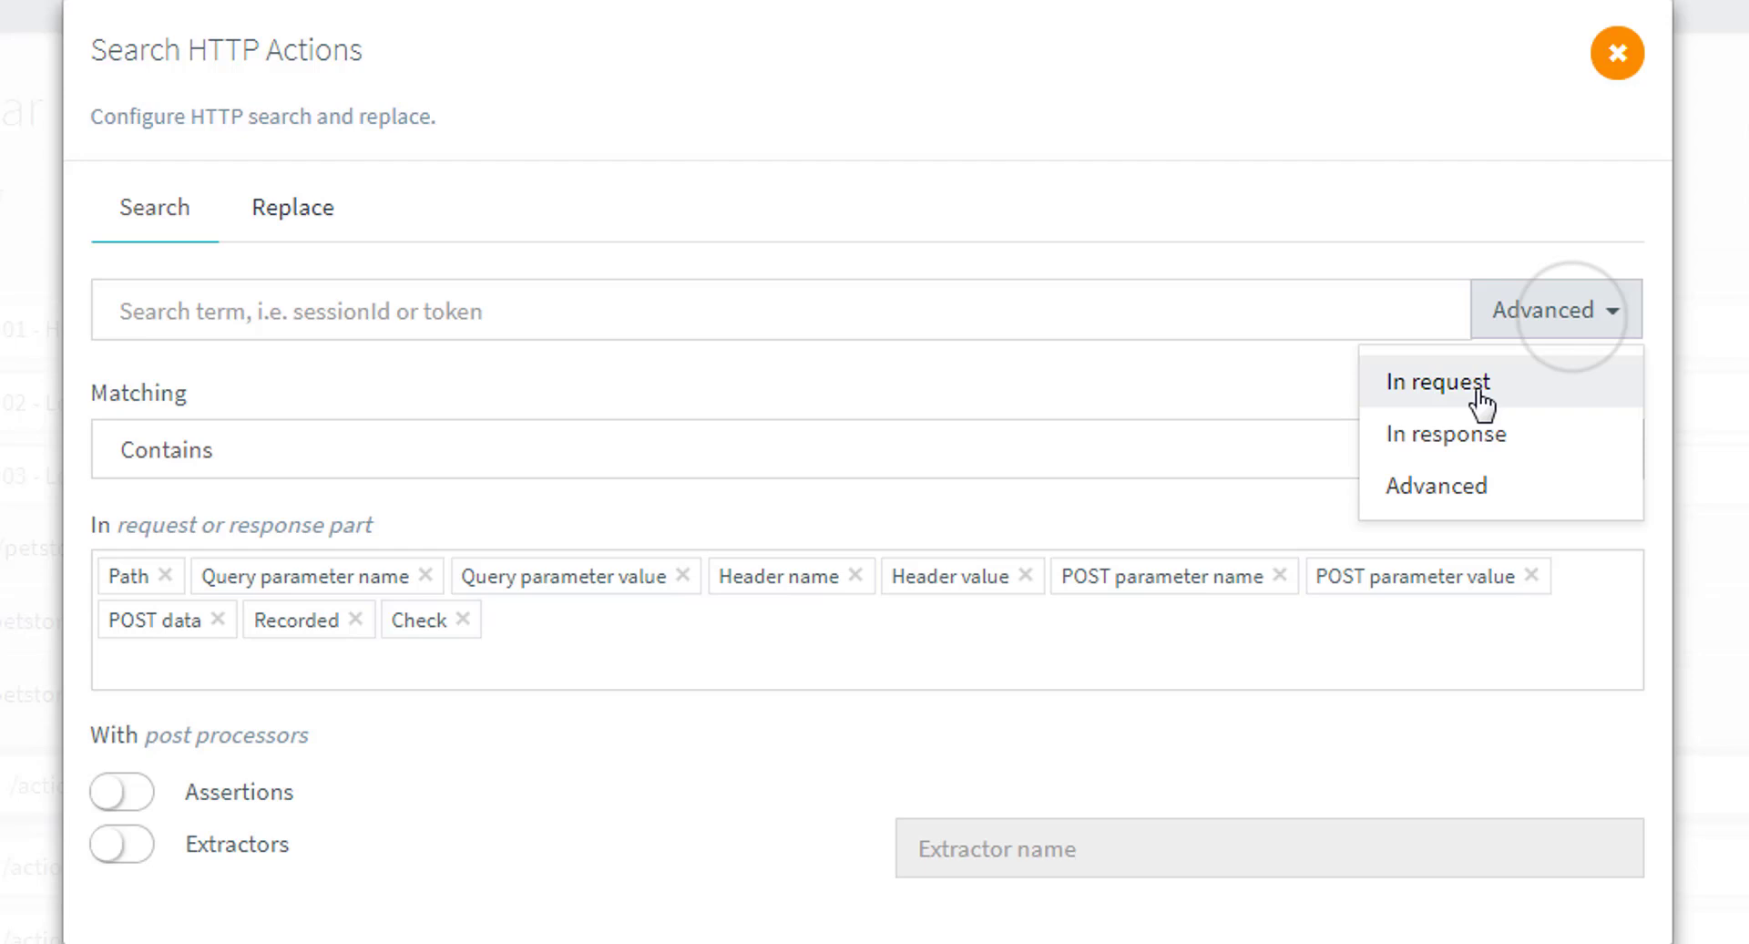
pyautogui.click(1437, 381)
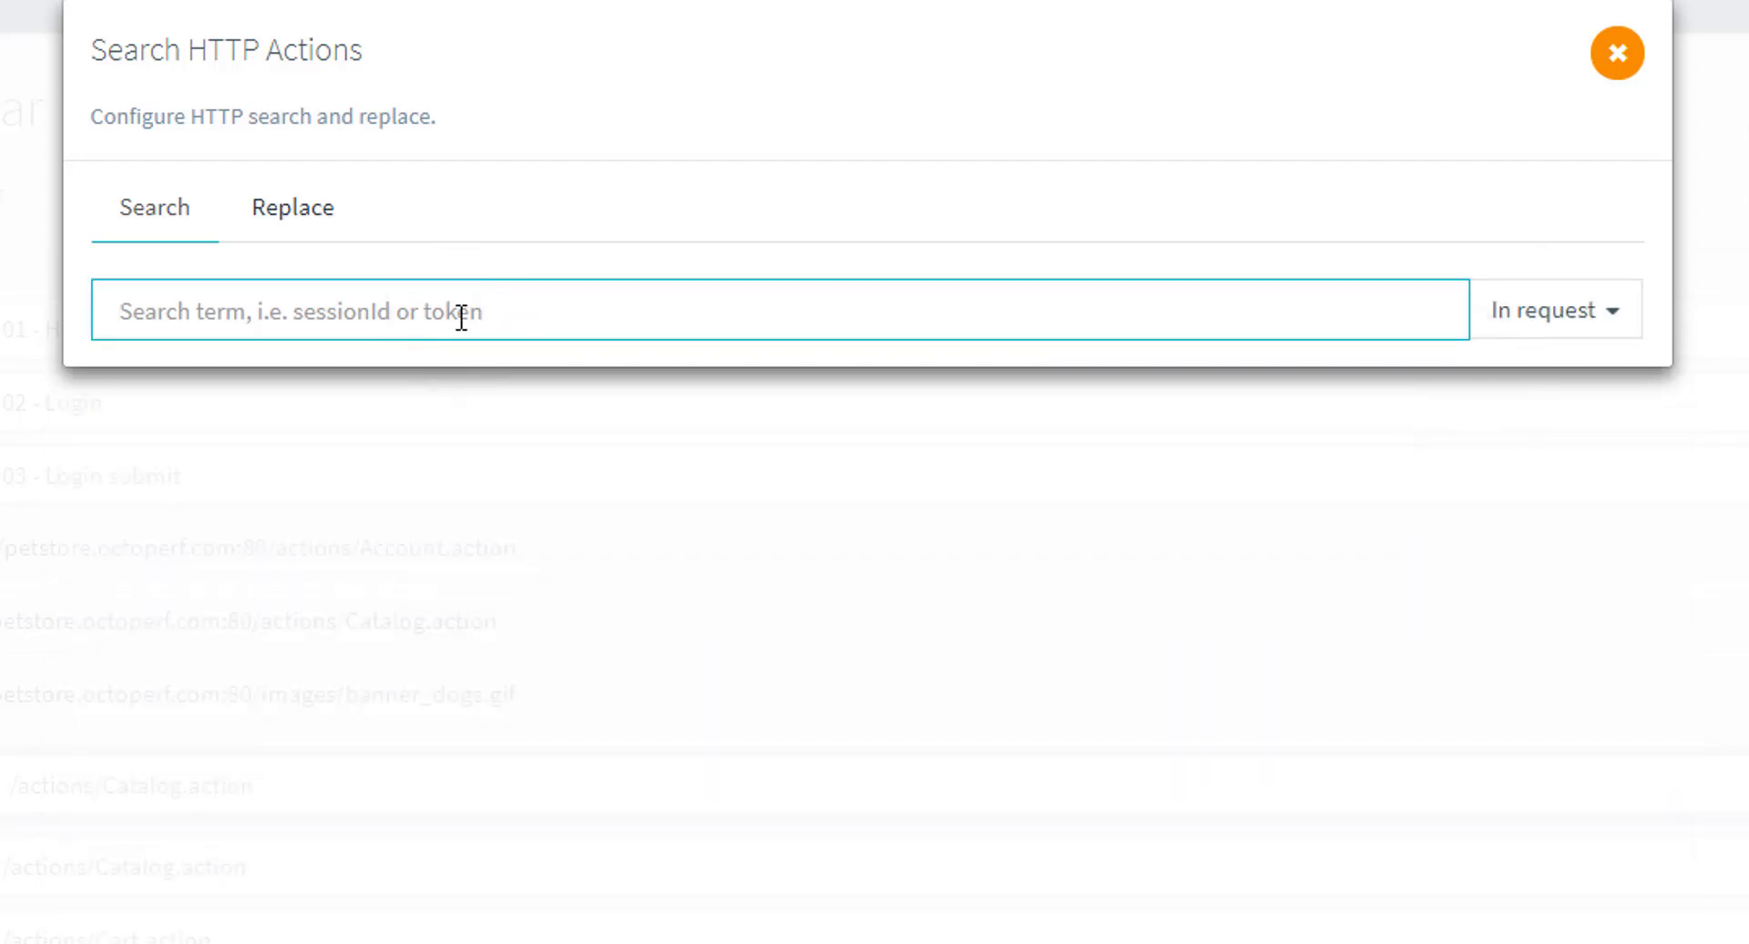
pyautogui.write('j2ee')
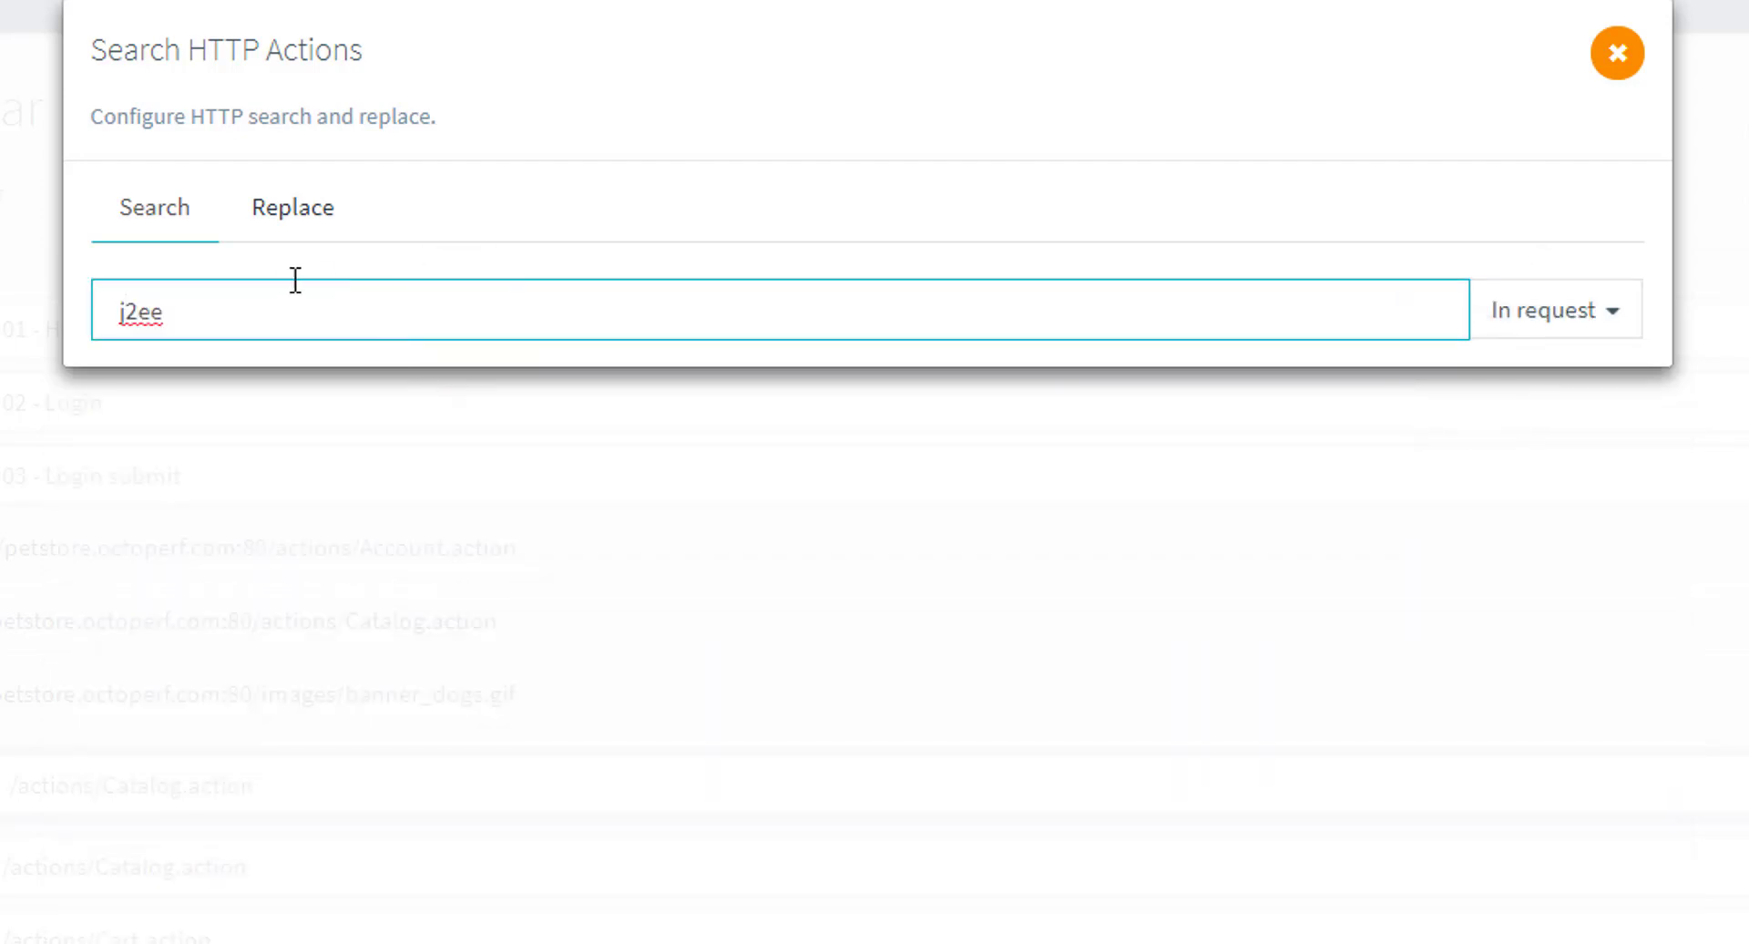
pyautogui.moveTo(543, 357)
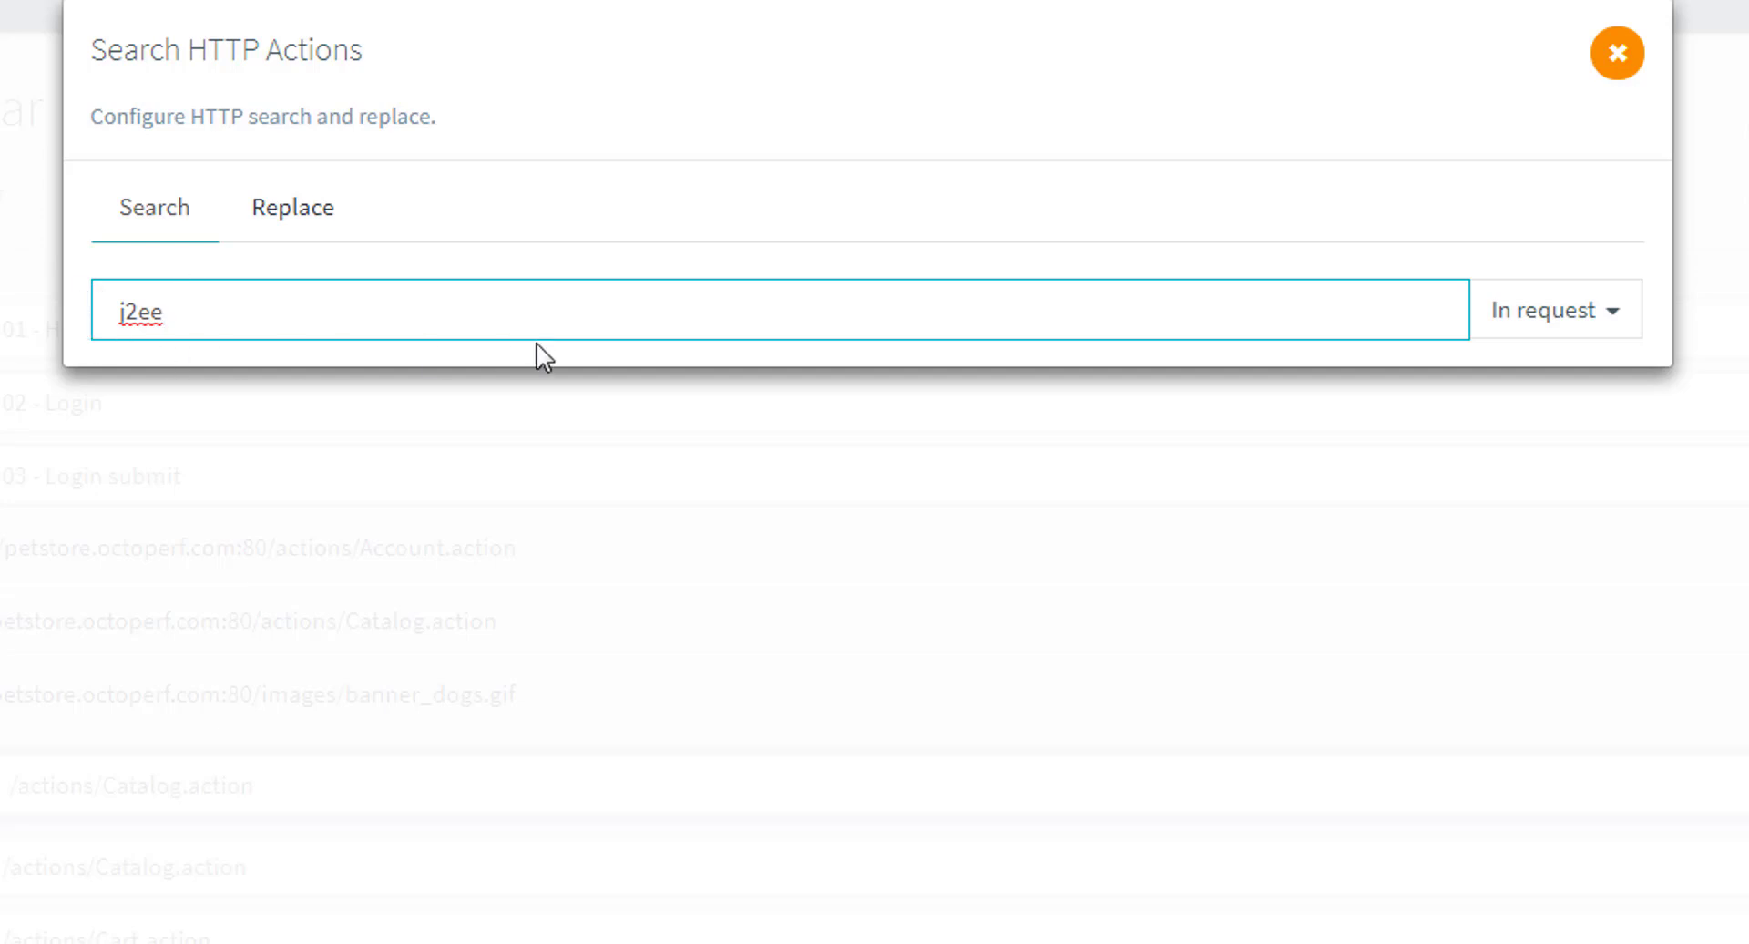
pyautogui.moveTo(1615, 53)
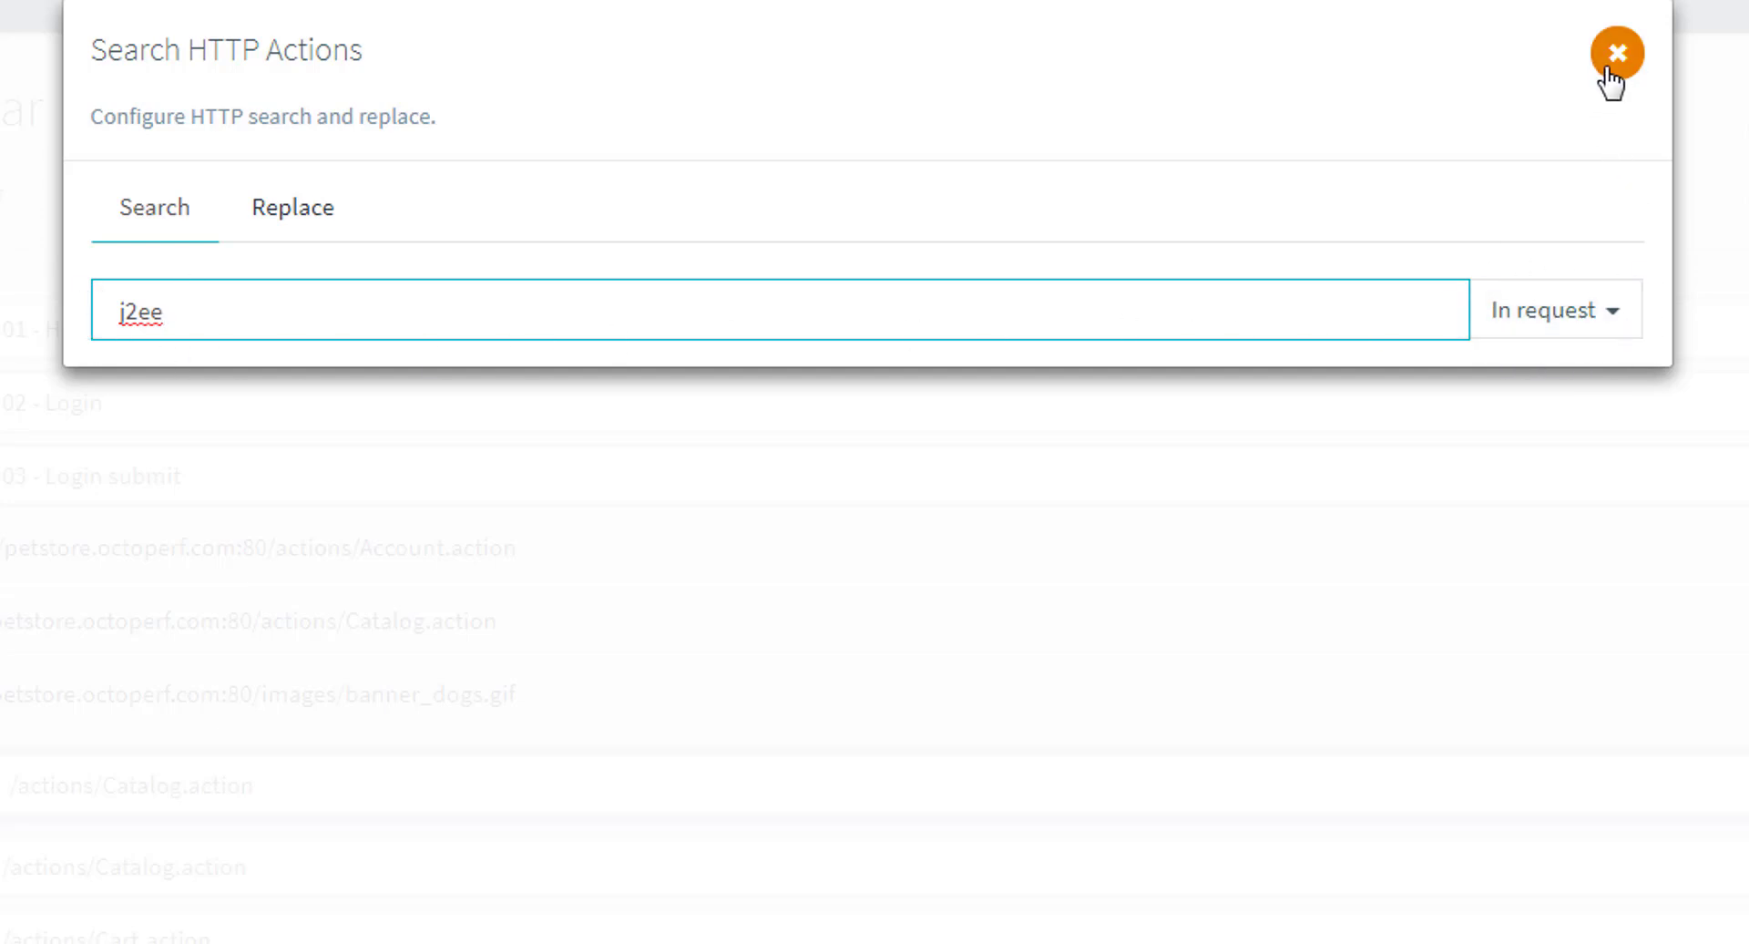
pyautogui.moveTo(1618, 52)
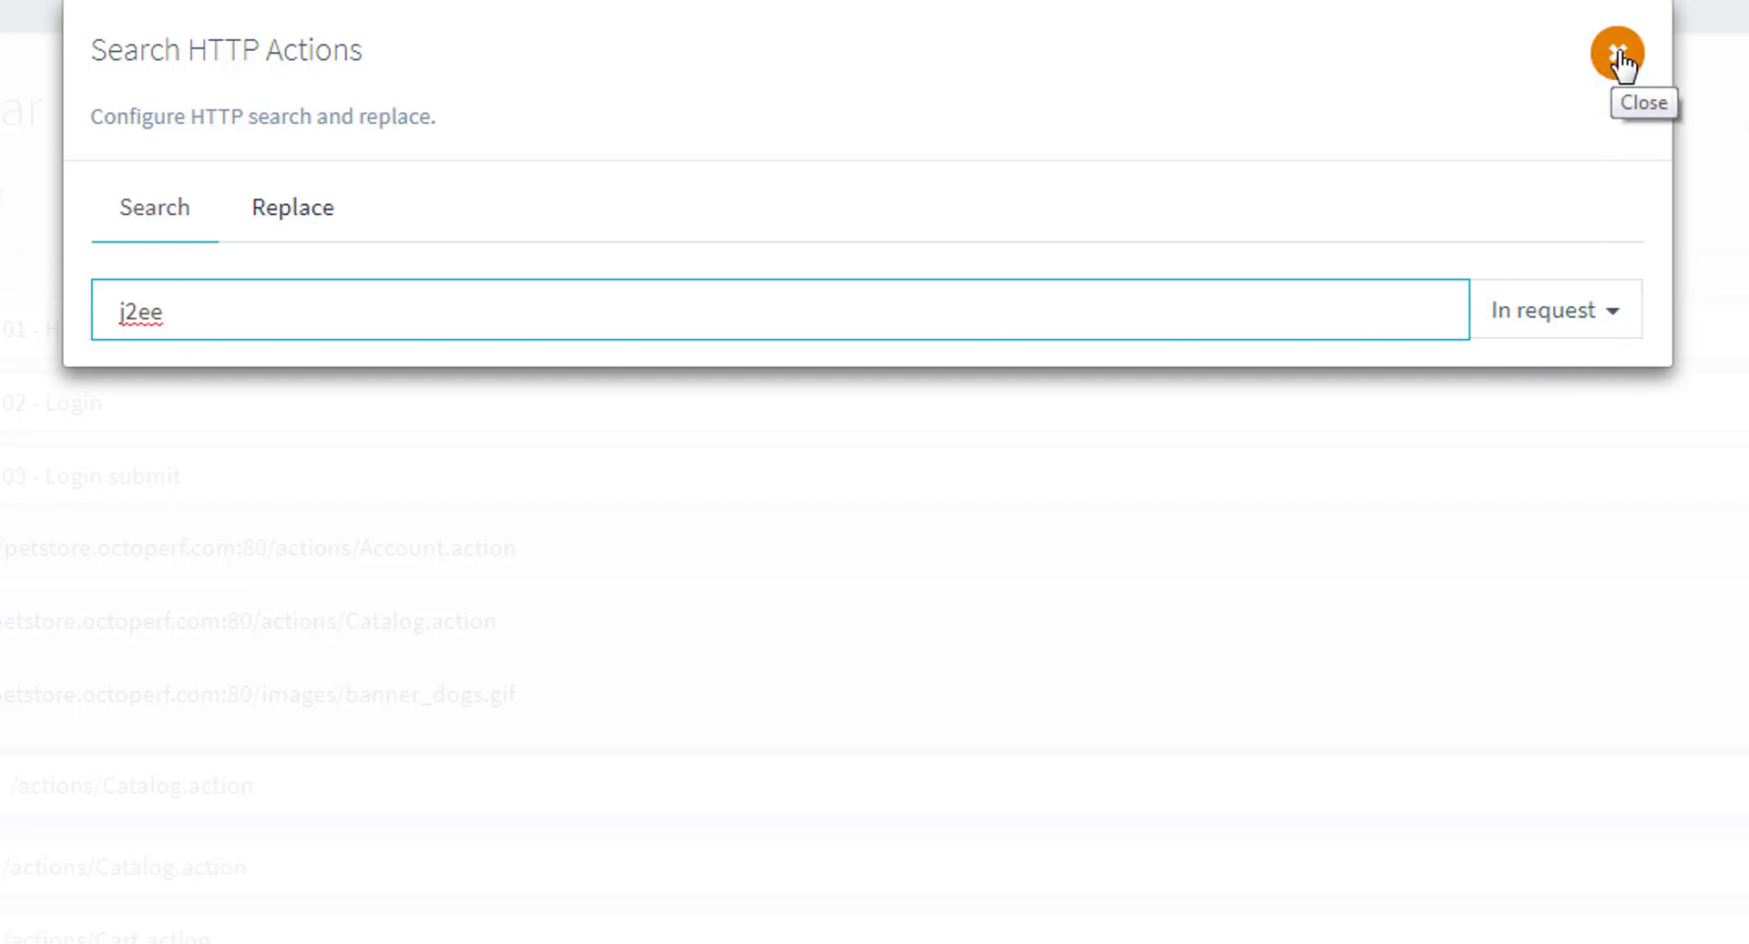
pyautogui.click(1619, 55)
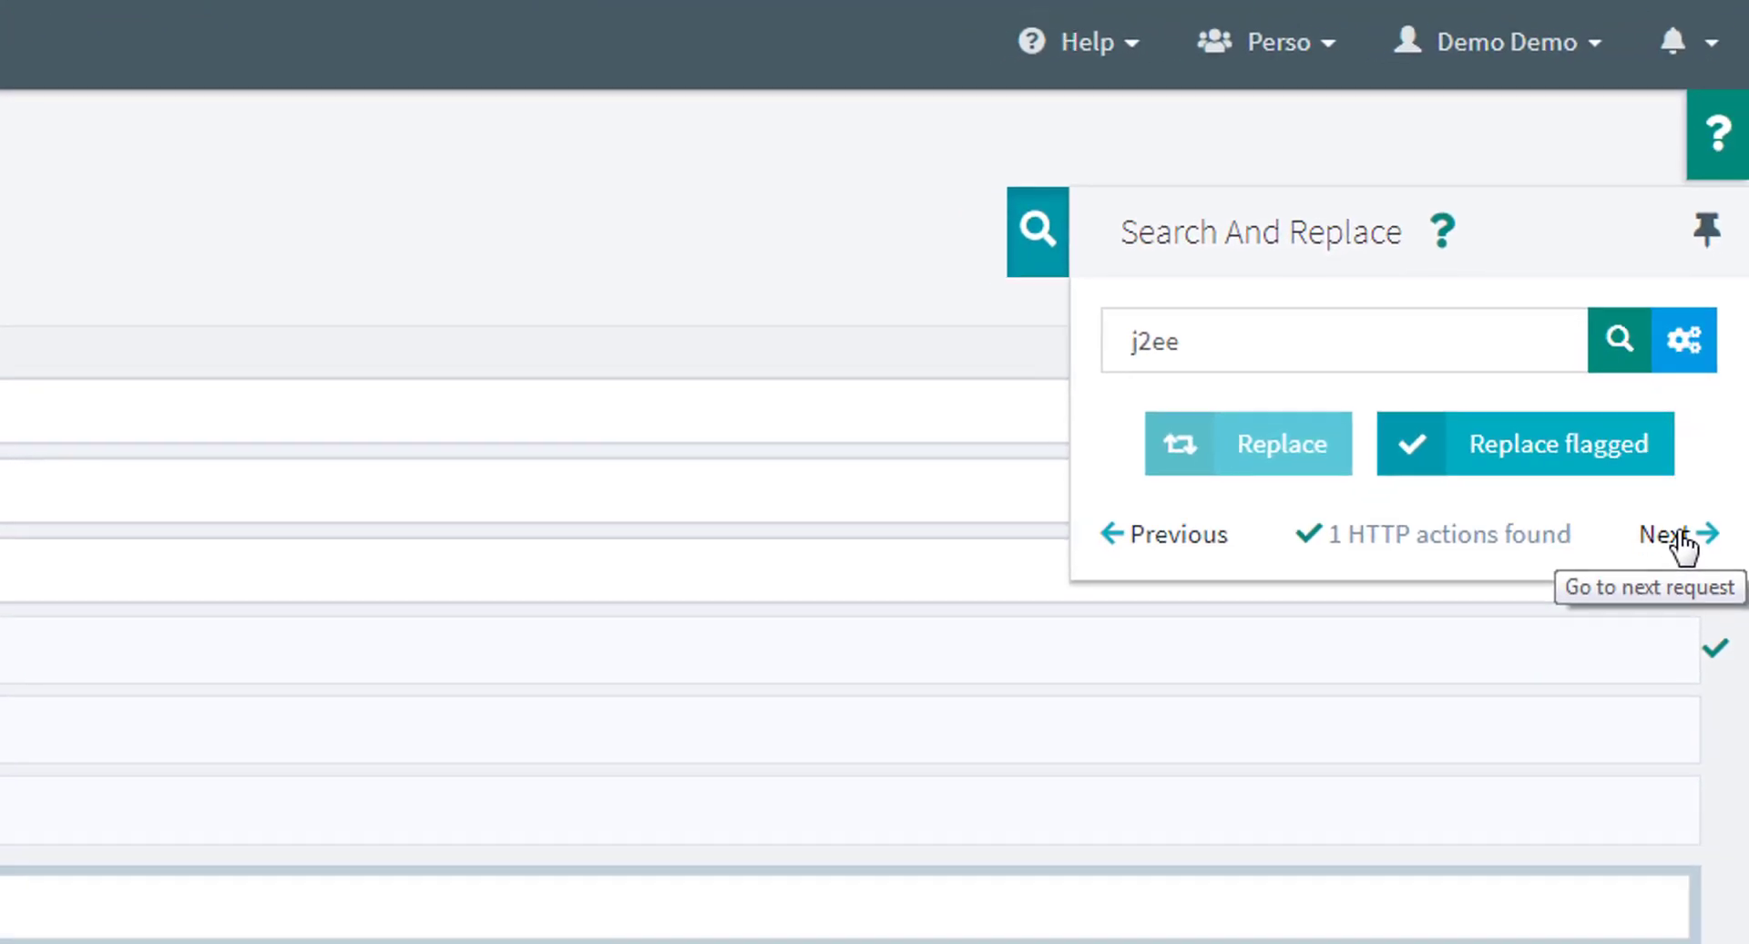
pyautogui.click(1683, 534)
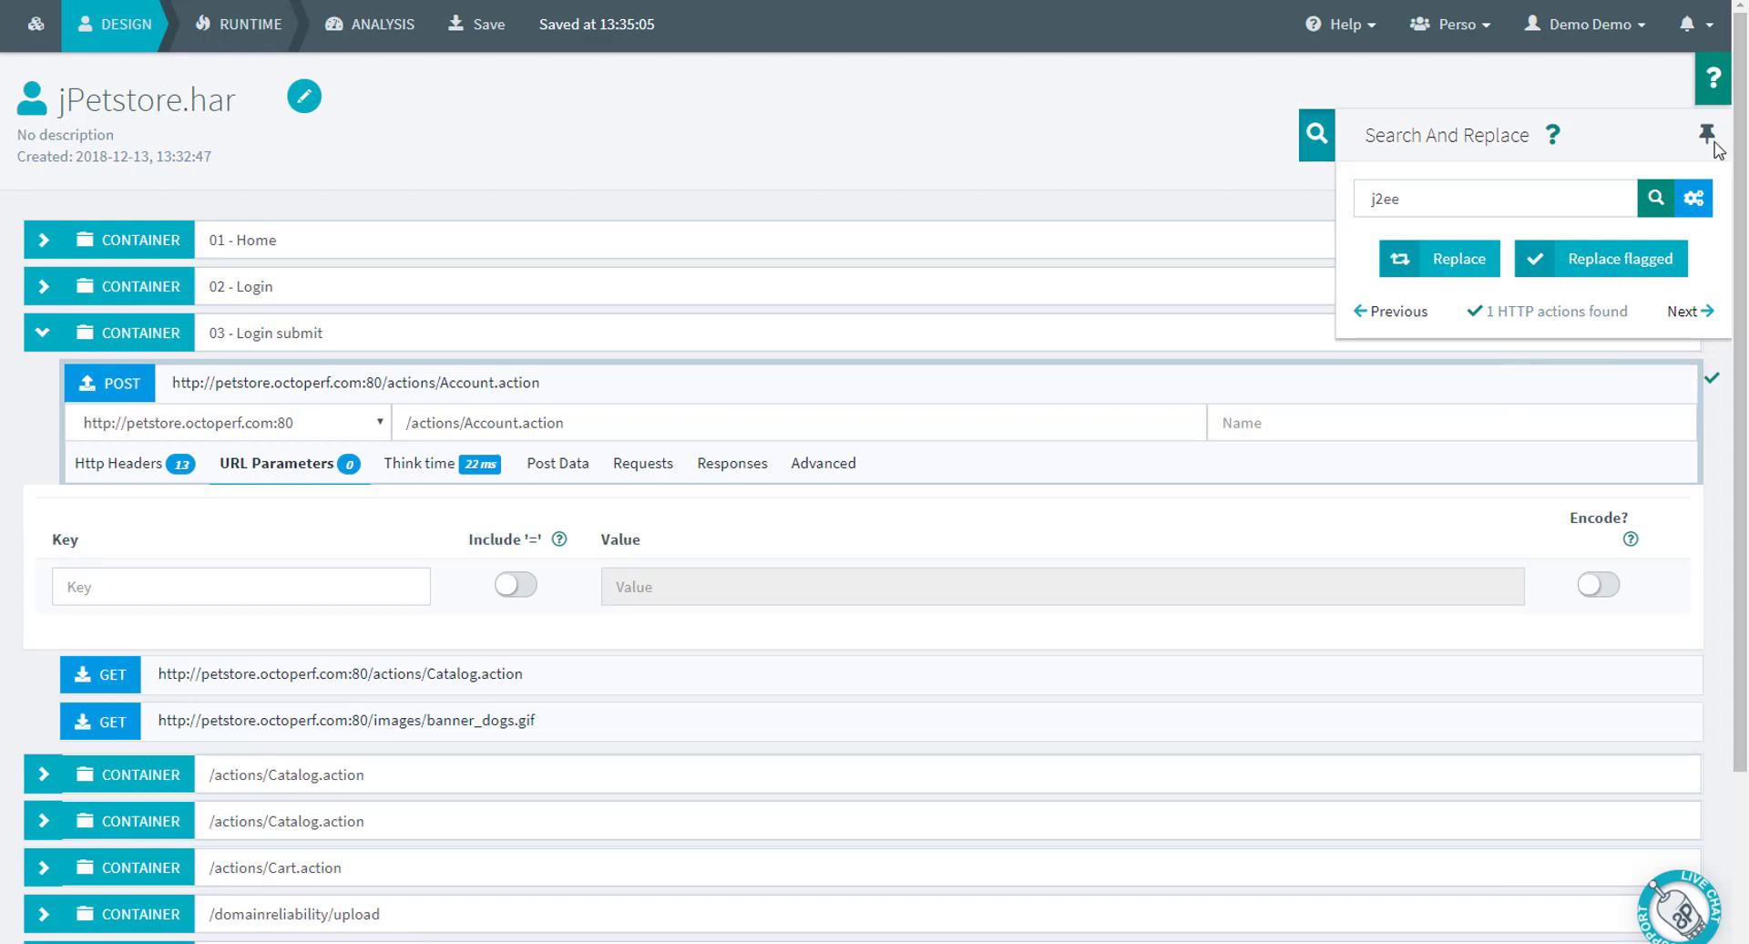
# Hide the search panel and begin editing the POST /actions/Account.action request's name.
pyautogui.click(1714, 133)
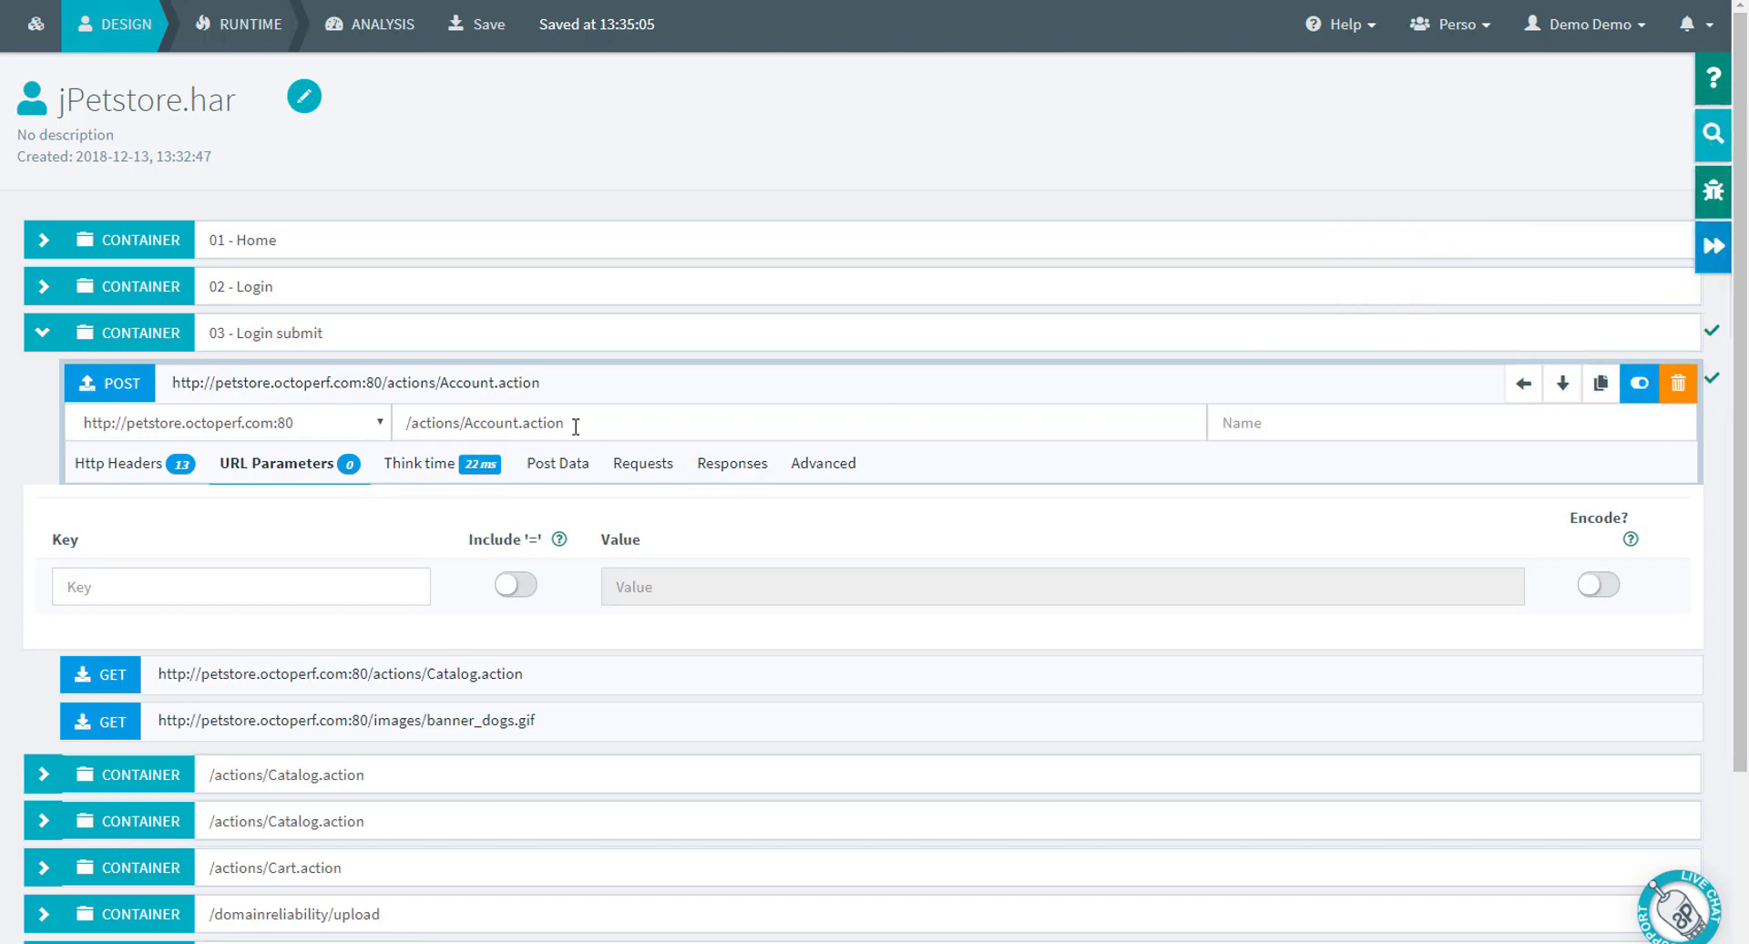
pyautogui.tripleClick(483, 421)
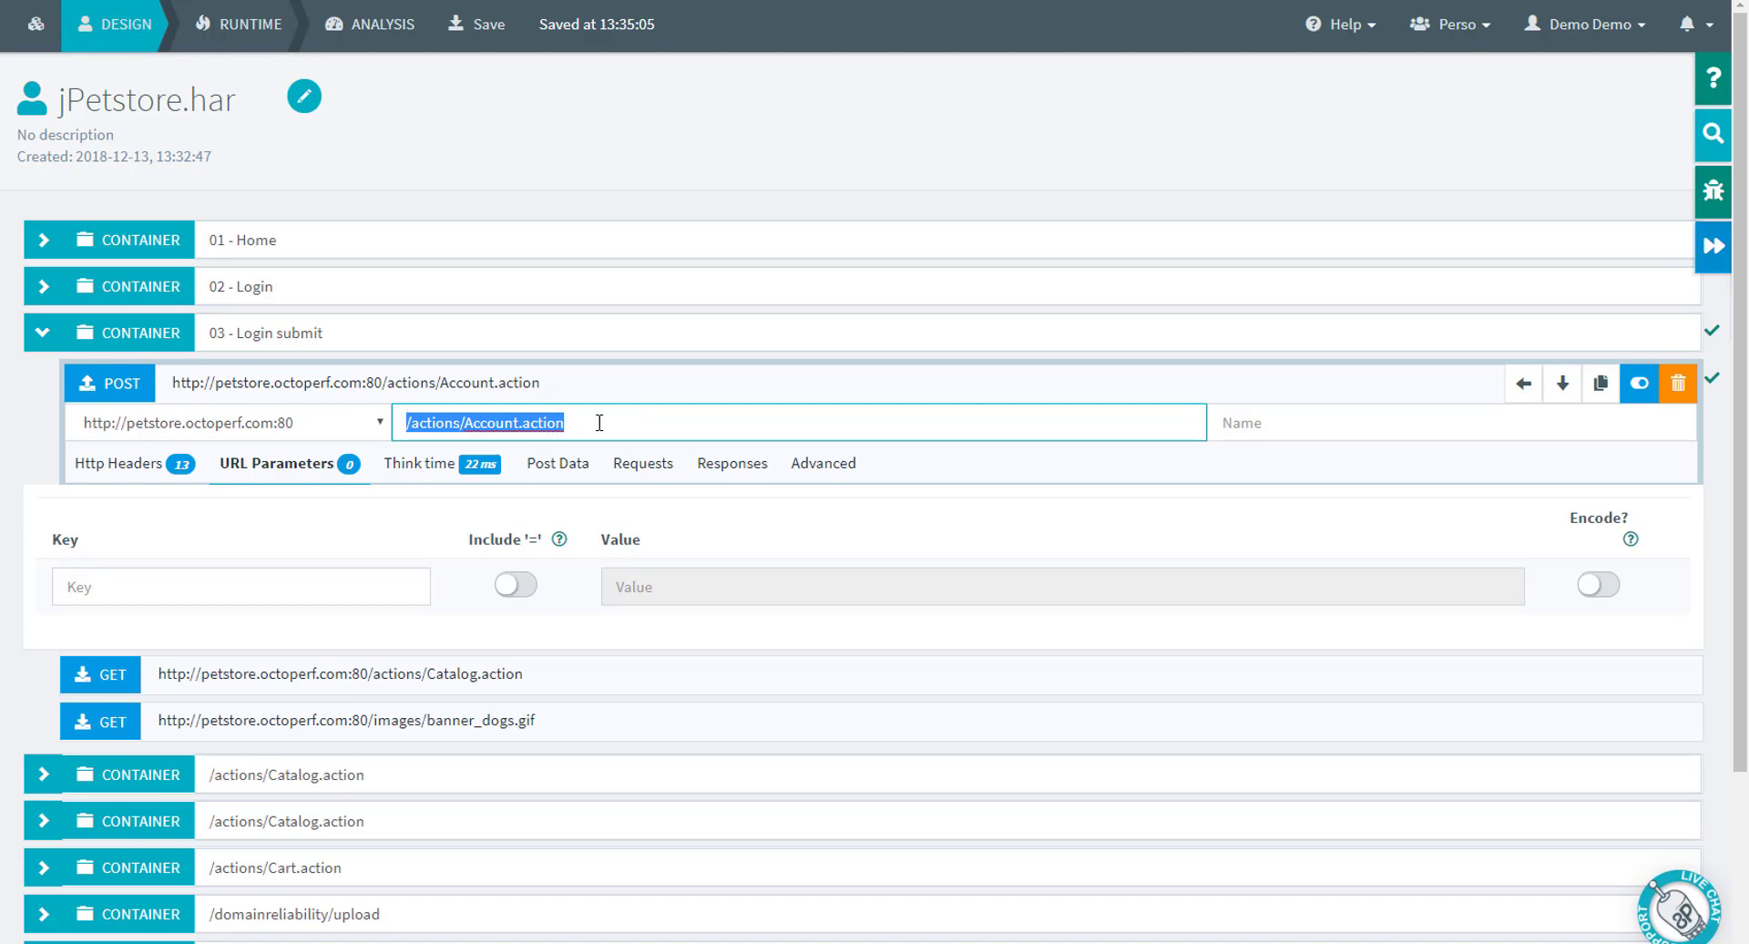
pyautogui.moveTo(1245, 439)
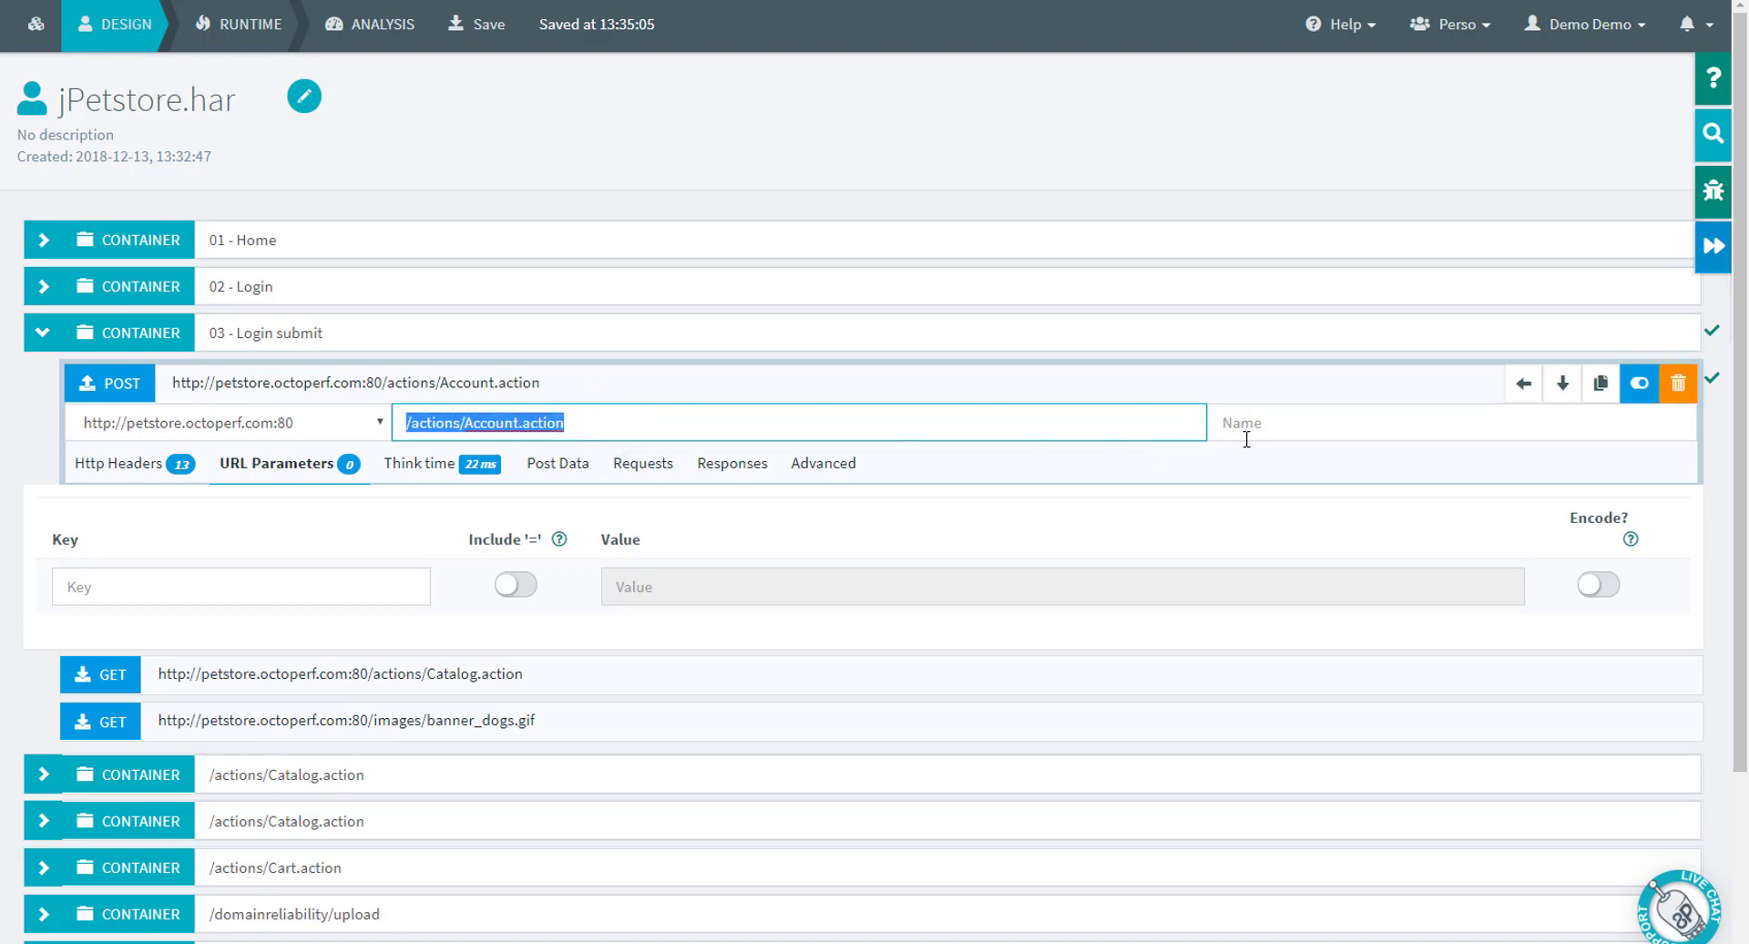
pyautogui.click(1450, 421)
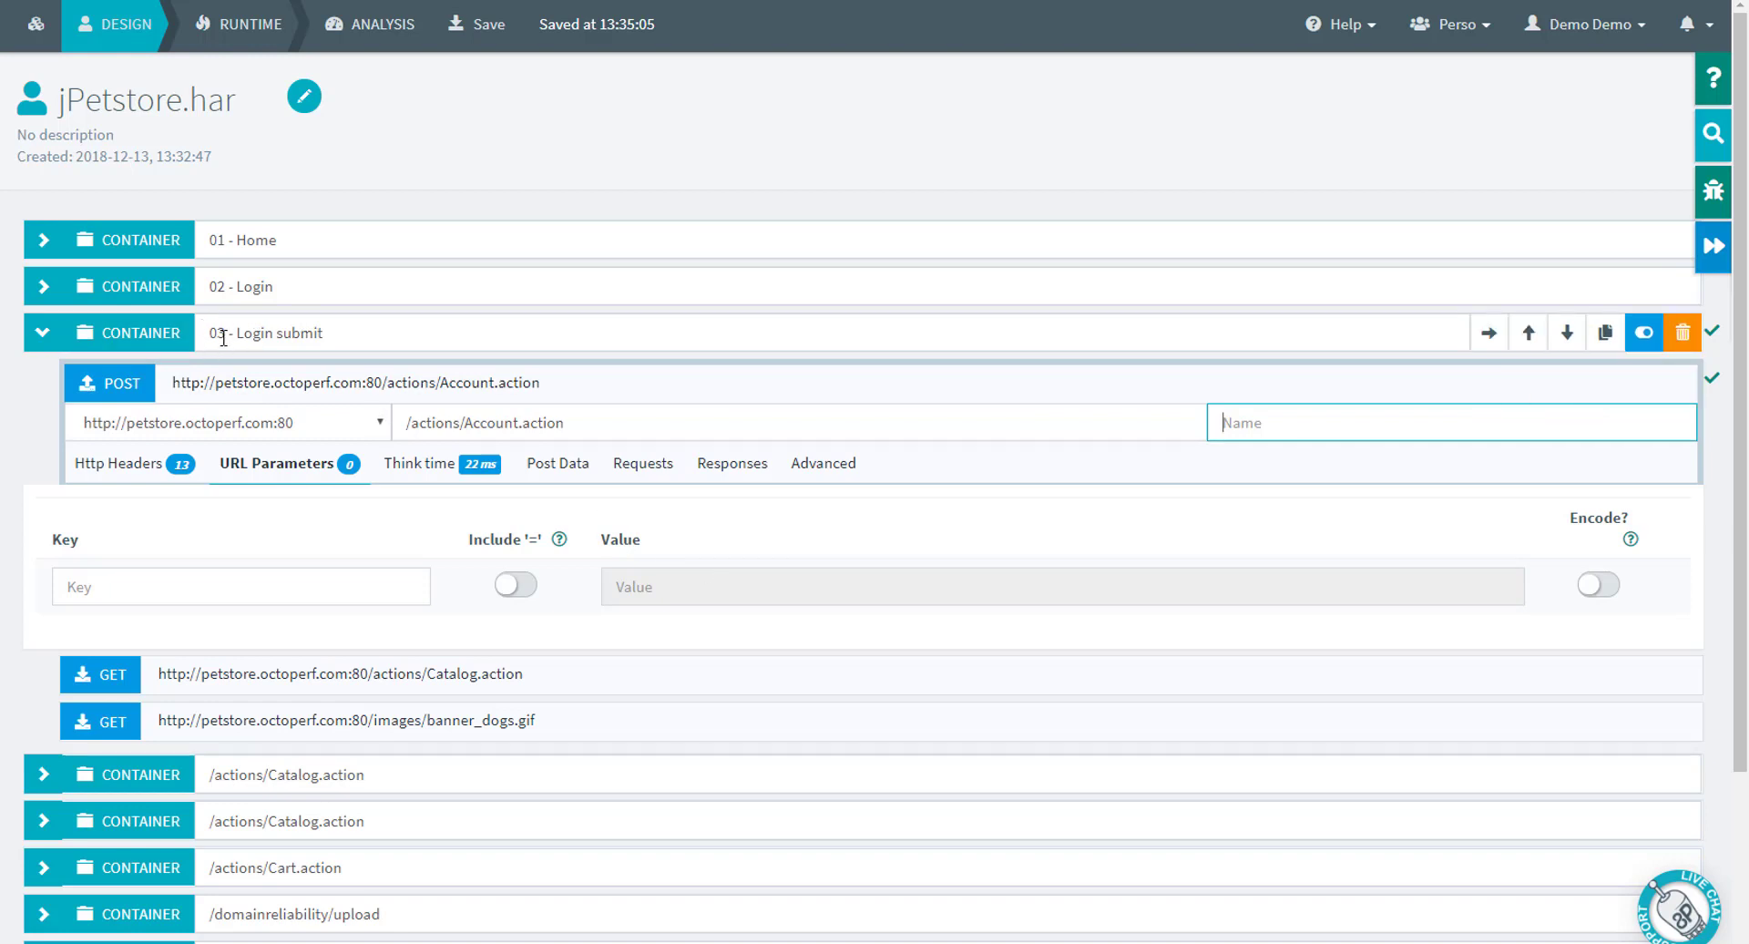
# Show the login POST's 13 HTTP headers, including Referer and Cookie, and review them.
pyautogui.click(121, 463)
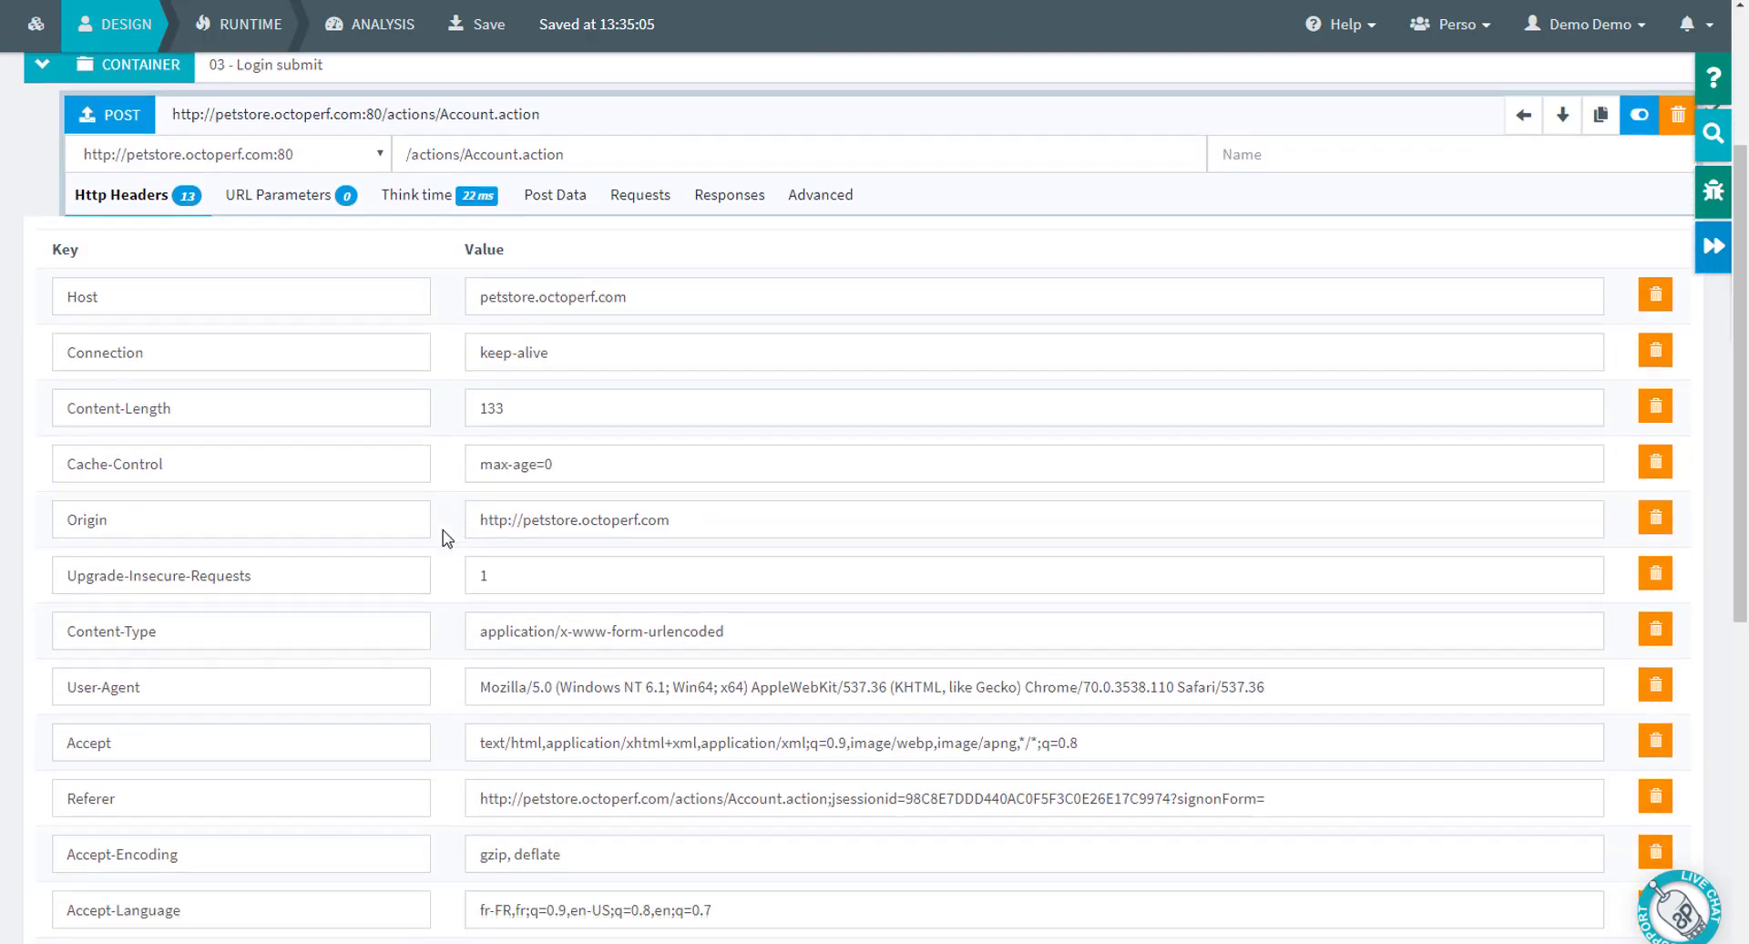
pyautogui.scroll(-3)
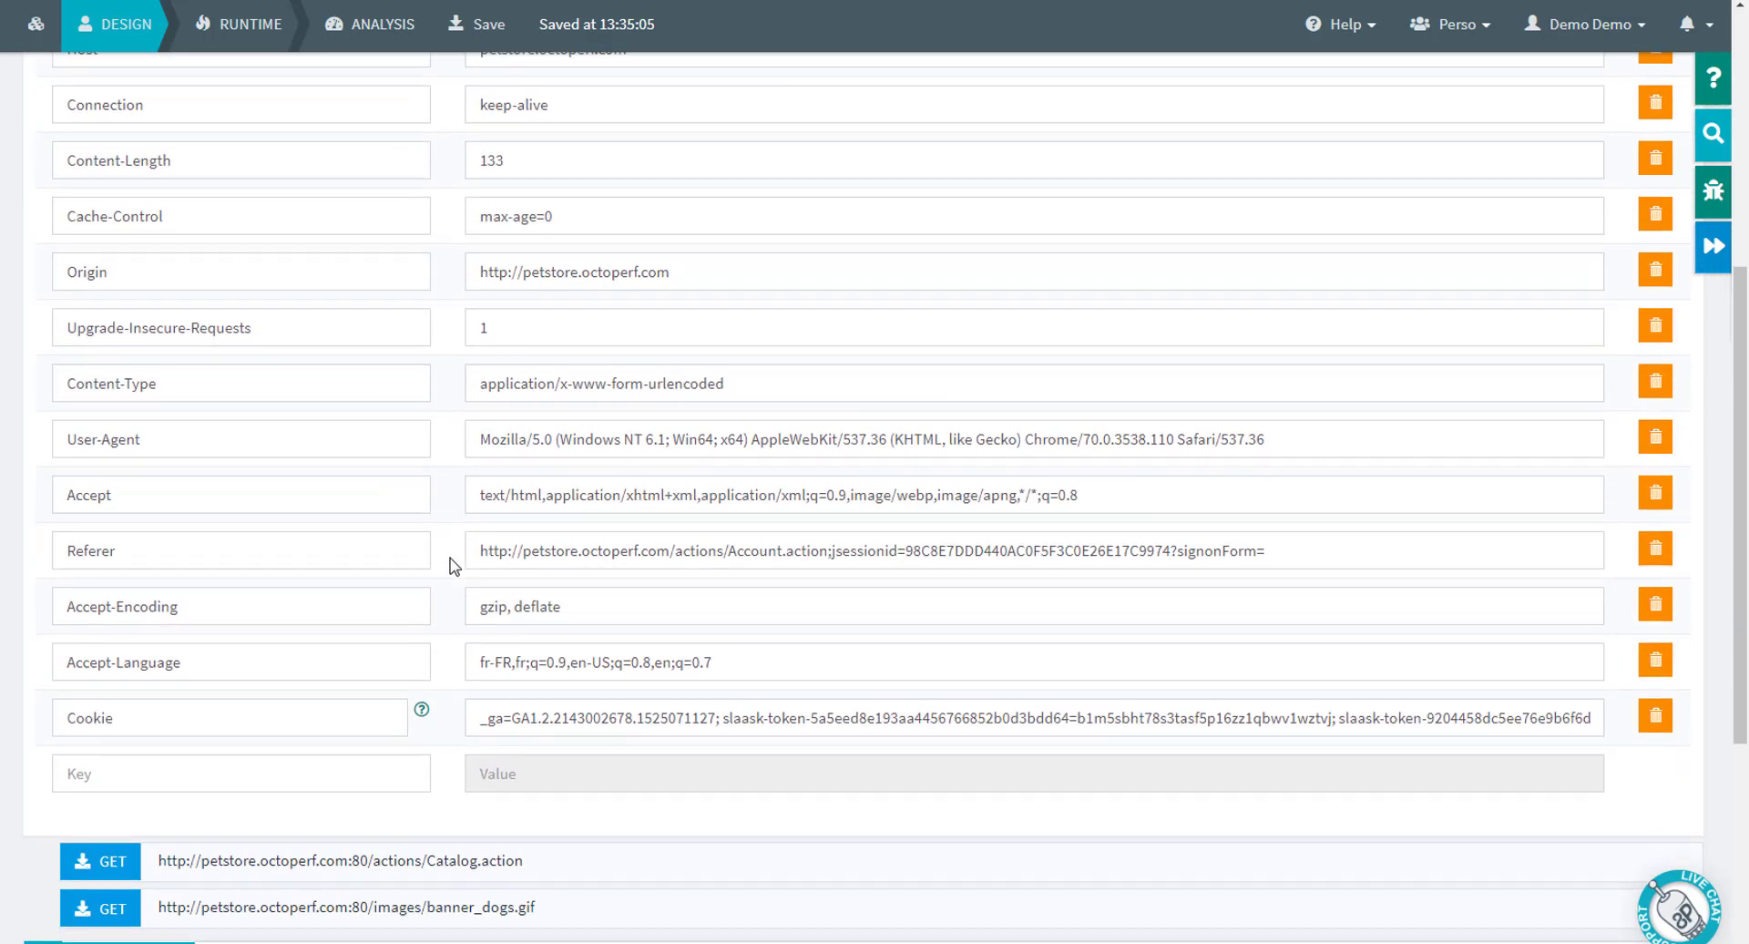
pyautogui.moveTo(456, 592)
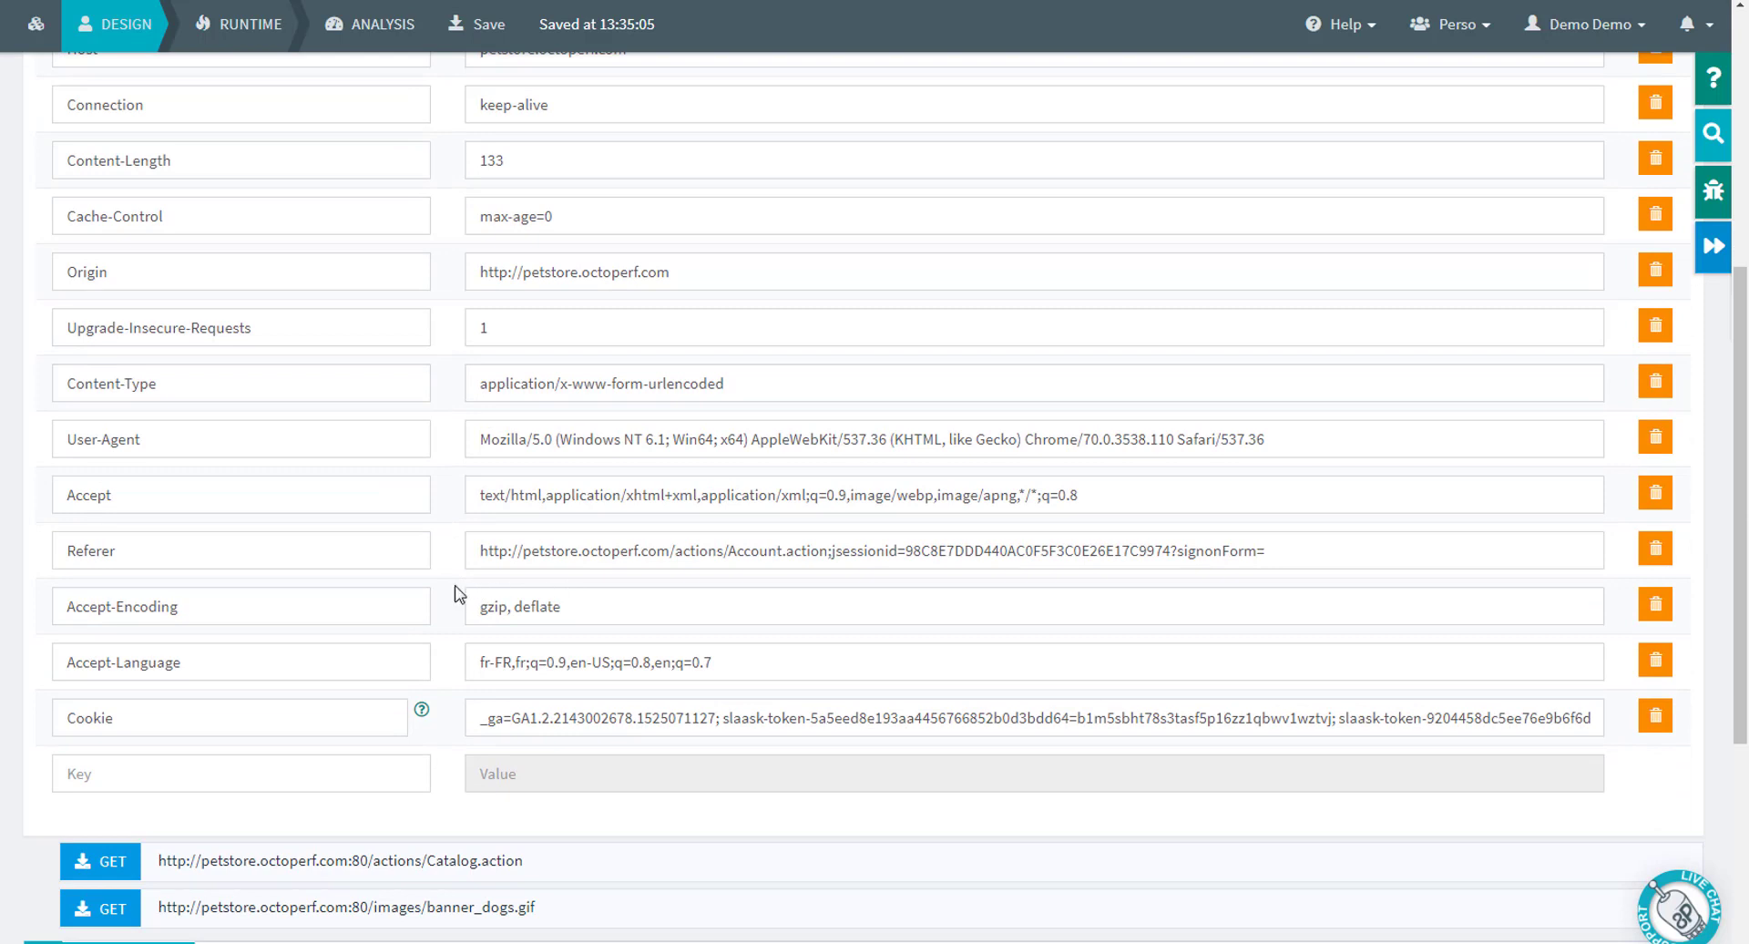
pyautogui.moveTo(421, 709)
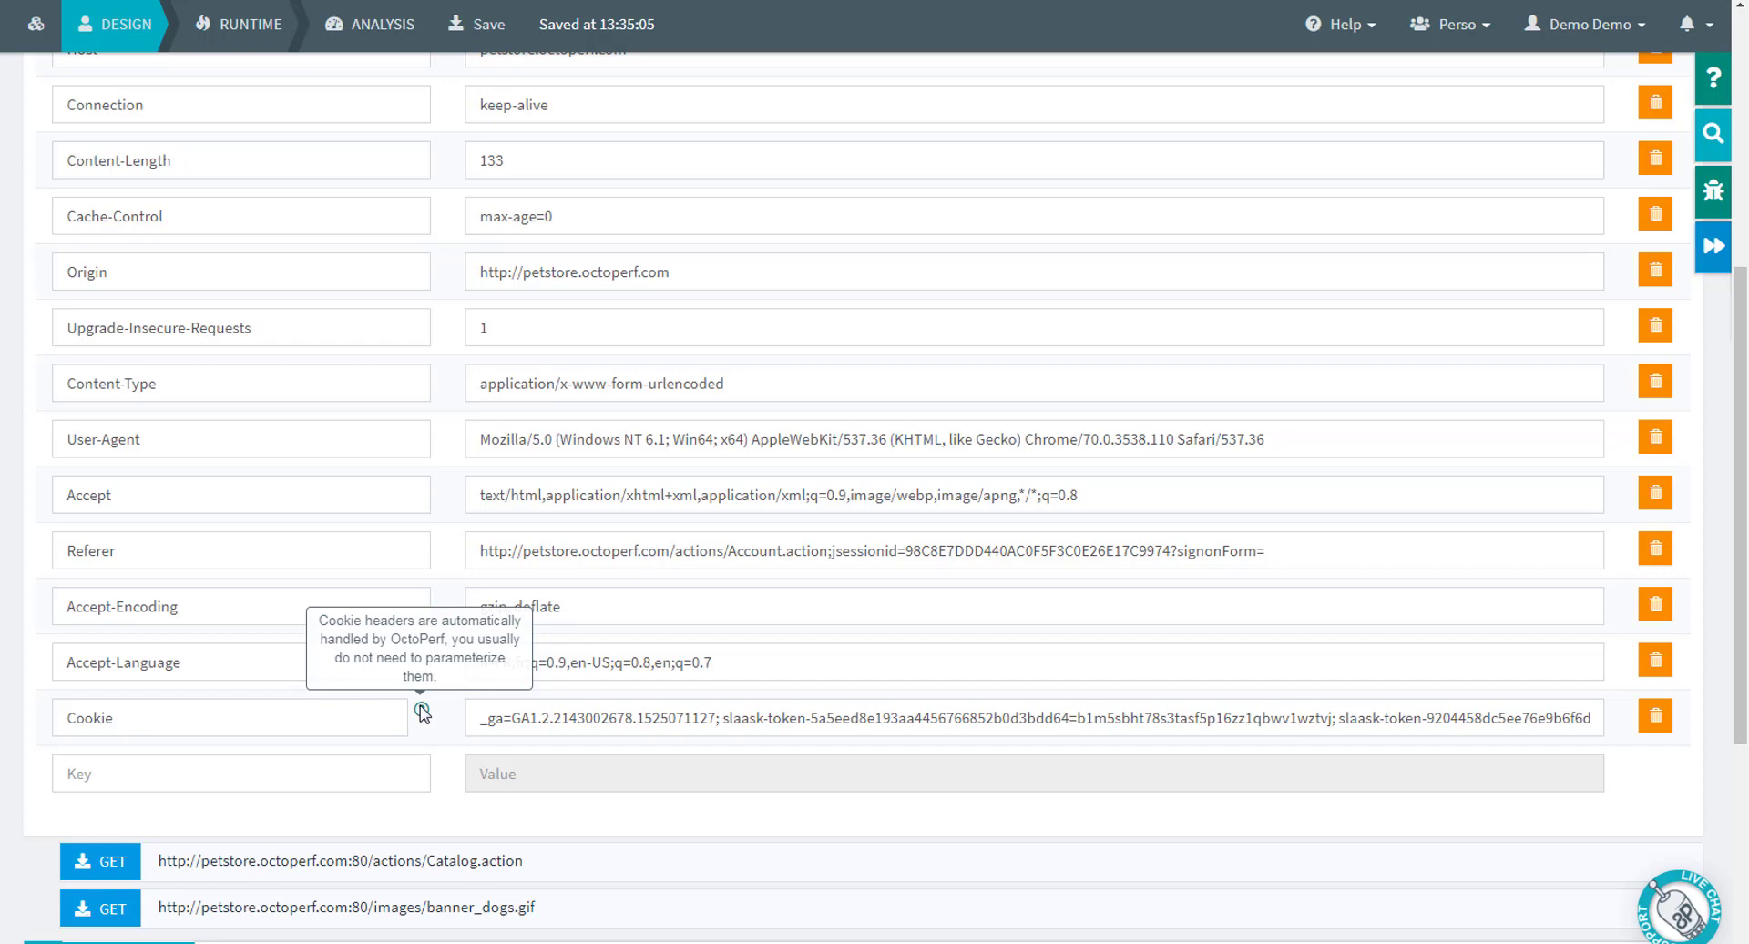
pyautogui.scroll(3)
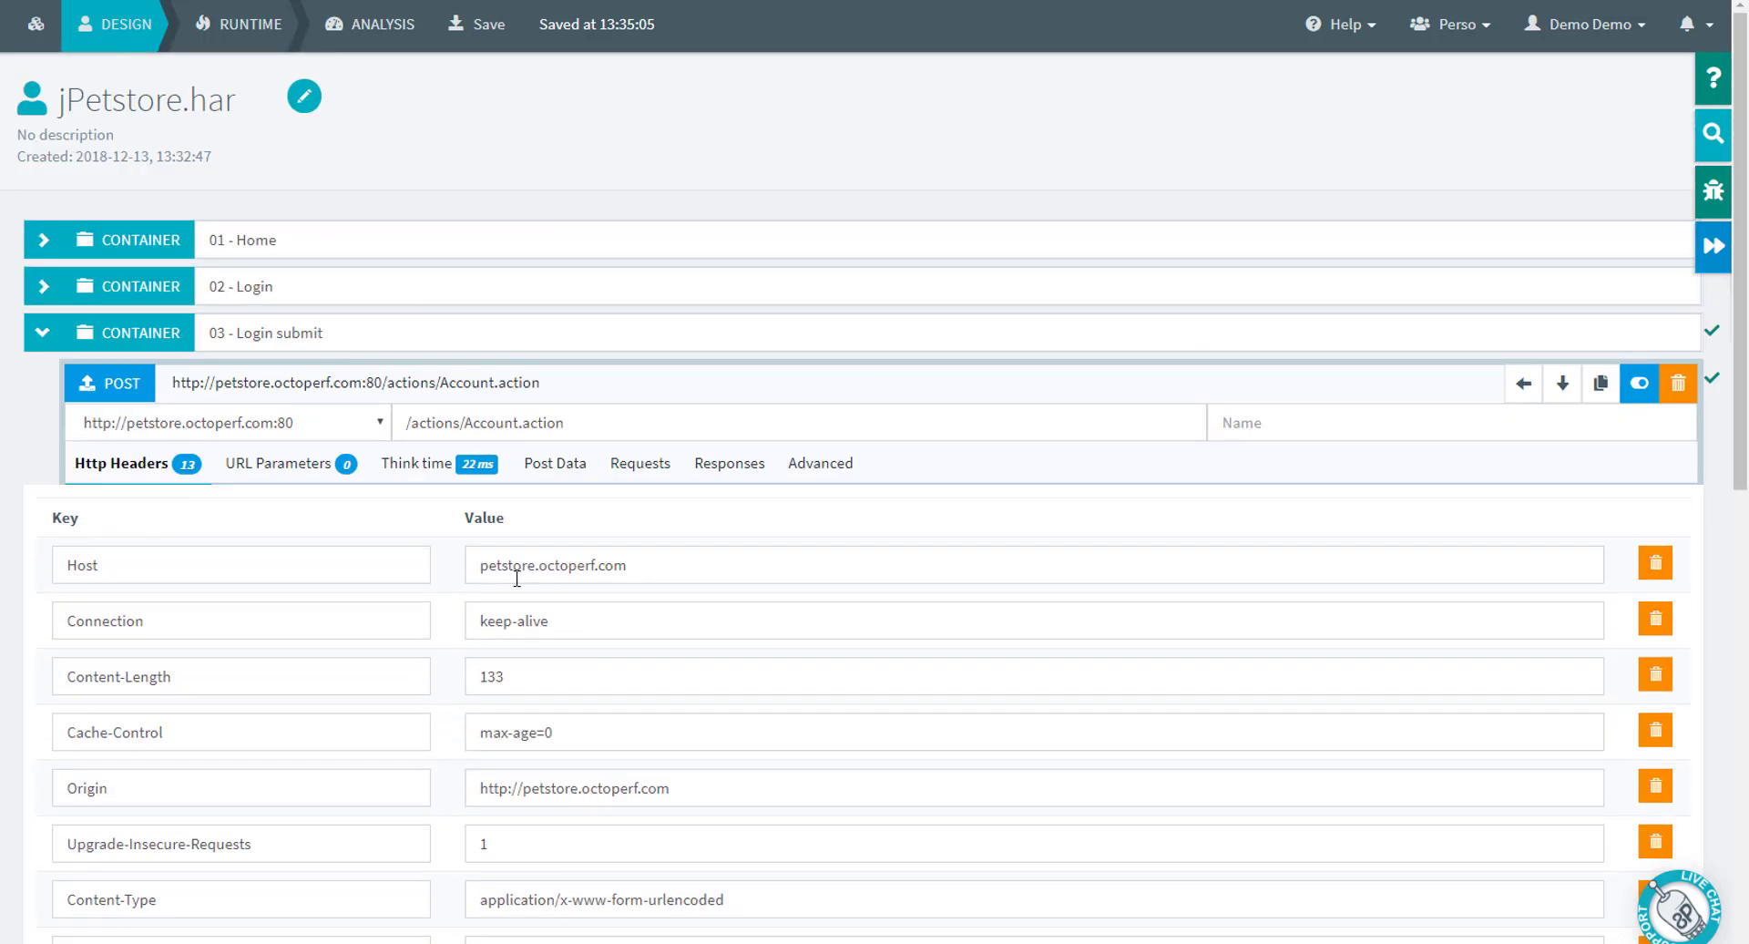
pyautogui.moveTo(443, 515)
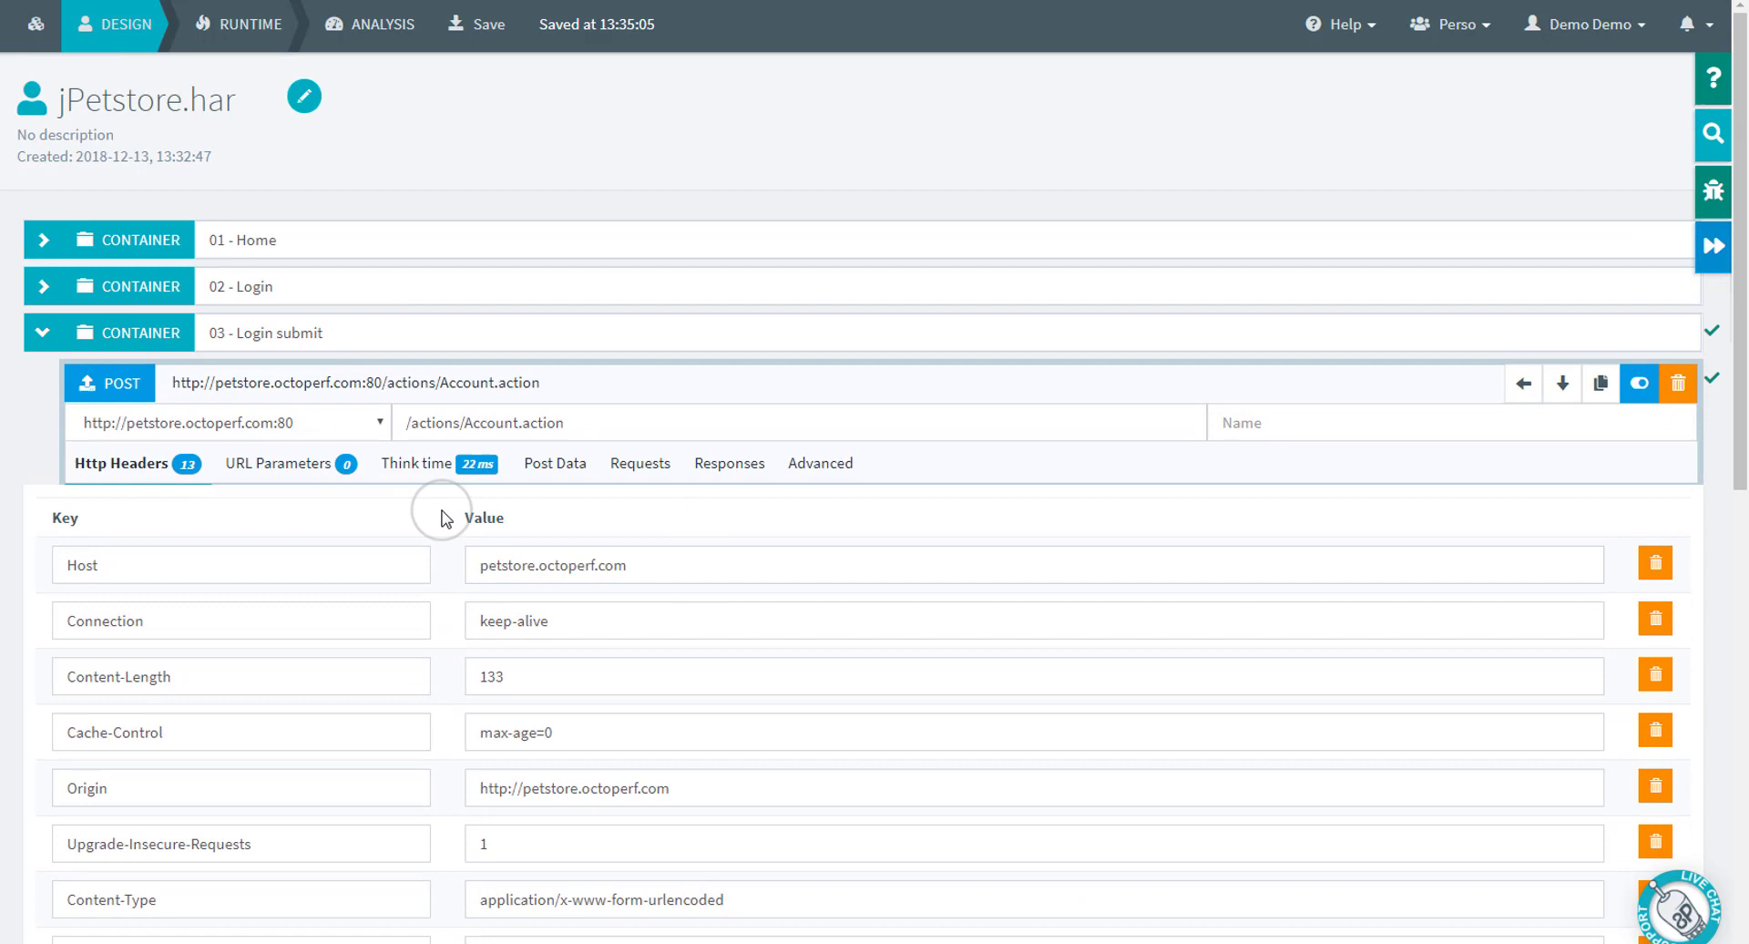
pyautogui.moveTo(554, 463)
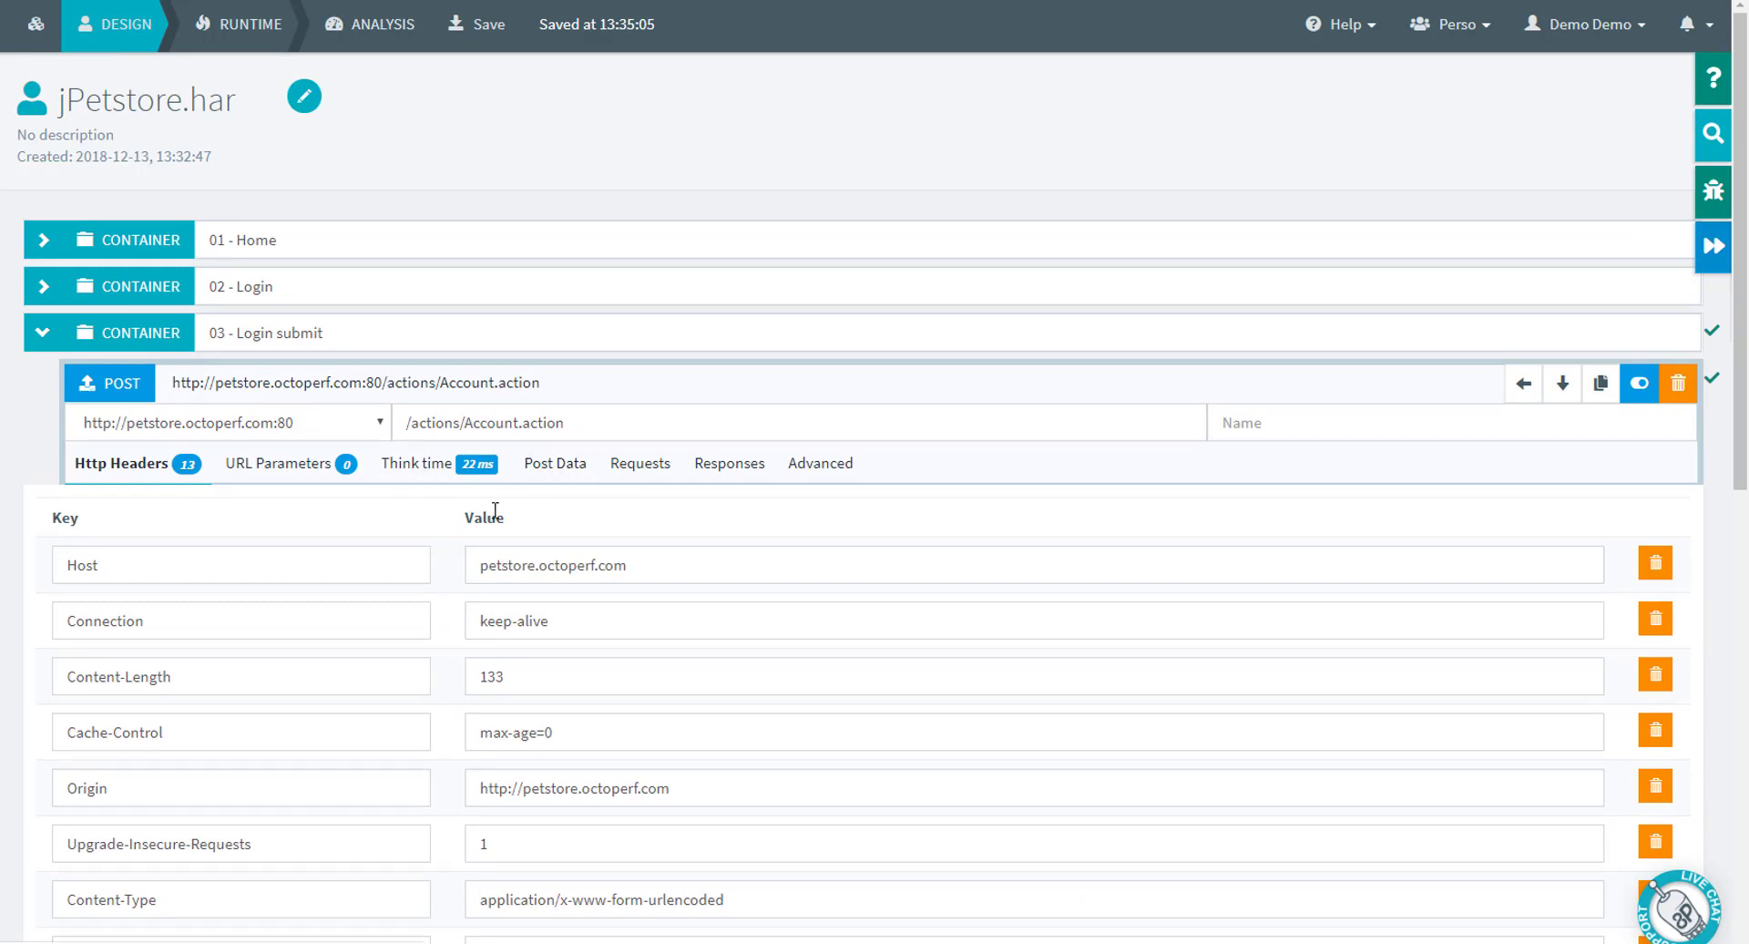
pyautogui.moveTo(421, 463)
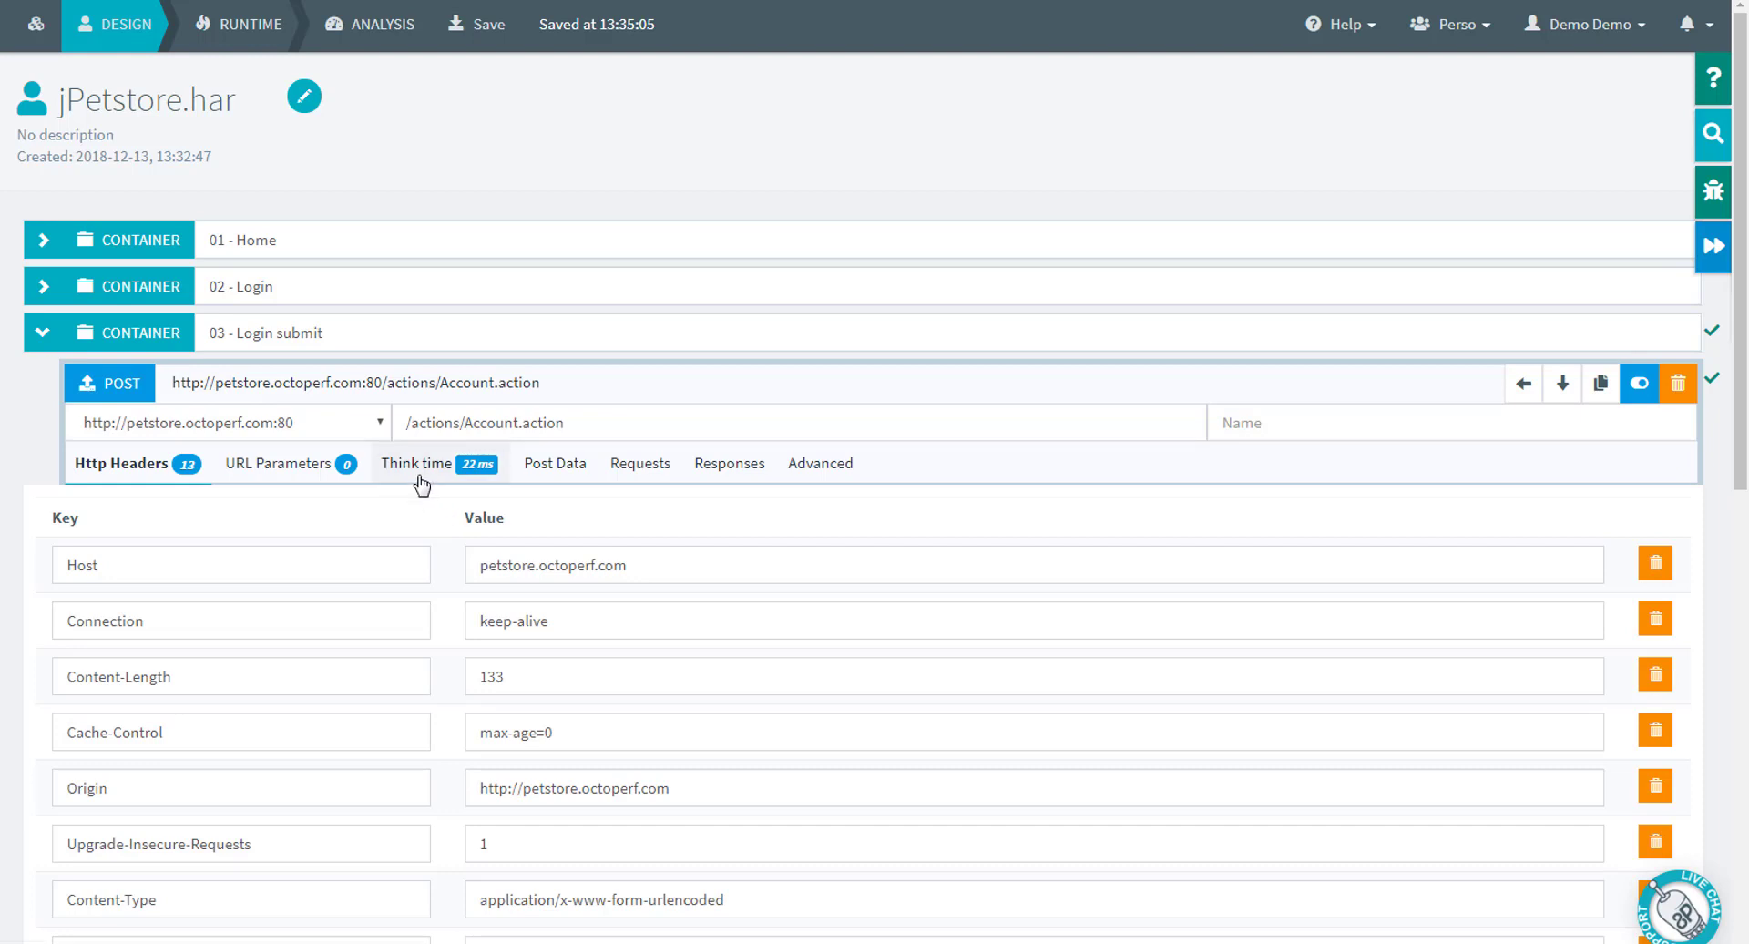
# Replace the login POST's 22 ms think time with a random range up to 5000 ms and save.
pyautogui.click(415, 463)
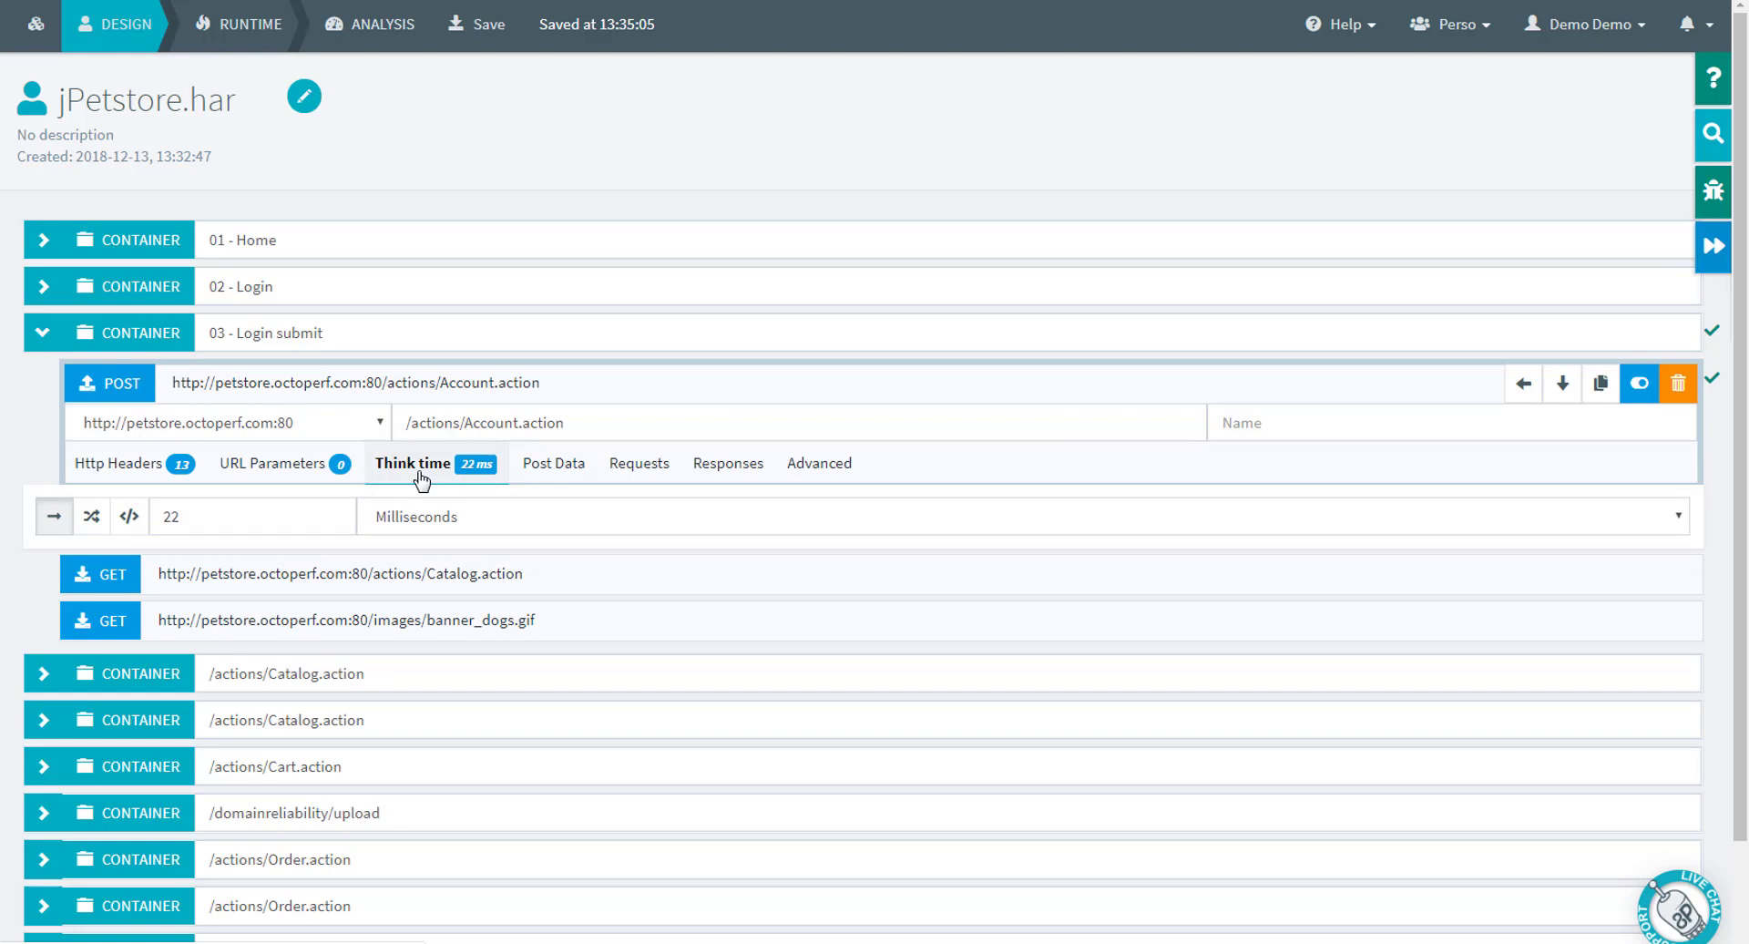
pyautogui.tripleClick(222, 516)
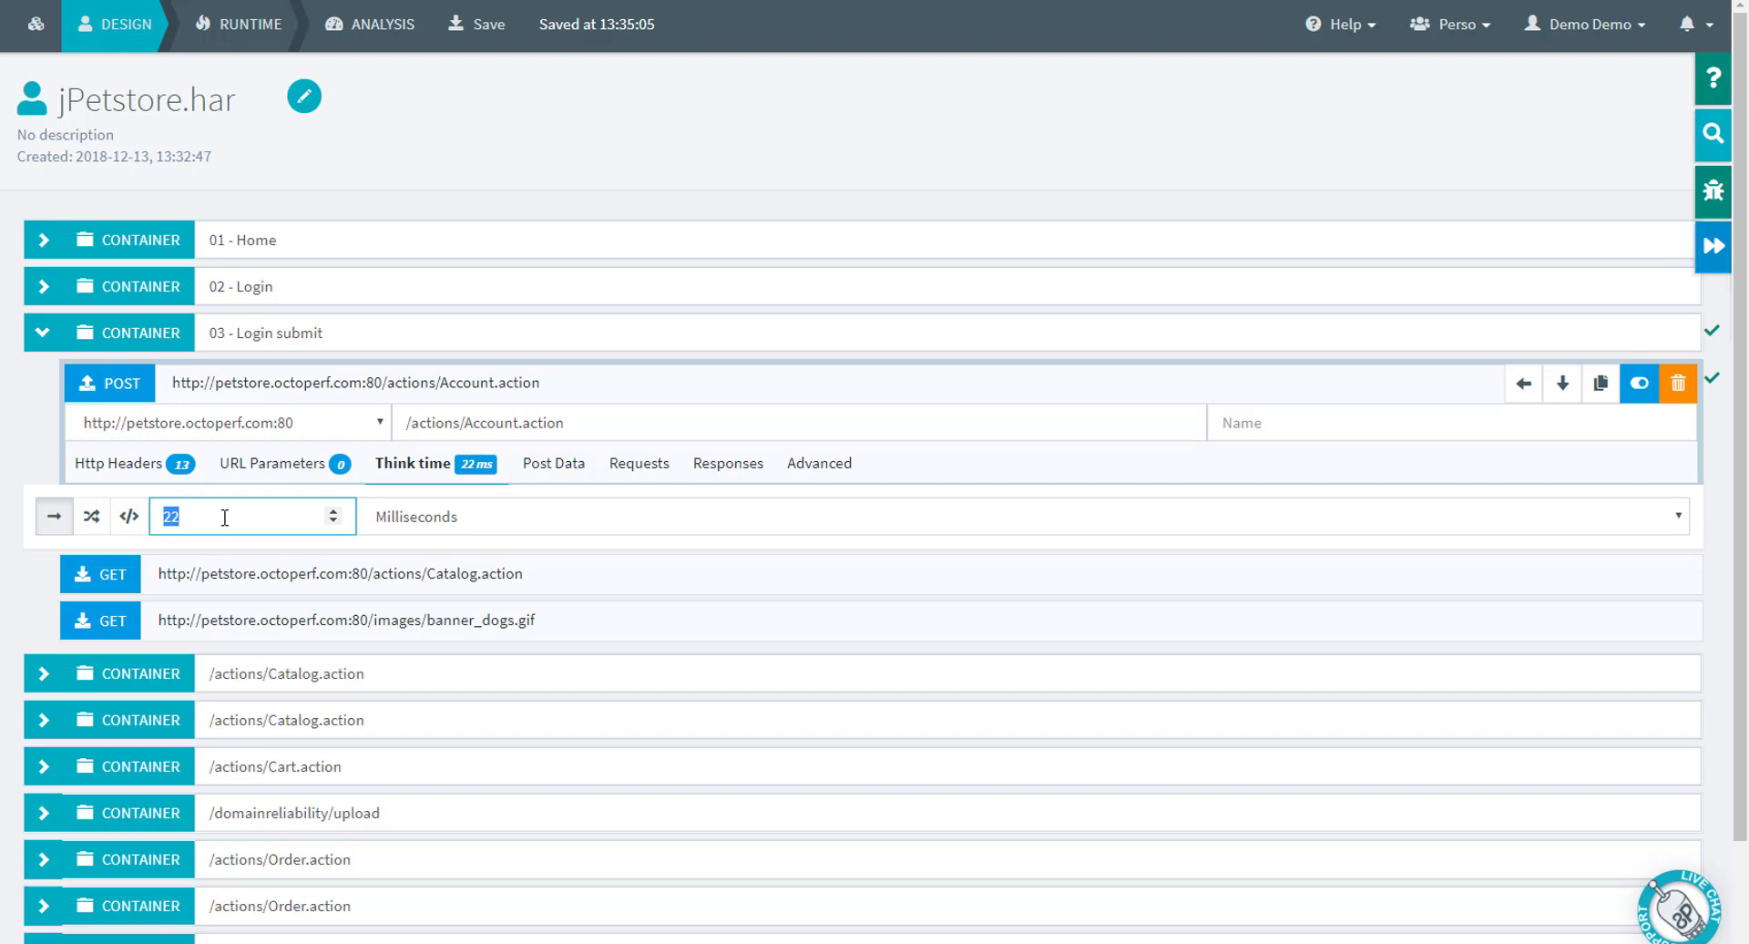
pyautogui.write('5000')
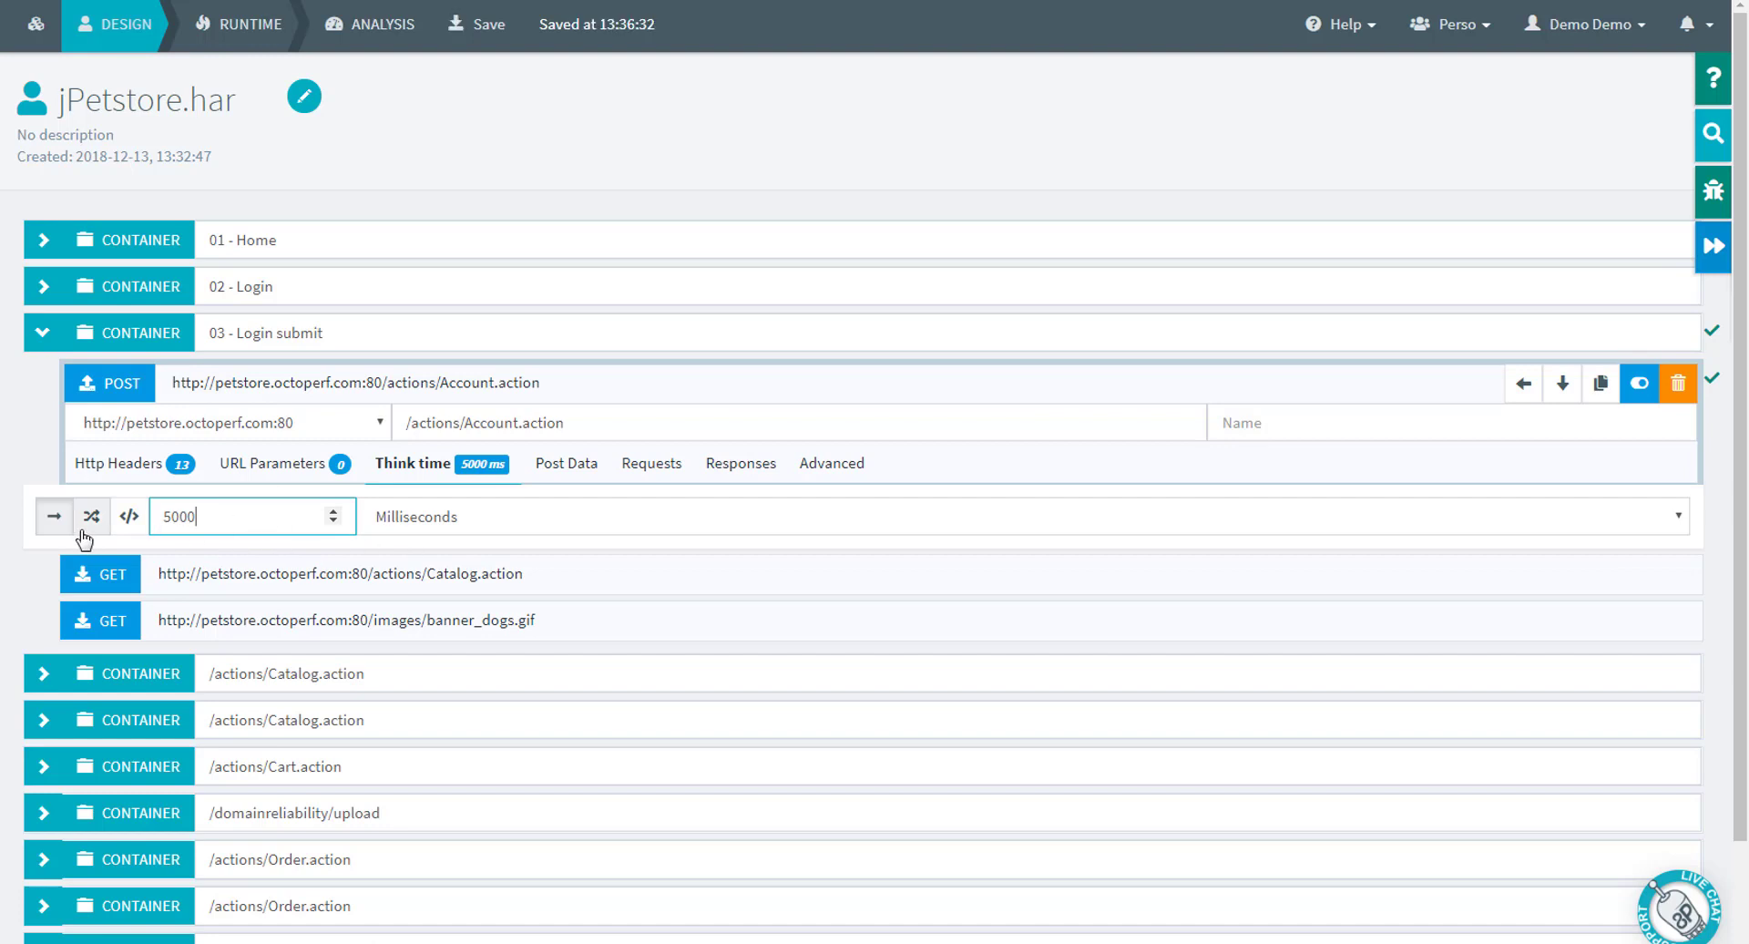
pyautogui.click(91, 516)
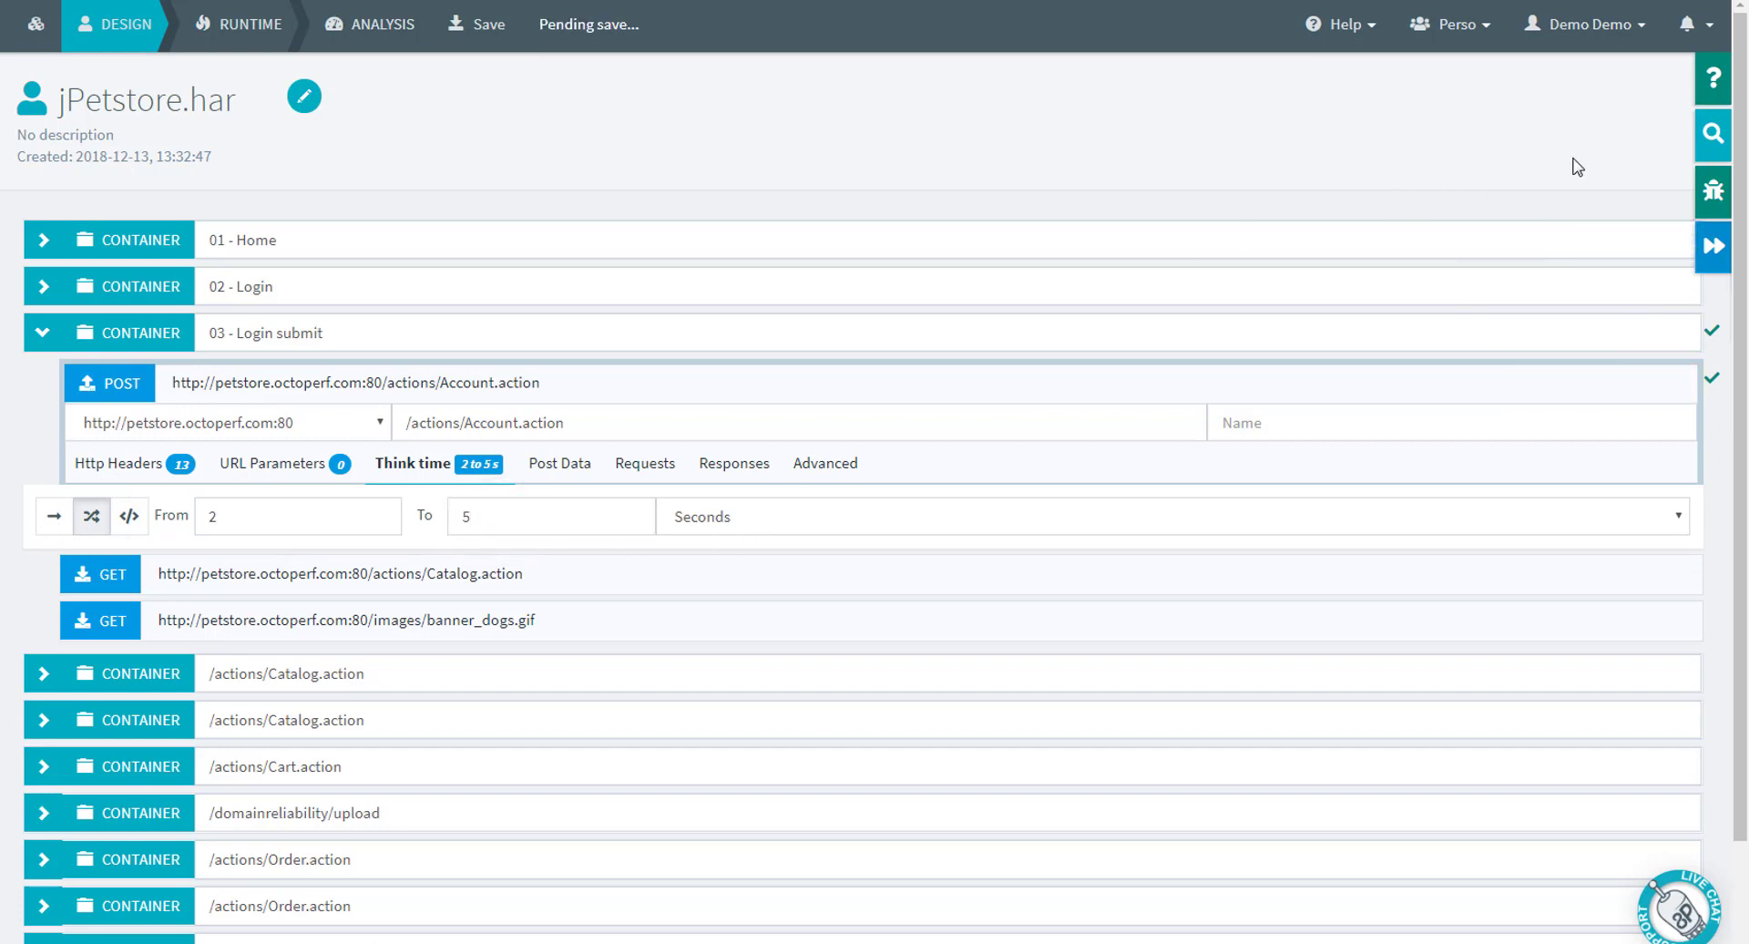
pyautogui.click(1712, 133)
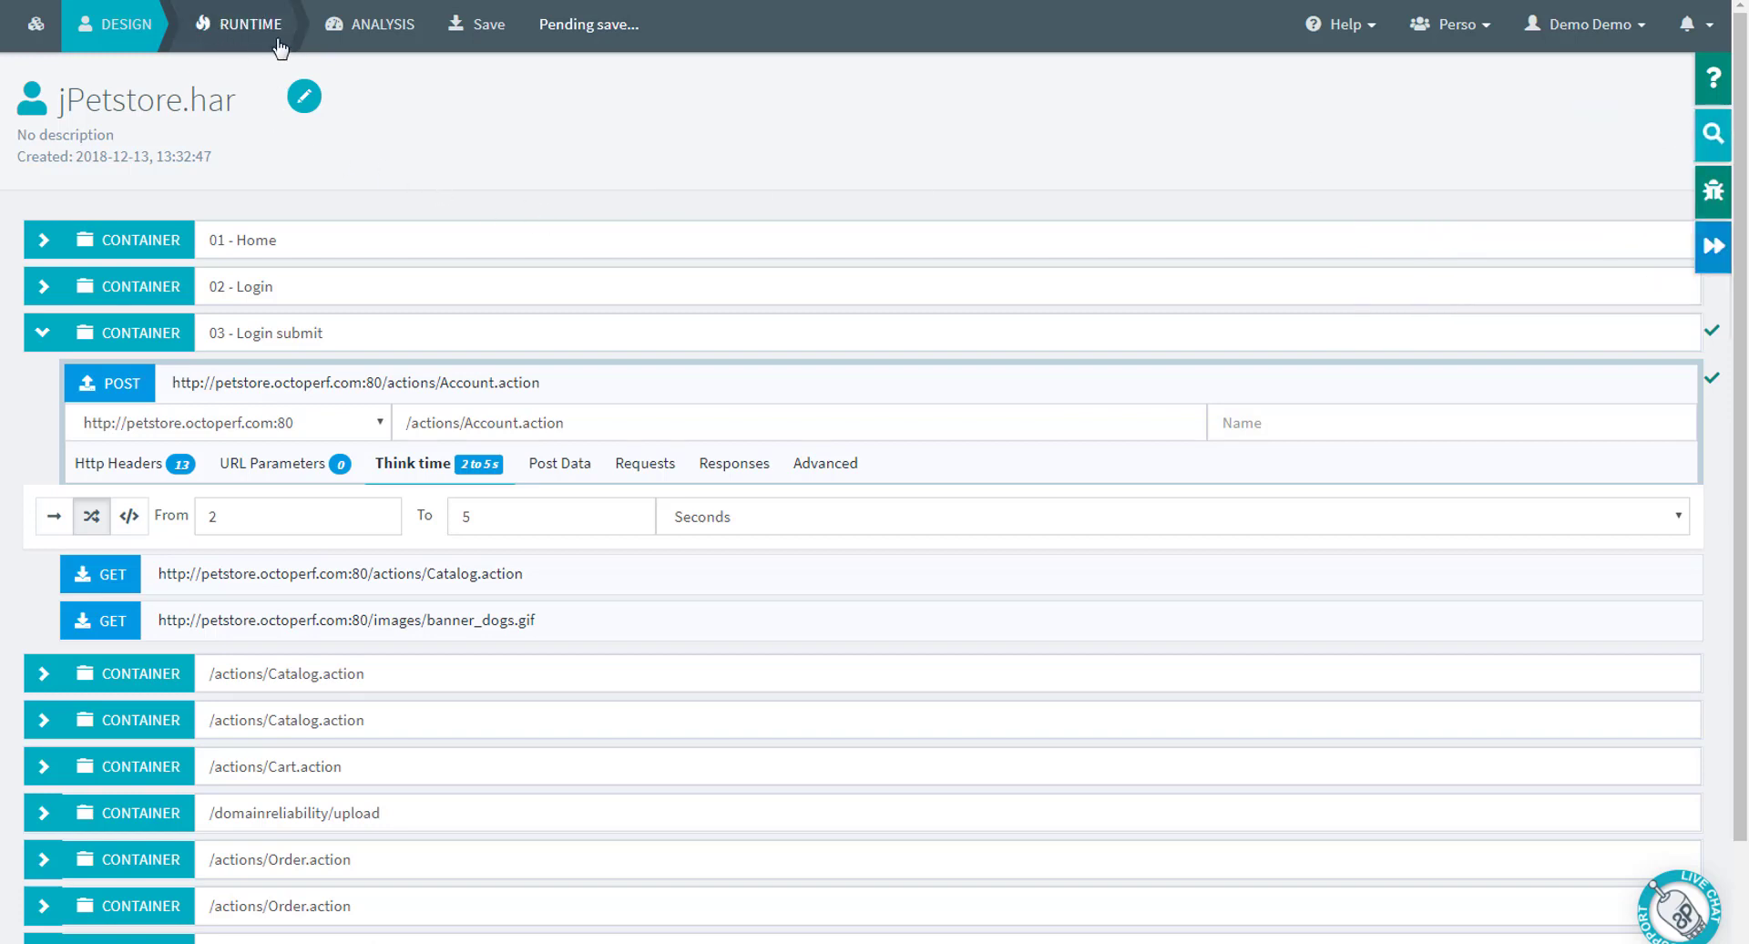
pyautogui.moveTo(736, 286)
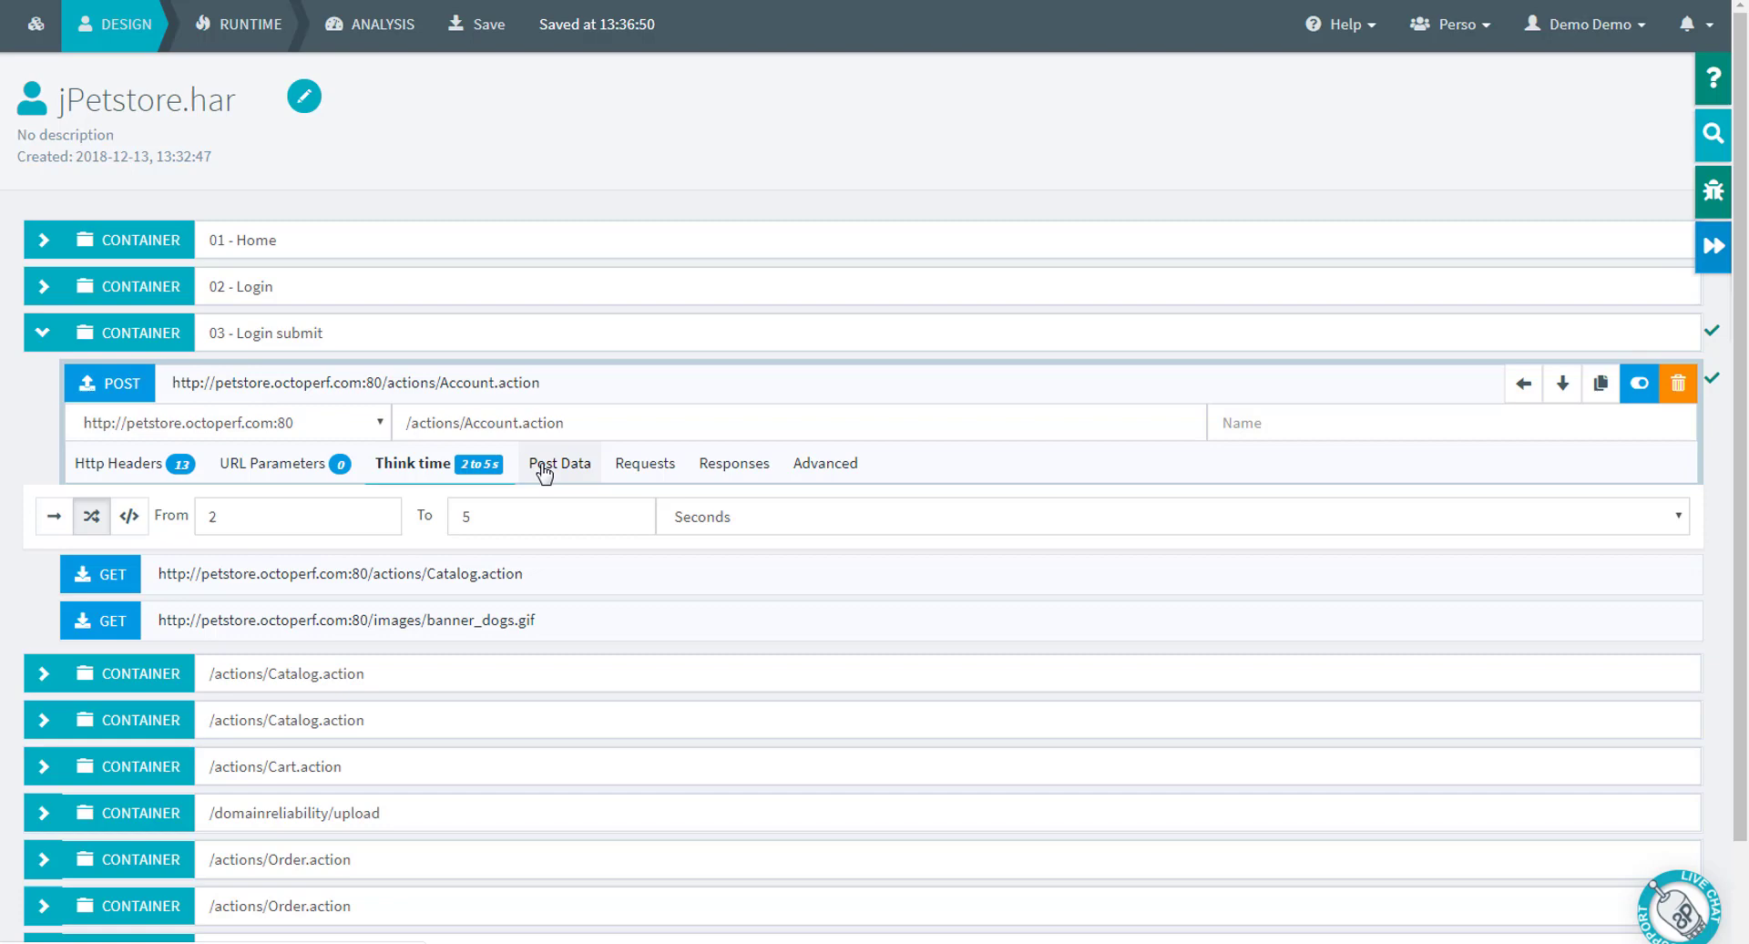
# Show the login POST's form data and inspect the j2ee username and password values.
pyautogui.click(559, 463)
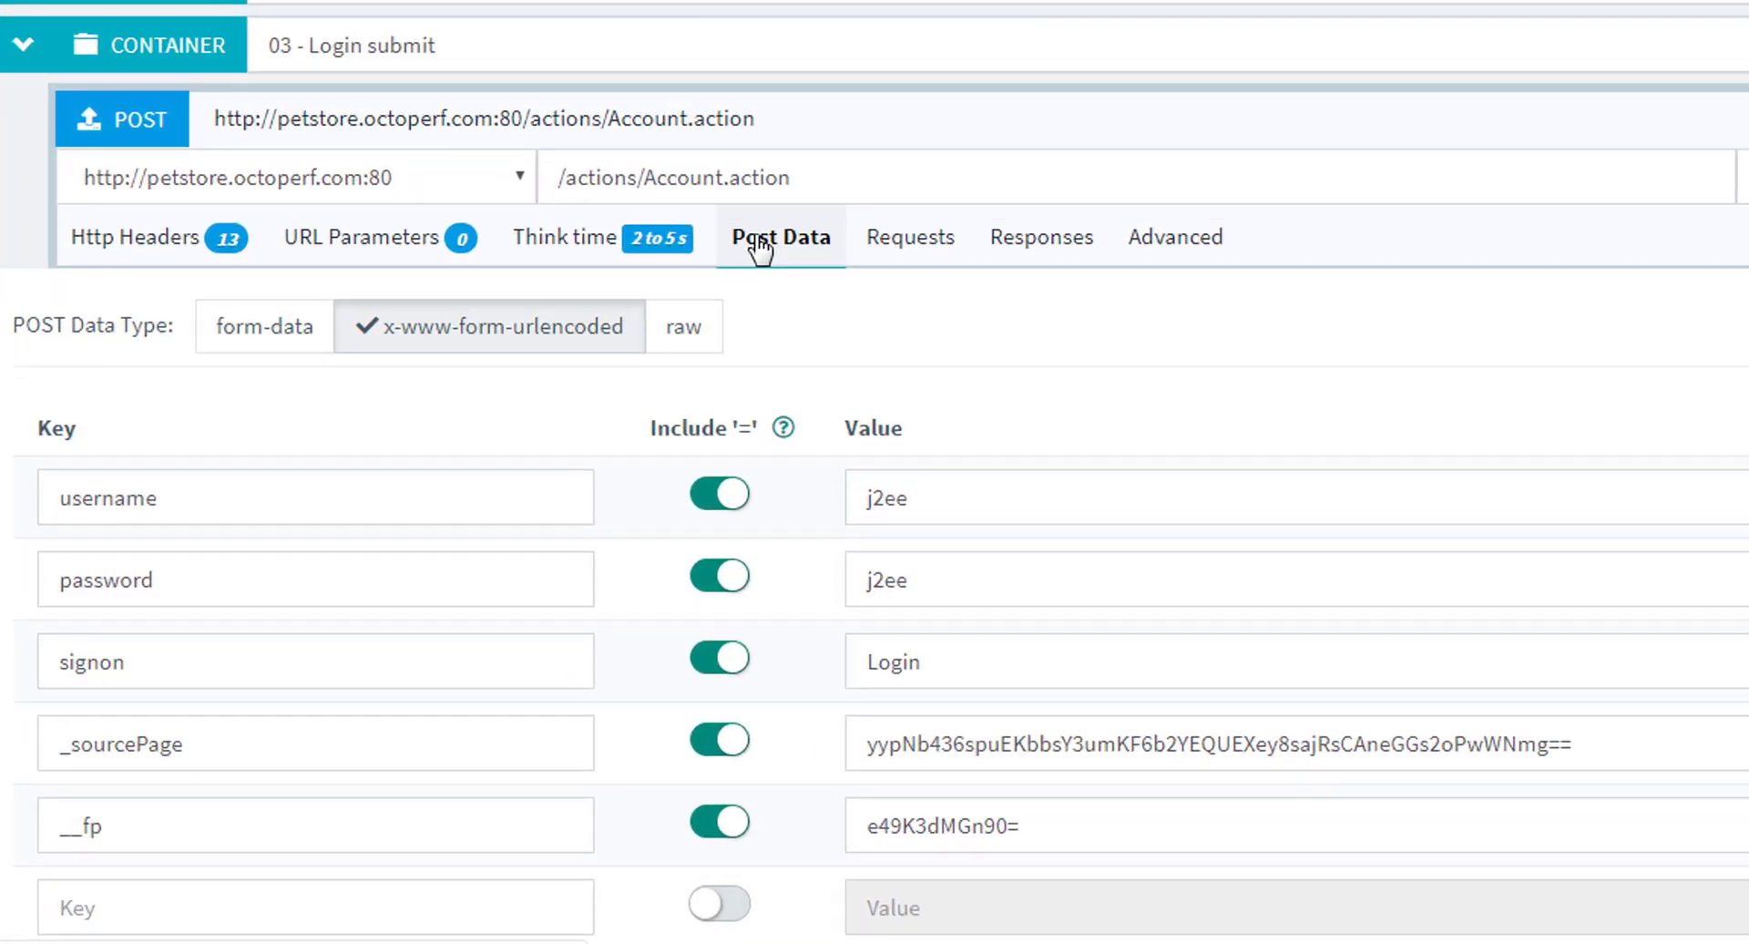
pyautogui.scroll(3)
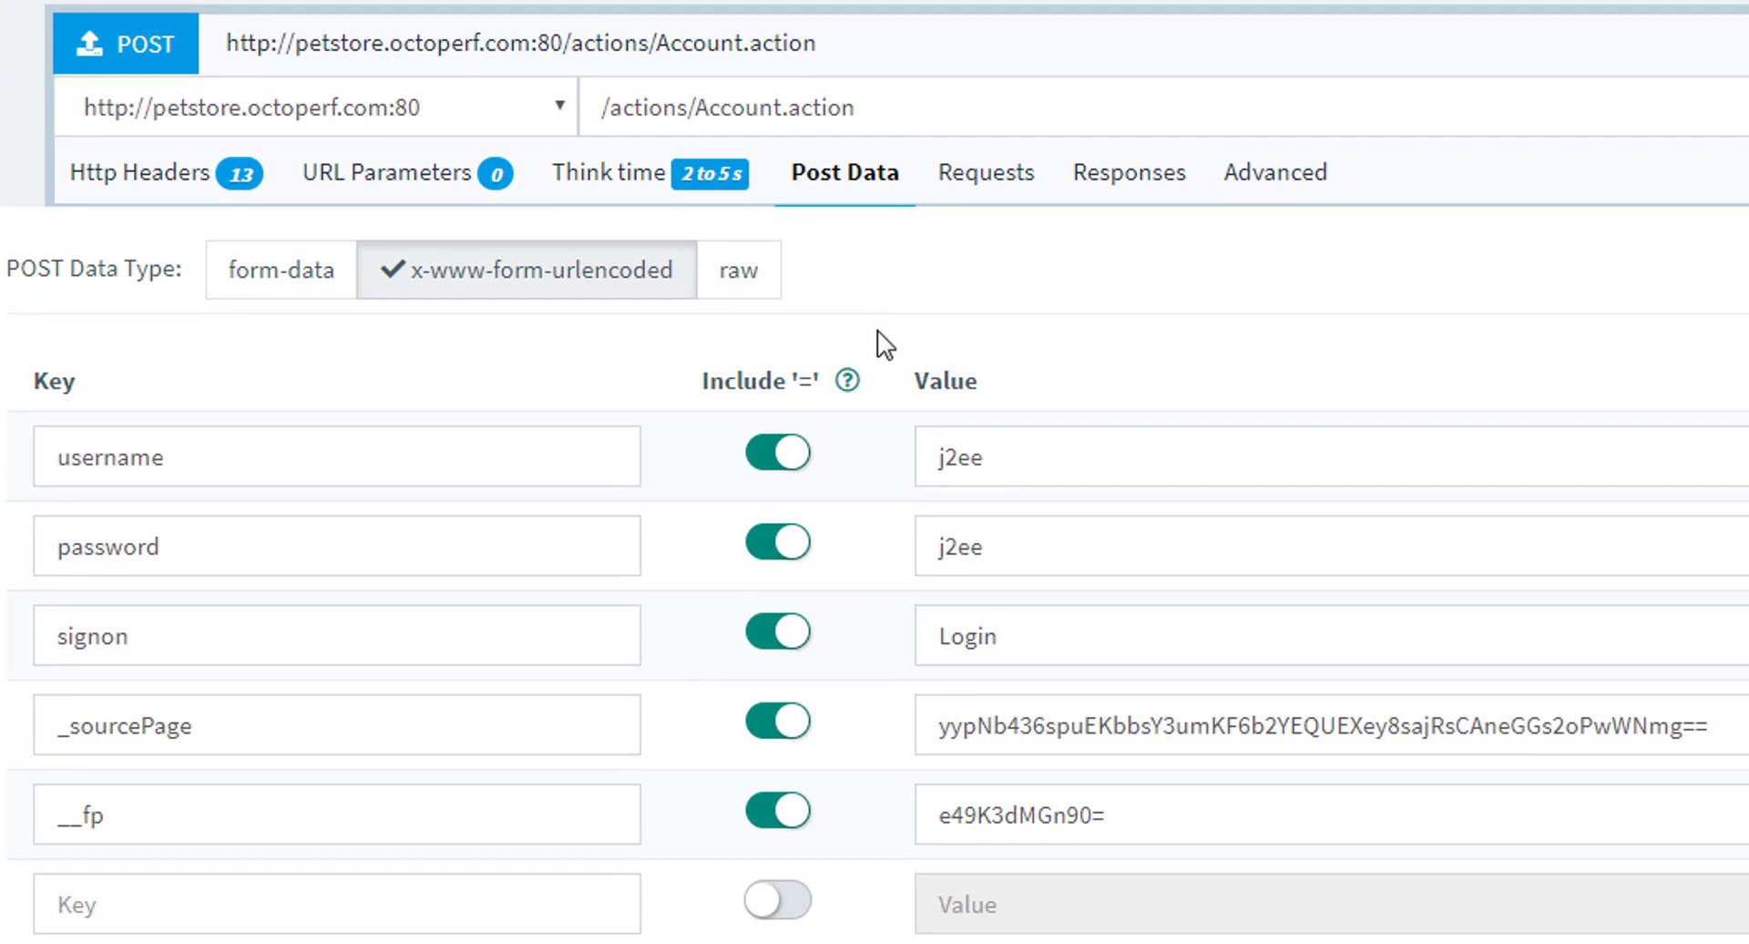
pyautogui.moveTo(142, 62)
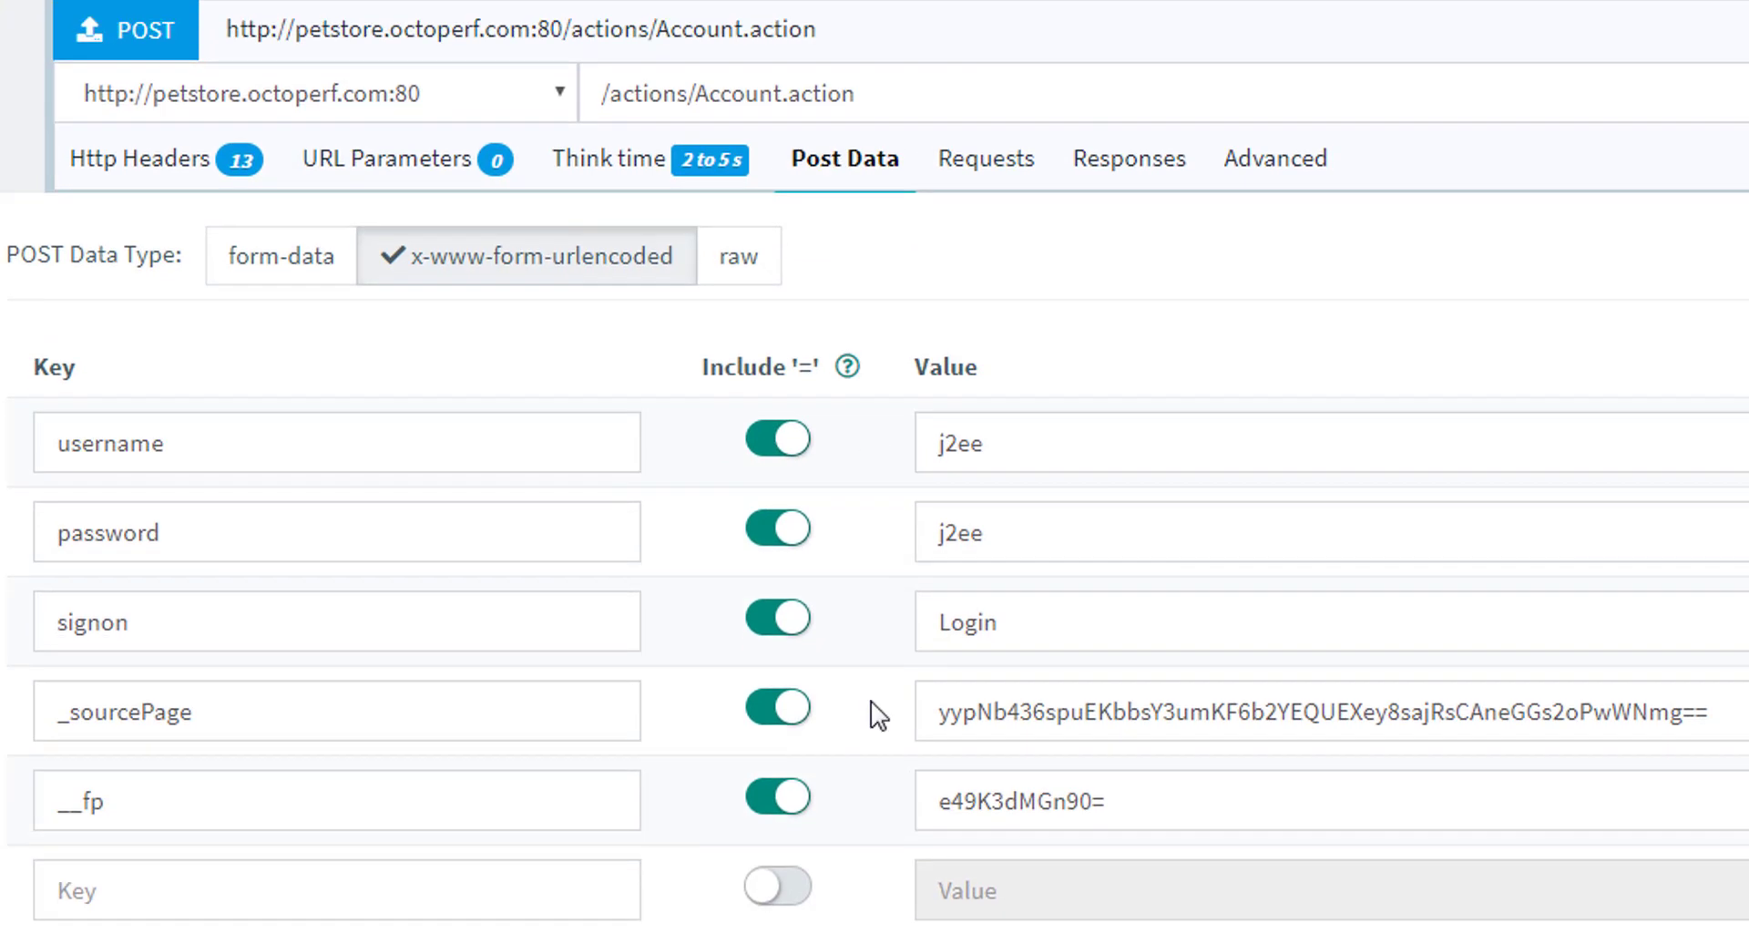
pyautogui.doubleClick(960, 518)
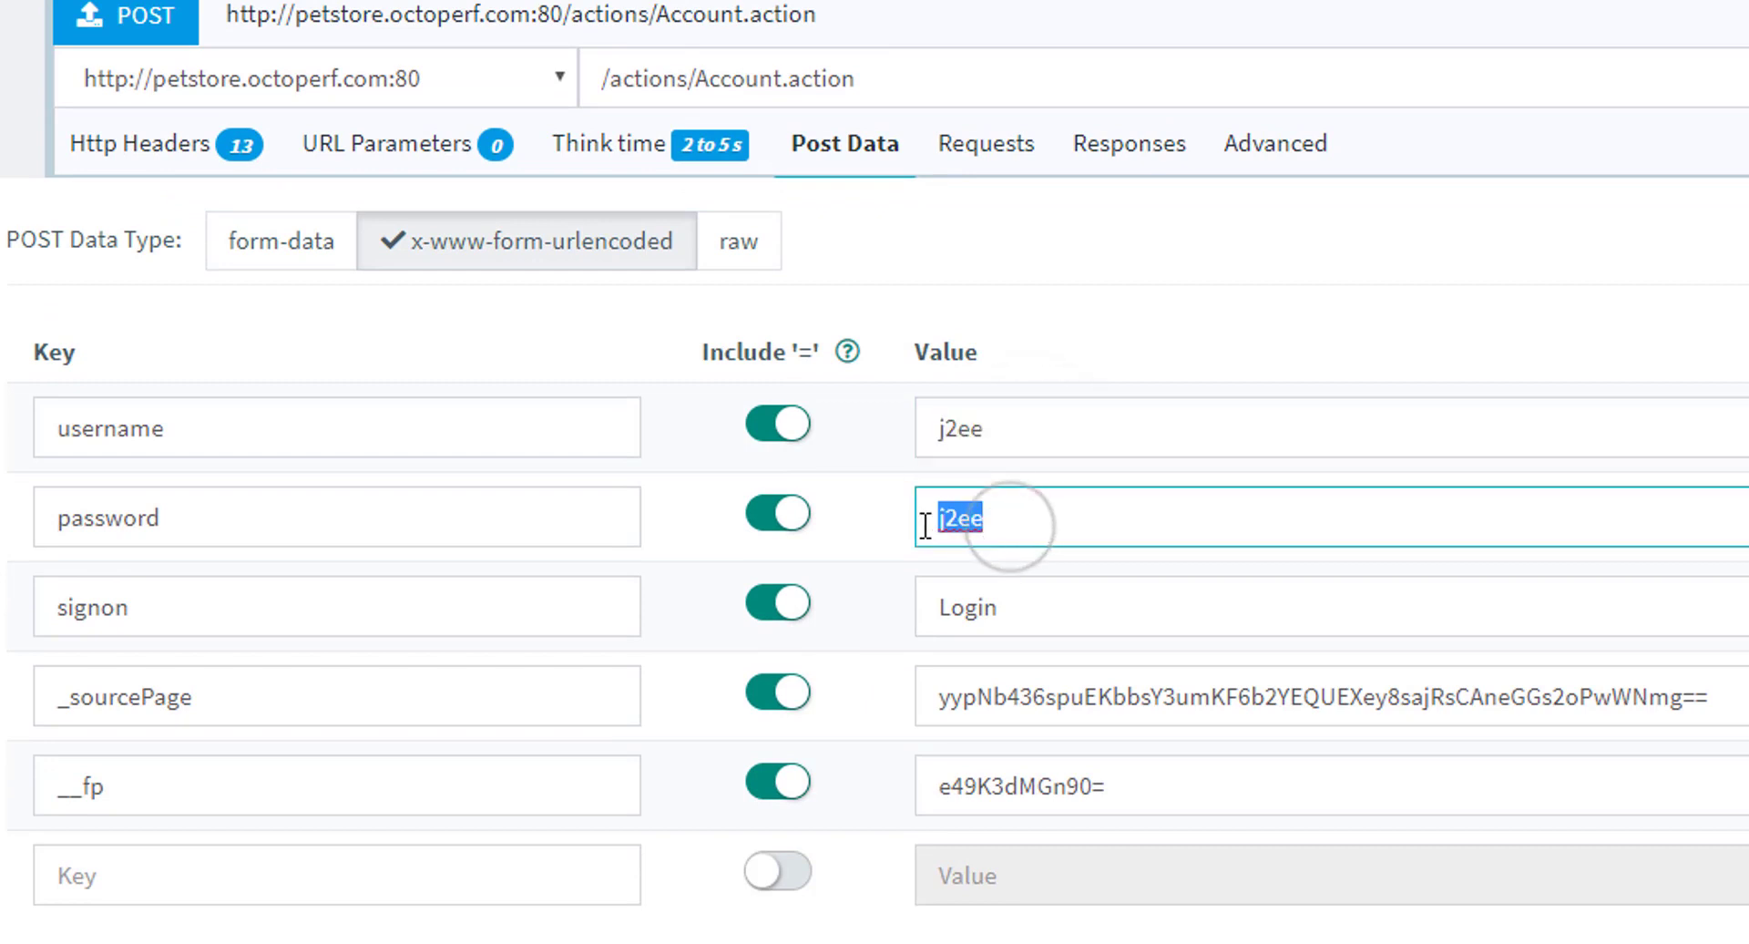
pyautogui.moveTo(940, 573)
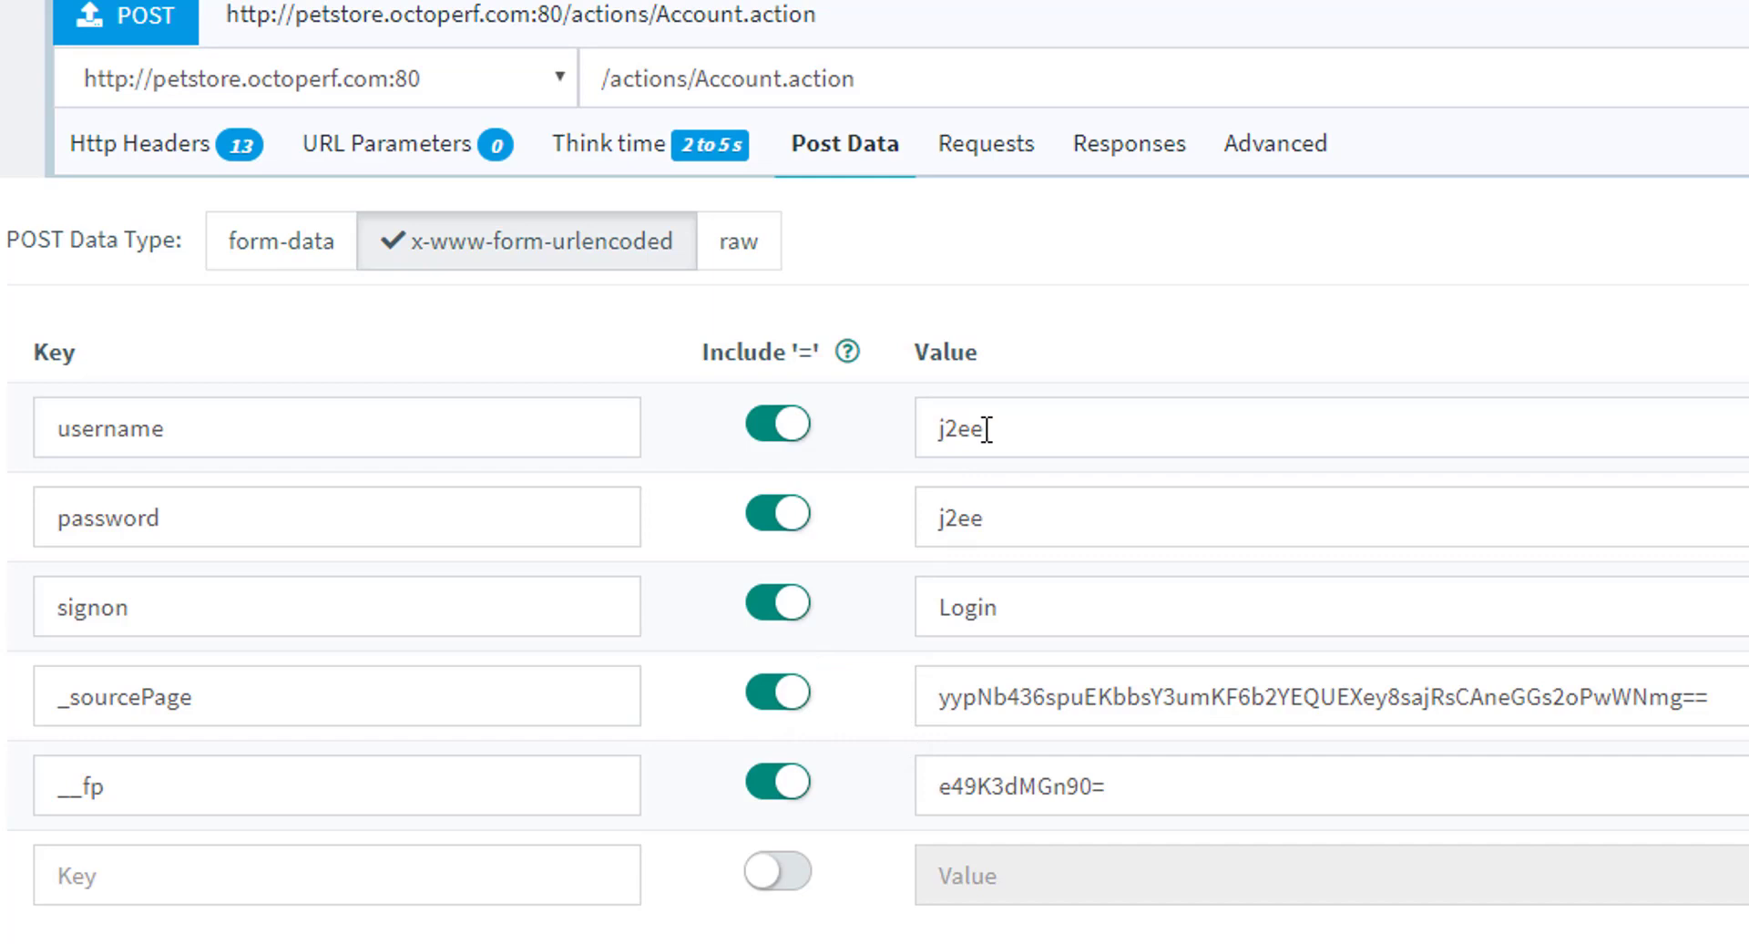
pyautogui.click(1226, 515)
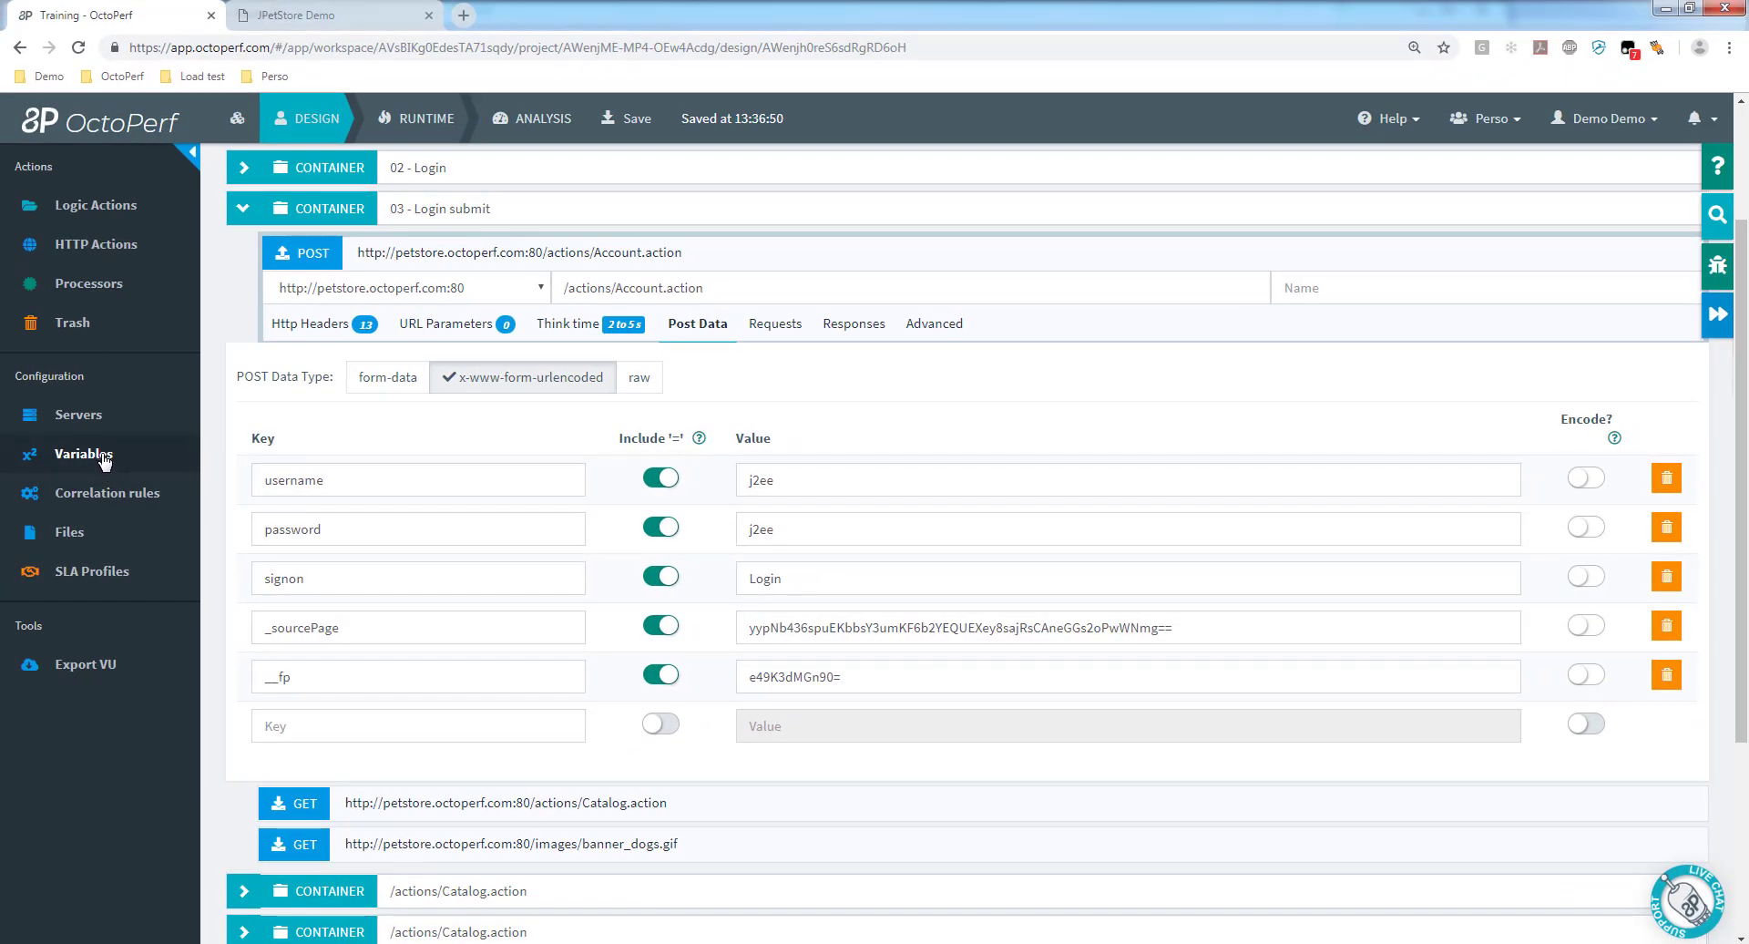
# Add a new CSV variable in the project Variables list and name it accounts.
pyautogui.click(84, 453)
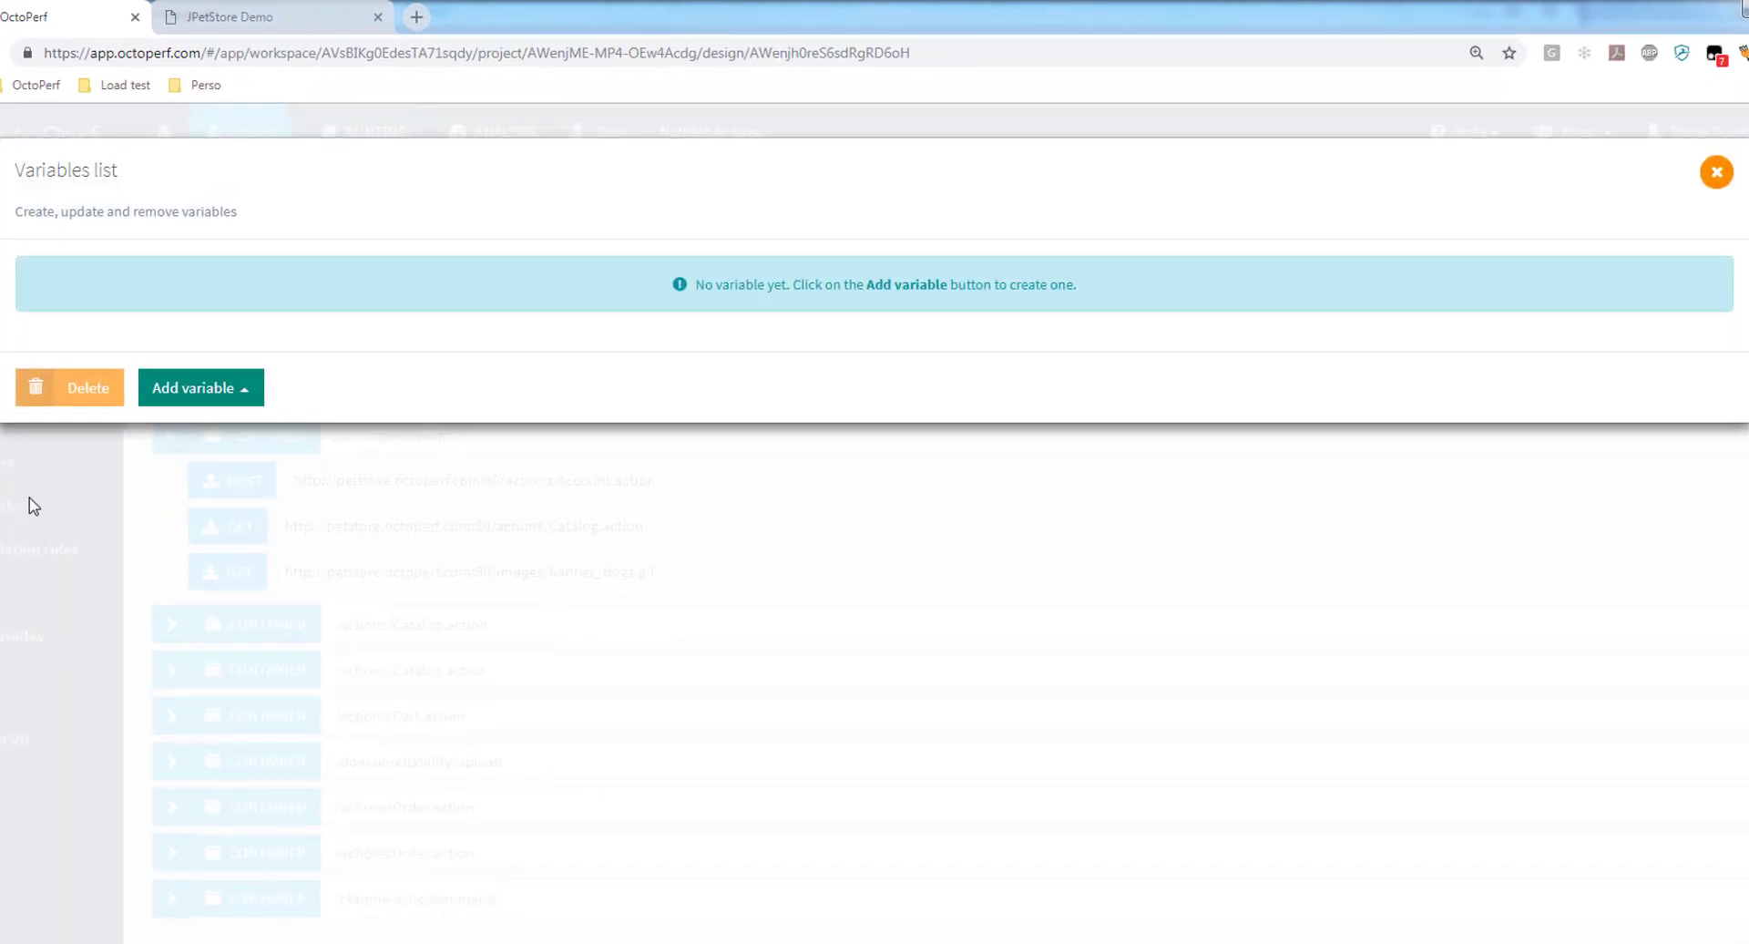
pyautogui.click(200, 386)
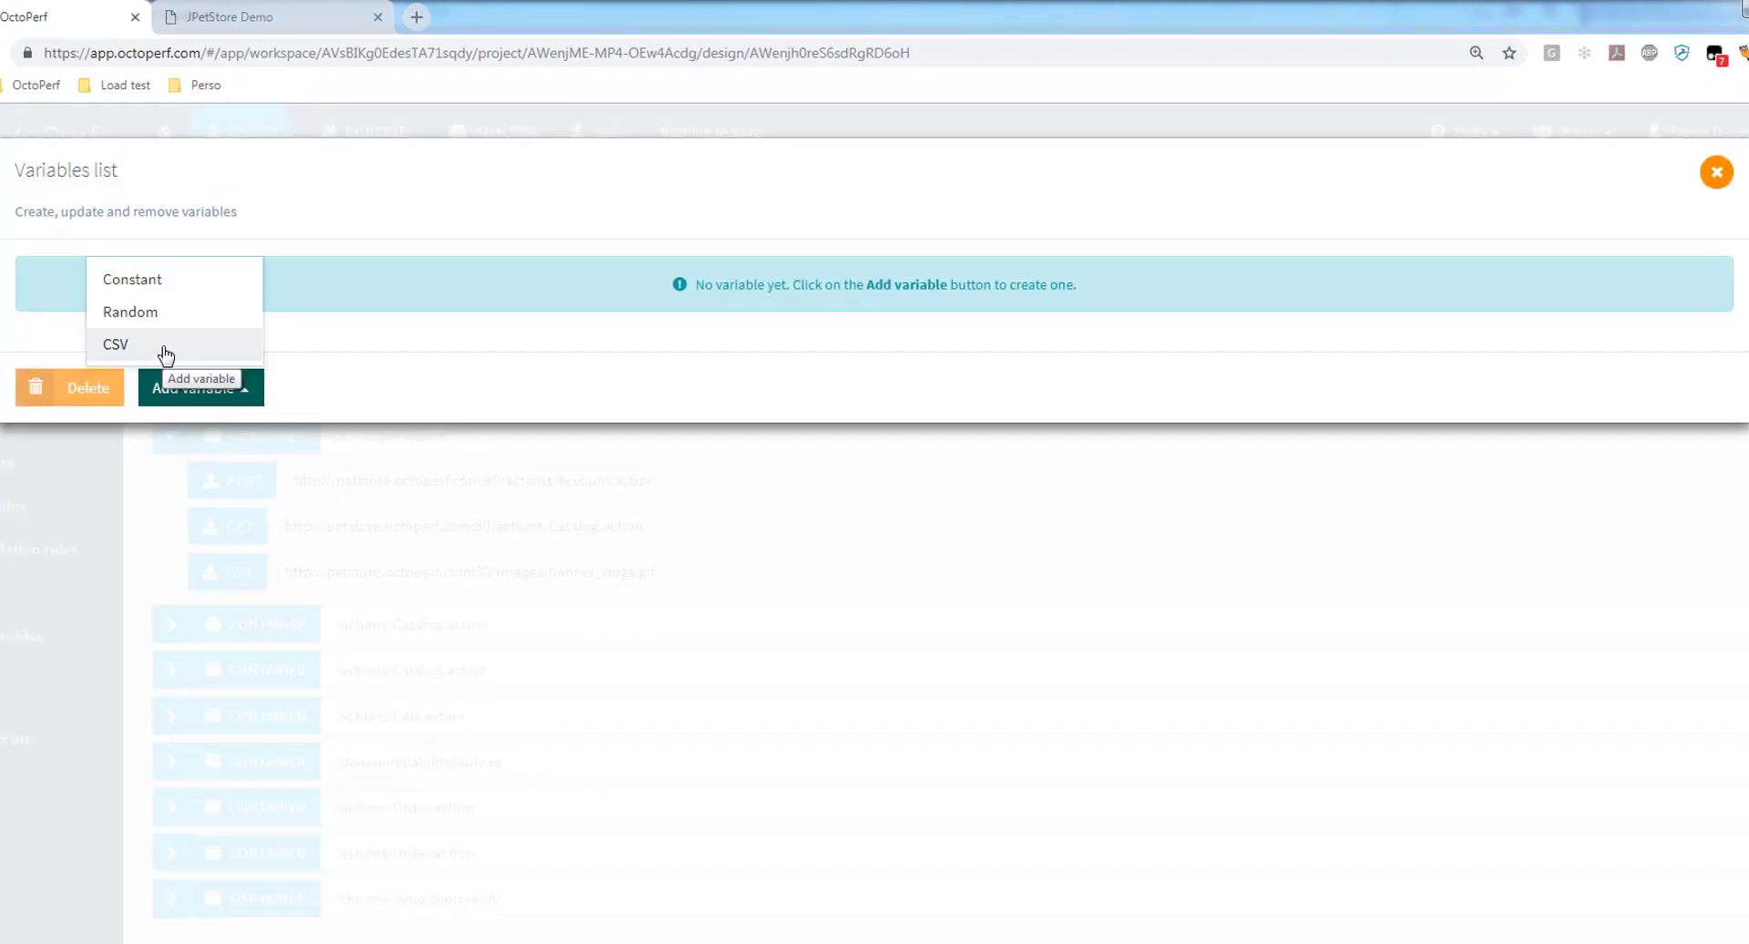
pyautogui.click(115, 344)
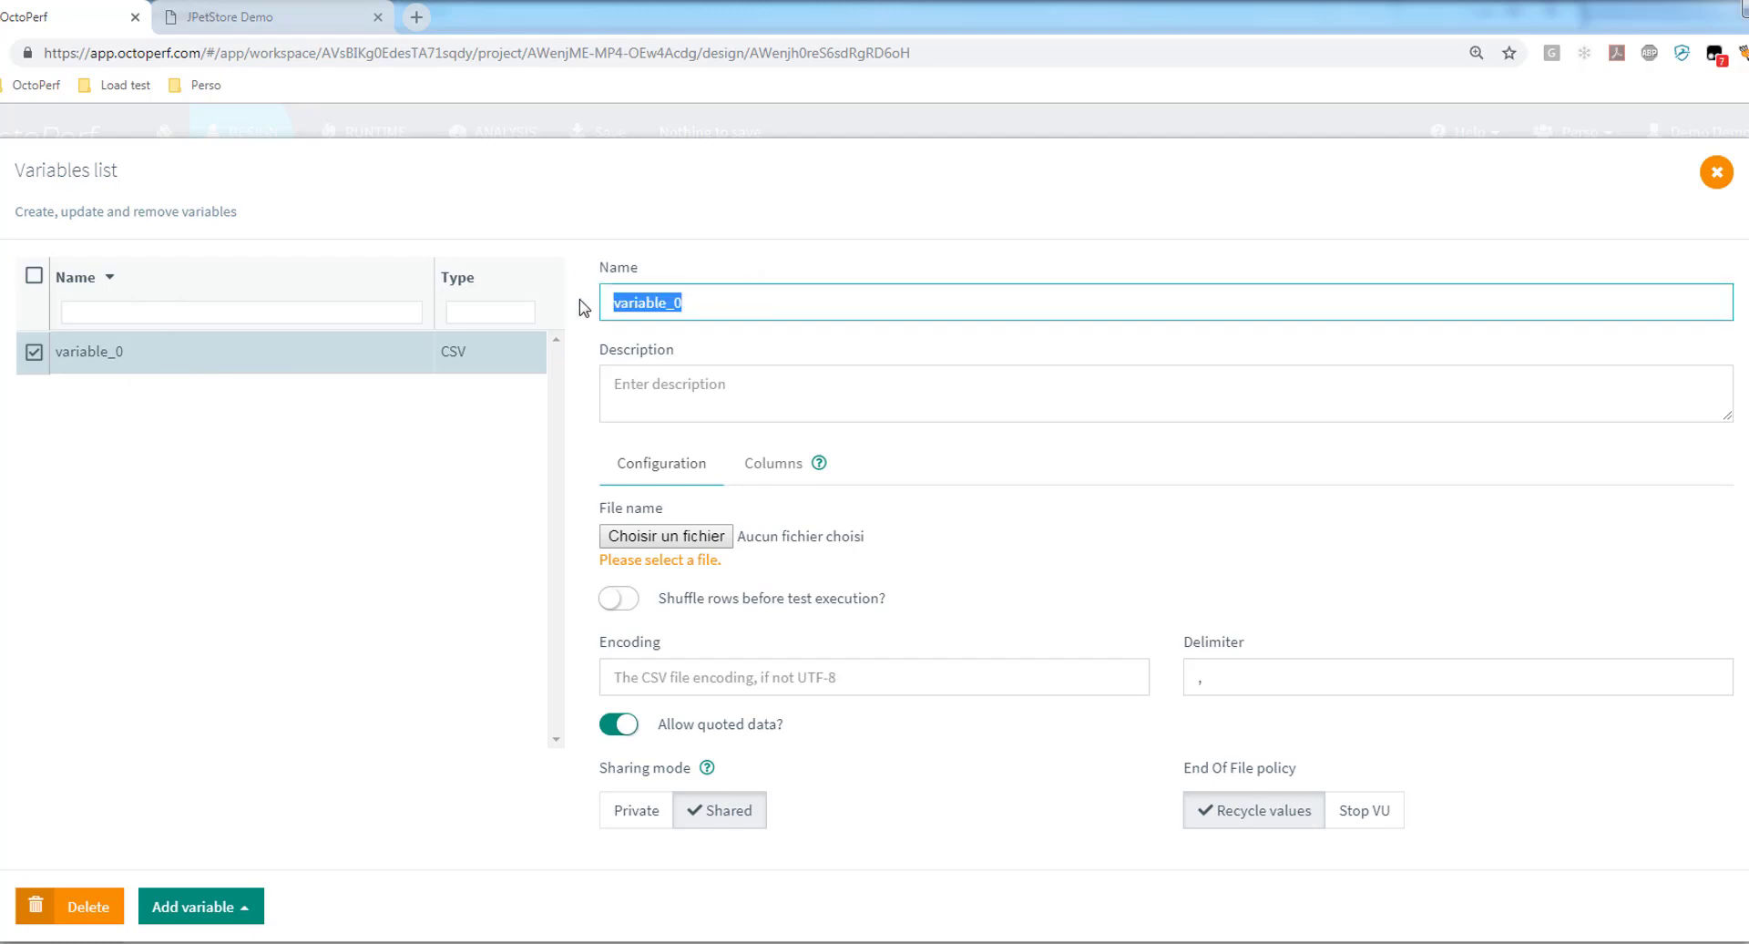
pyautogui.write('accounts')
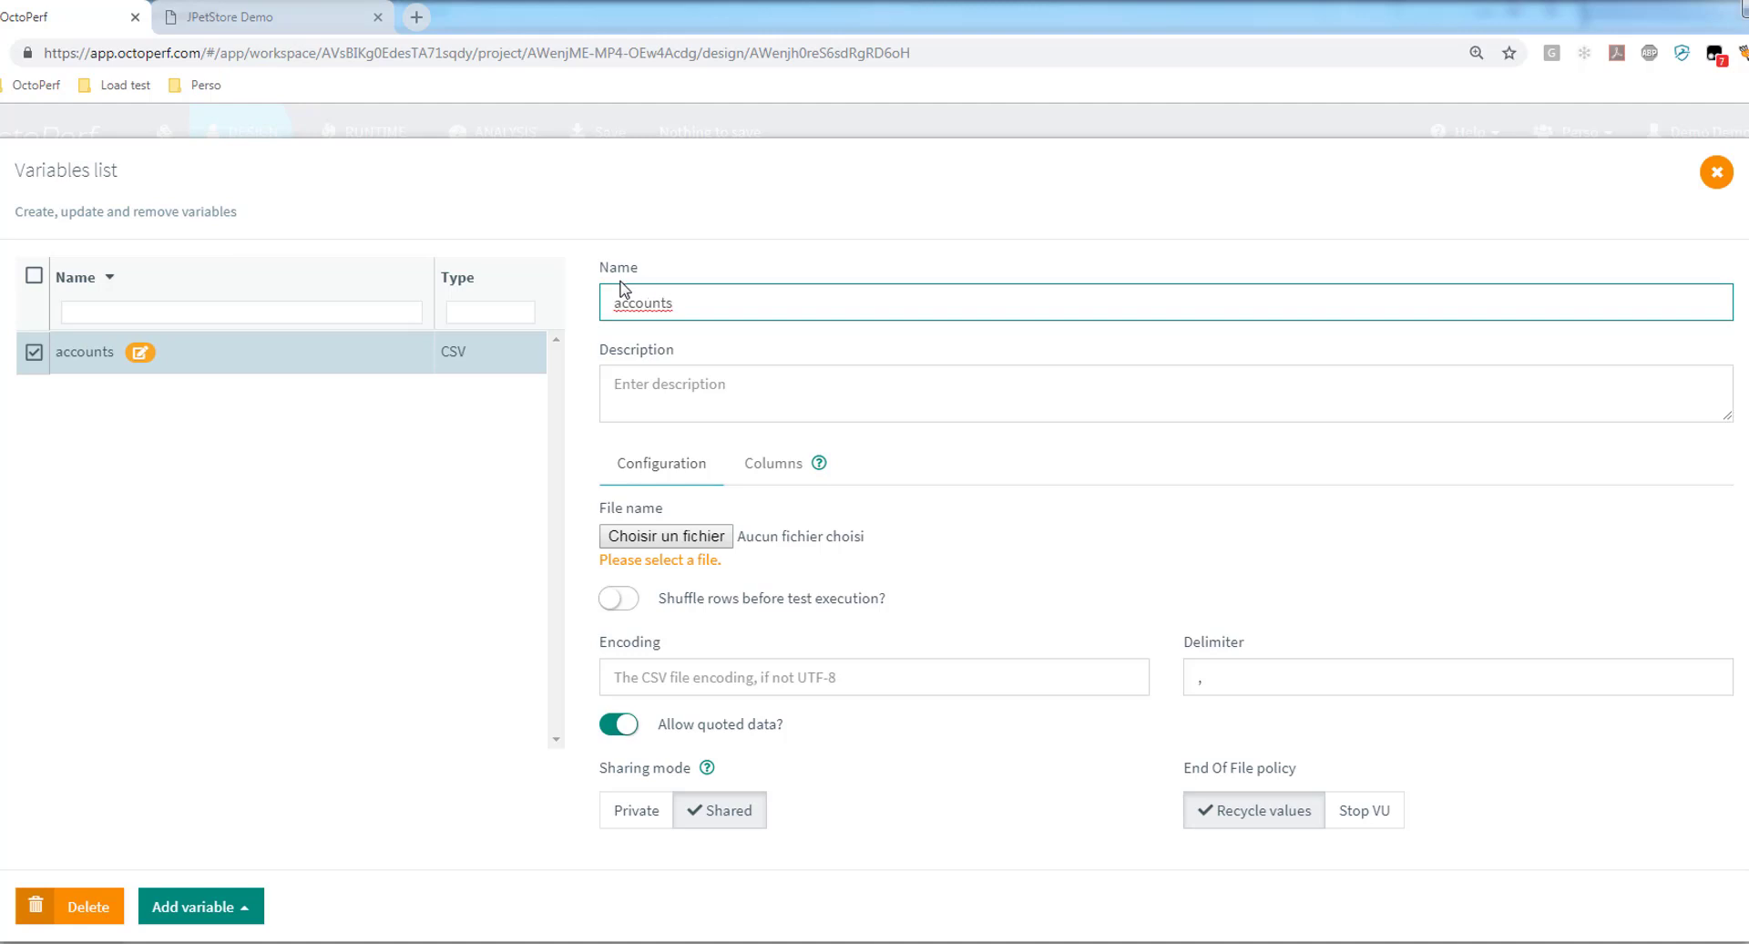
pyautogui.moveTo(80, 395)
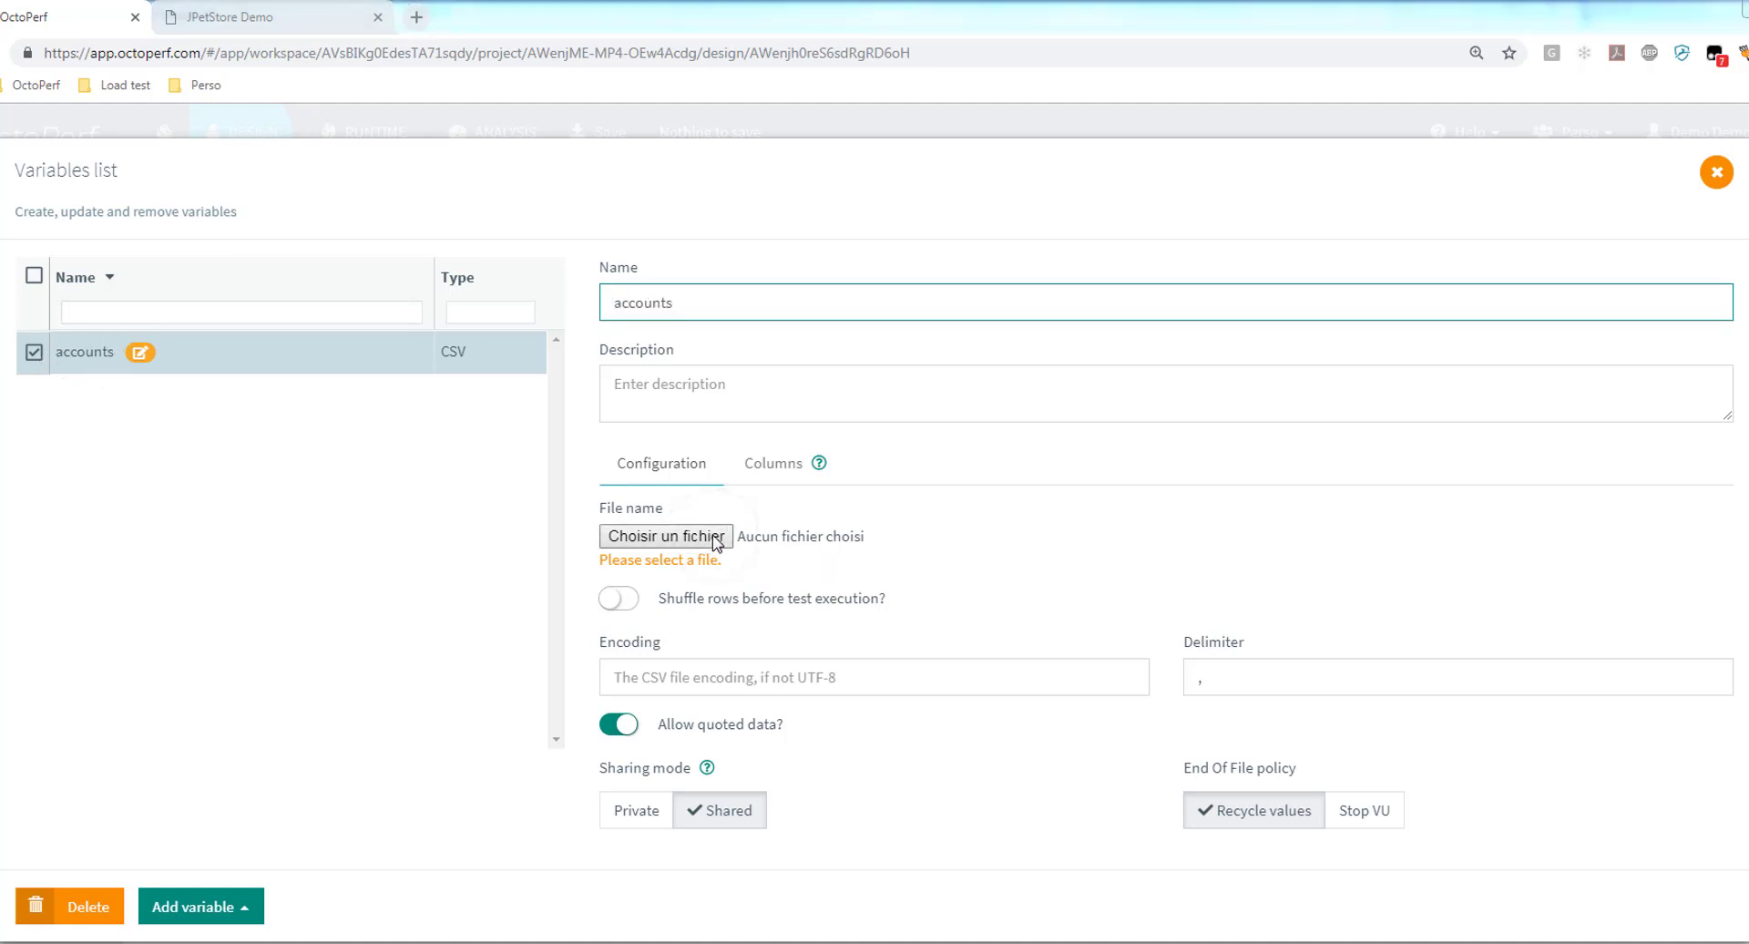
# Link the accounts variable to the Credentials.csv data file.
pyautogui.click(665, 538)
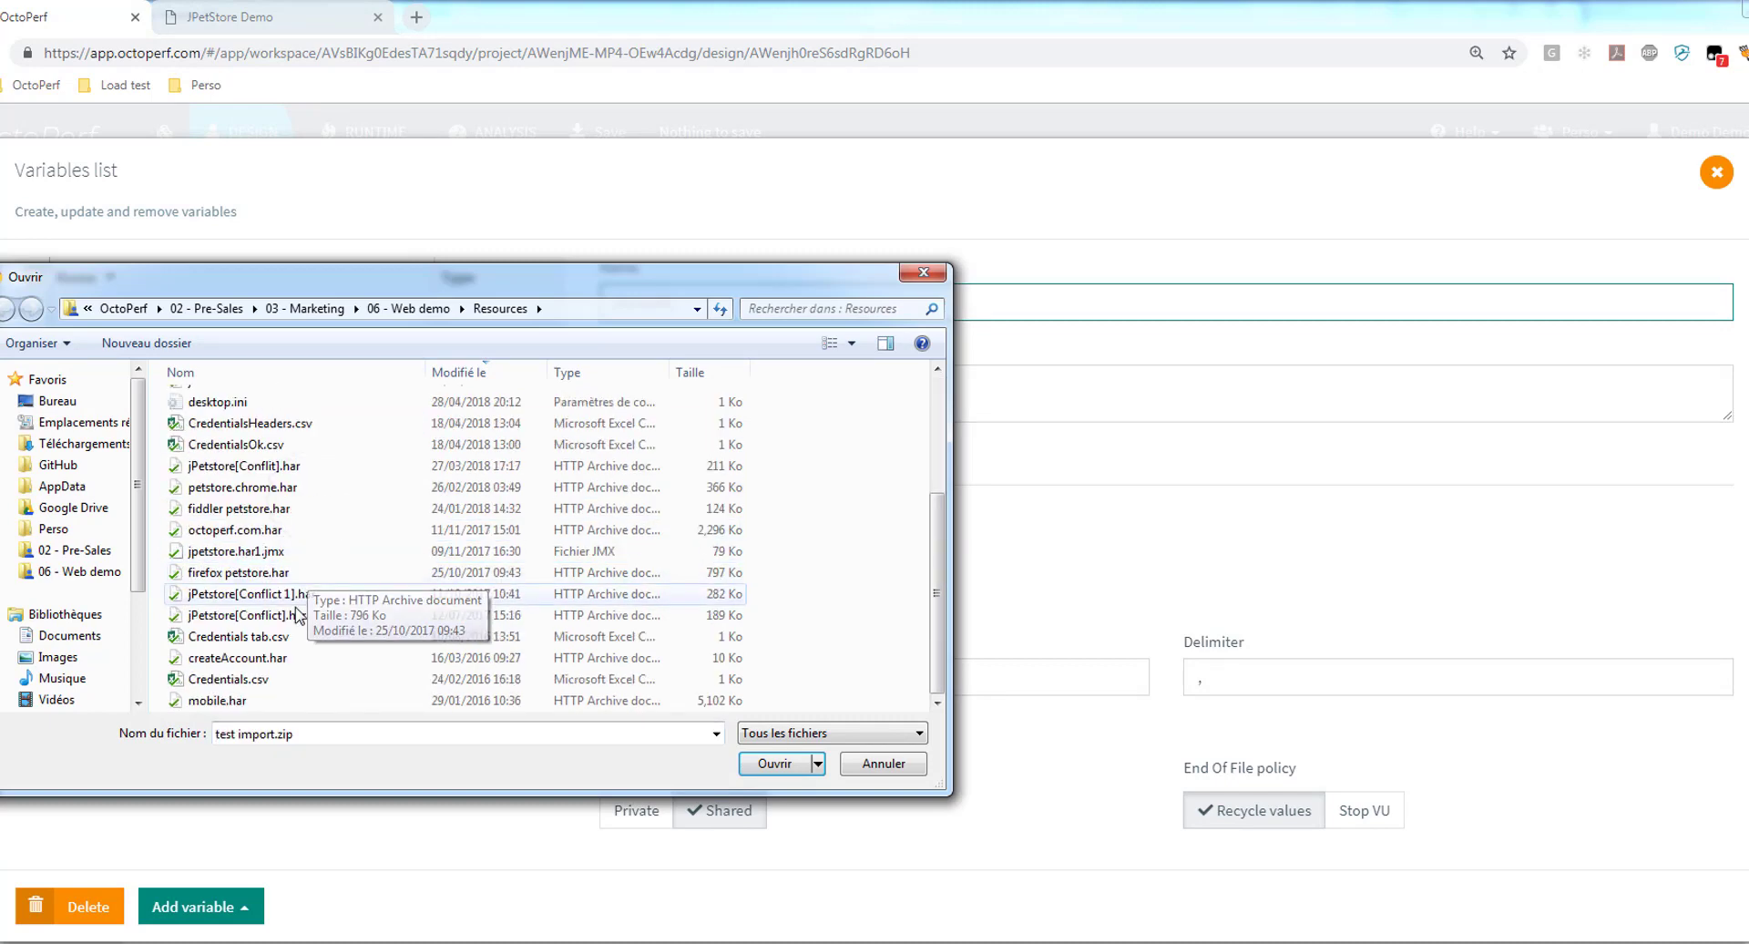
pyautogui.click(229, 678)
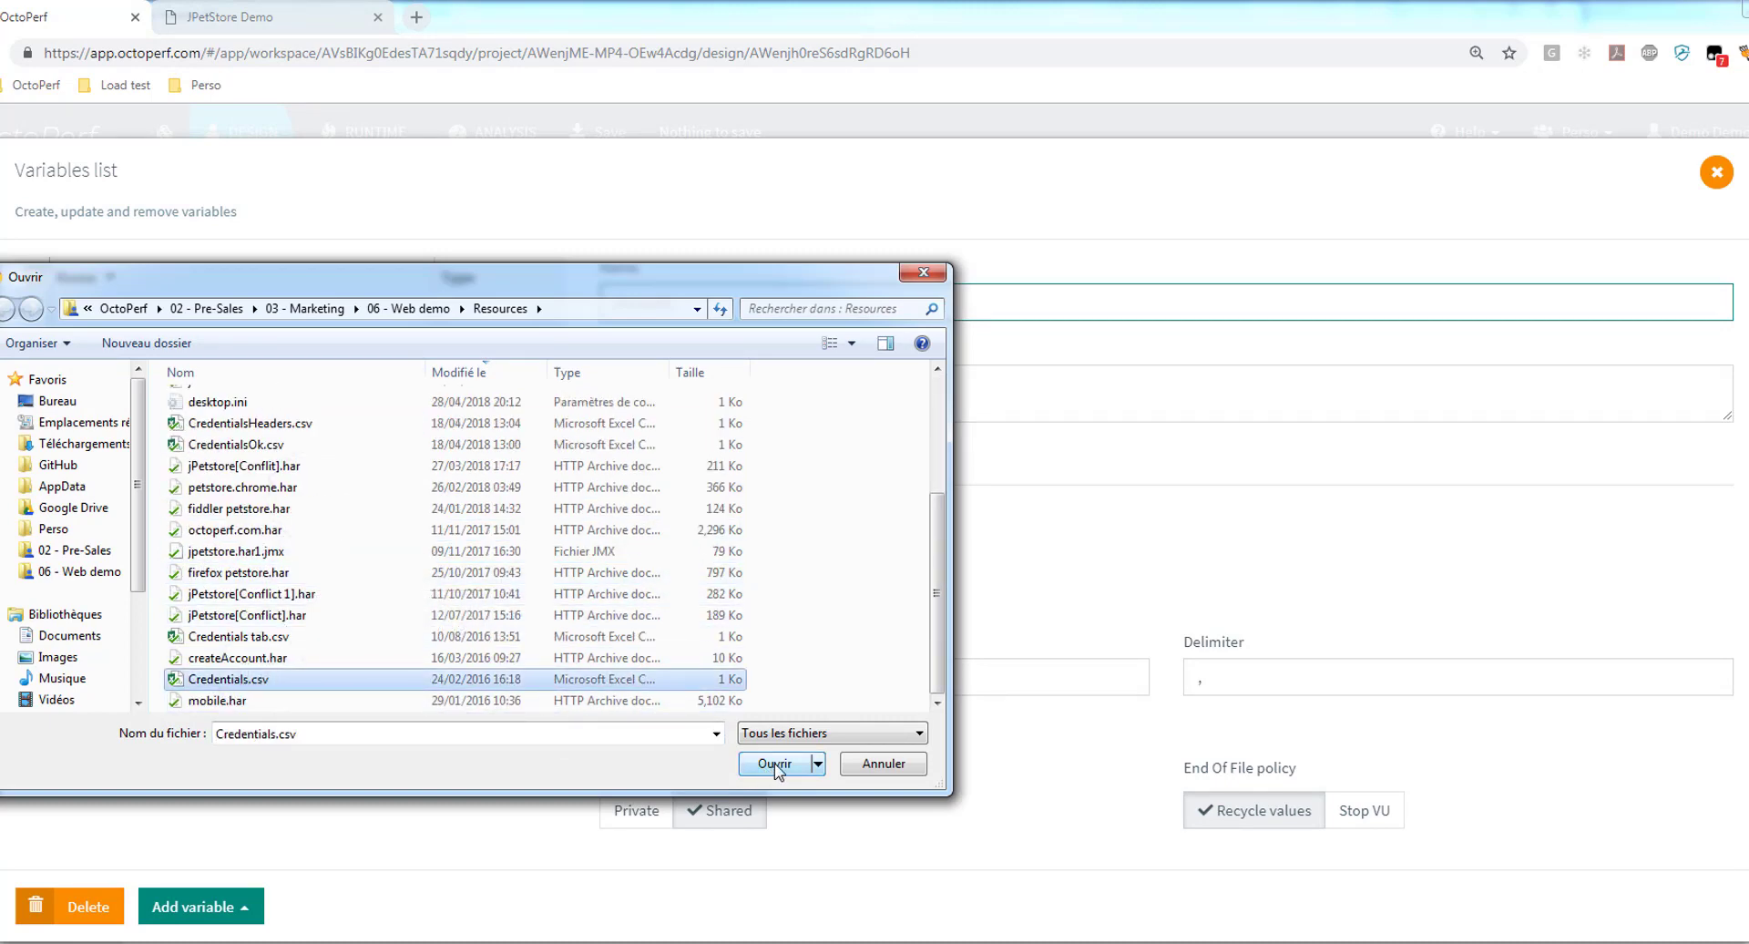
pyautogui.click(772, 763)
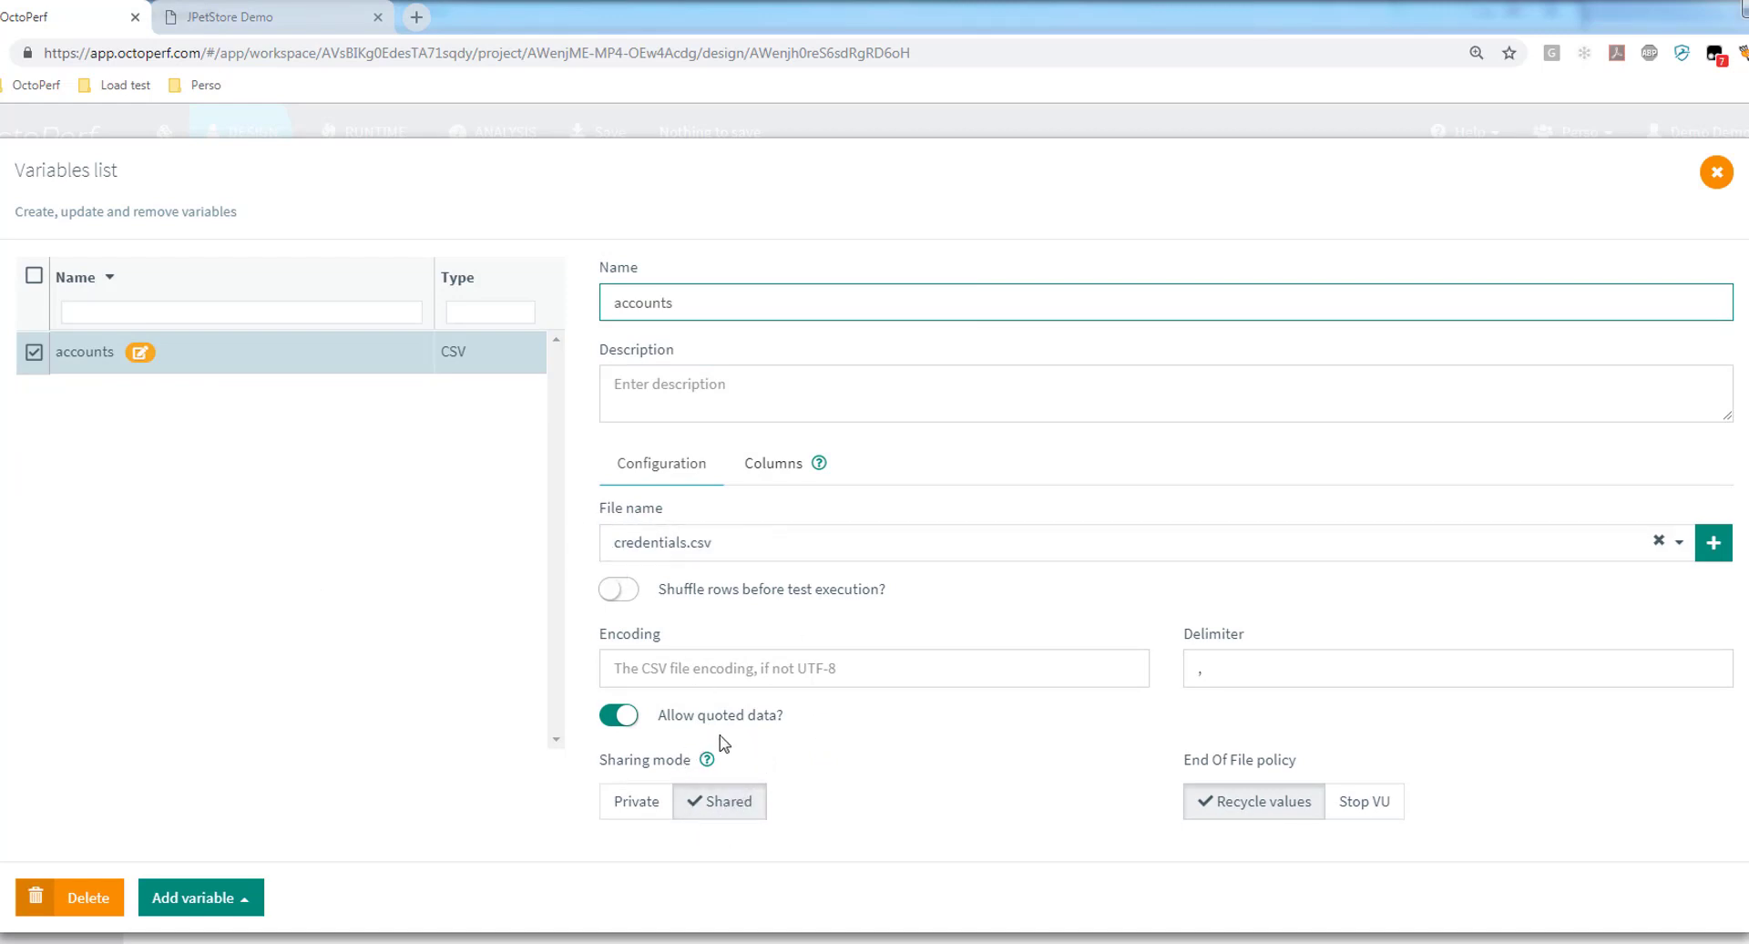
pyautogui.moveTo(769, 832)
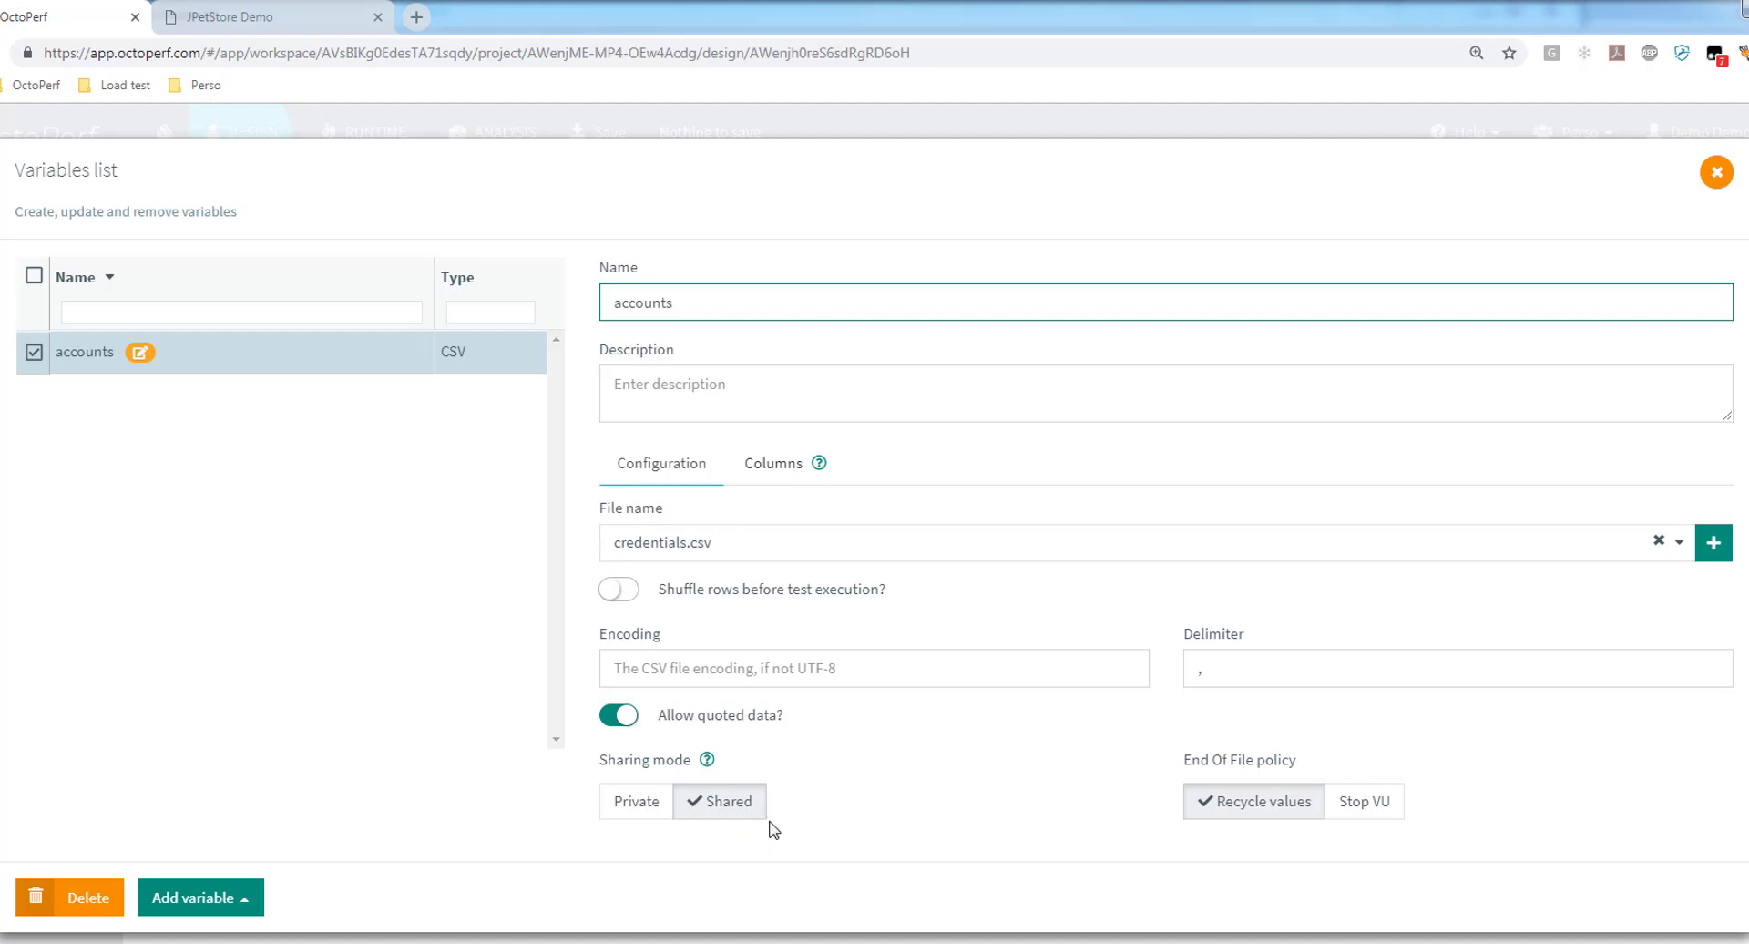
pyautogui.moveTo(1206, 744)
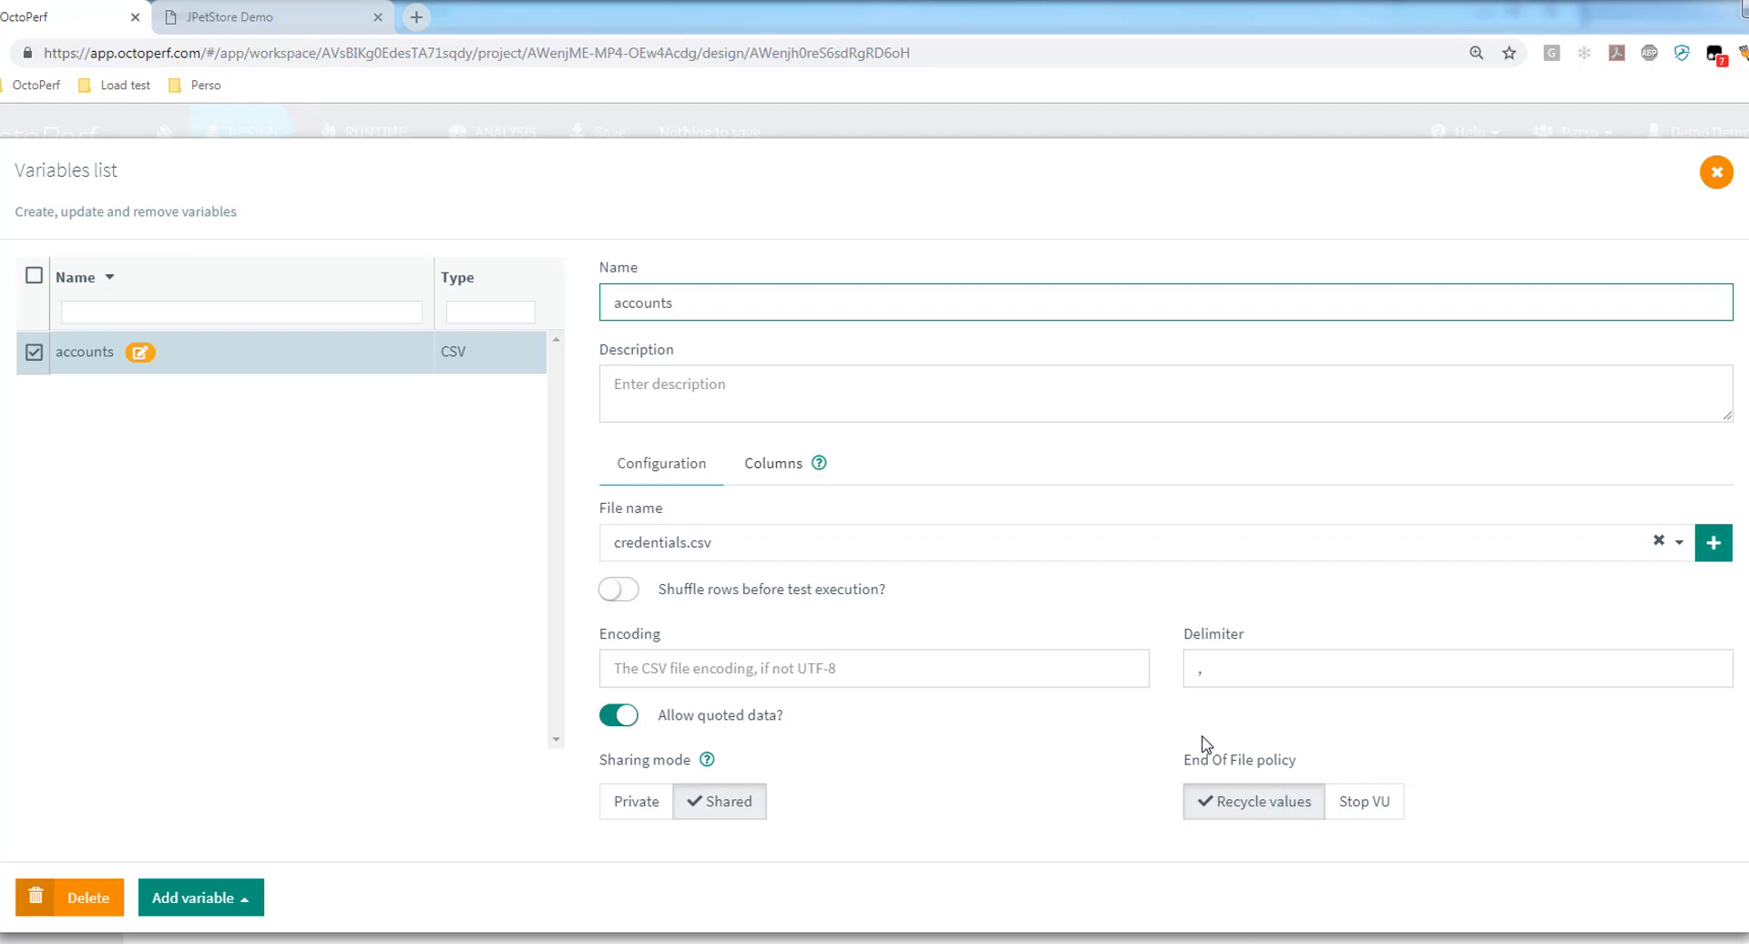
pyautogui.moveTo(1233, 838)
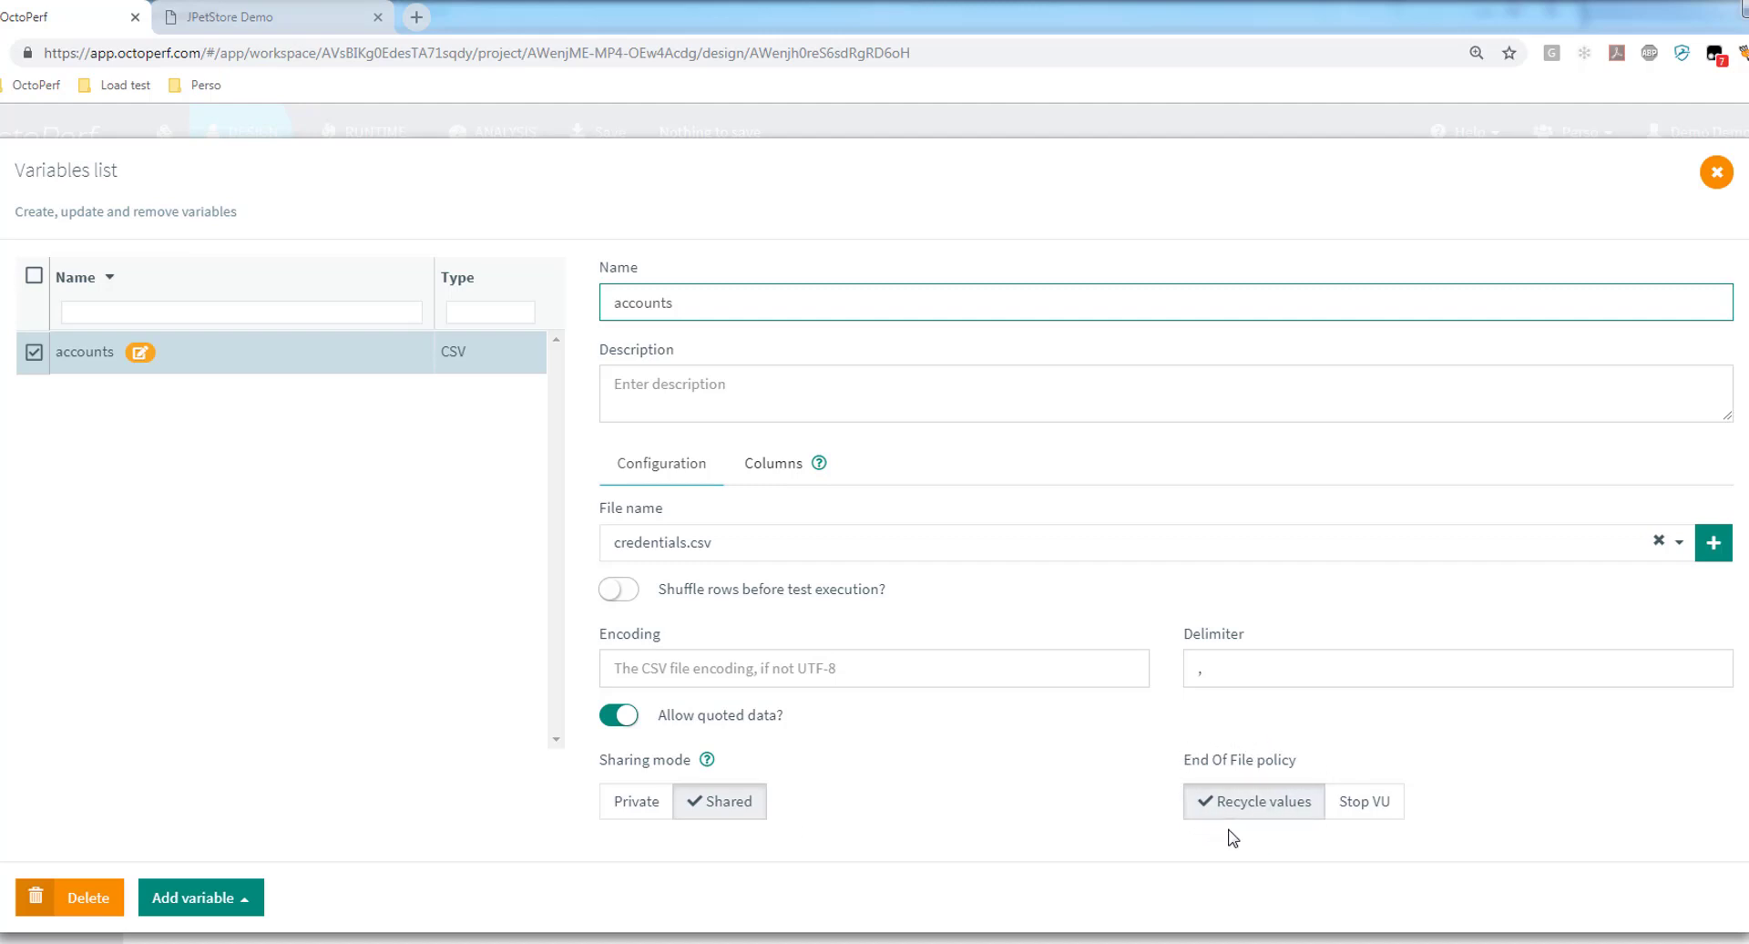
# Name the accounts CSV columns login and password, check preview rows like user3/pas4, and close Variables.
pyautogui.click(772, 463)
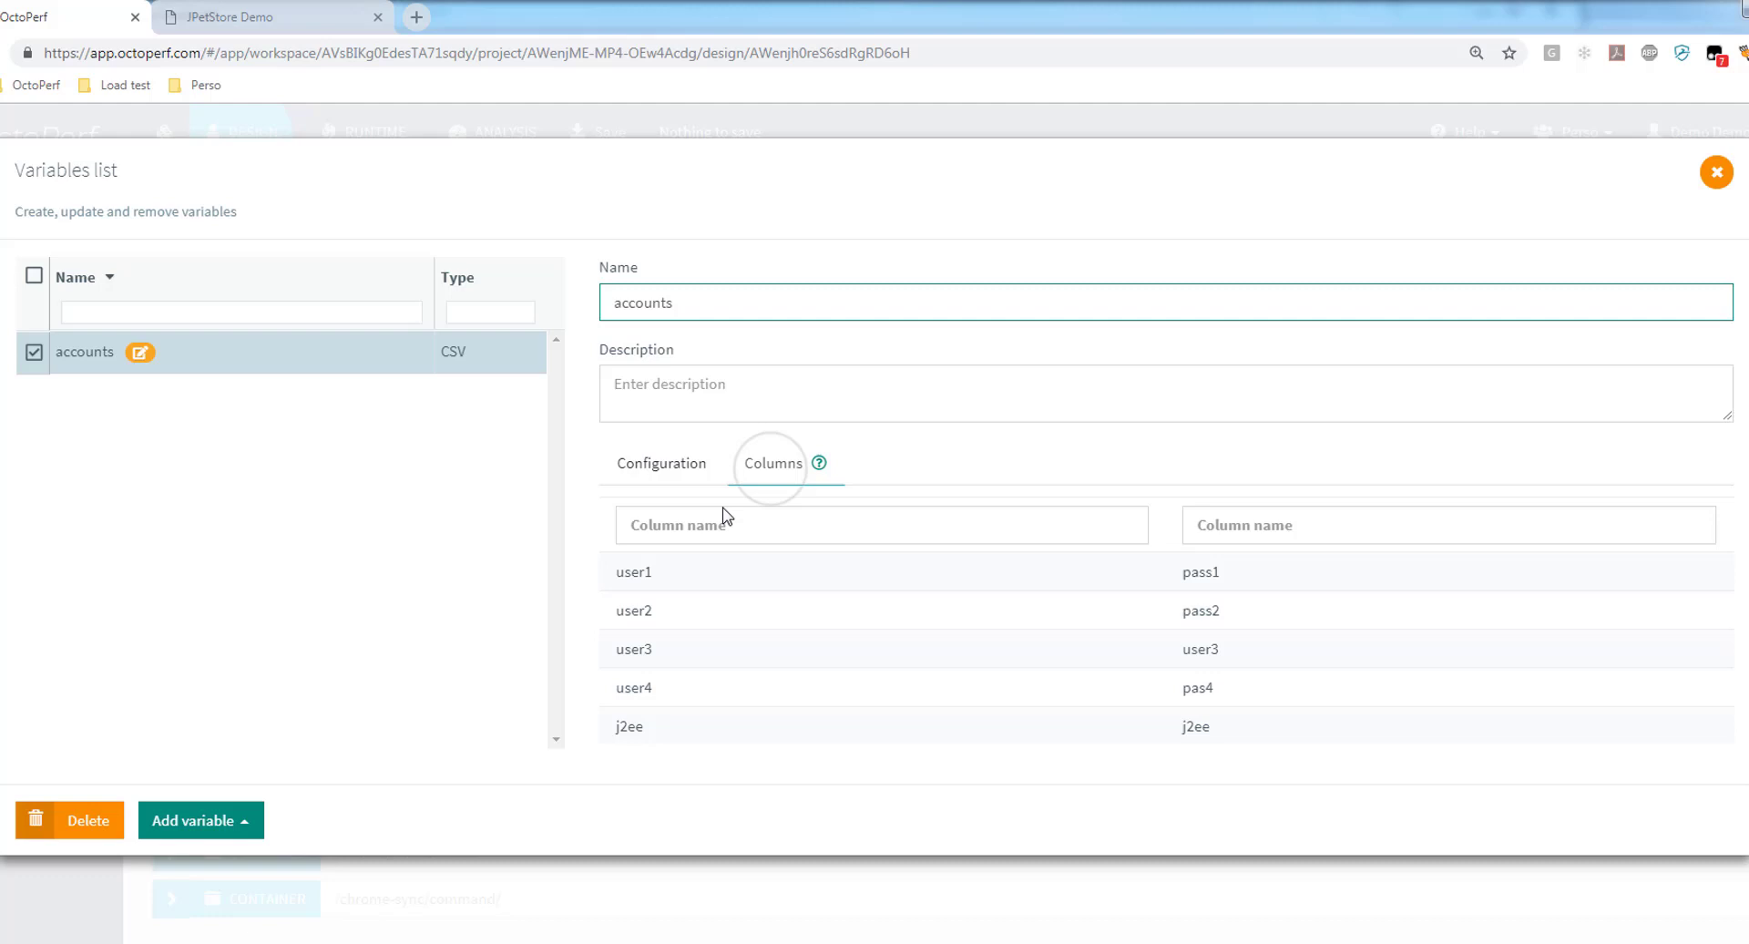
pyautogui.write('login')
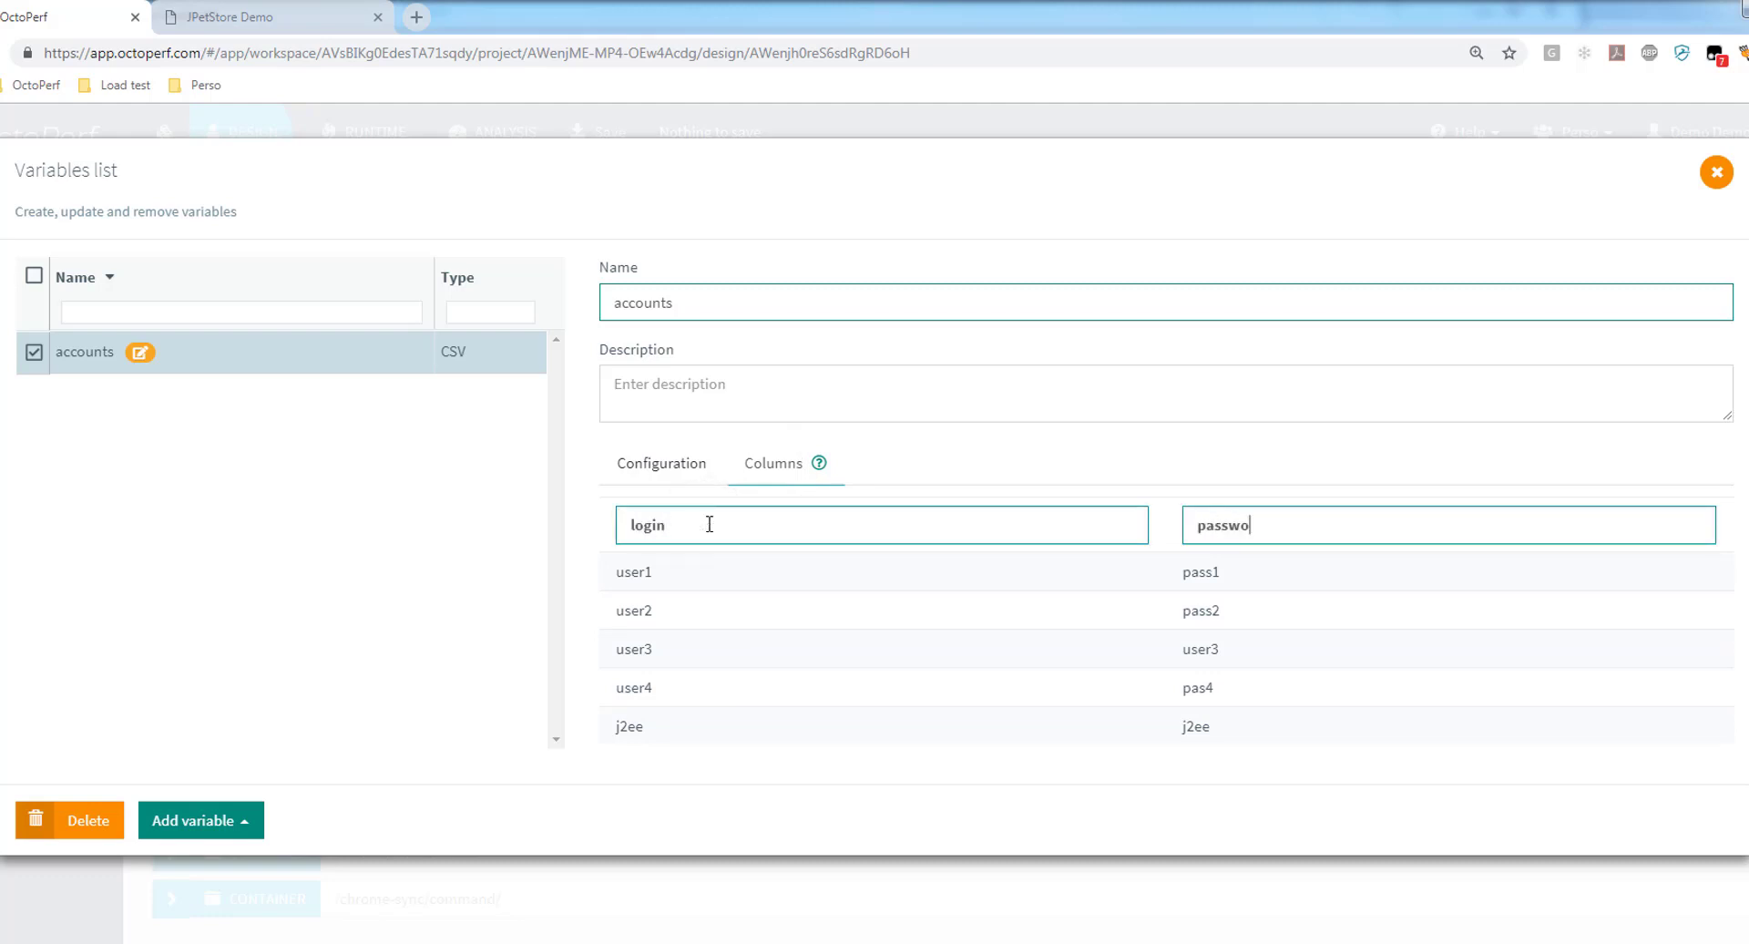
pyautogui.write('rd')
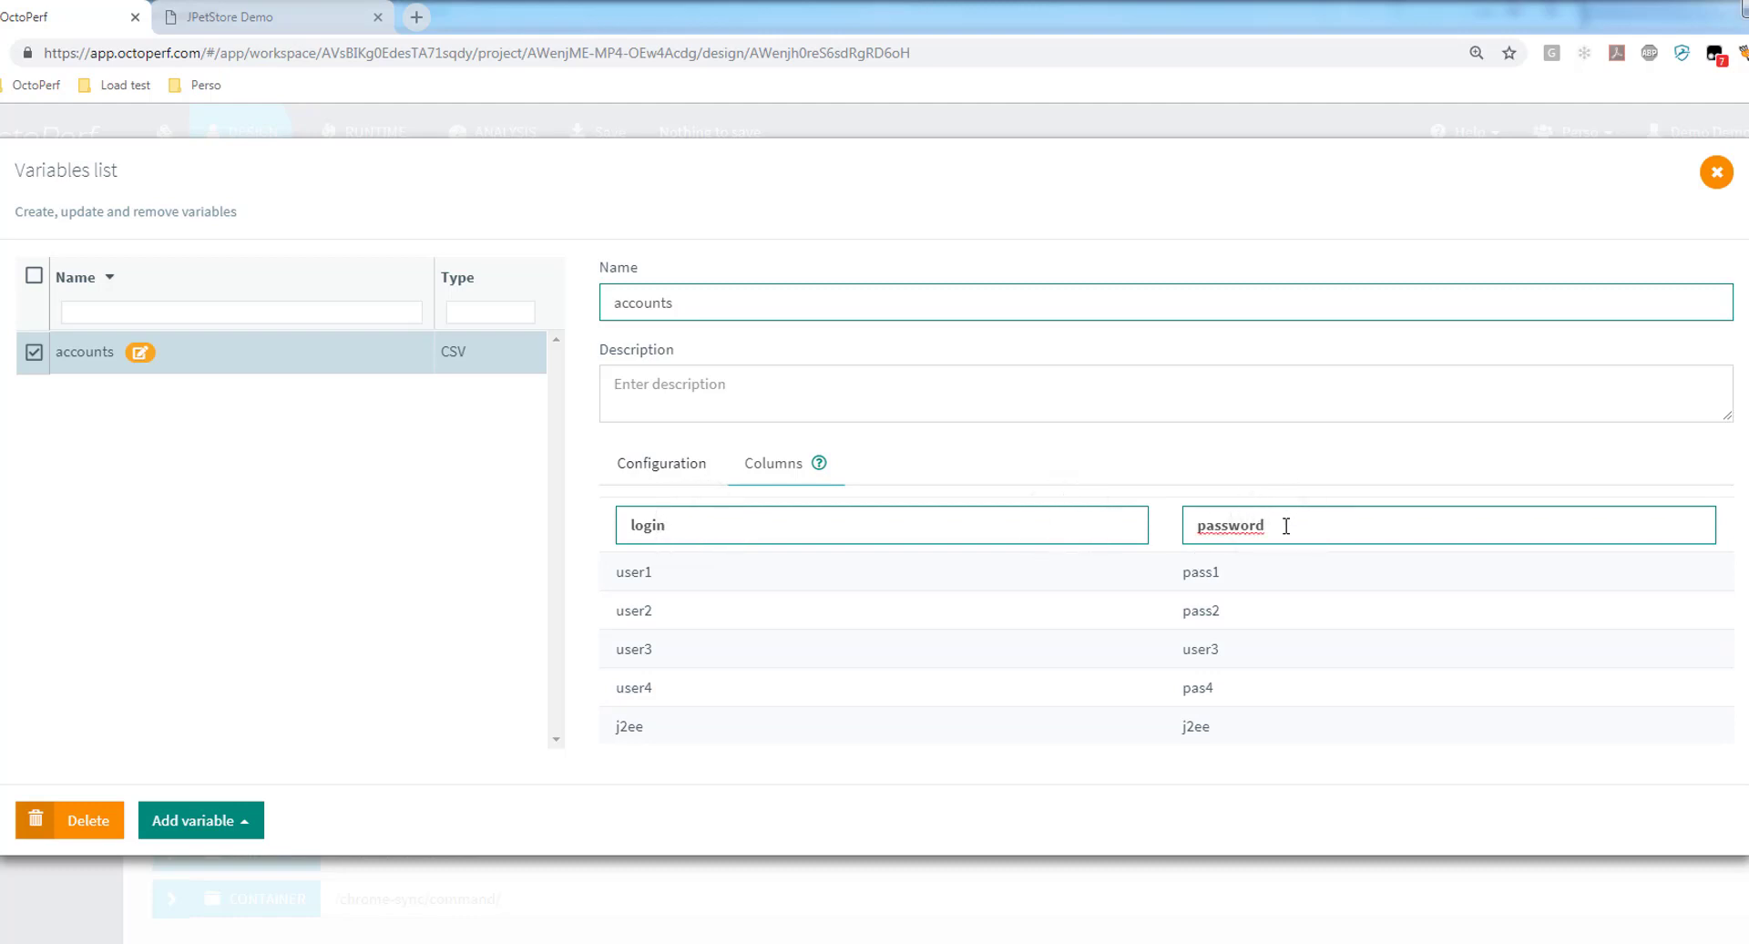
pyautogui.moveTo(643, 776)
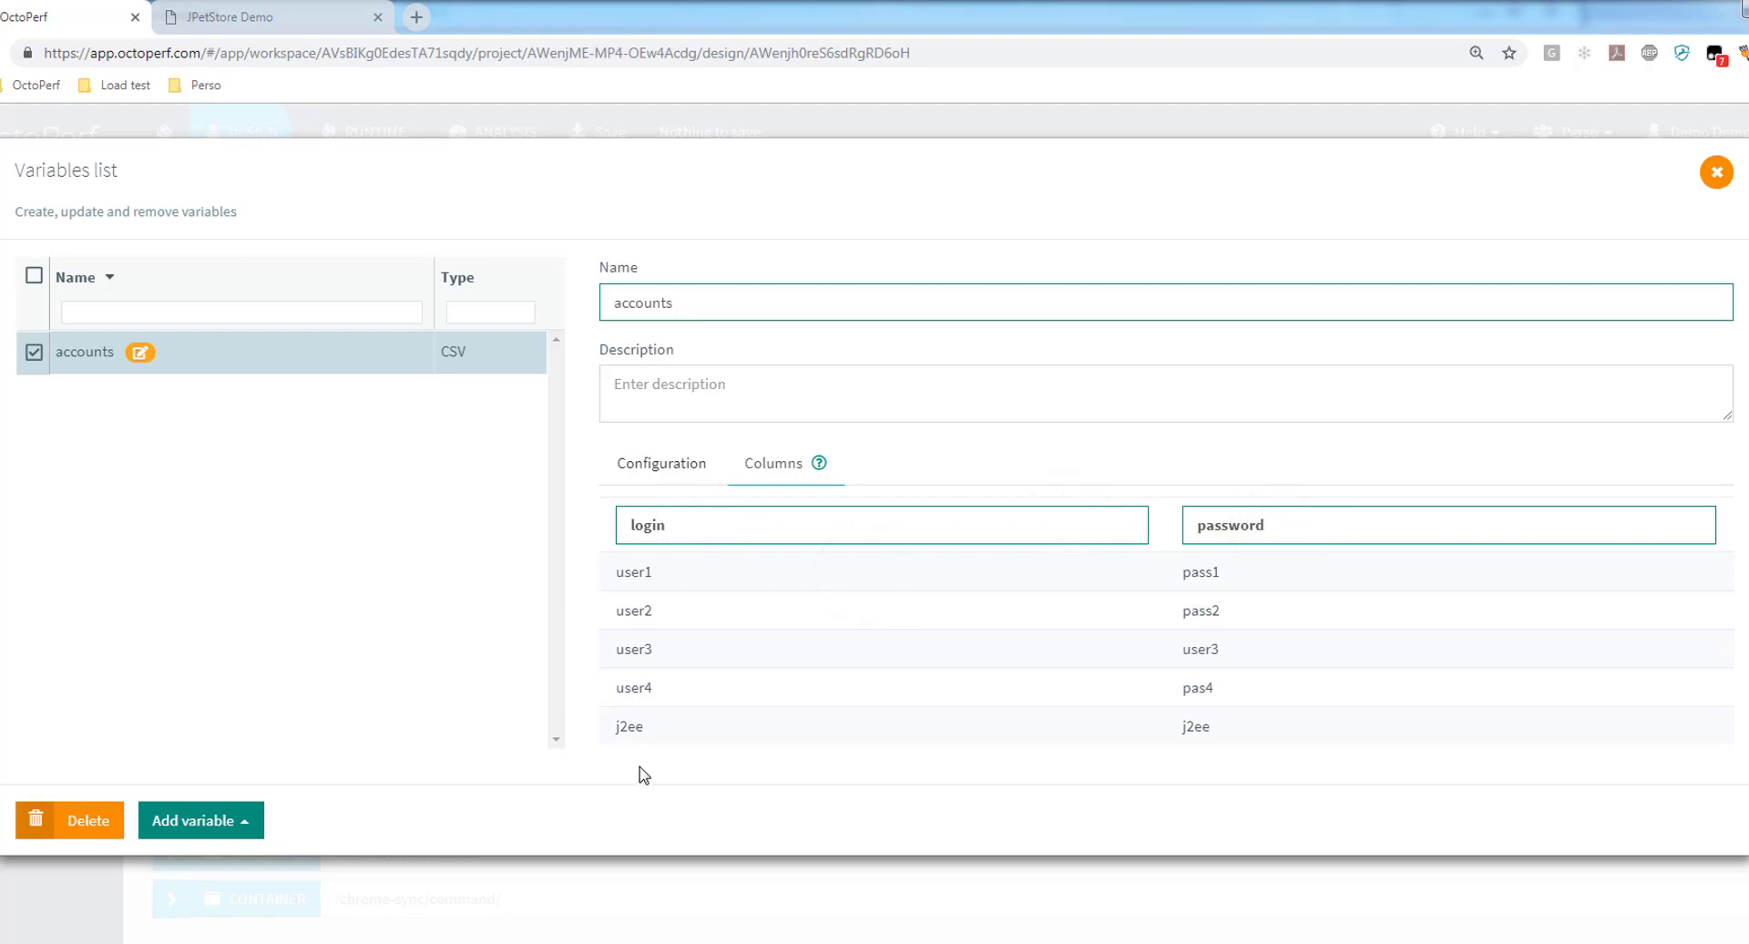
pyautogui.moveTo(1182, 603)
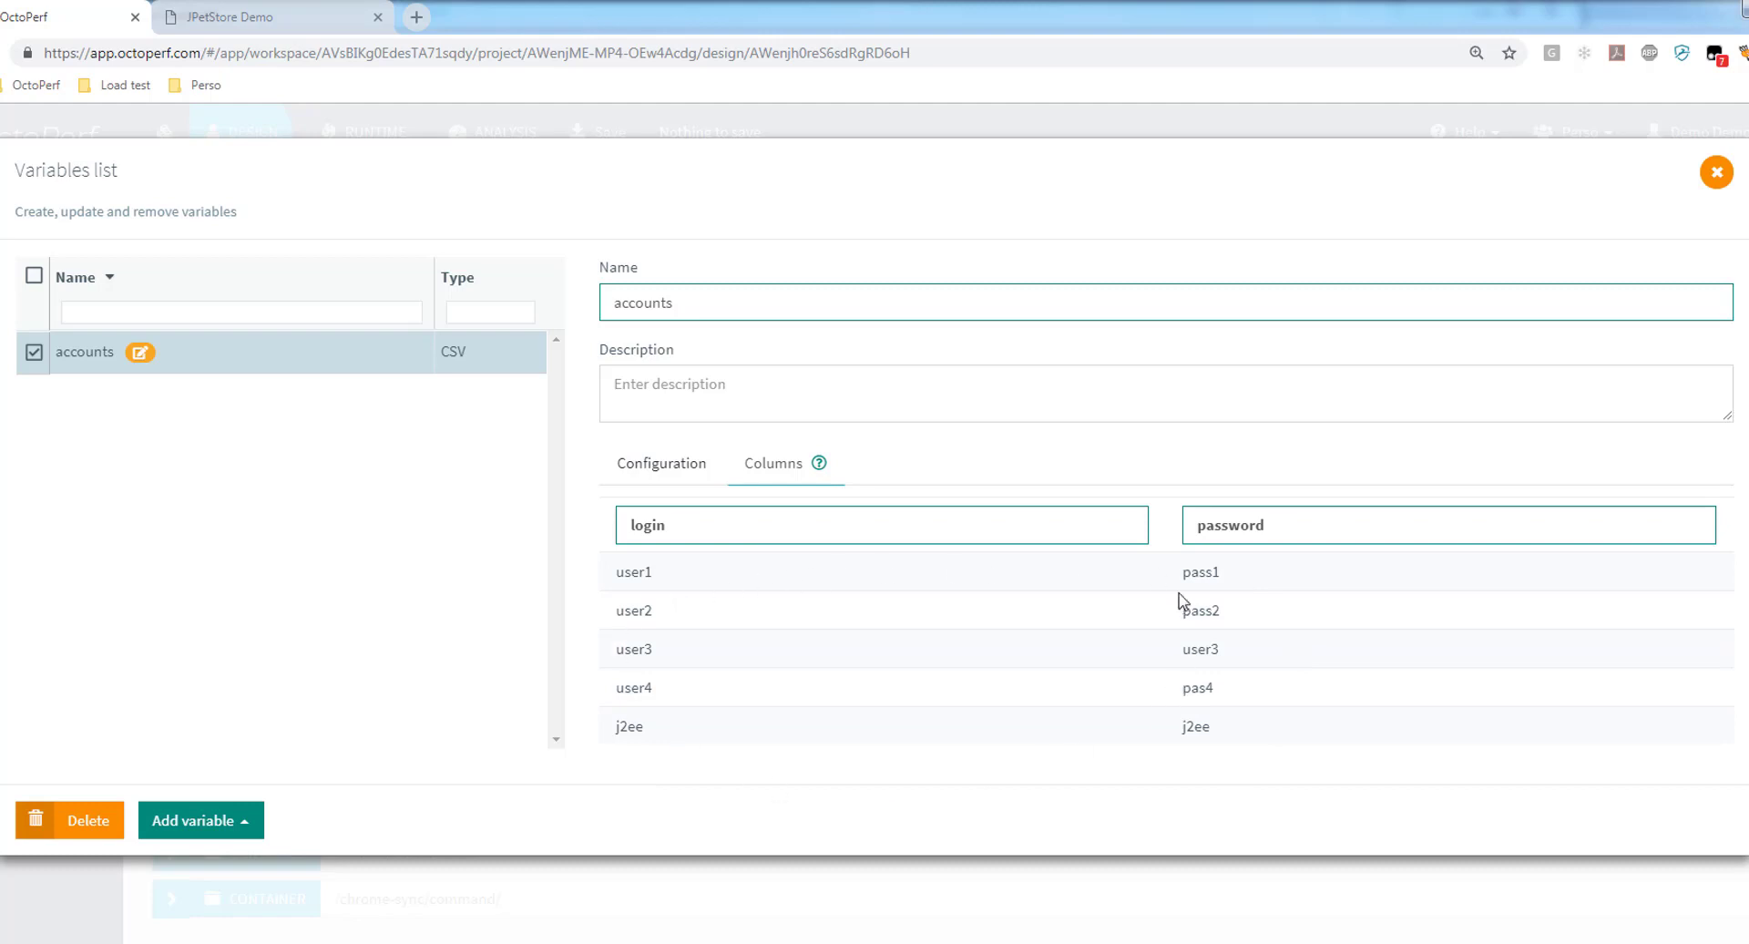
pyautogui.doubleClick(634, 648)
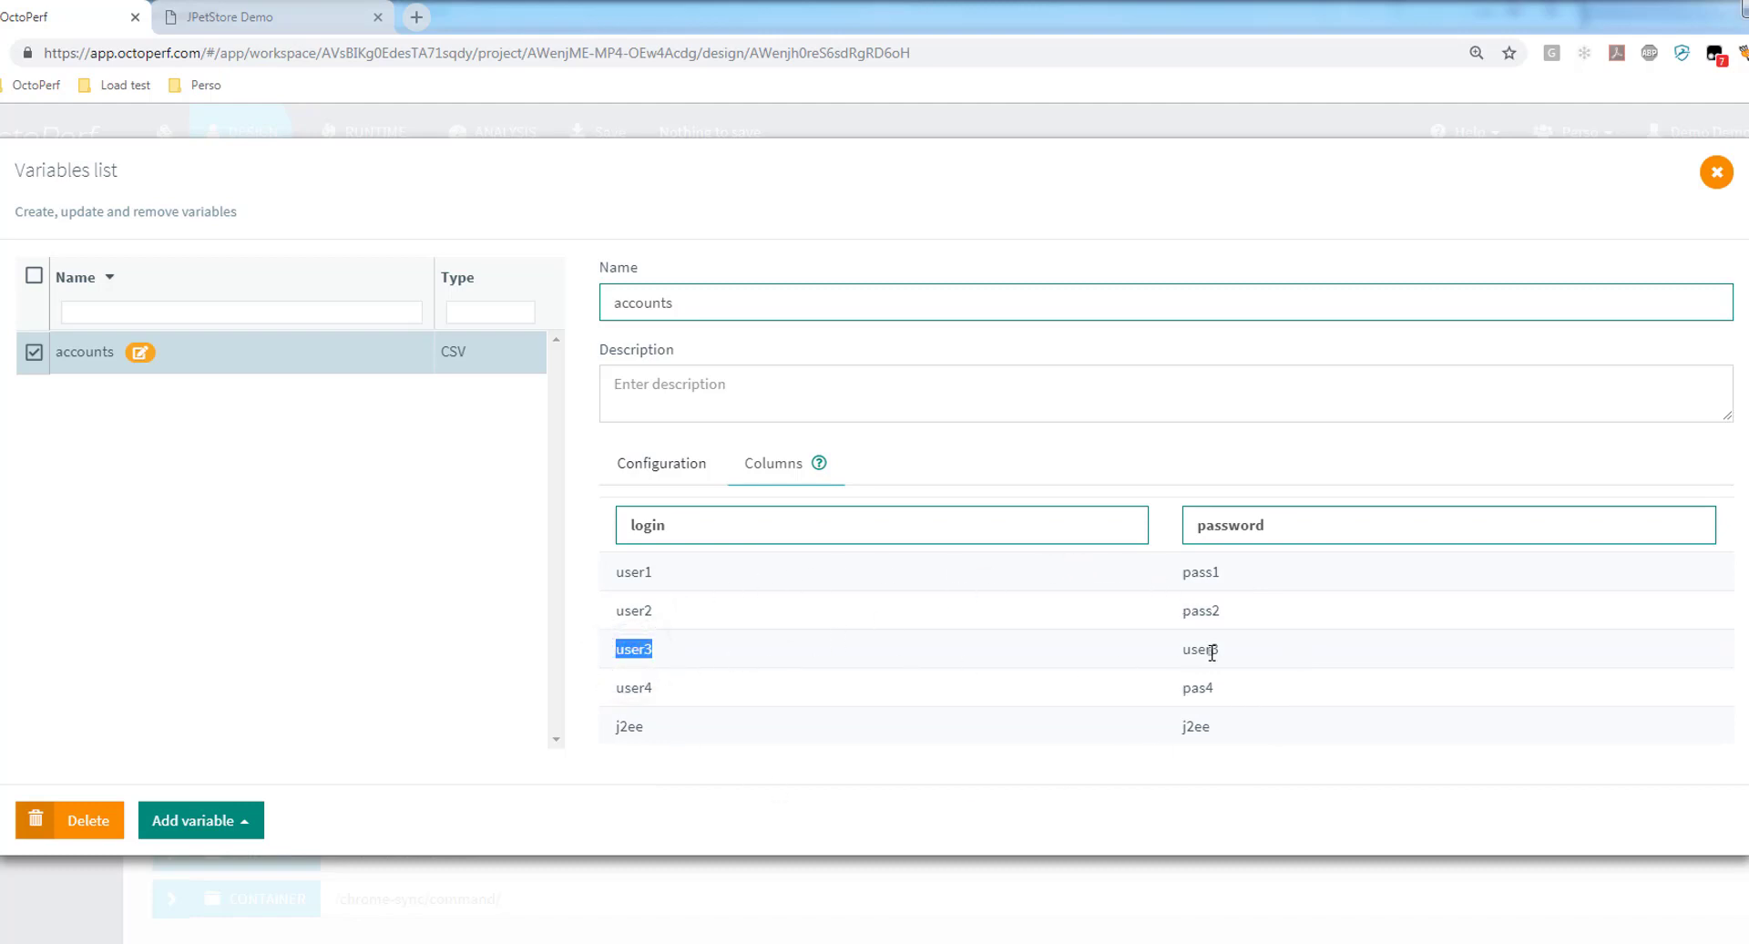
pyautogui.doubleClick(1197, 686)
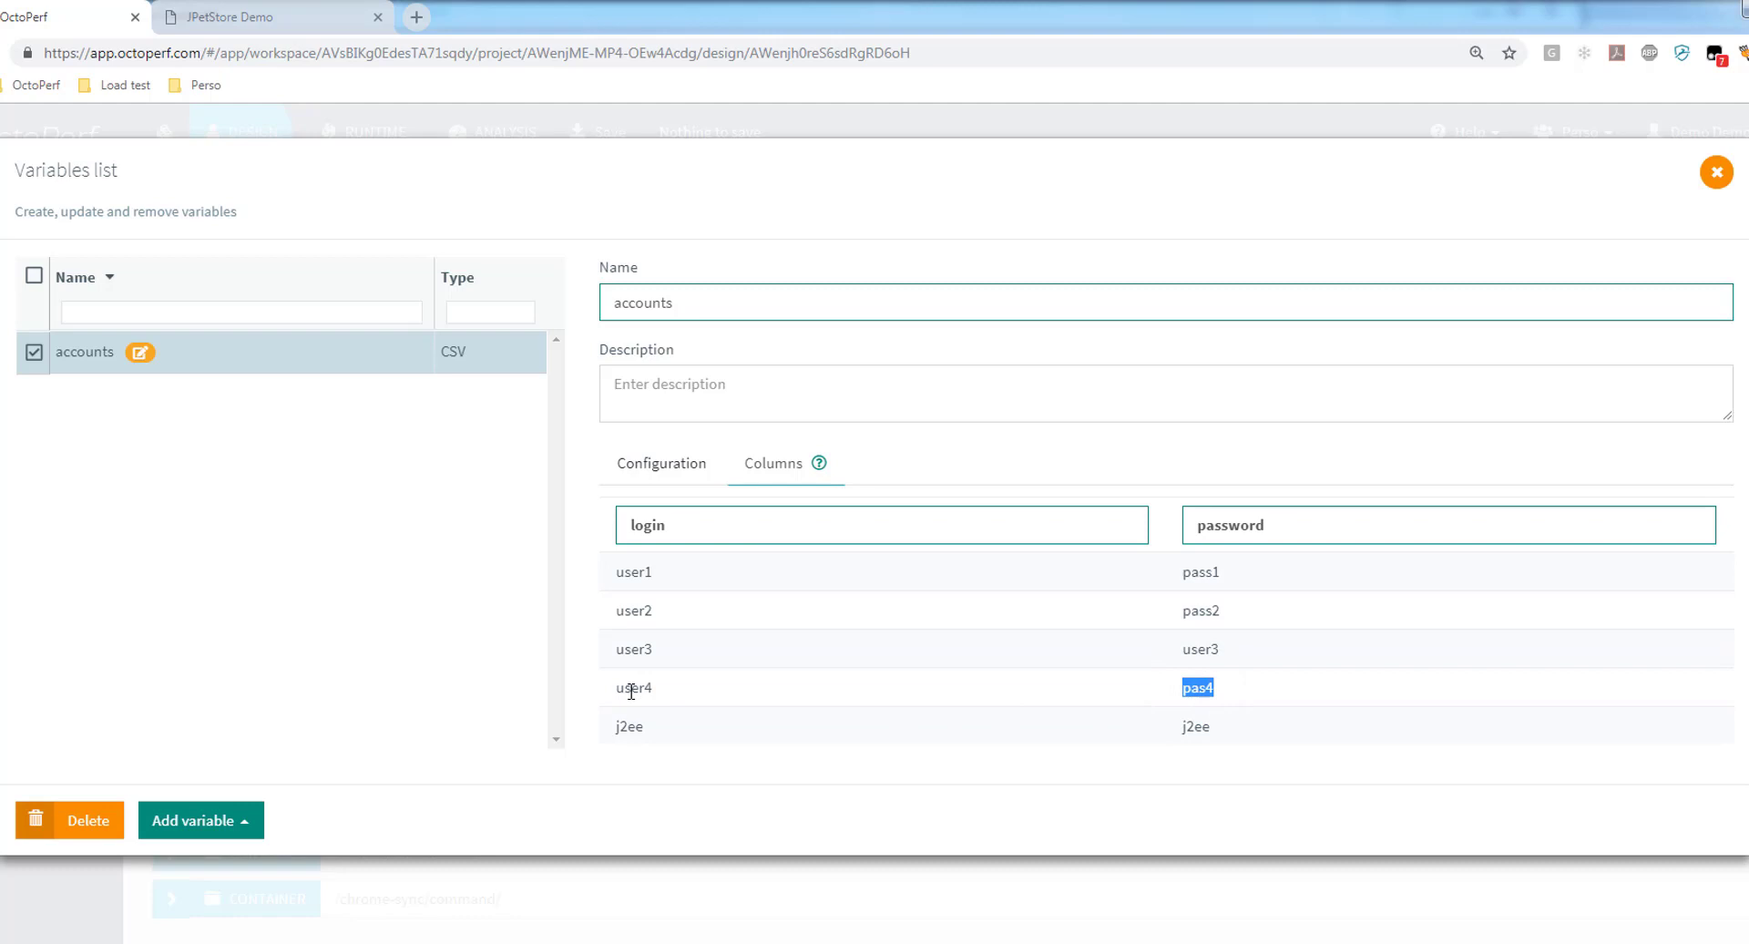
pyautogui.moveTo(942, 758)
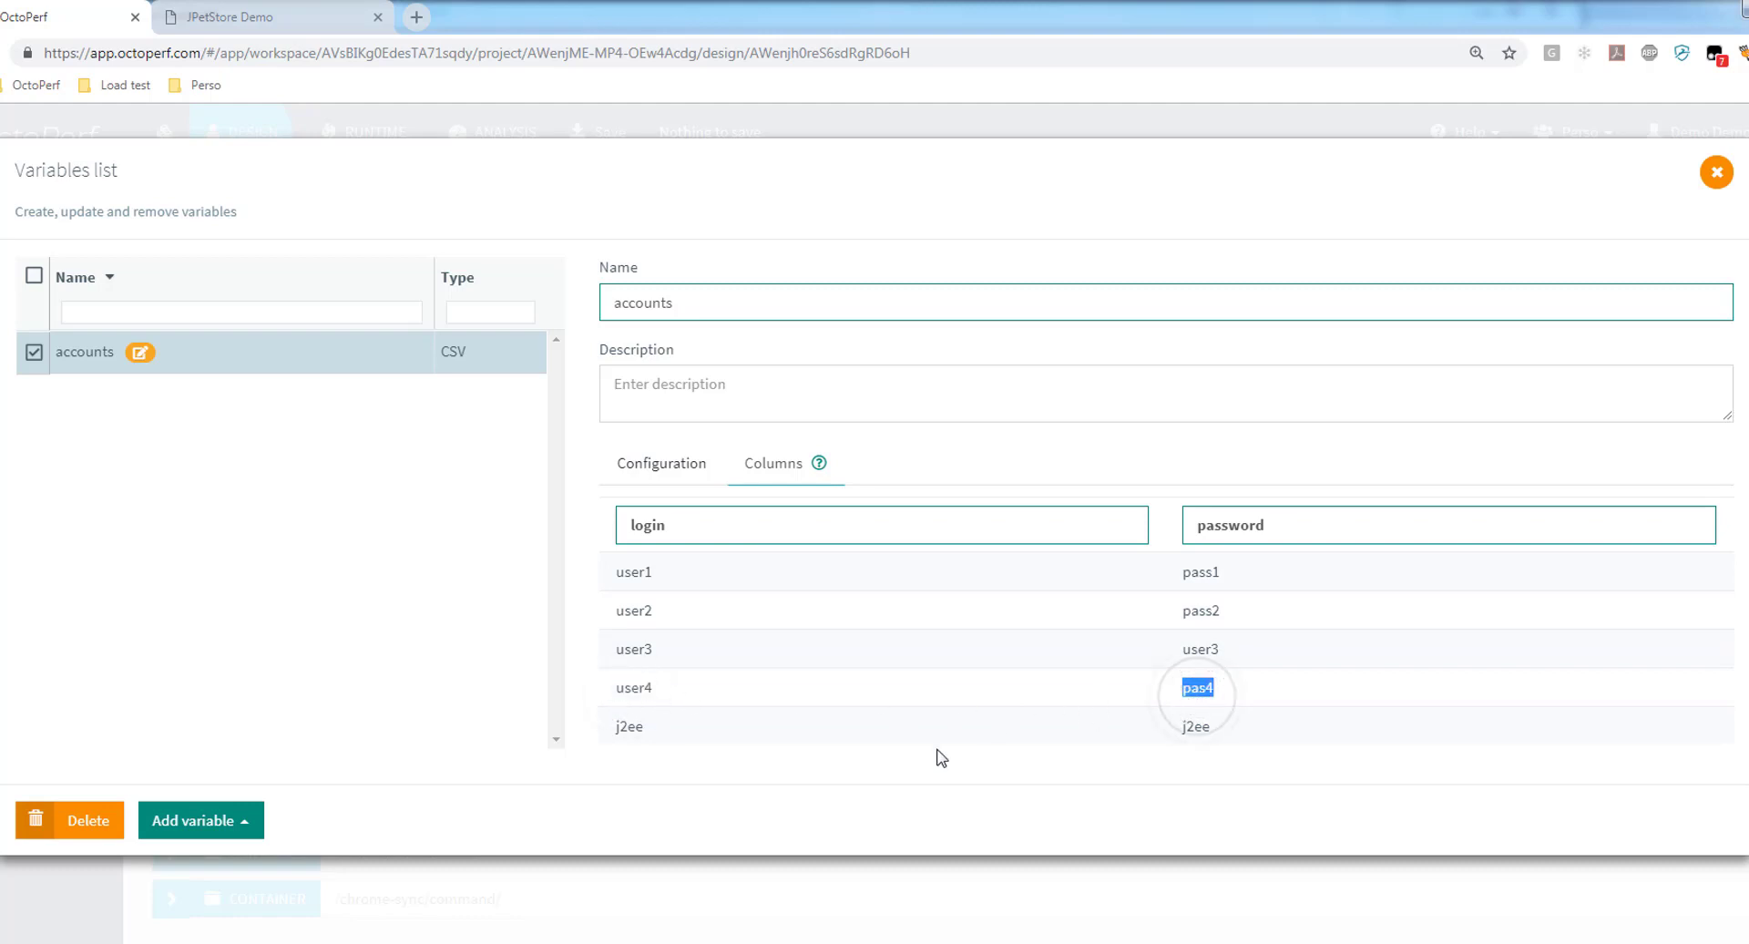
pyautogui.moveTo(907, 782)
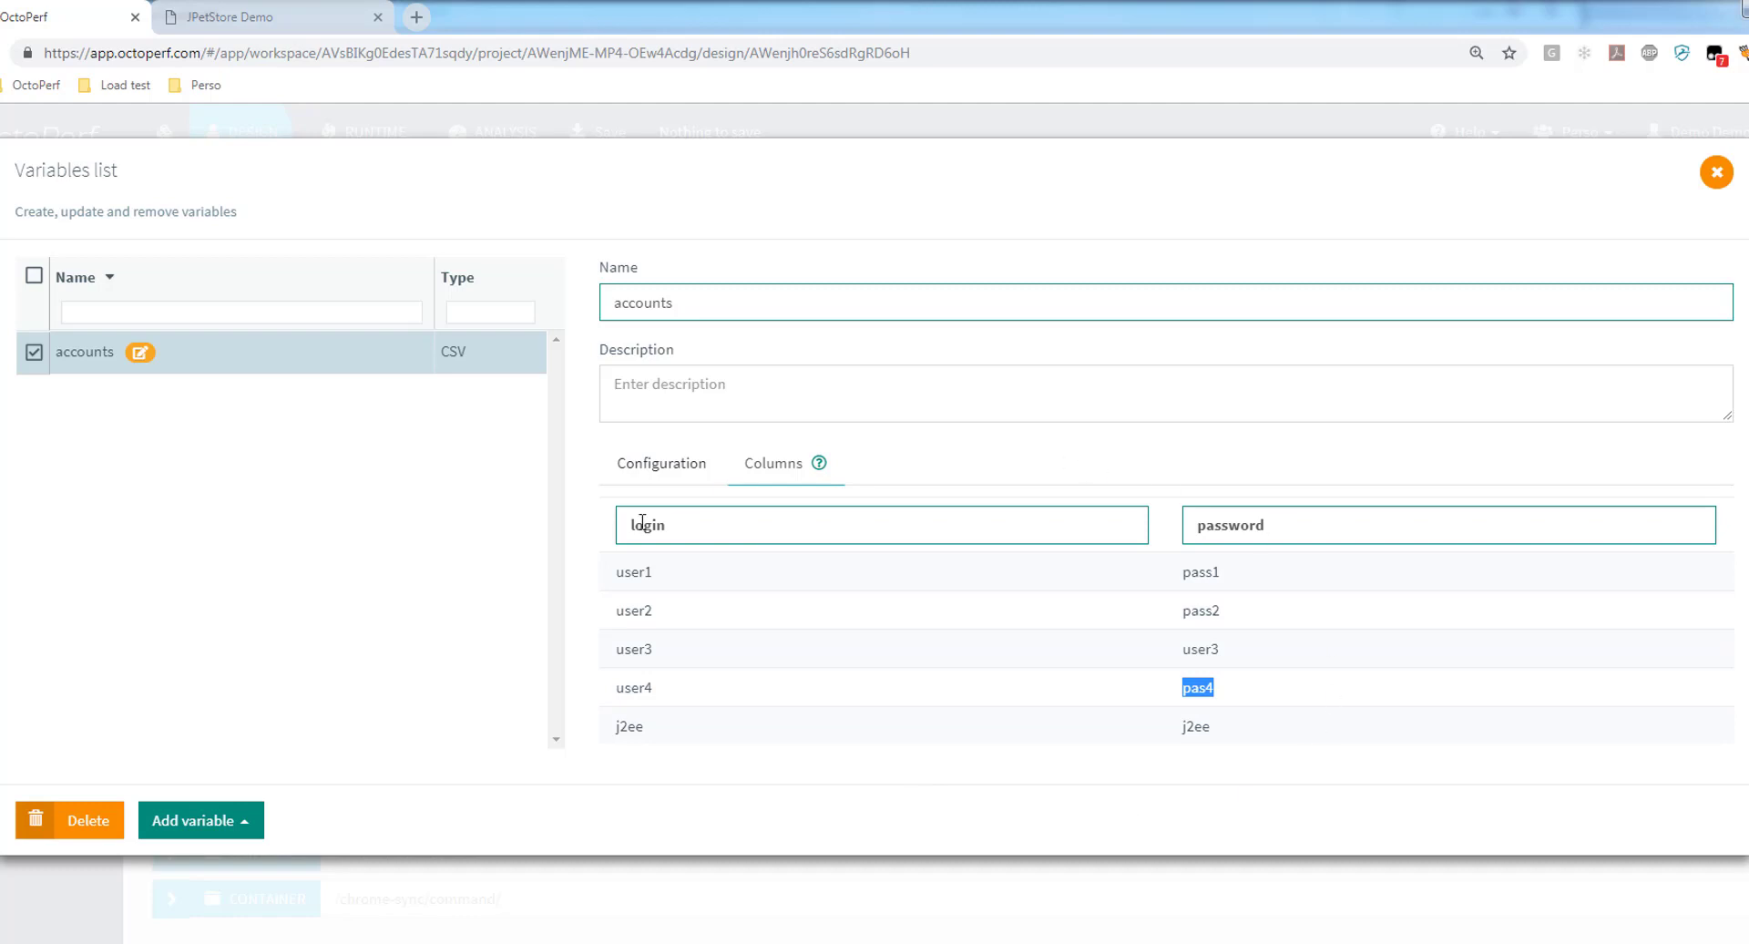
pyautogui.moveTo(1049, 773)
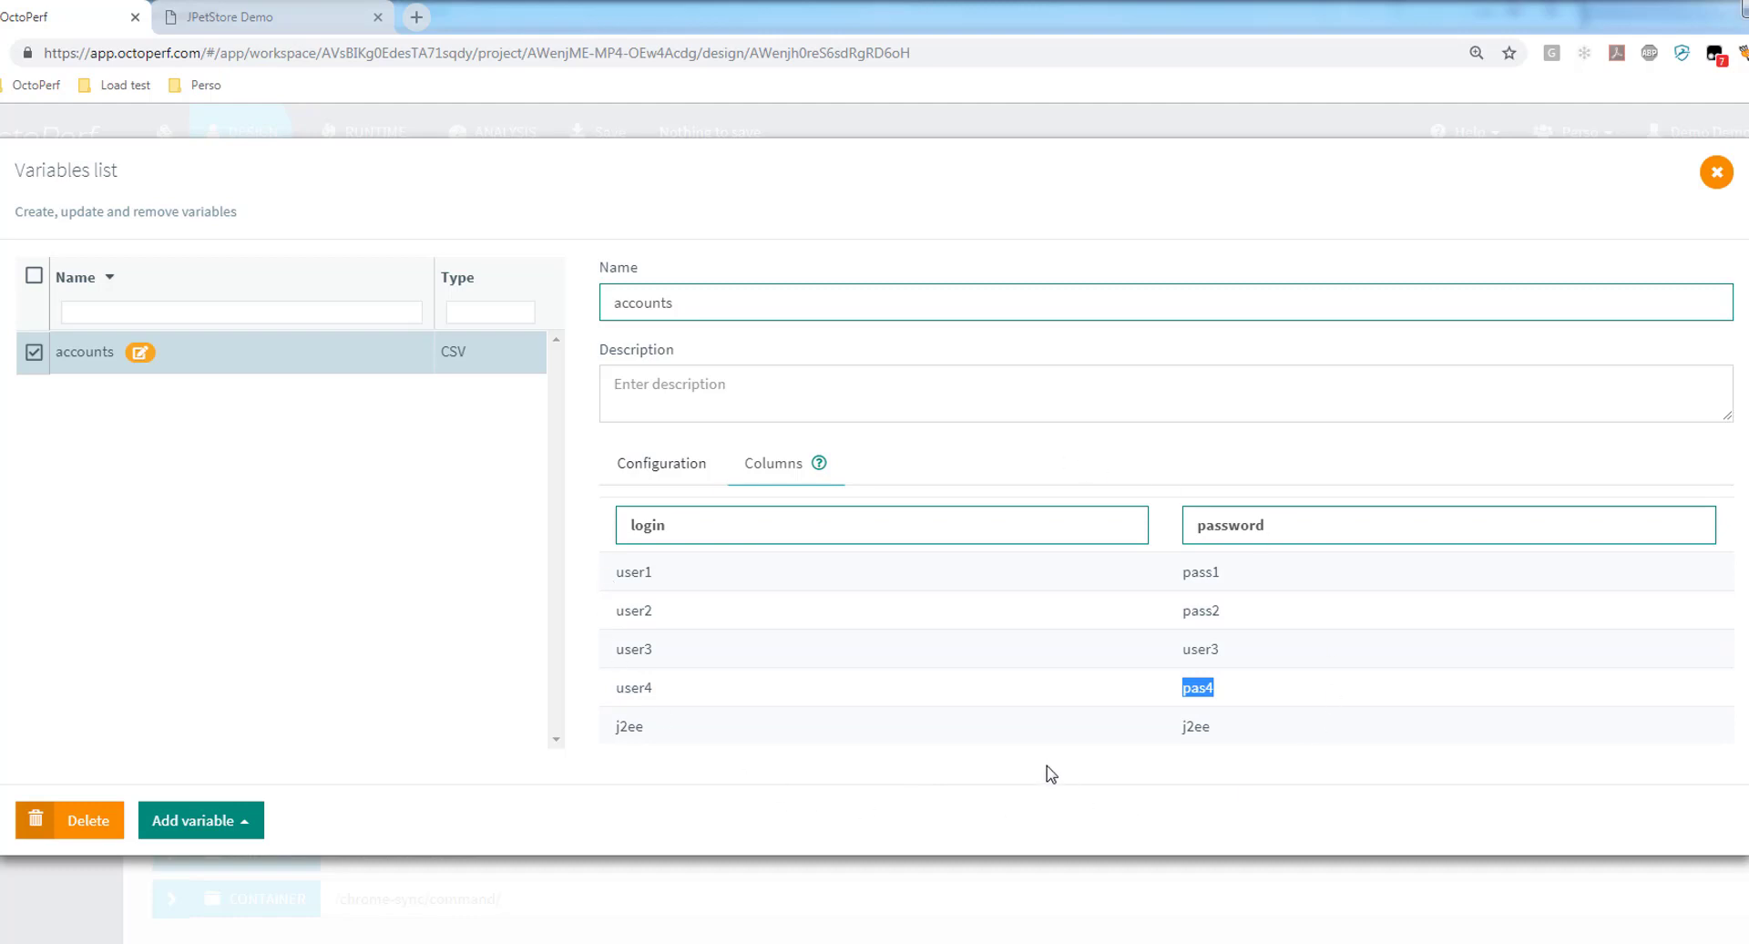
pyautogui.moveTo(1716, 172)
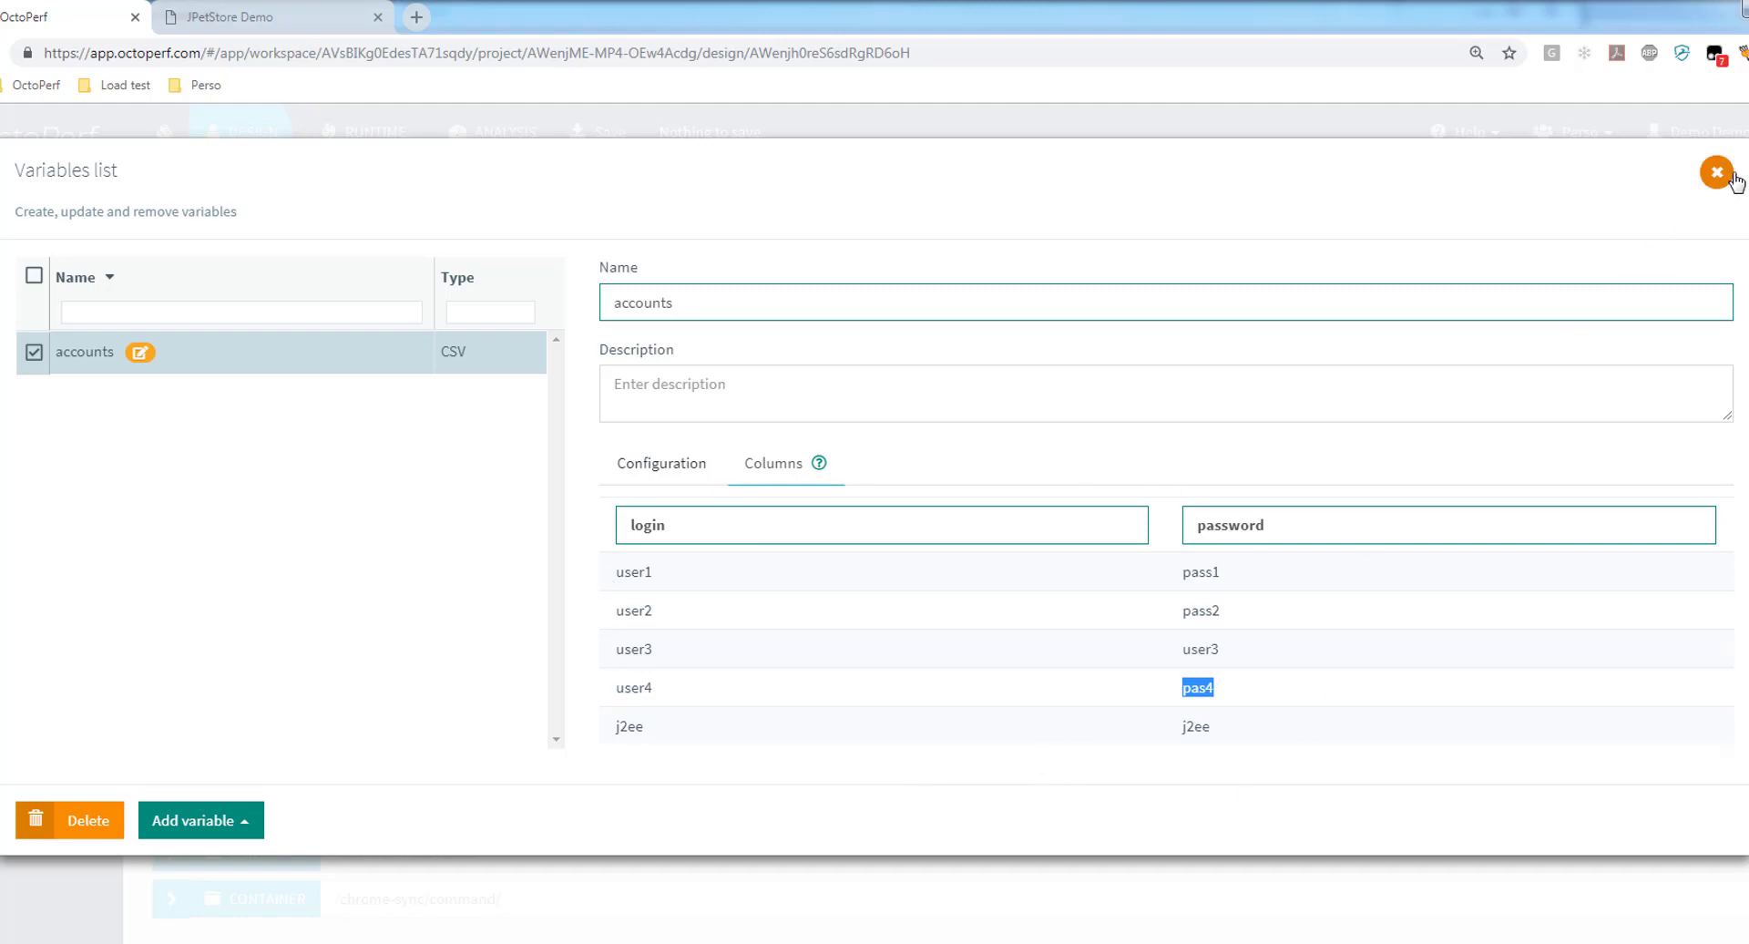
pyautogui.click(1716, 173)
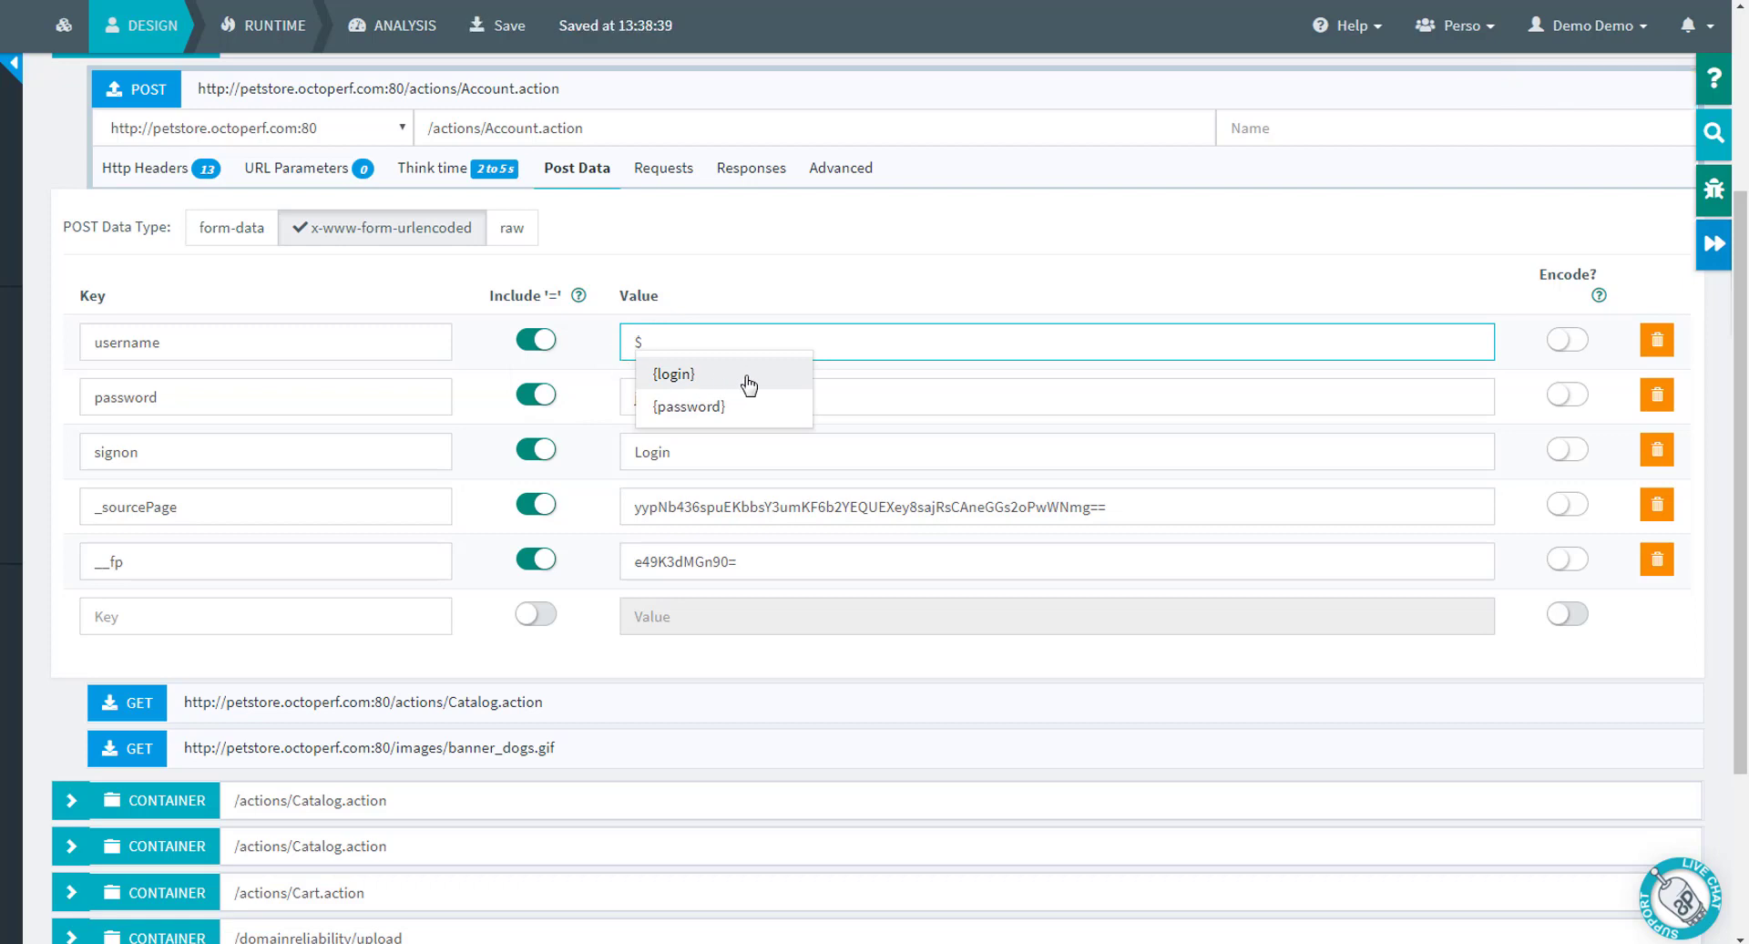
# Set the login POST's username to ${login} and password to ${password}, then start validation.
pyautogui.click(674, 373)
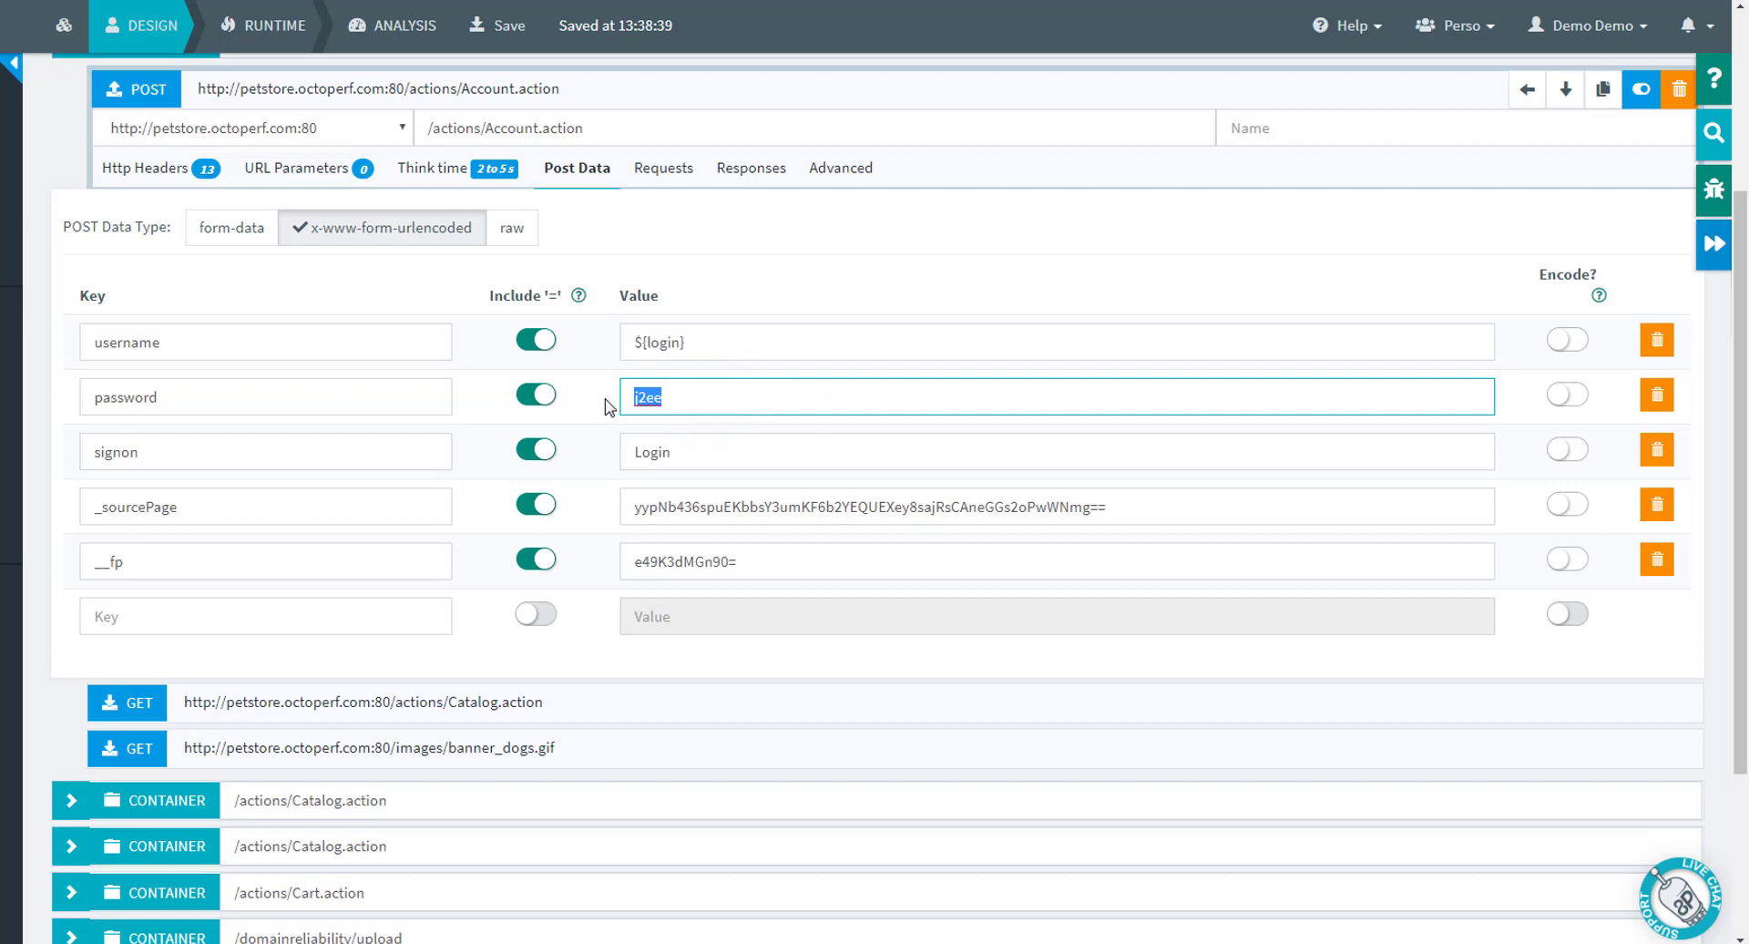
pyautogui.write('$')
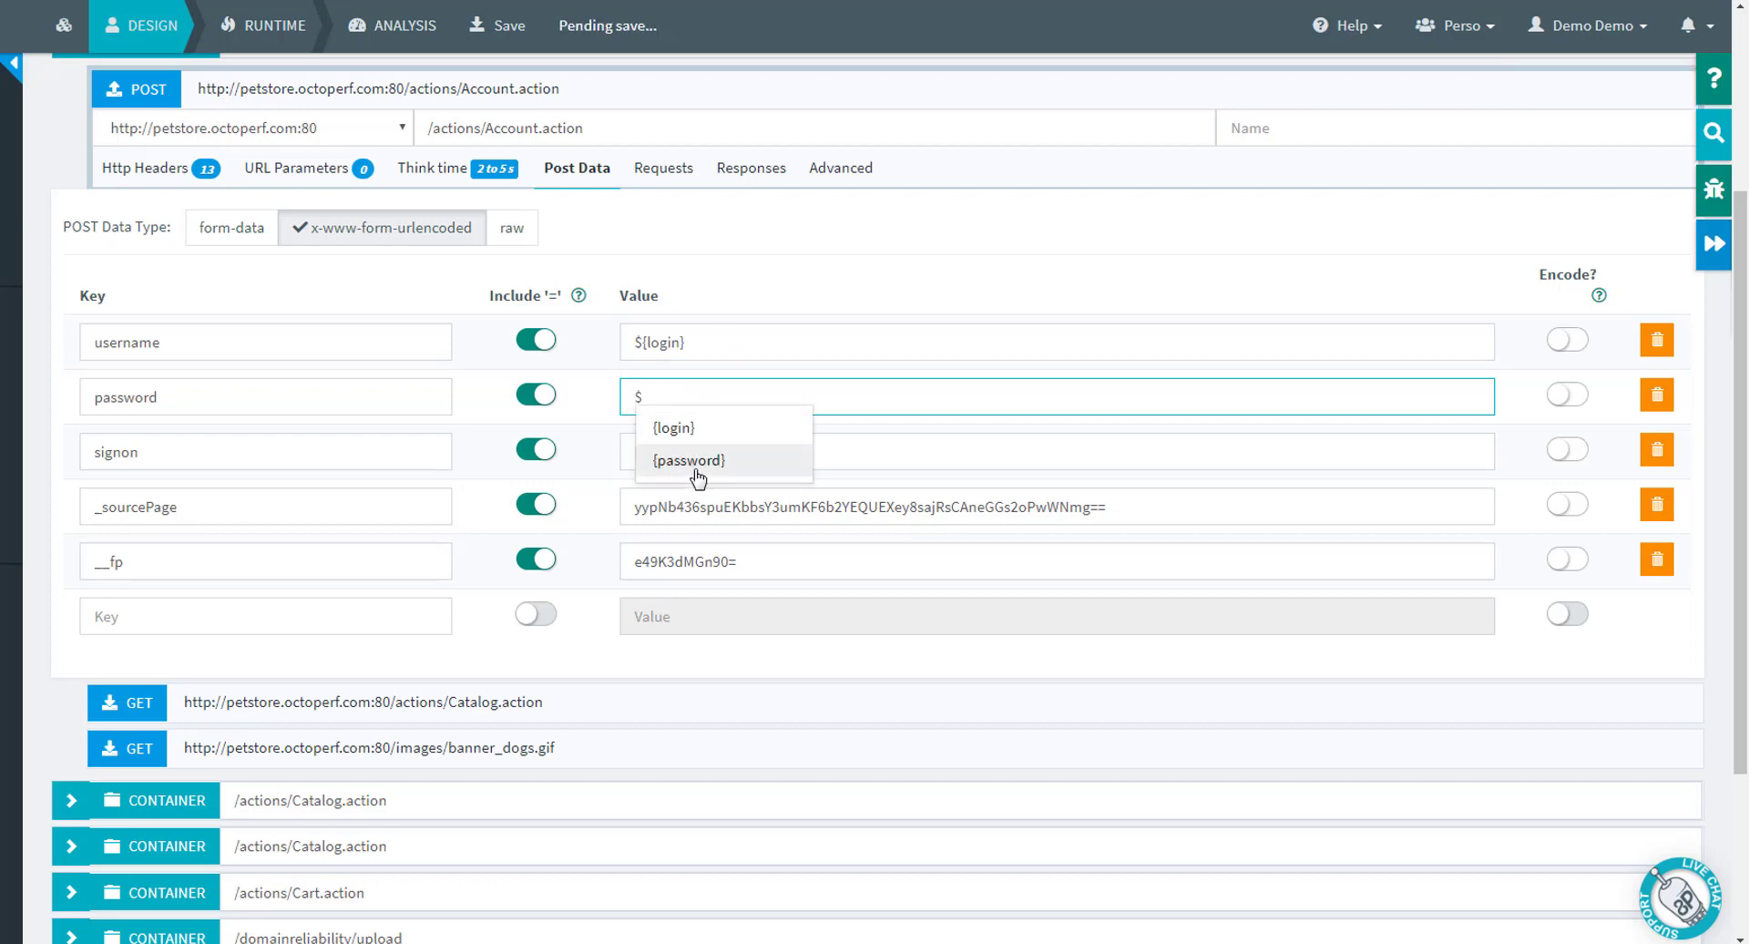
pyautogui.moveTo(741, 466)
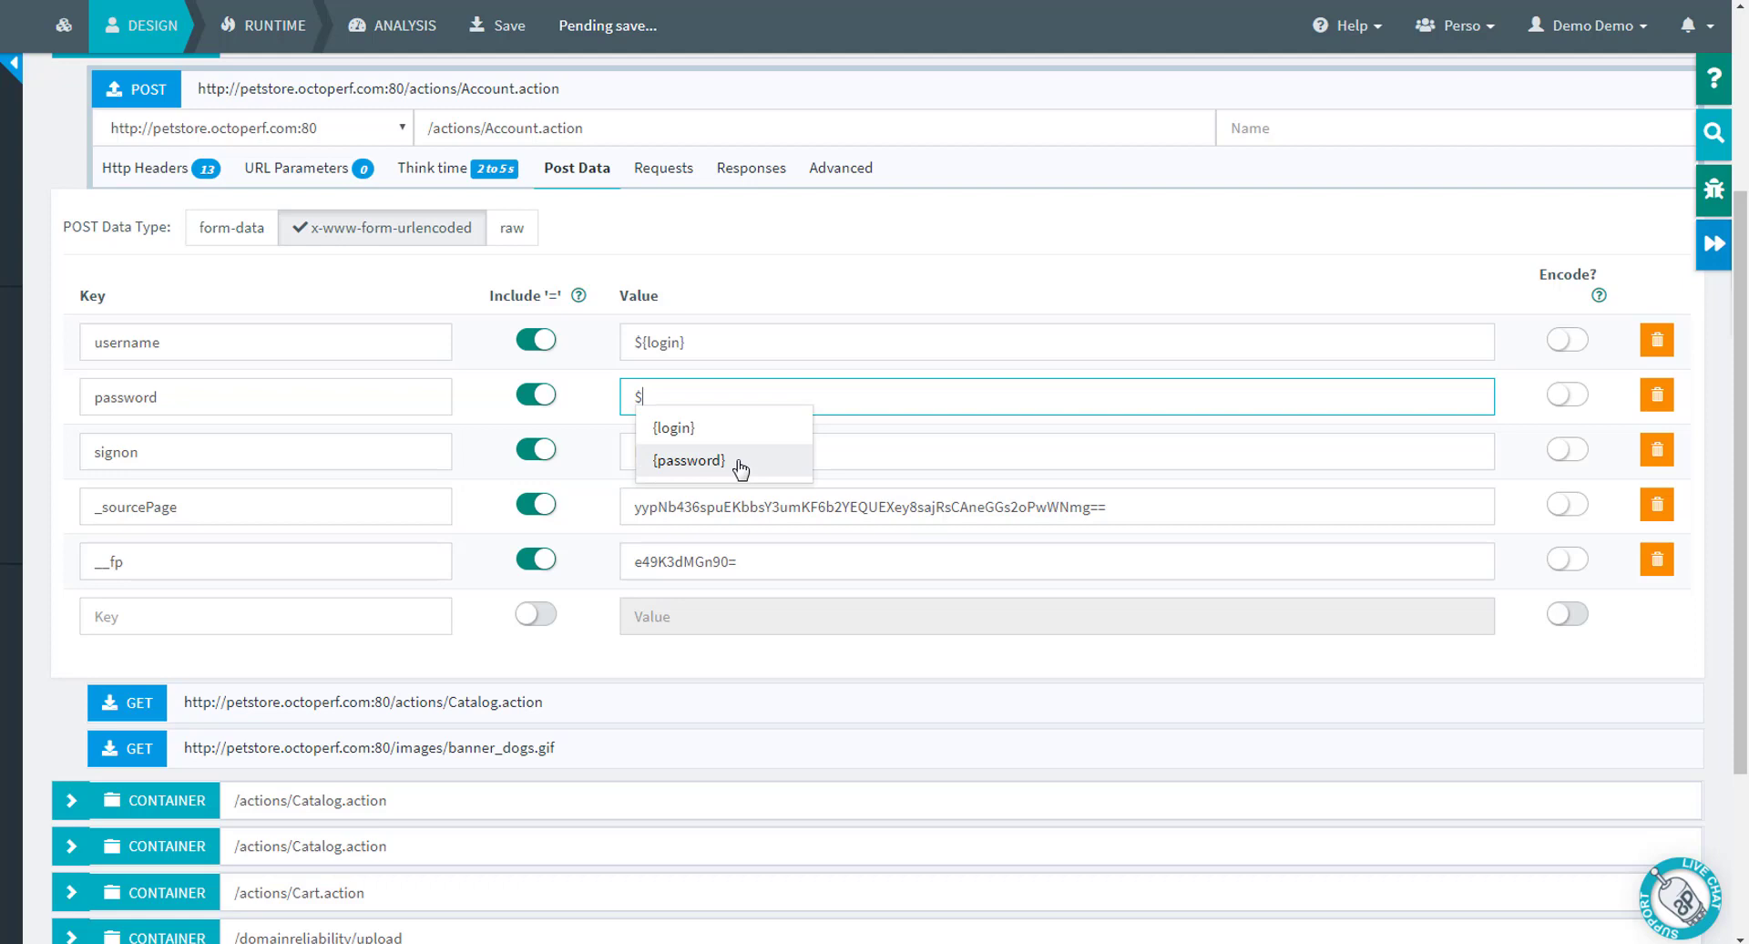
pyautogui.click(688, 459)
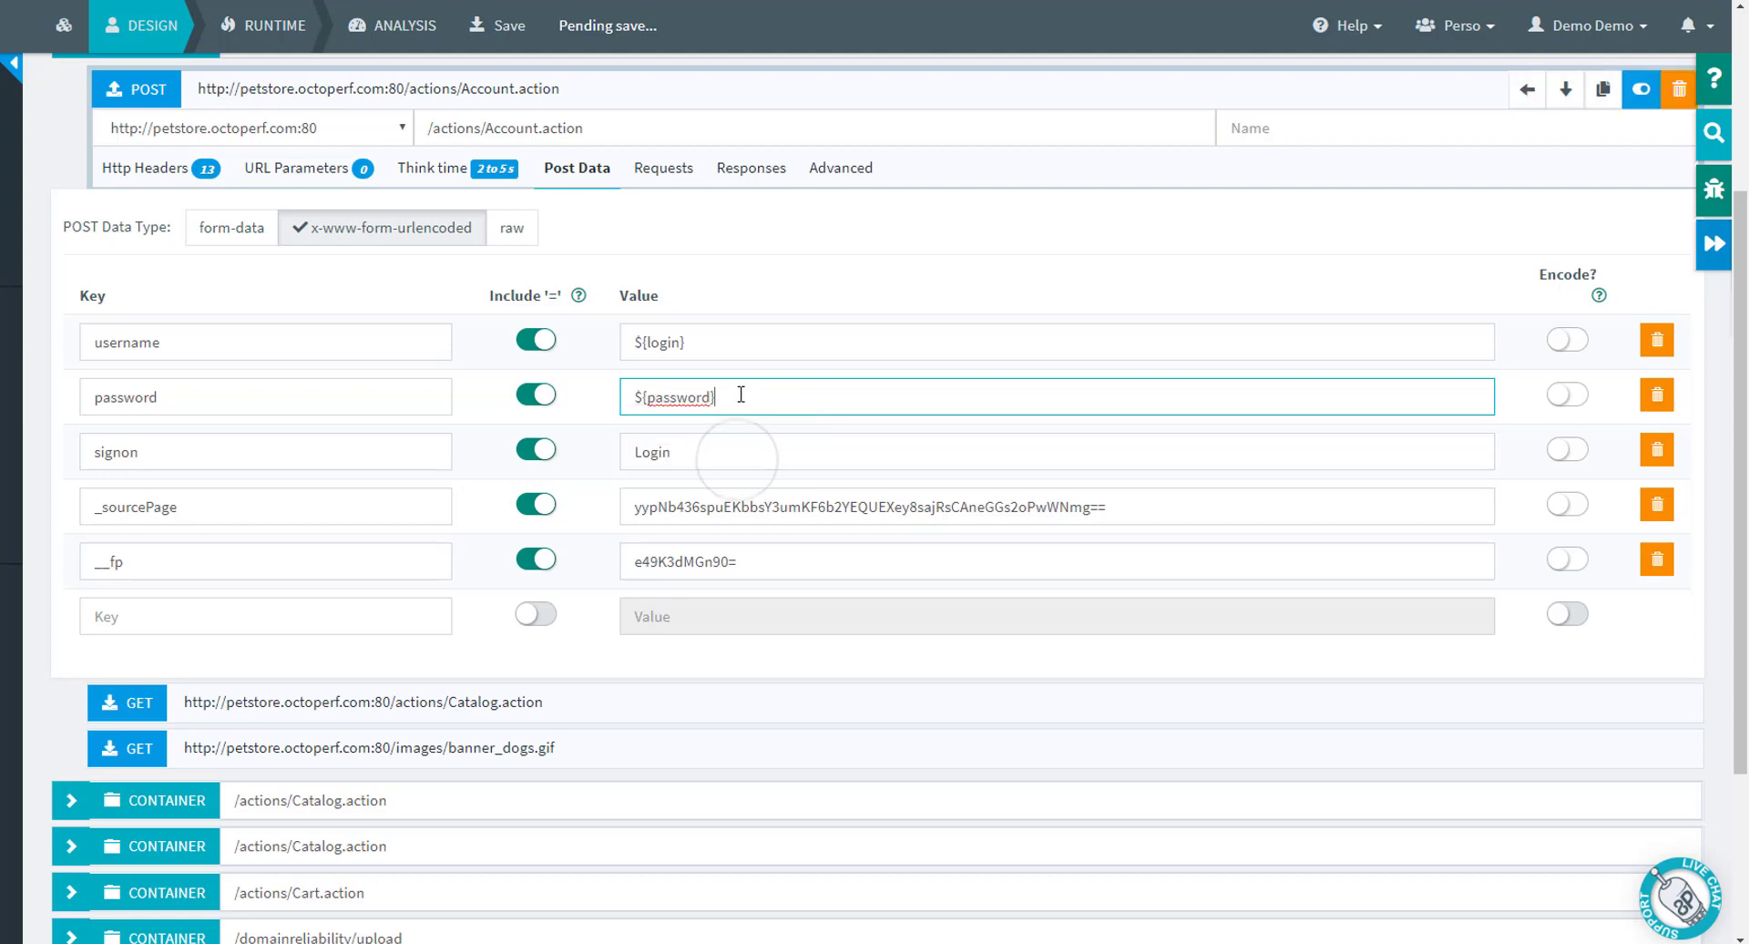
pyautogui.tripleClick(672, 395)
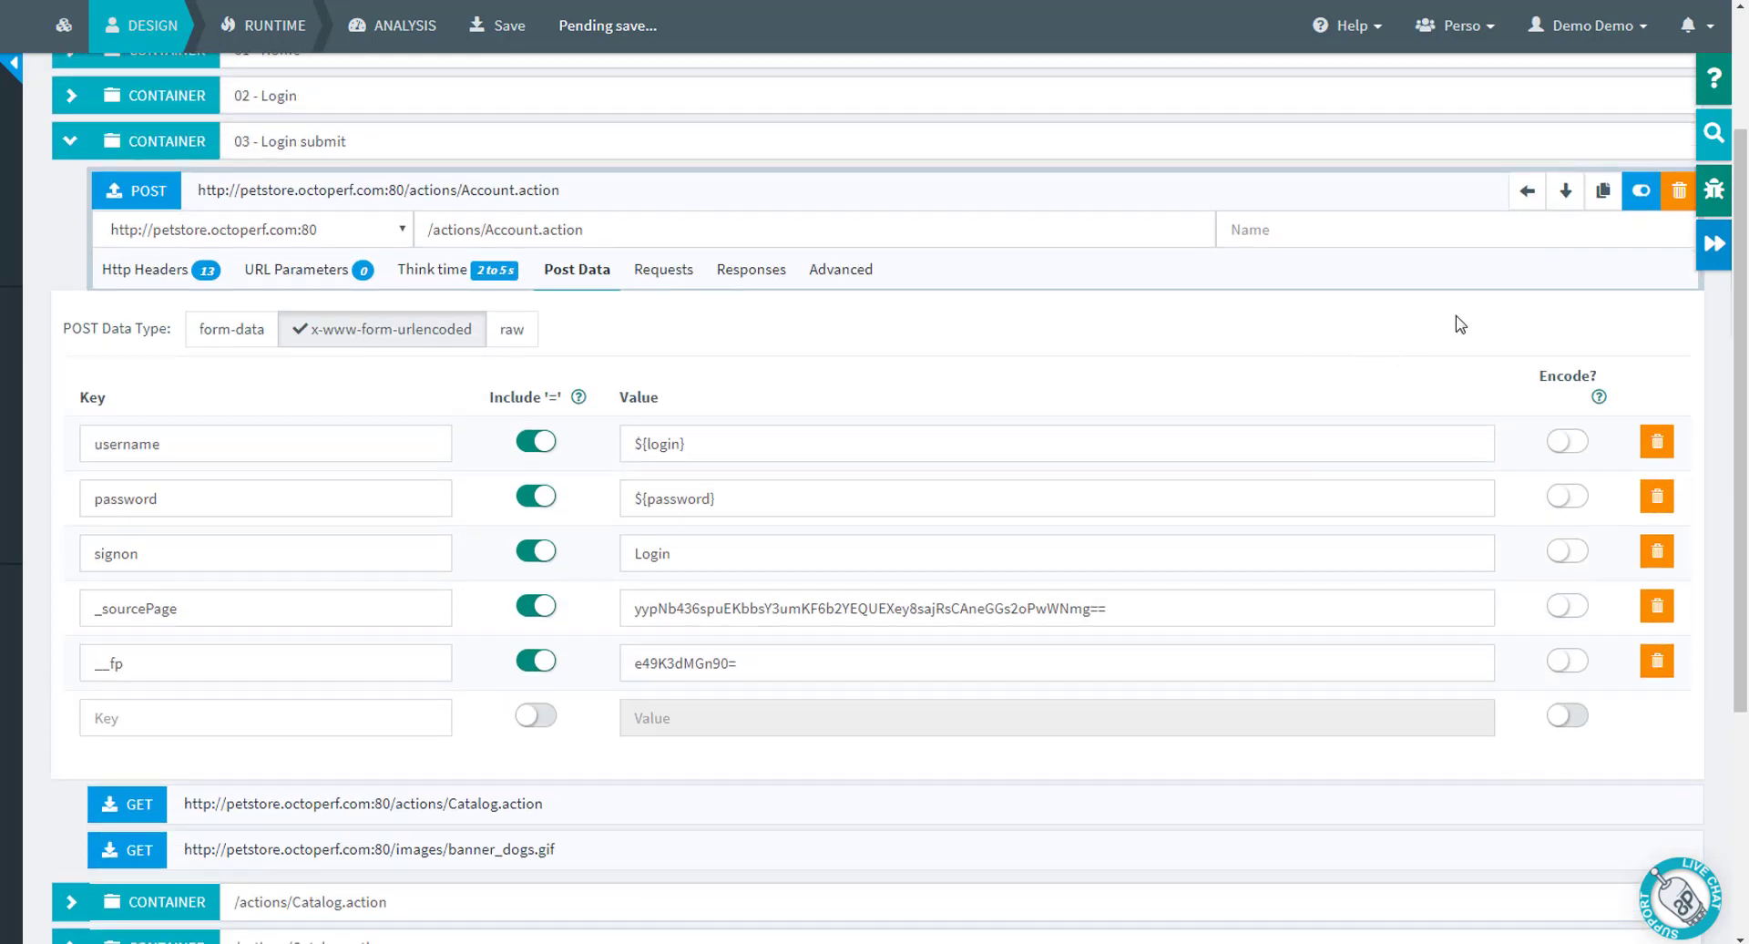
pyautogui.click(1713, 190)
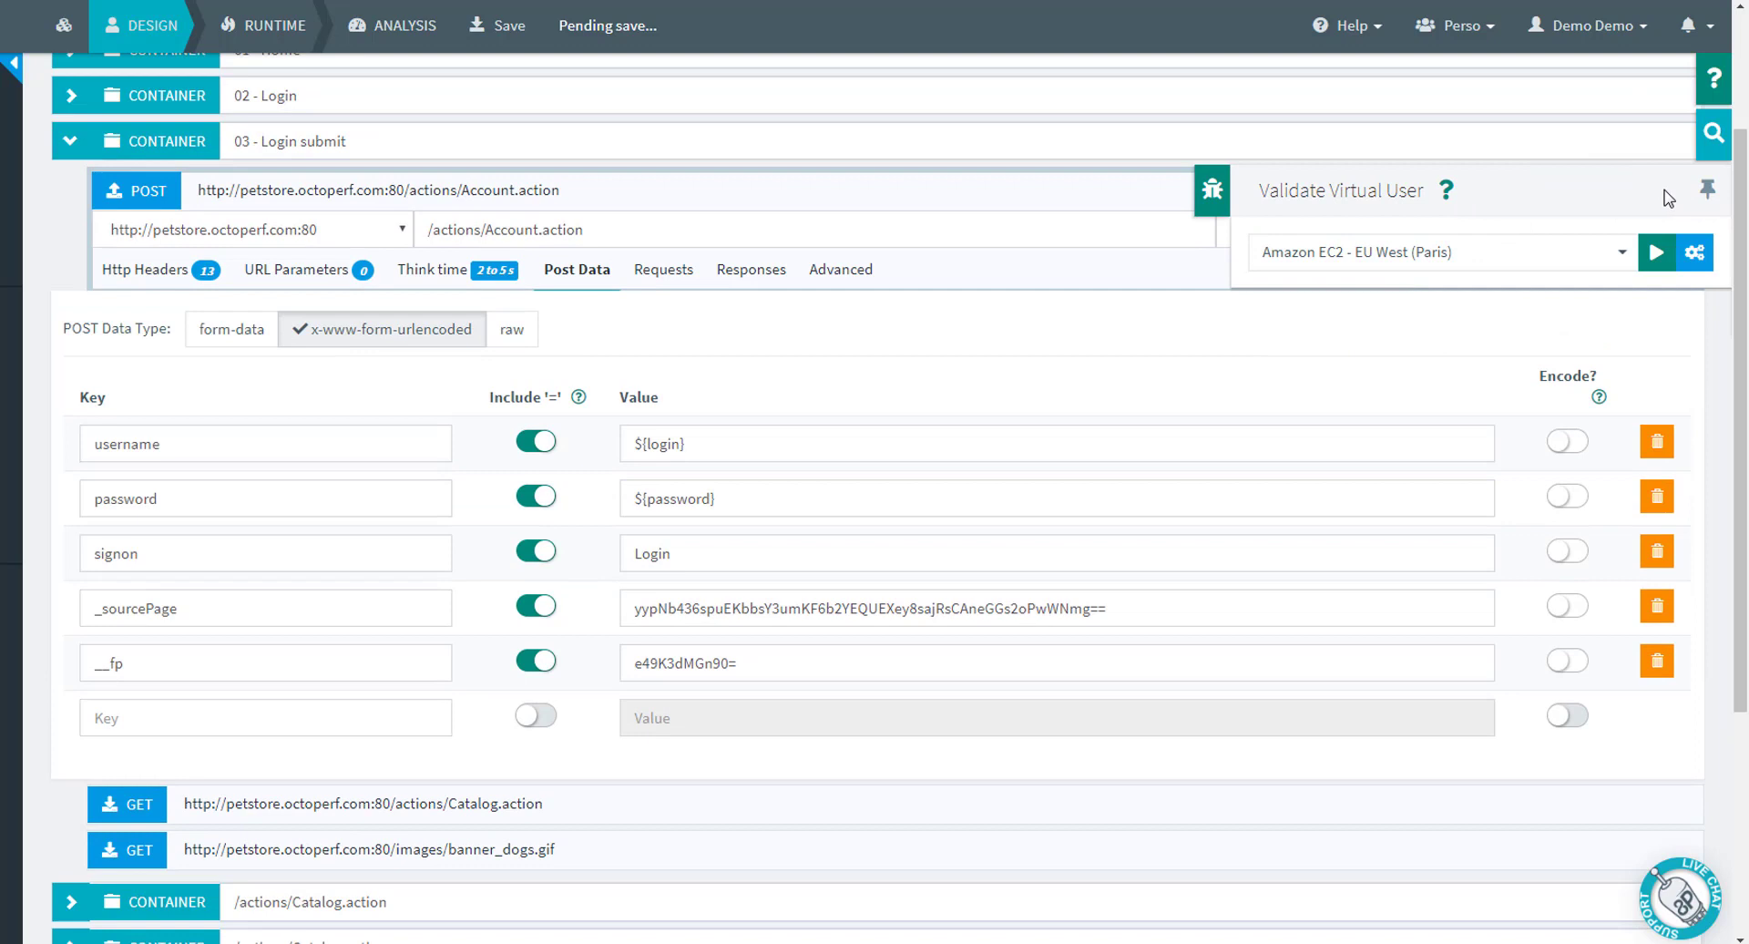
pyautogui.moveTo(1656, 251)
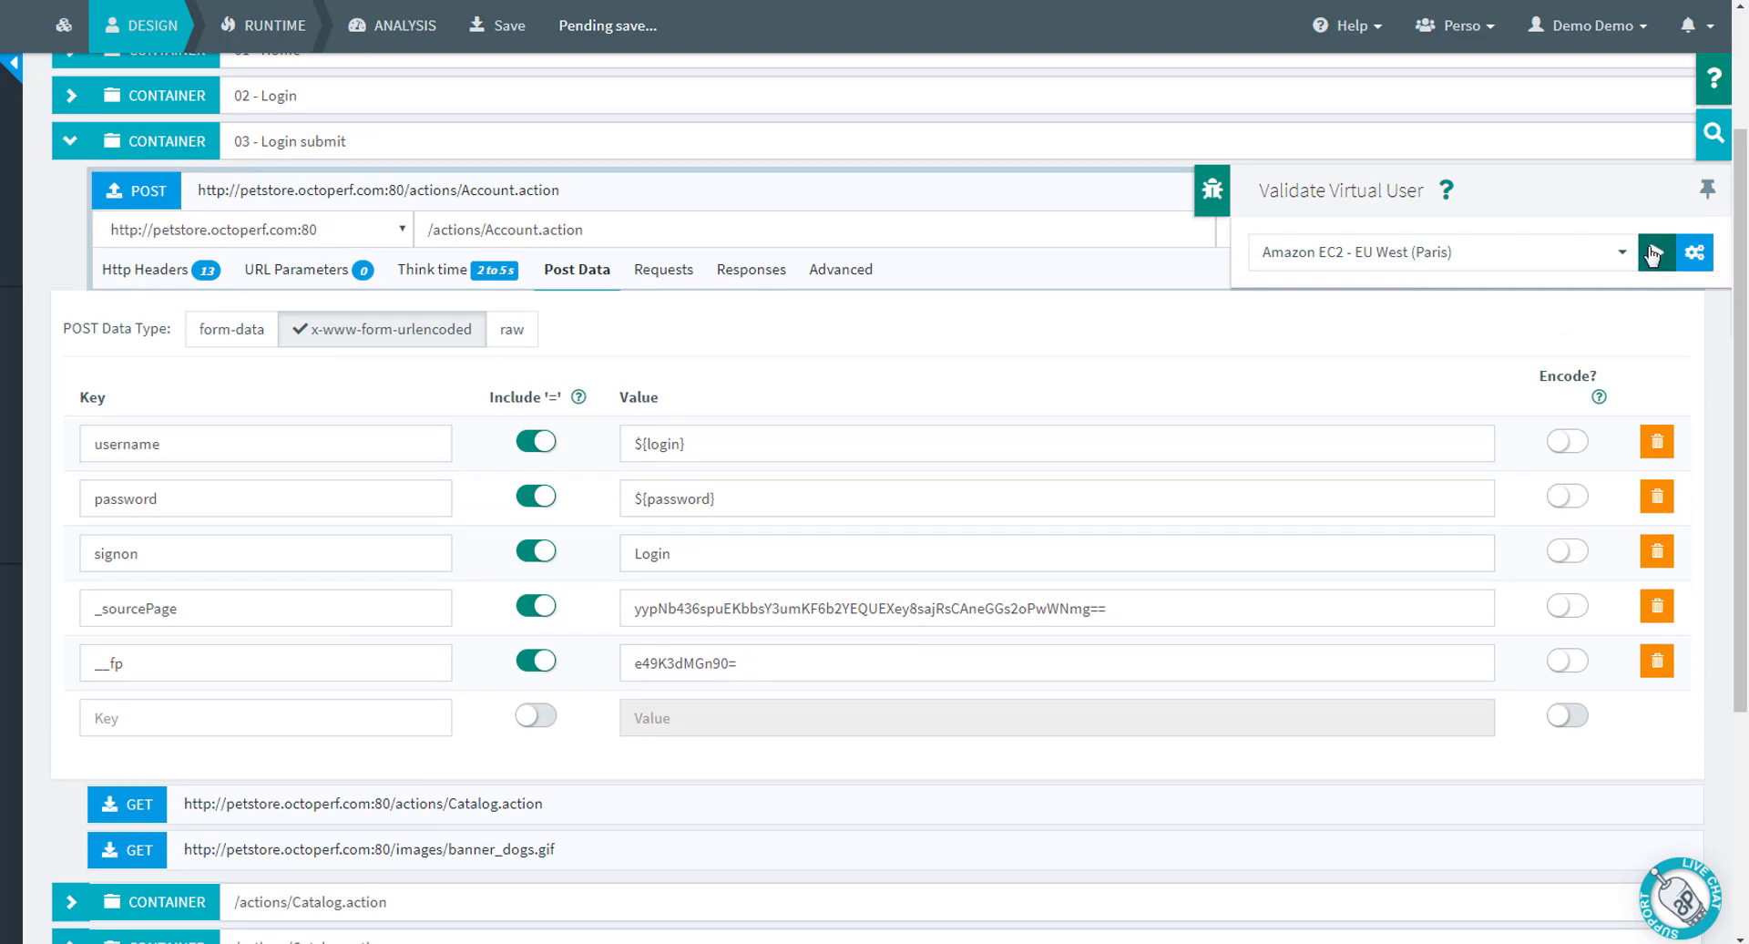
# Launch virtual user validation, keeping Amazon EC2 EU West (Paris) as the run region.
pyautogui.click(1656, 251)
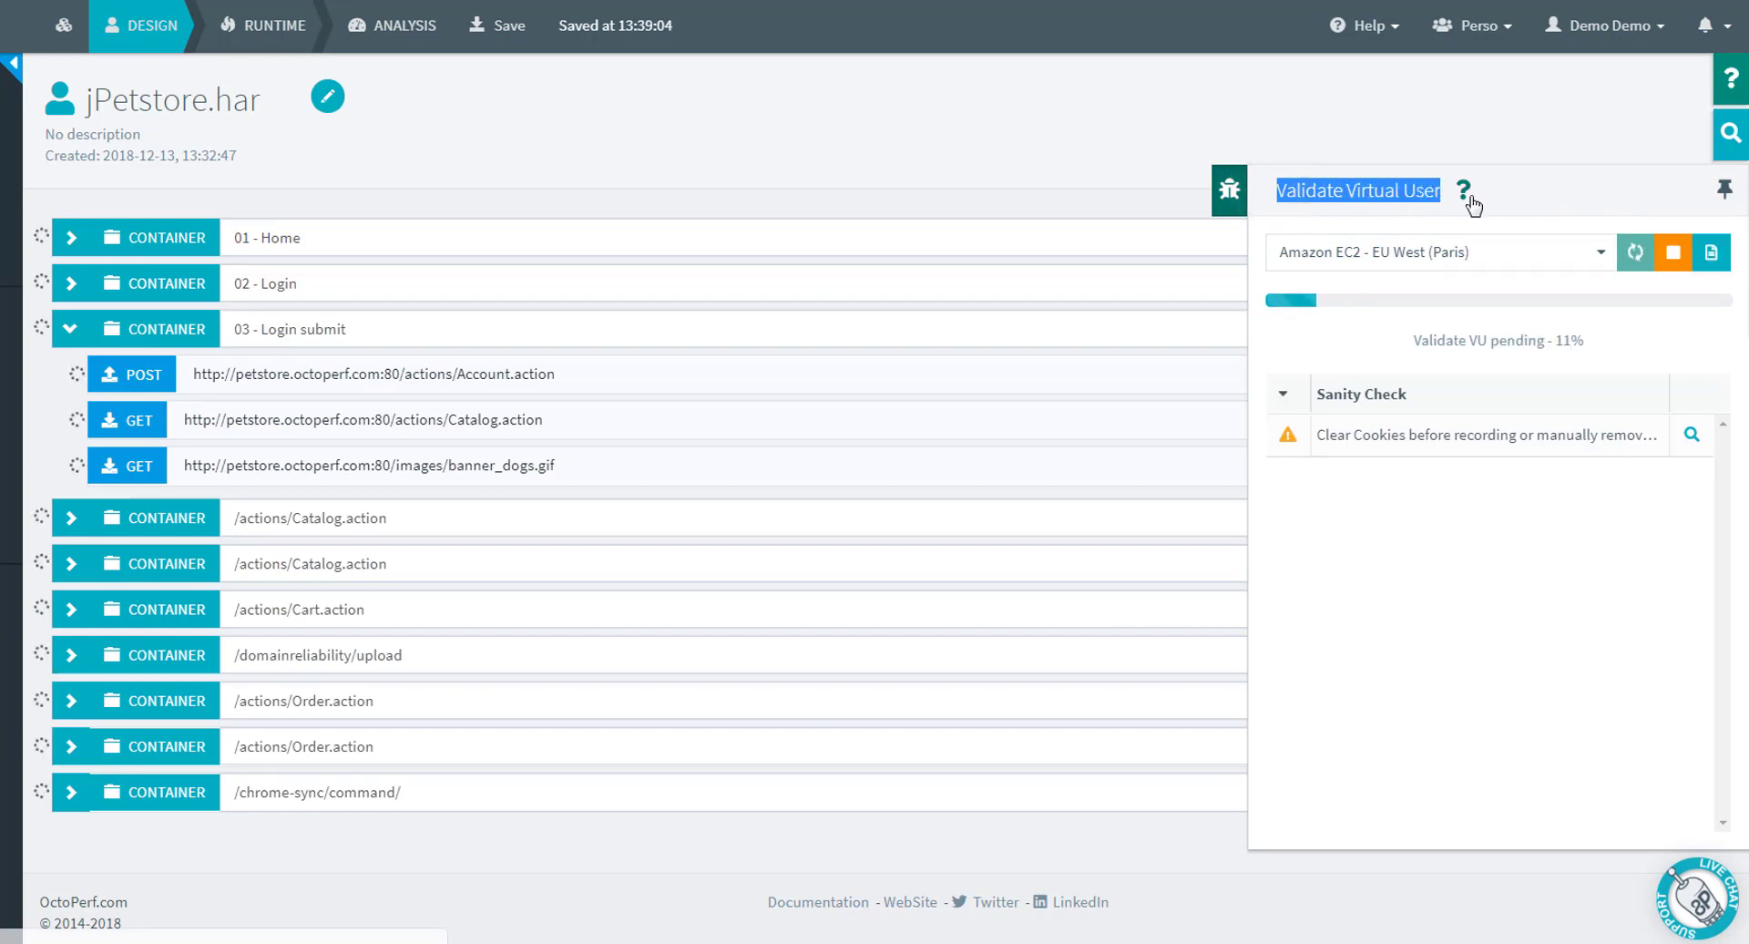
pyautogui.moveTo(1524, 231)
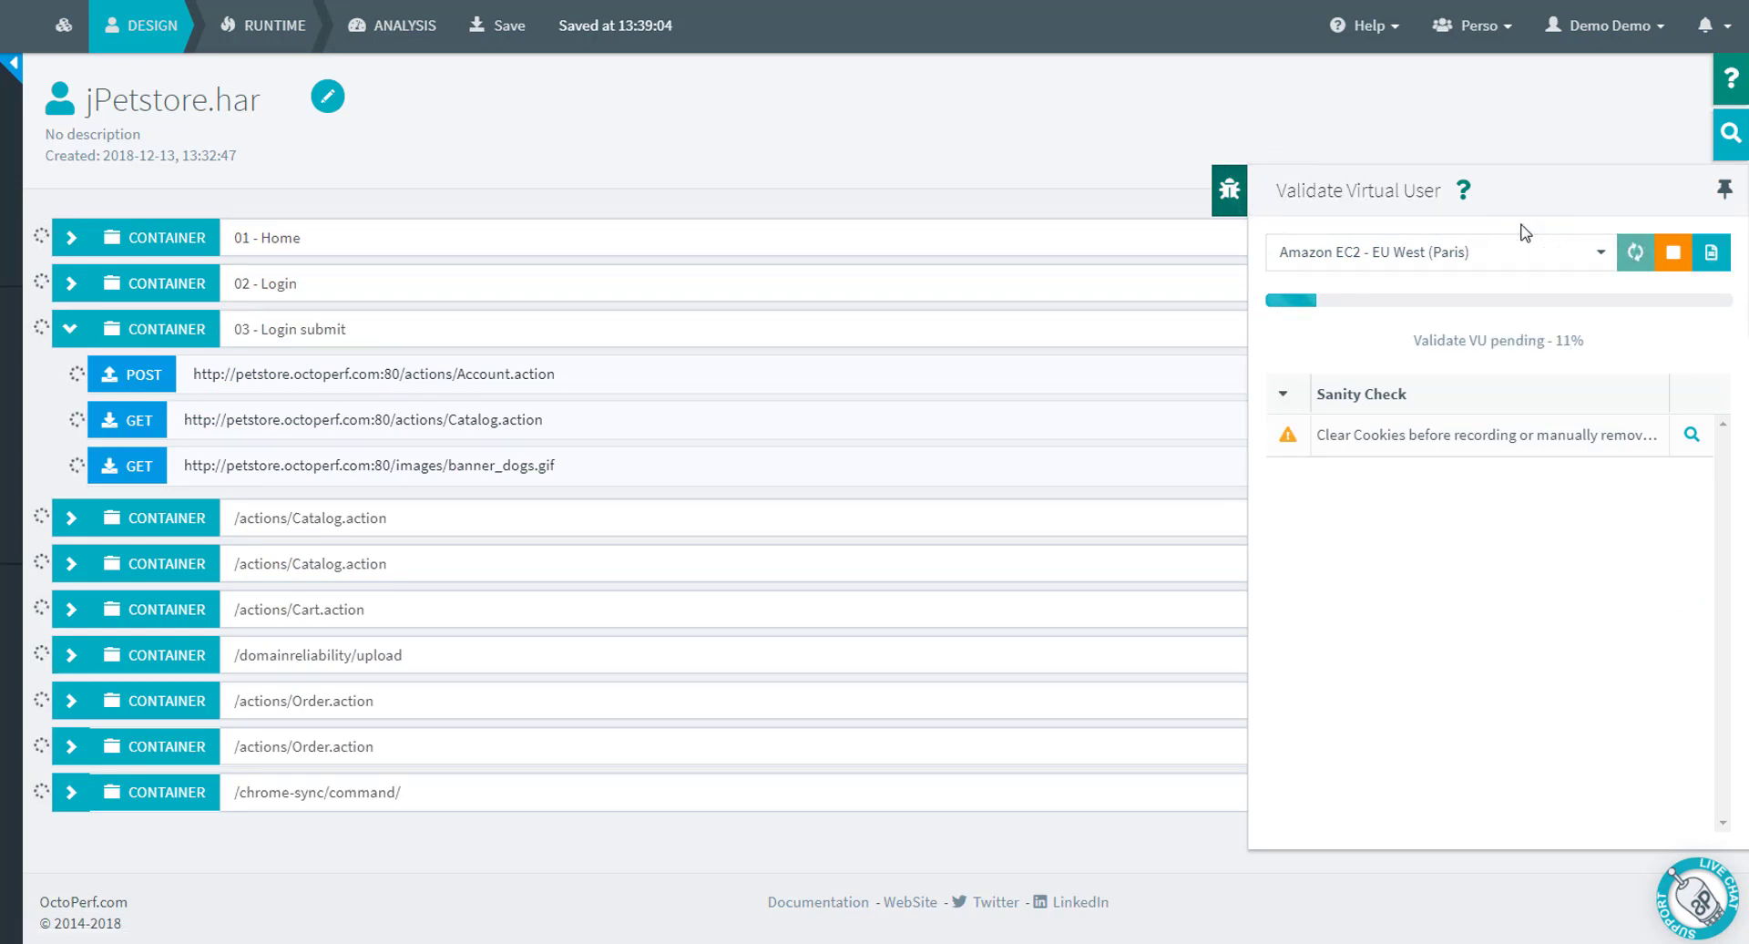
pyautogui.moveTo(1390, 240)
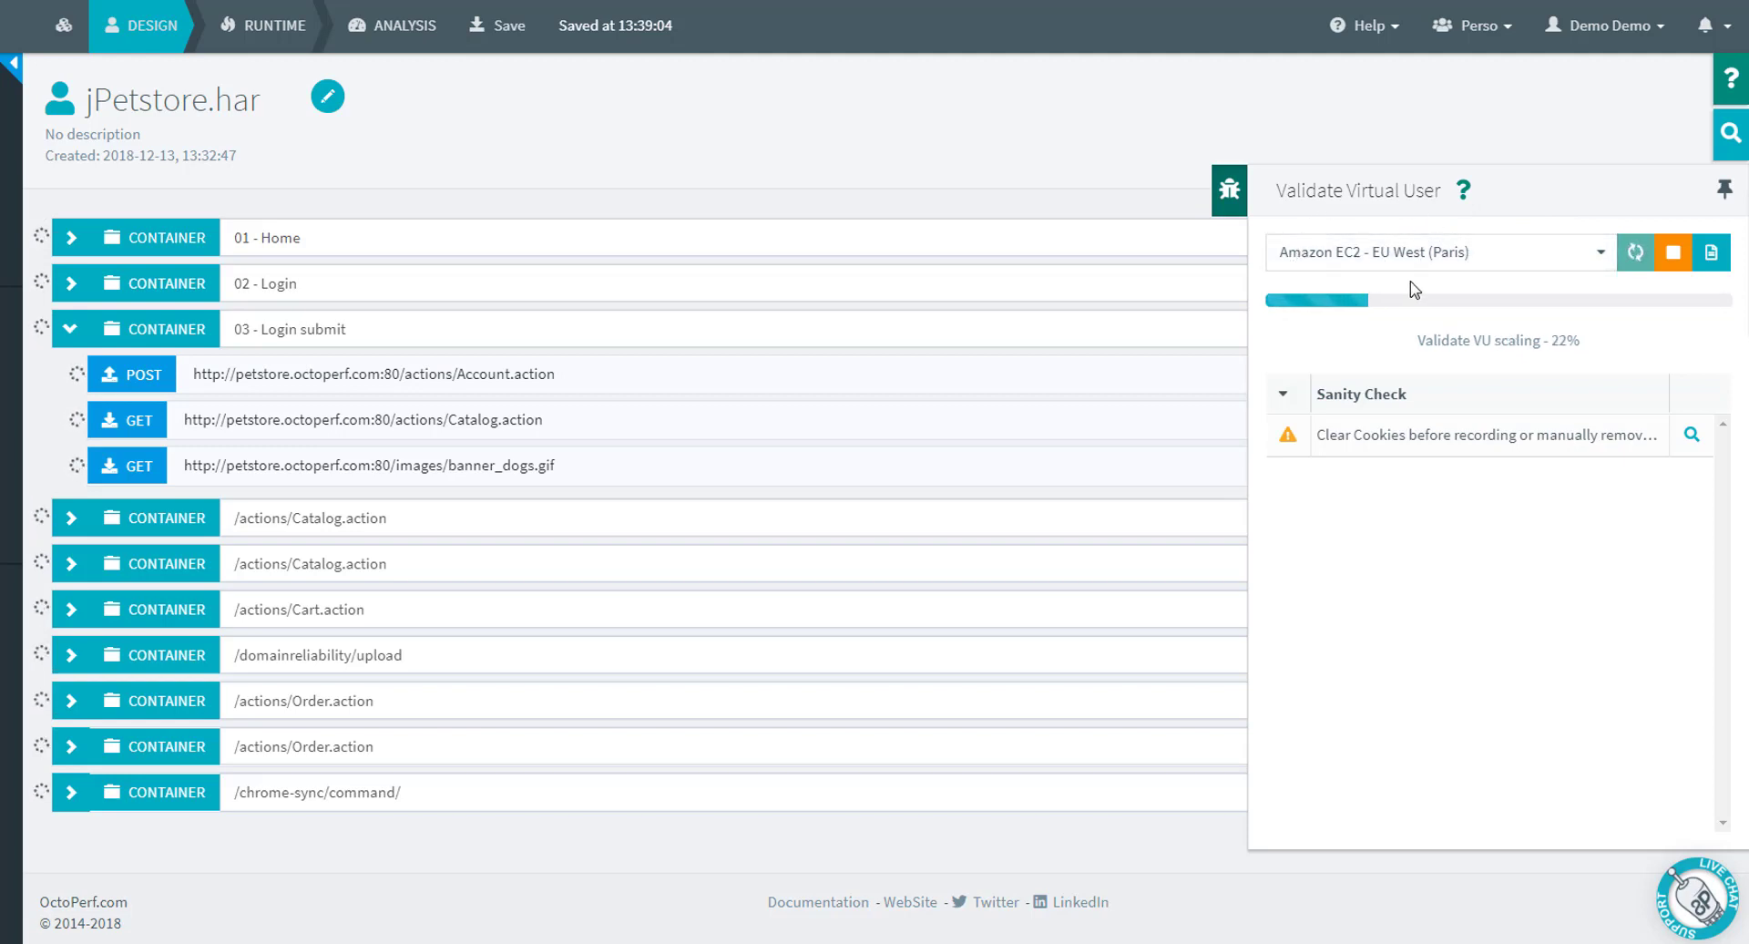
pyautogui.click(1439, 251)
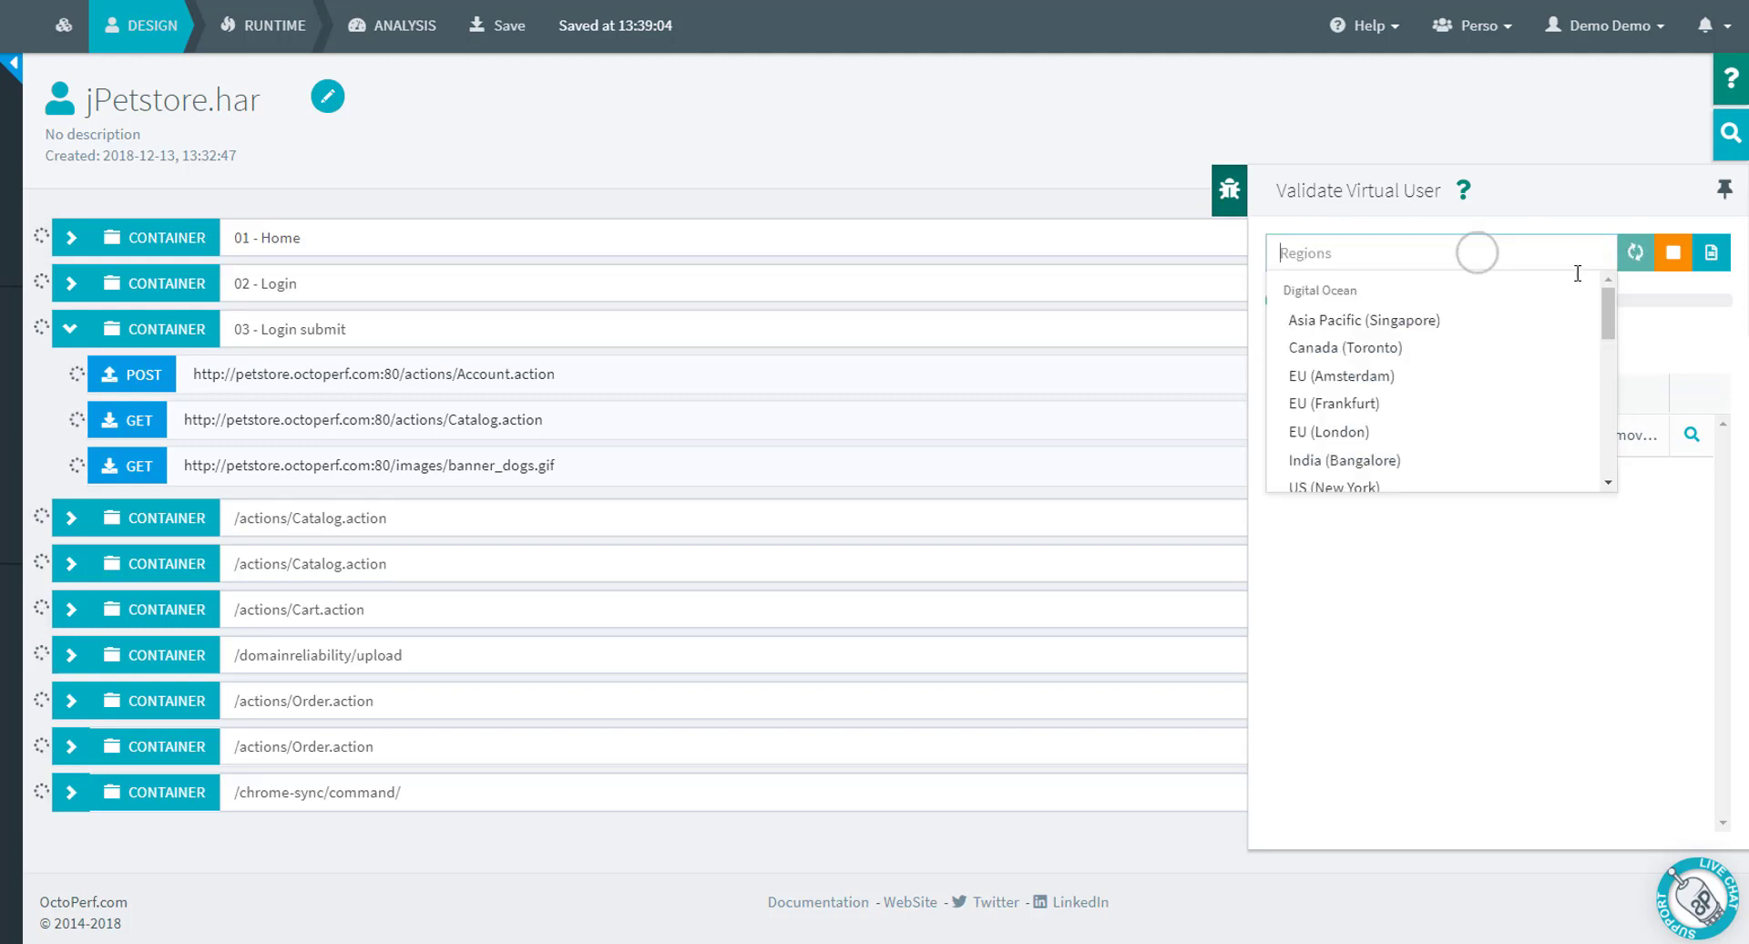
pyautogui.scroll(-3)
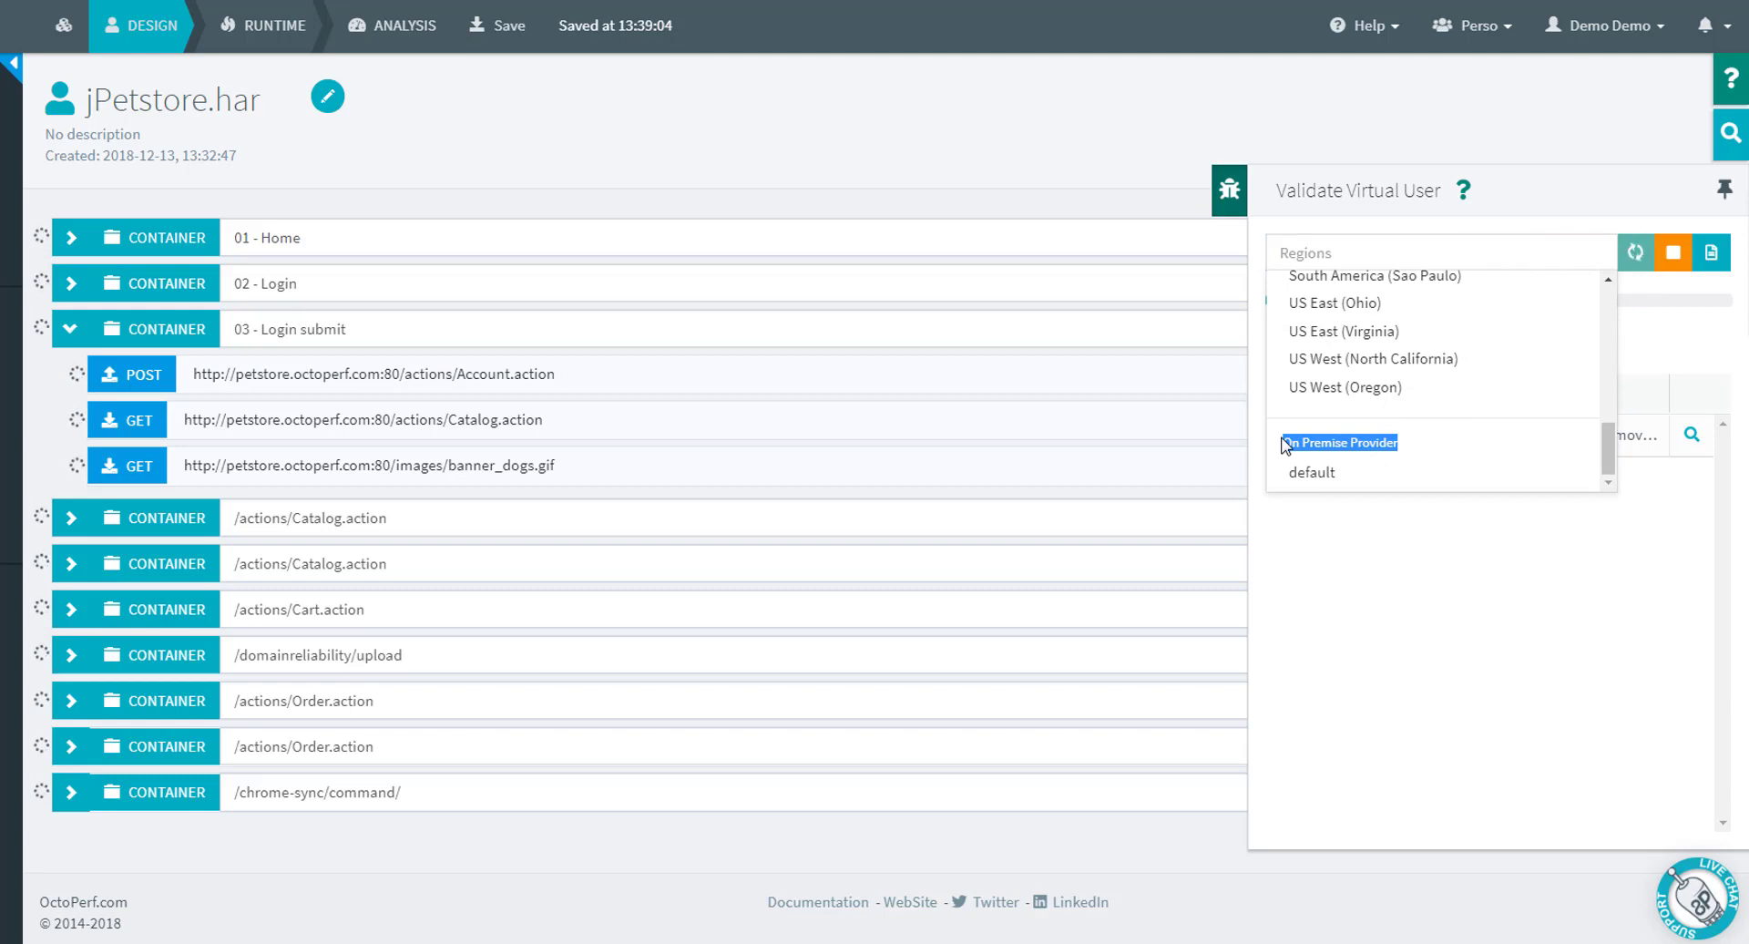
pyautogui.click(1636, 252)
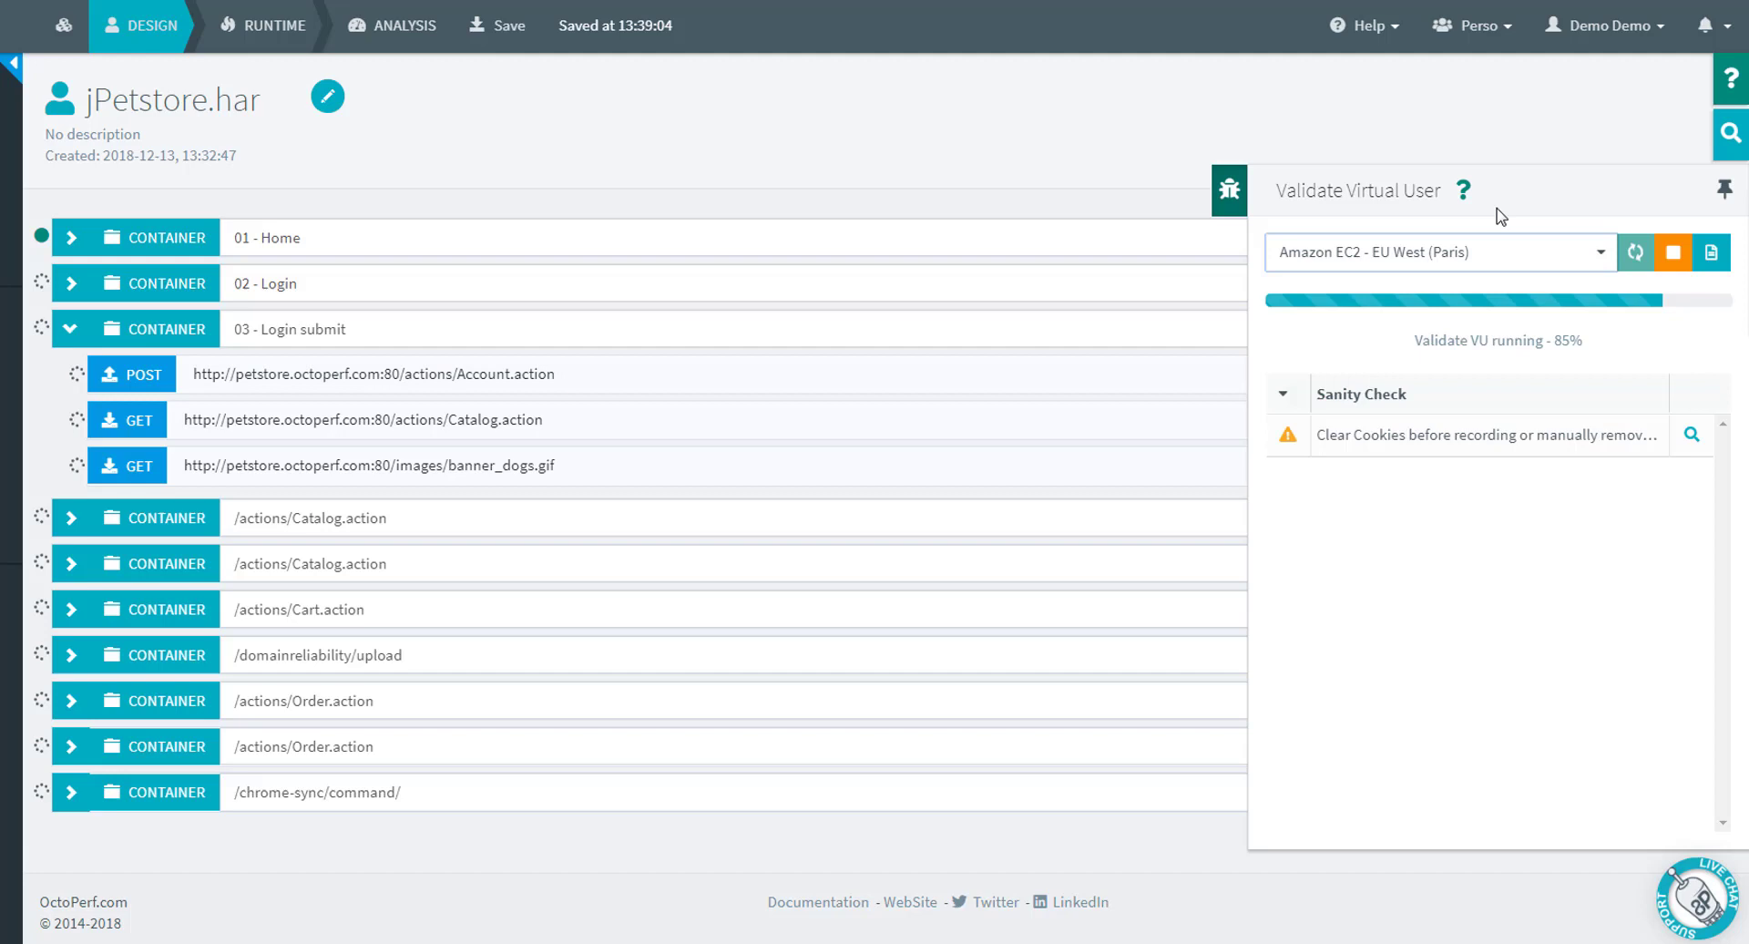
pyautogui.moveTo(1489, 406)
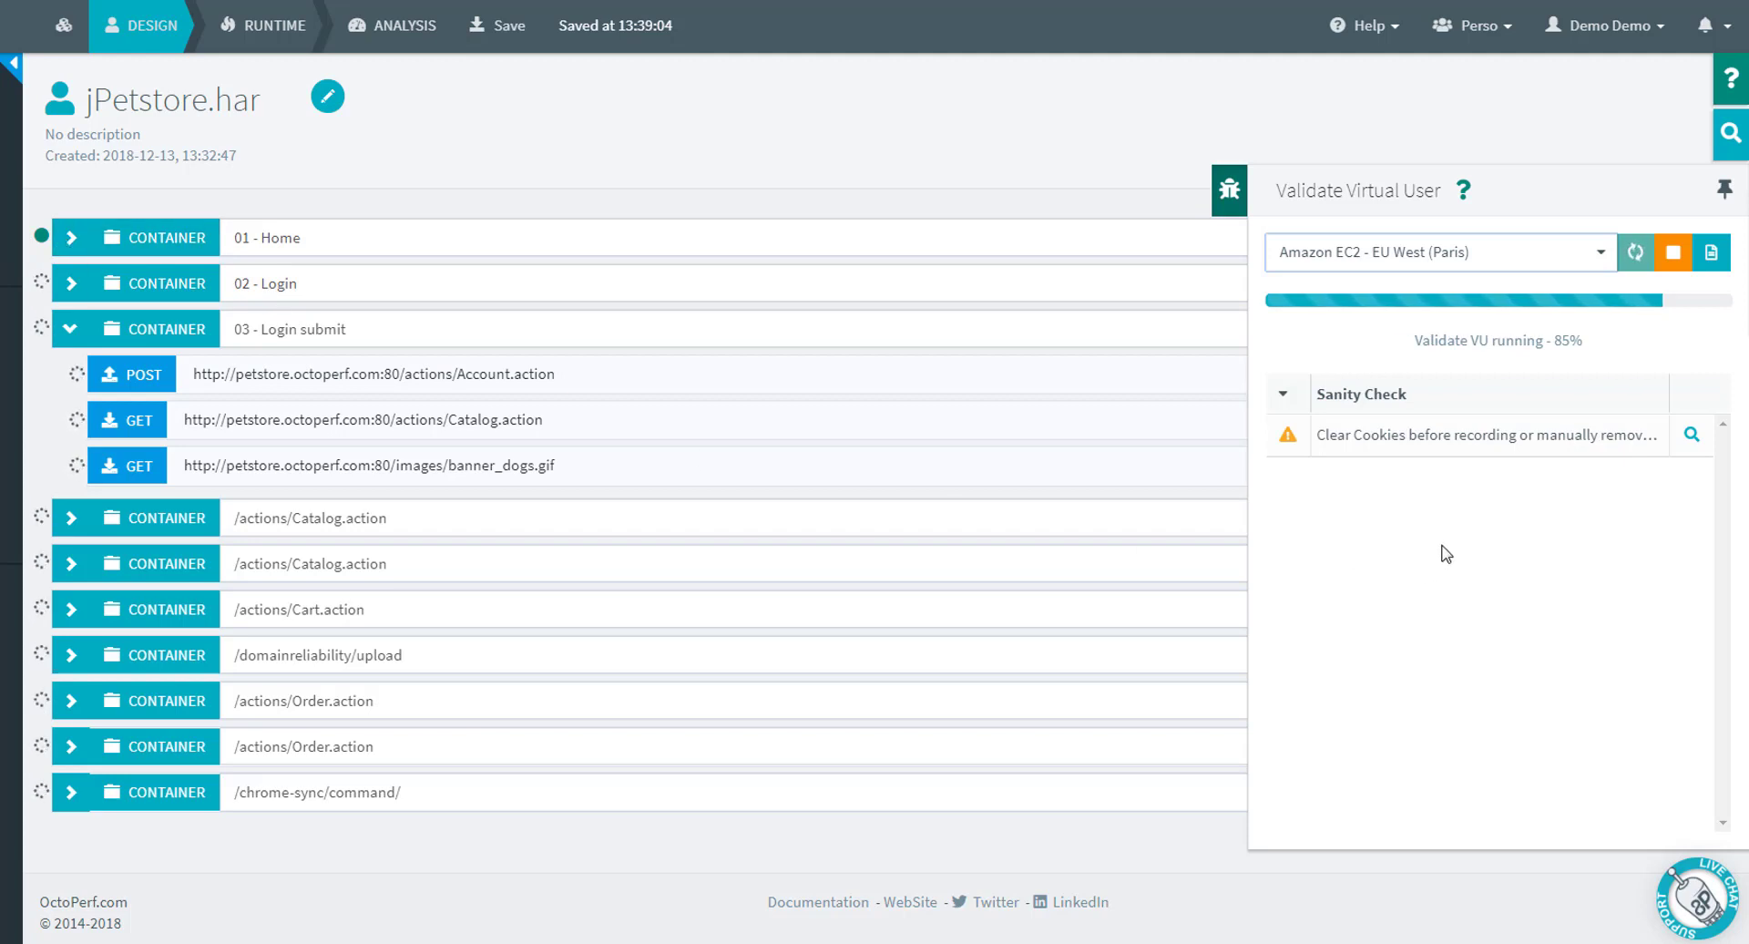
pyautogui.moveTo(1384, 480)
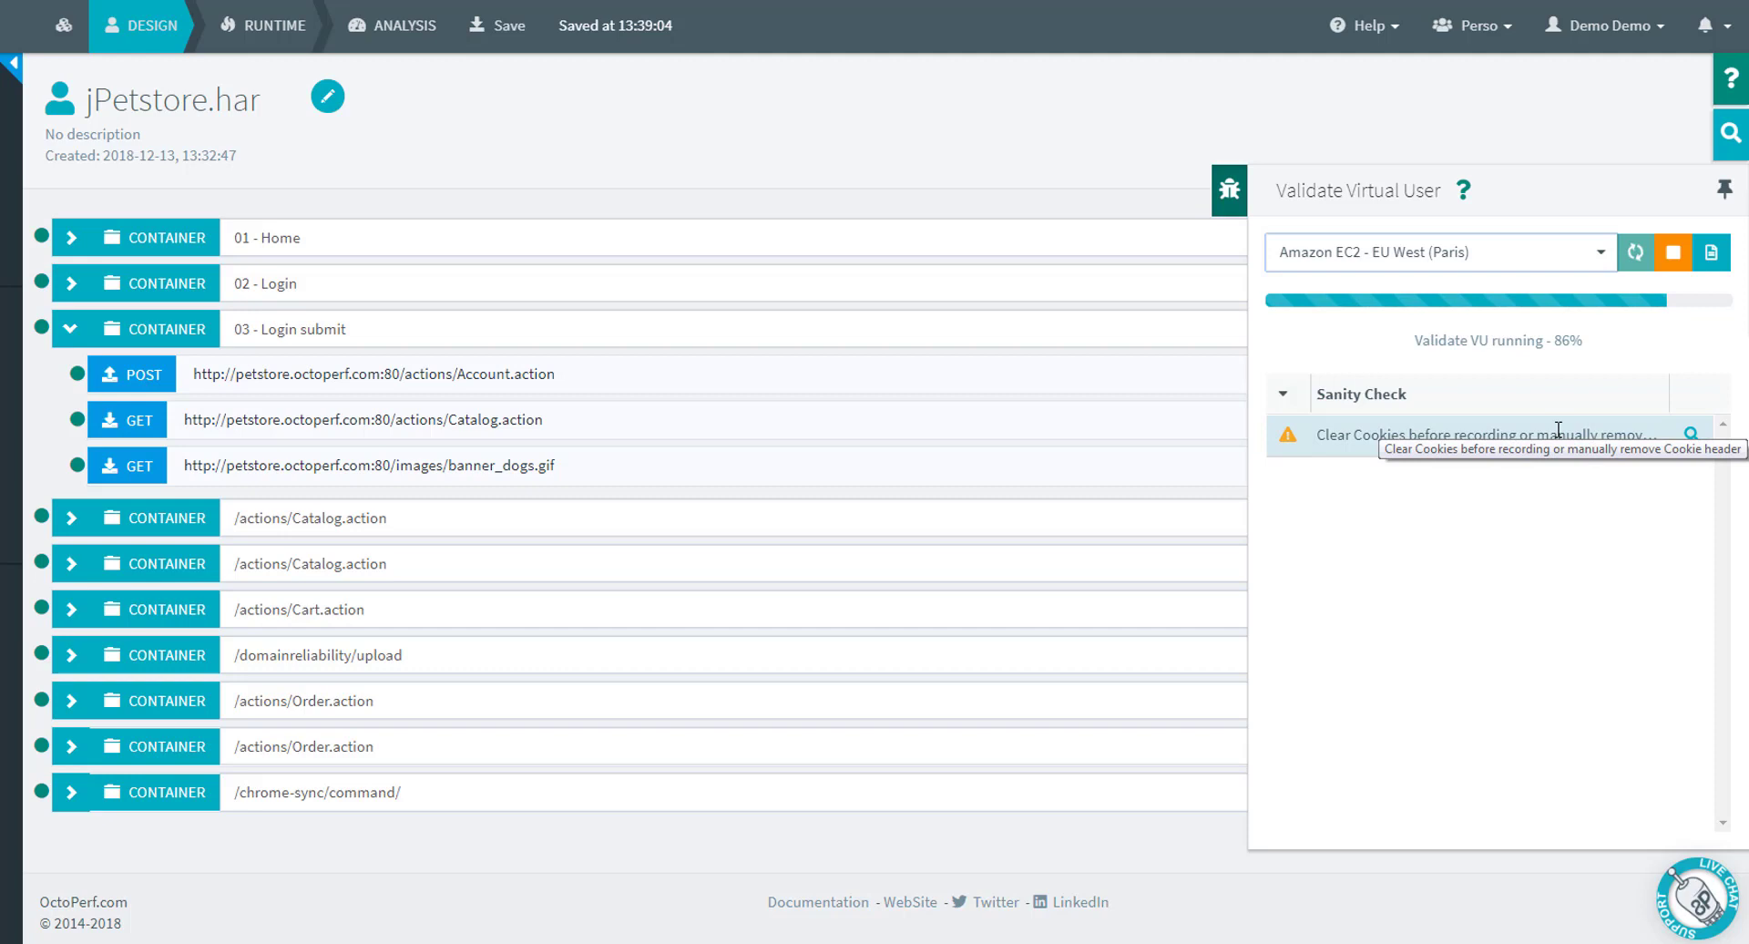
pyautogui.moveTo(1574, 546)
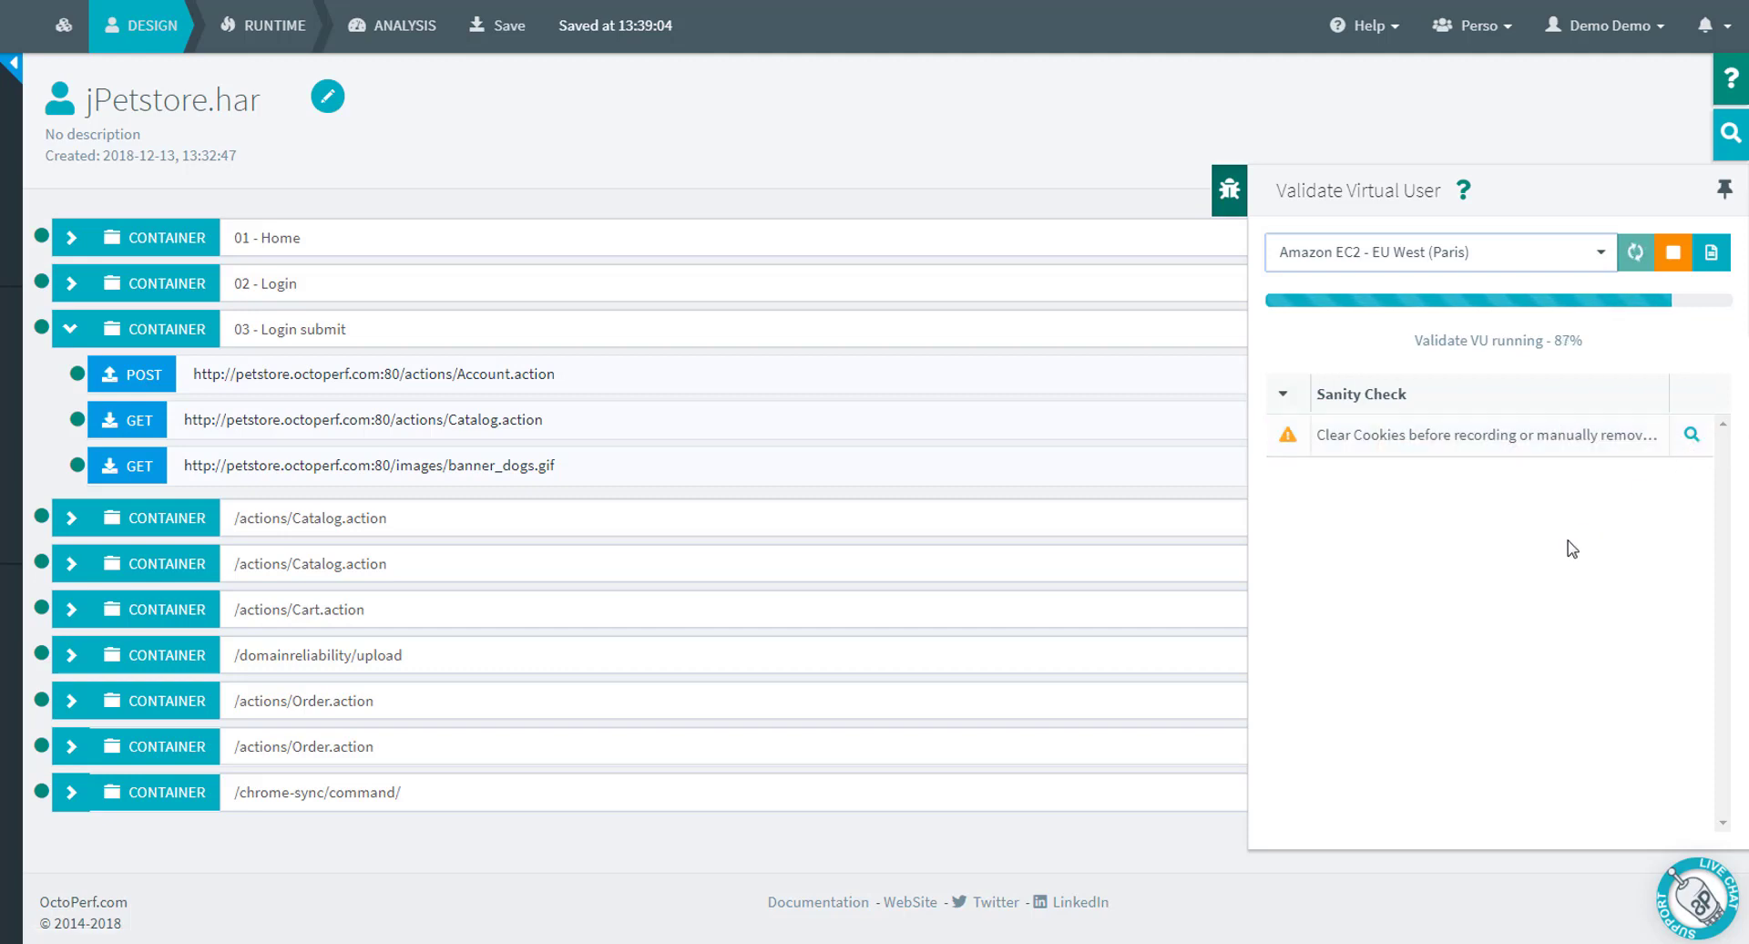
pyautogui.moveTo(1411, 350)
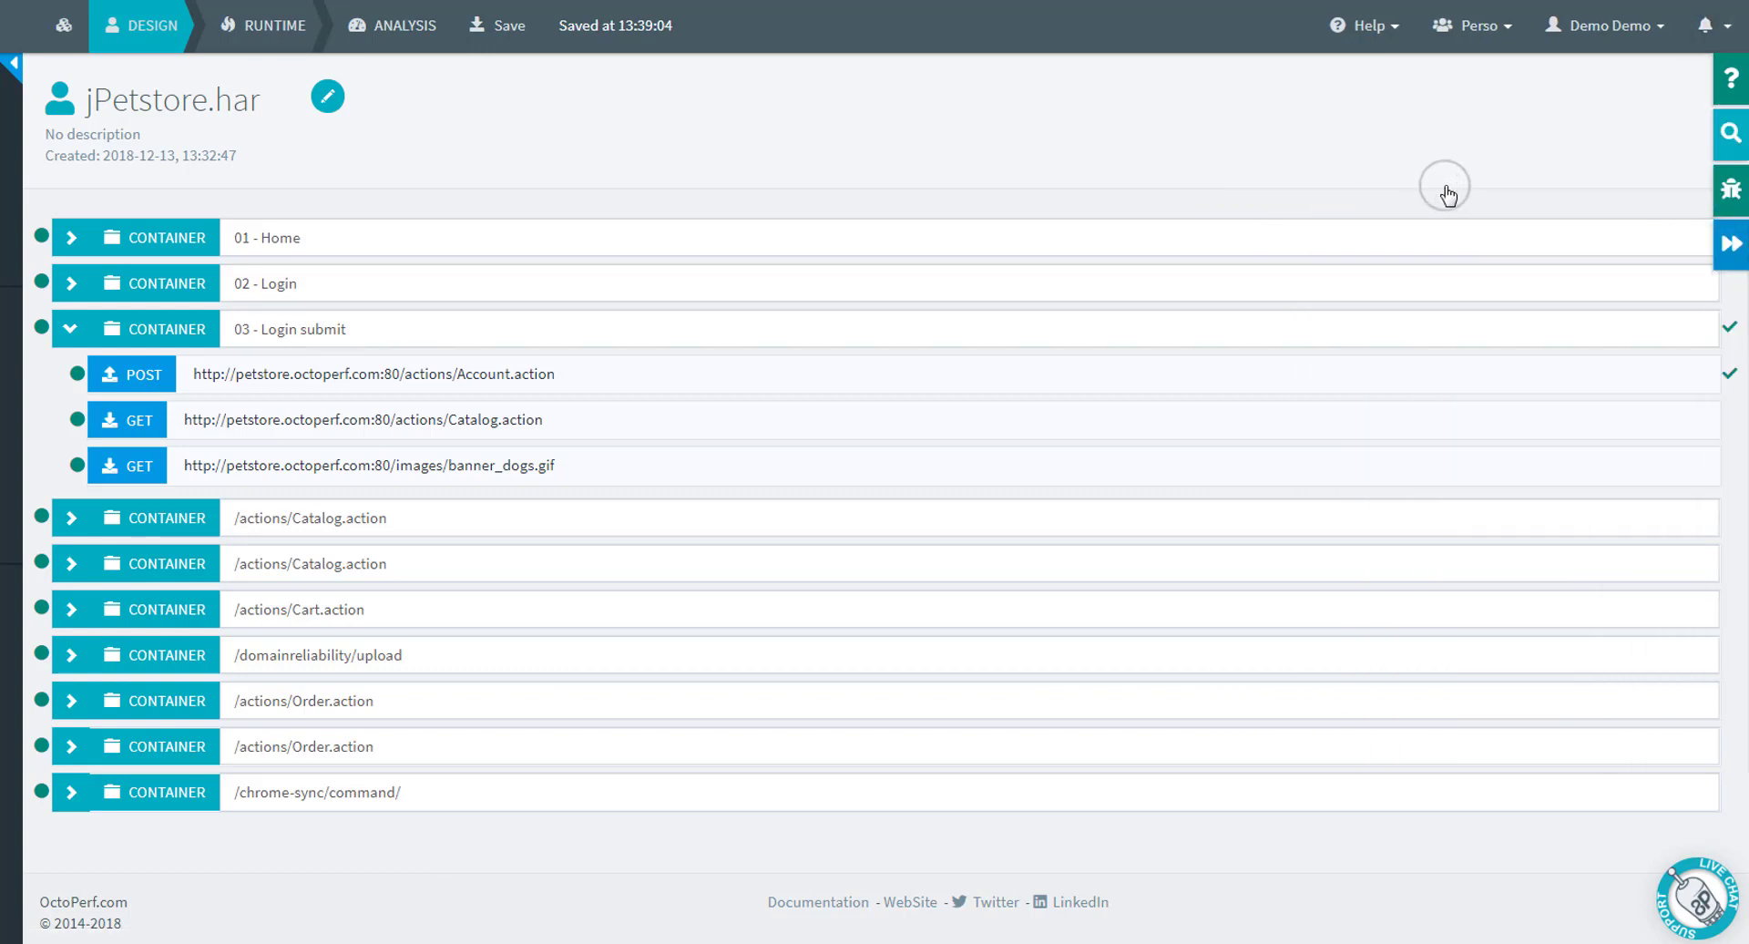
pyautogui.moveTo(129, 373)
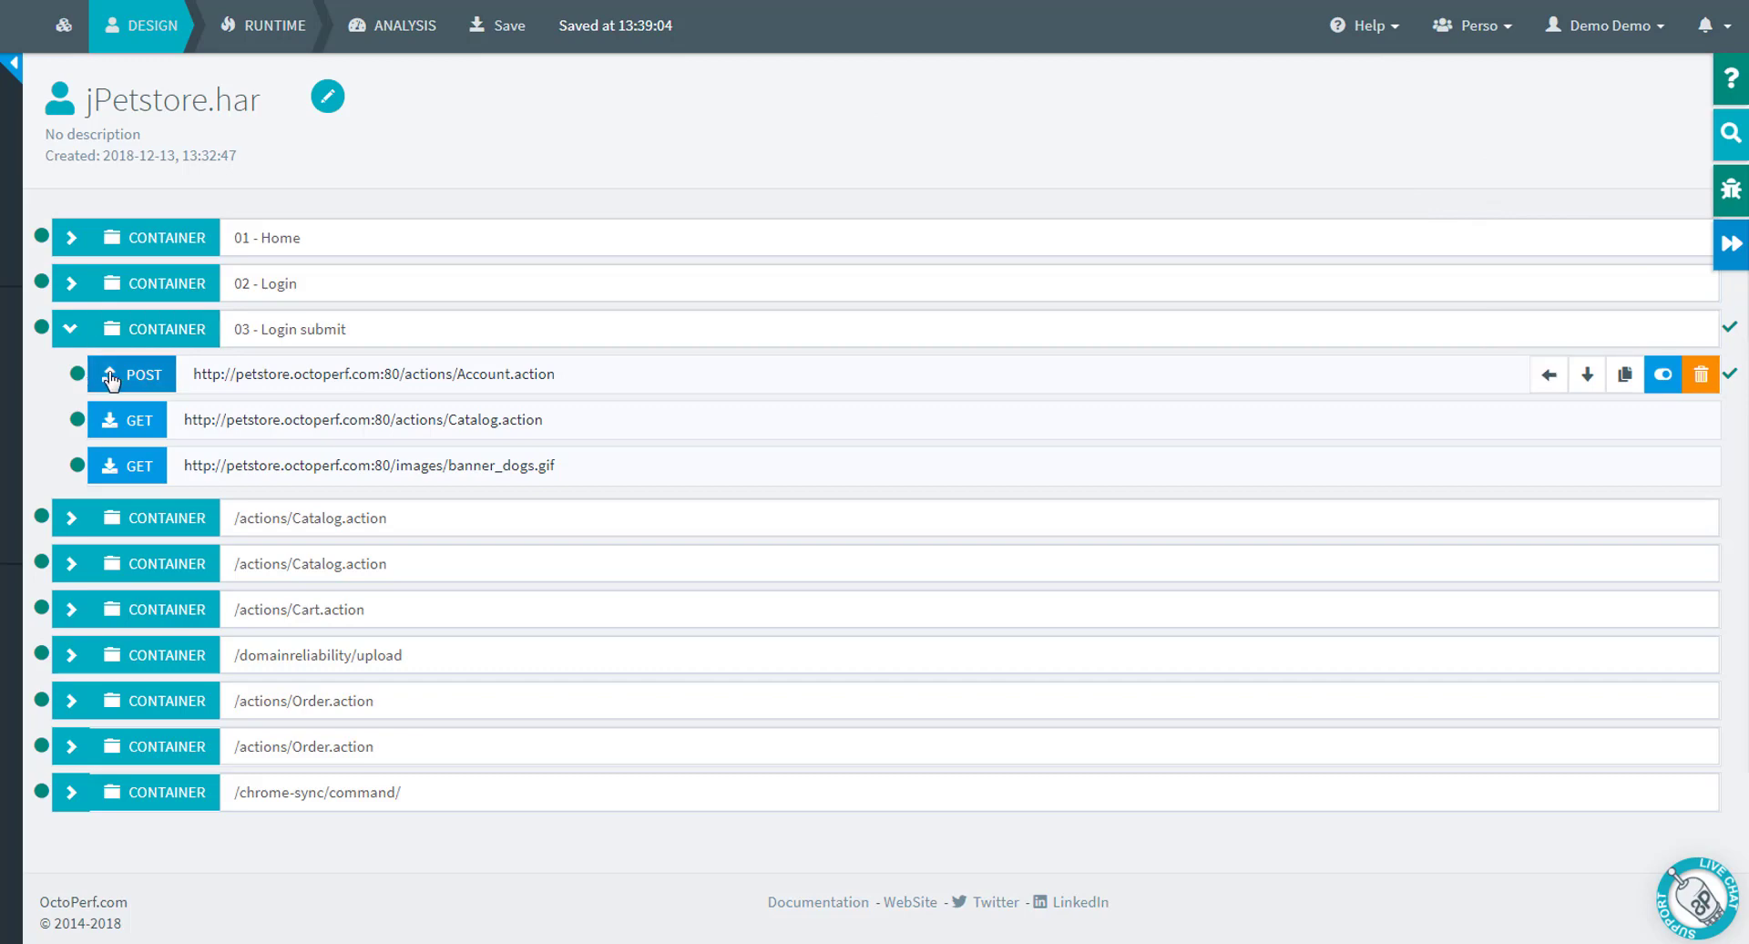
pyautogui.click(132, 373)
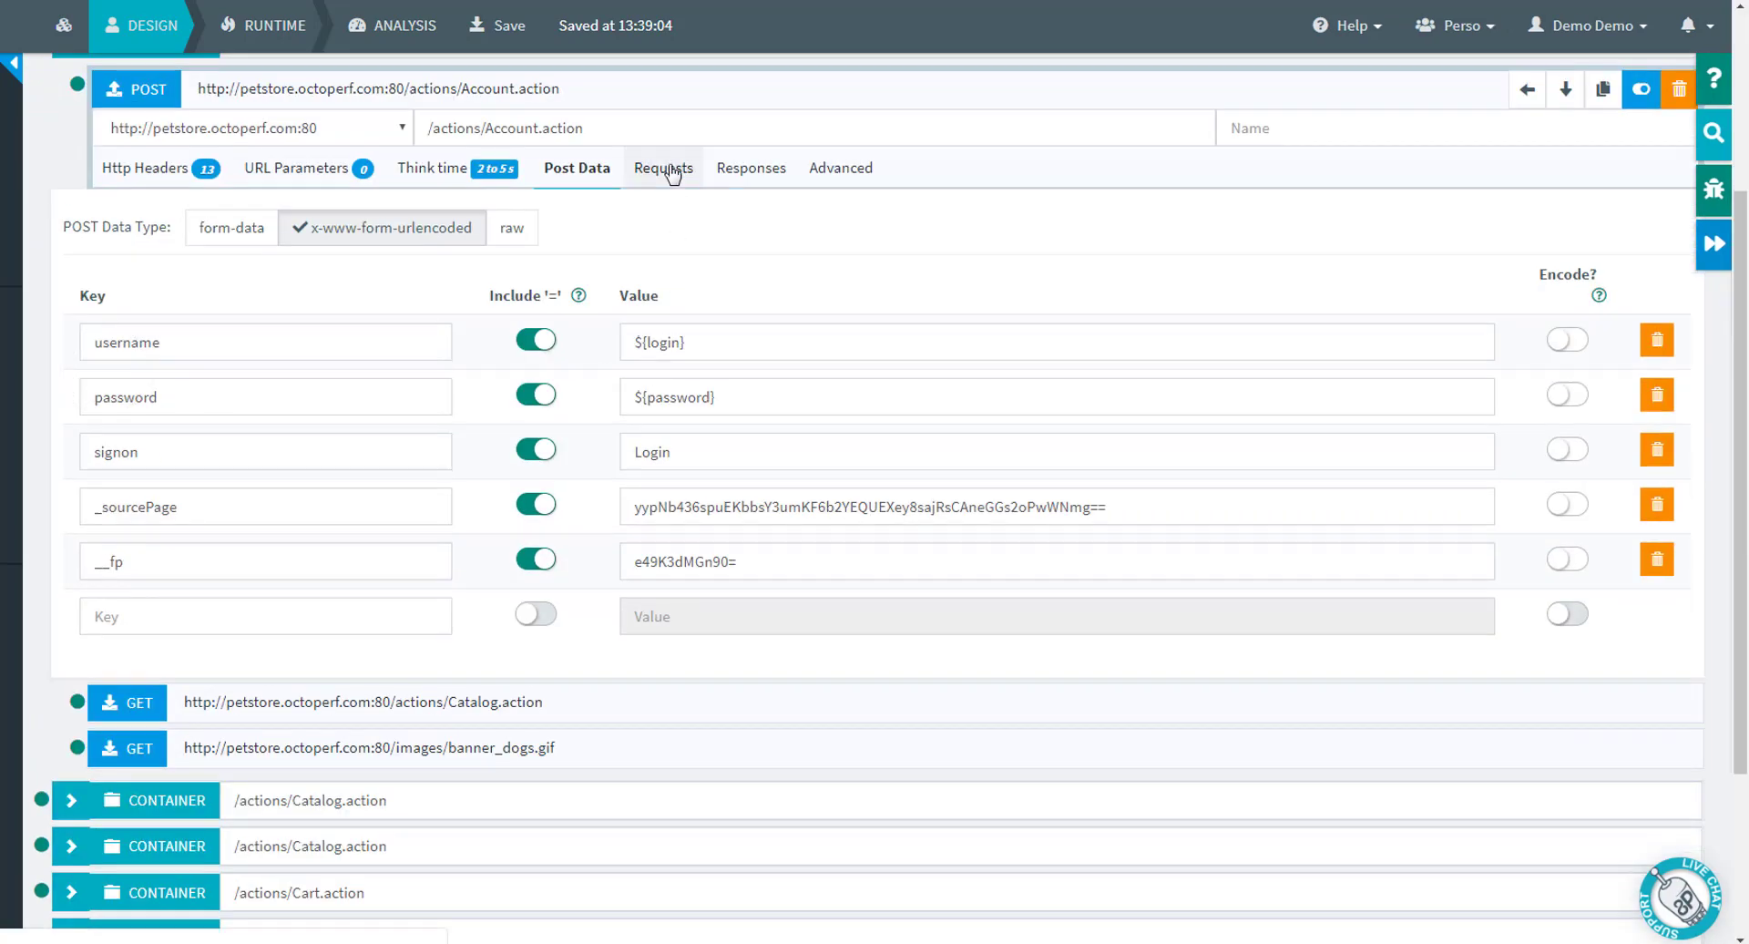
pyautogui.click(661, 167)
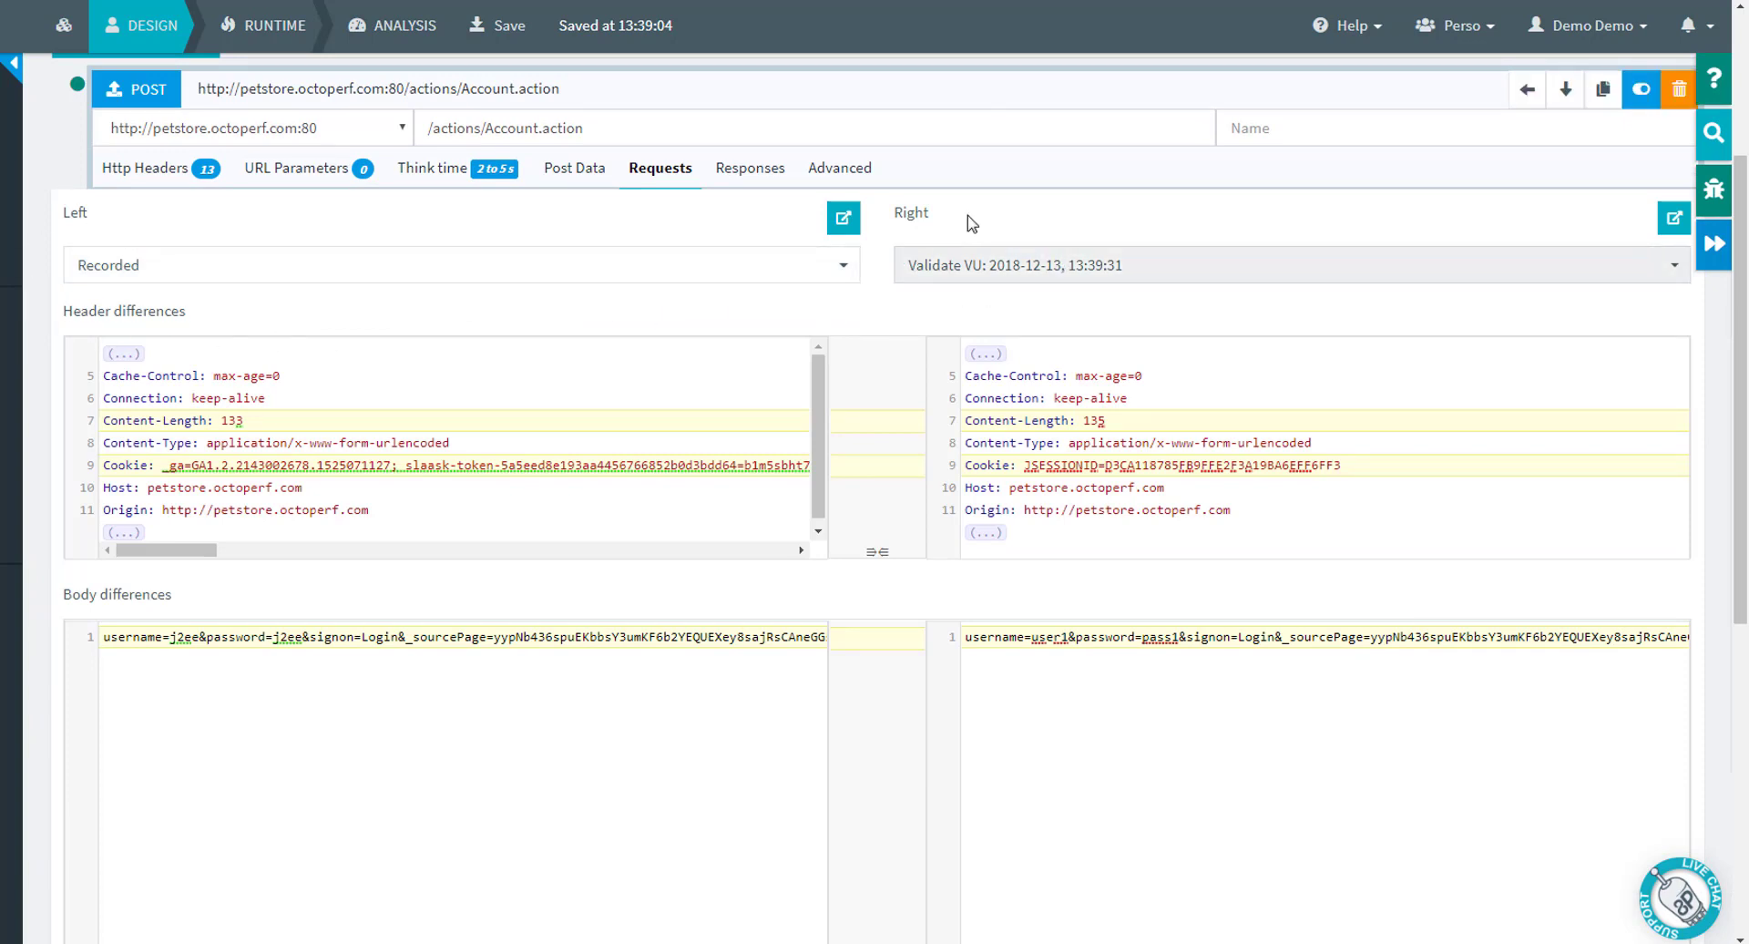
pyautogui.moveTo(1088, 241)
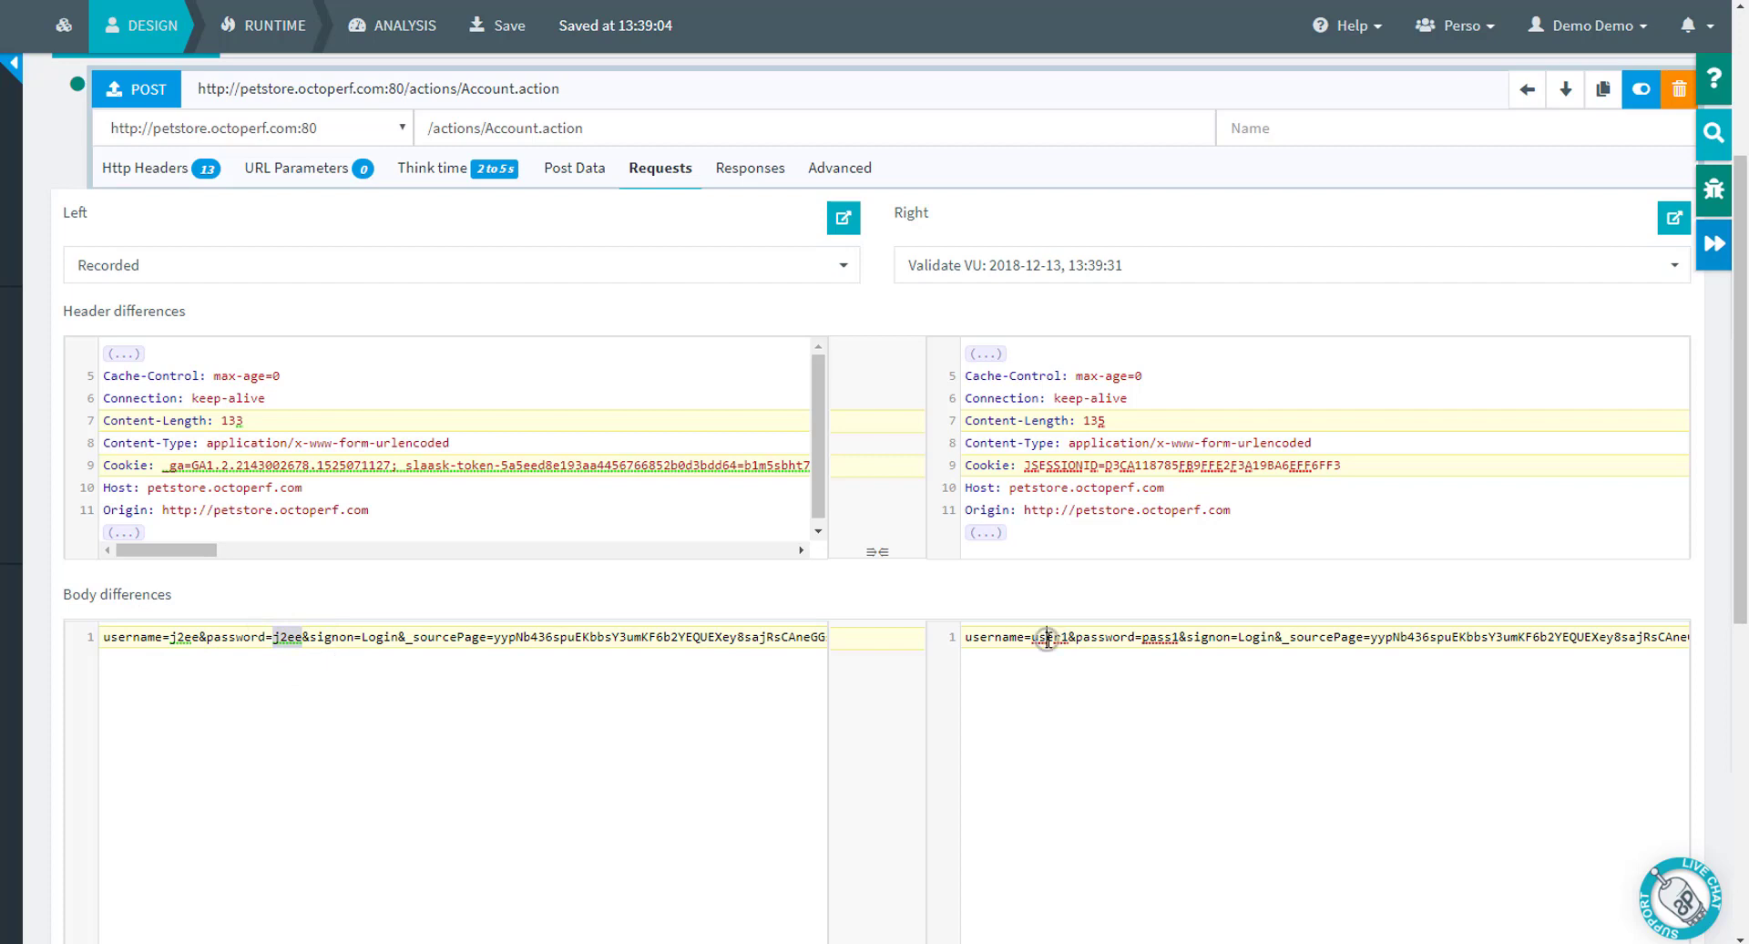
pyautogui.doubleClick(1160, 637)
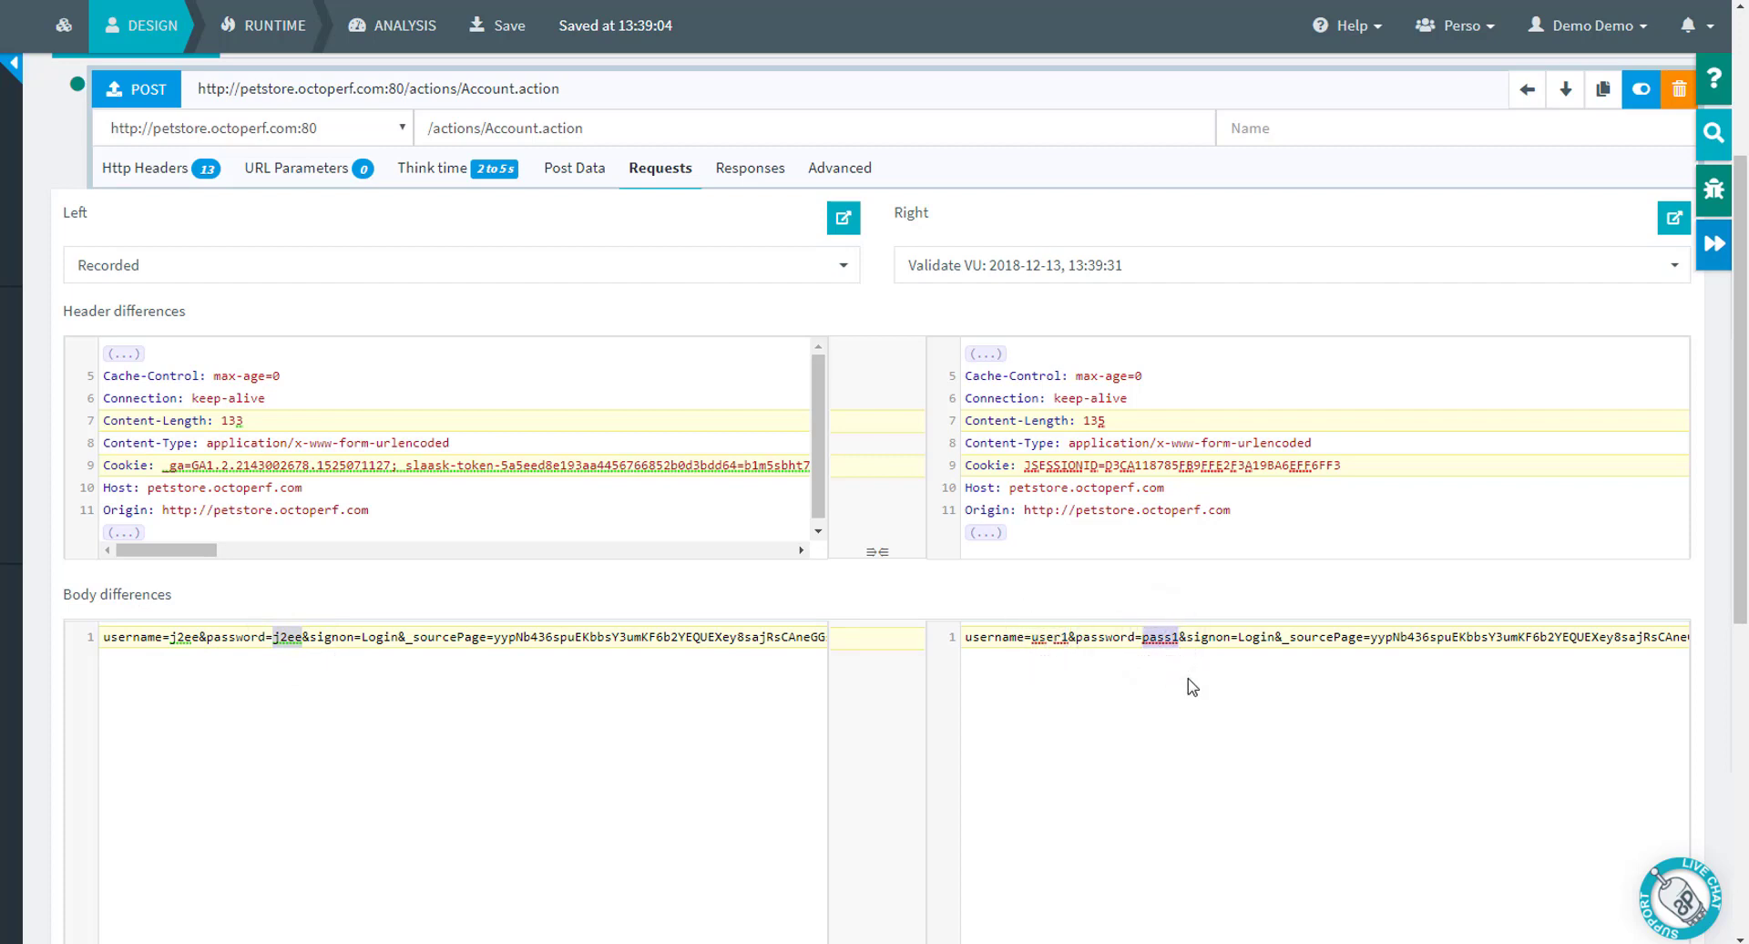
pyautogui.moveTo(784, 246)
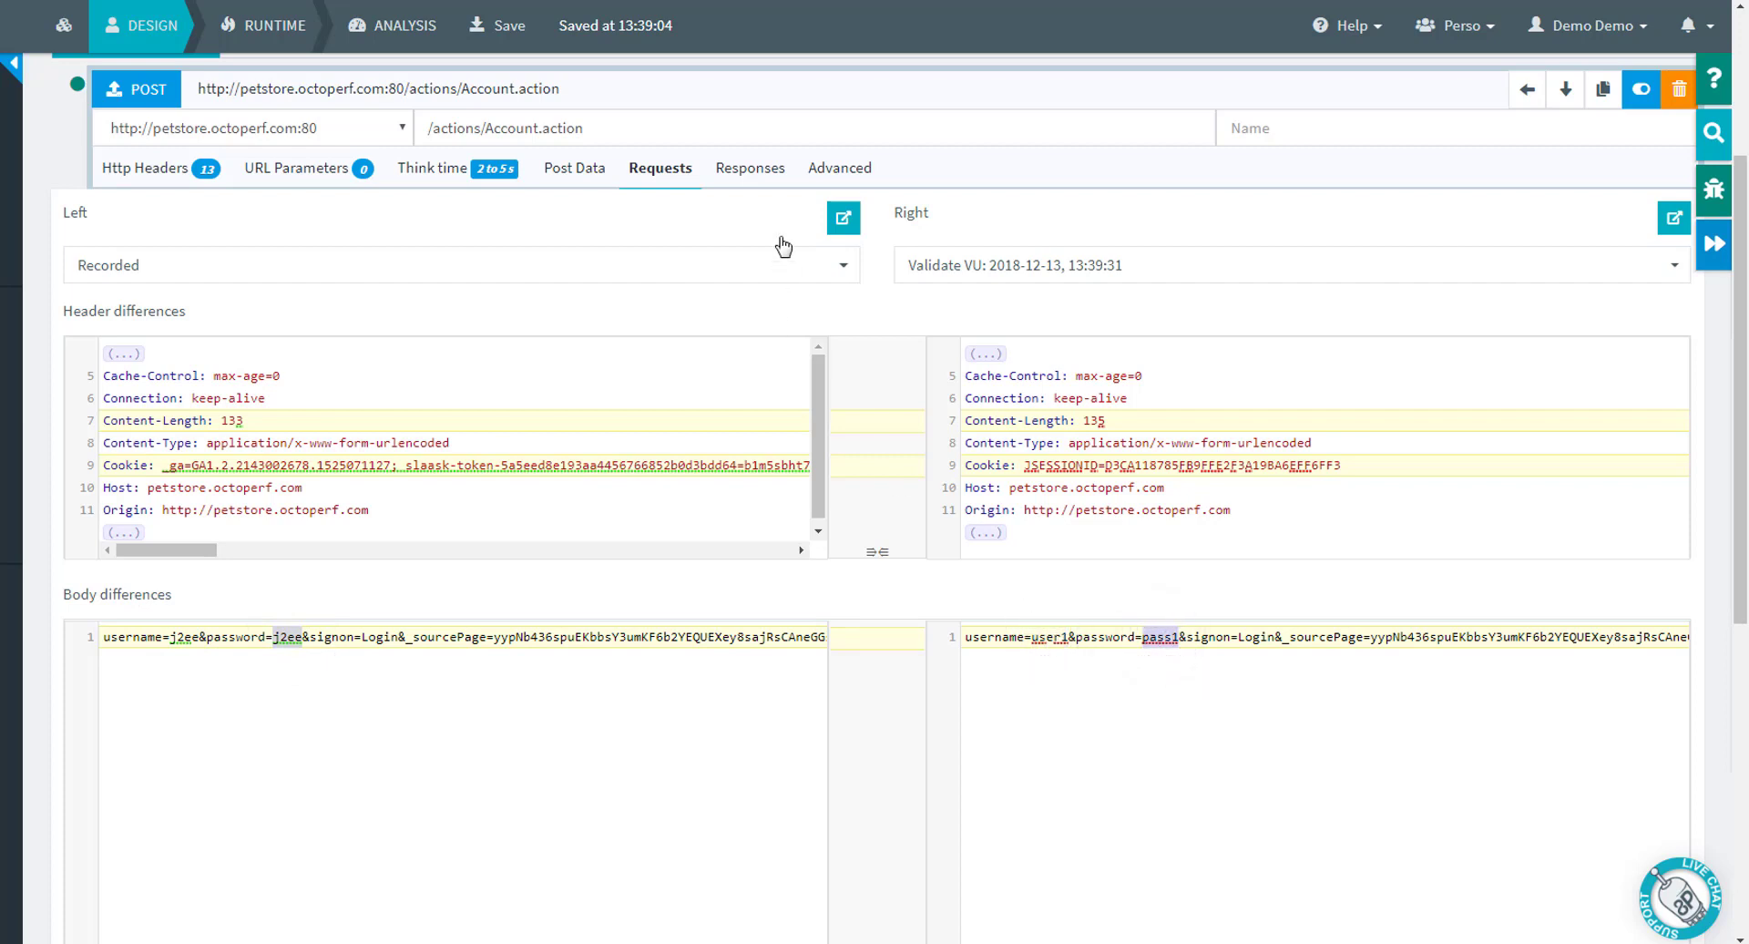
pyautogui.click(747, 167)
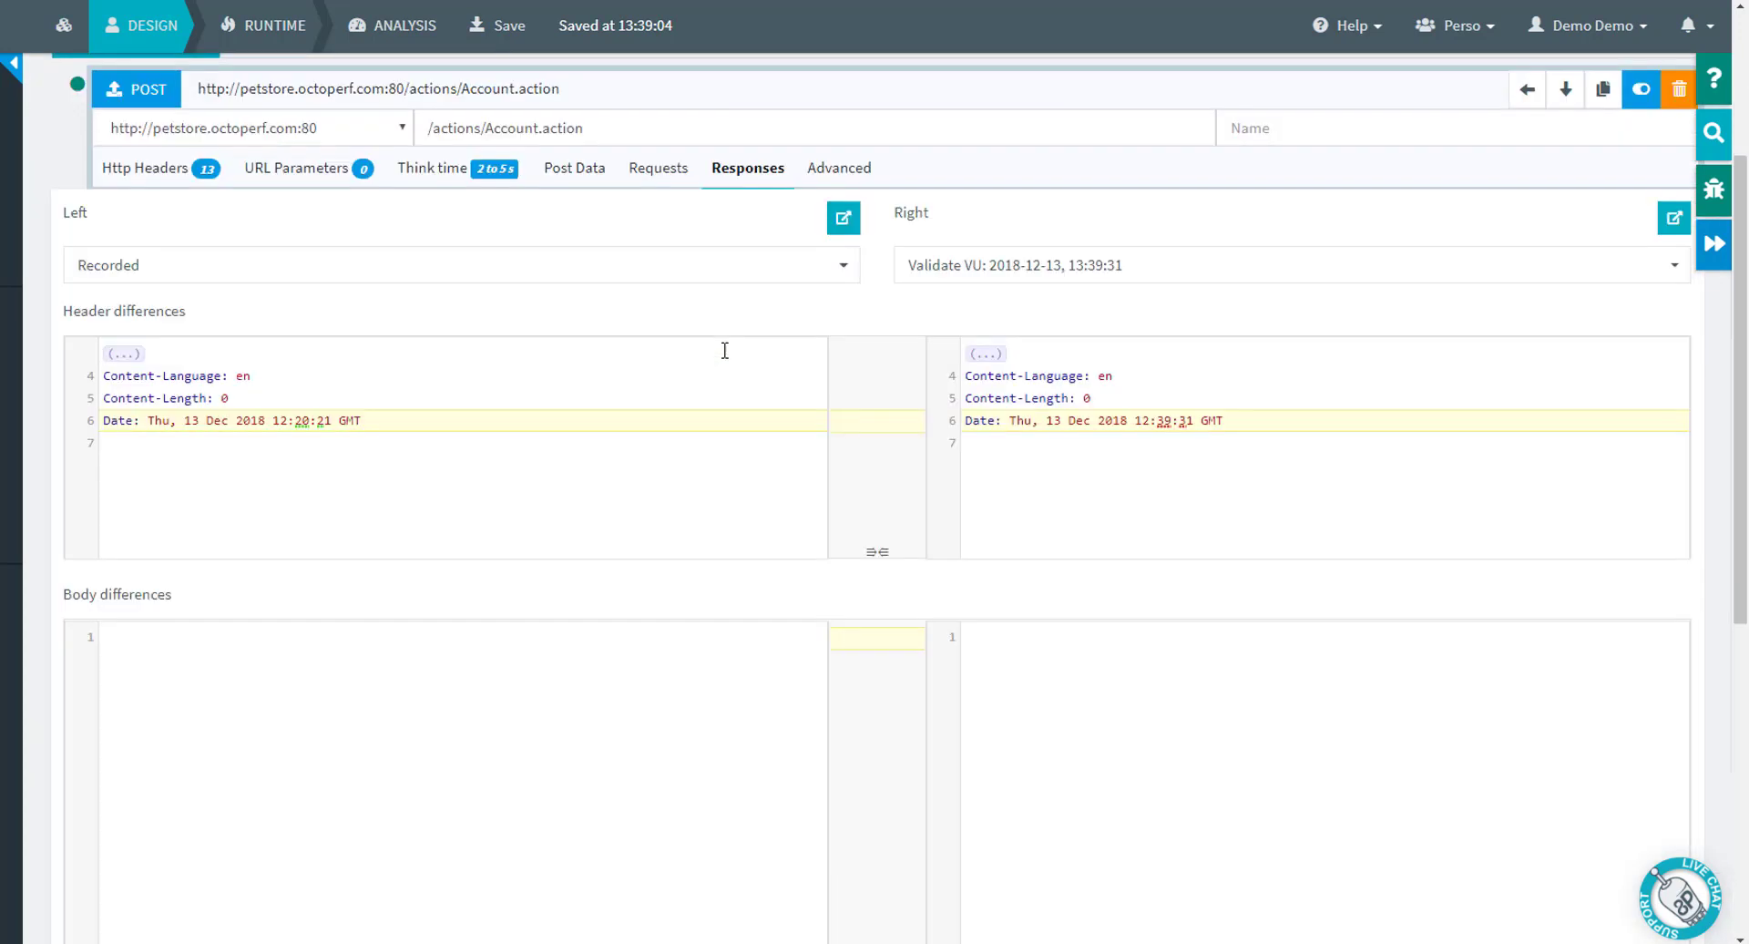
# Confirm both responses are 302 Found redirects to Catalog.action and return to the POST form data.
pyautogui.click(123, 353)
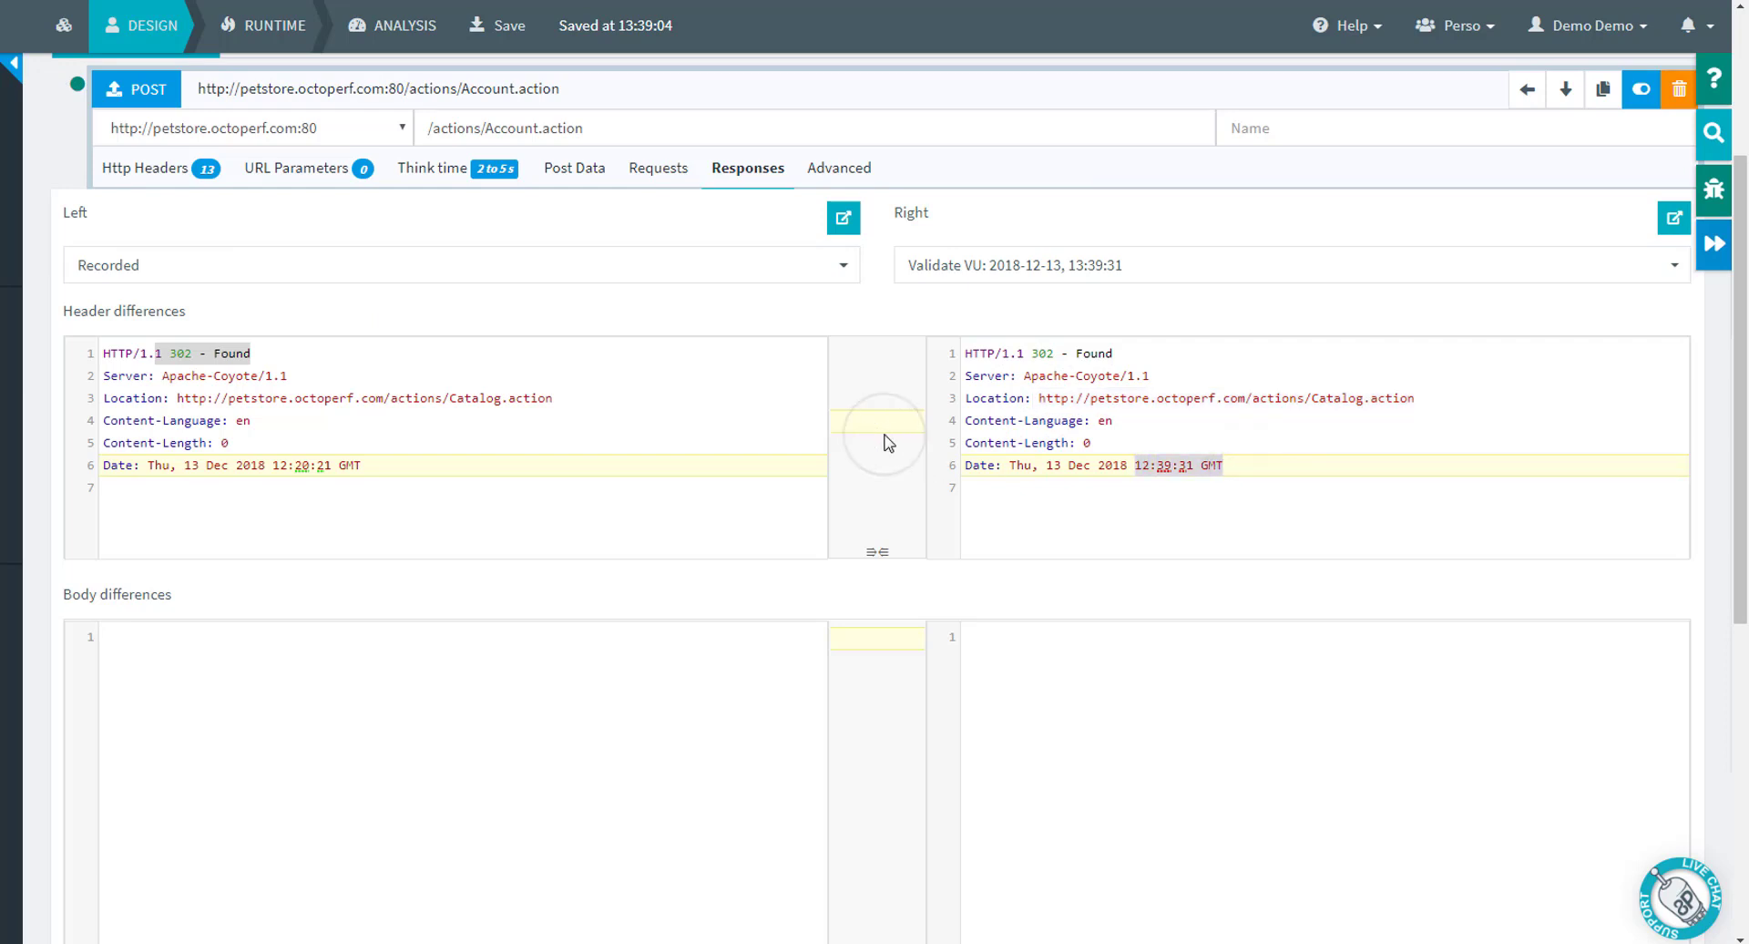
pyautogui.moveTo(714, 284)
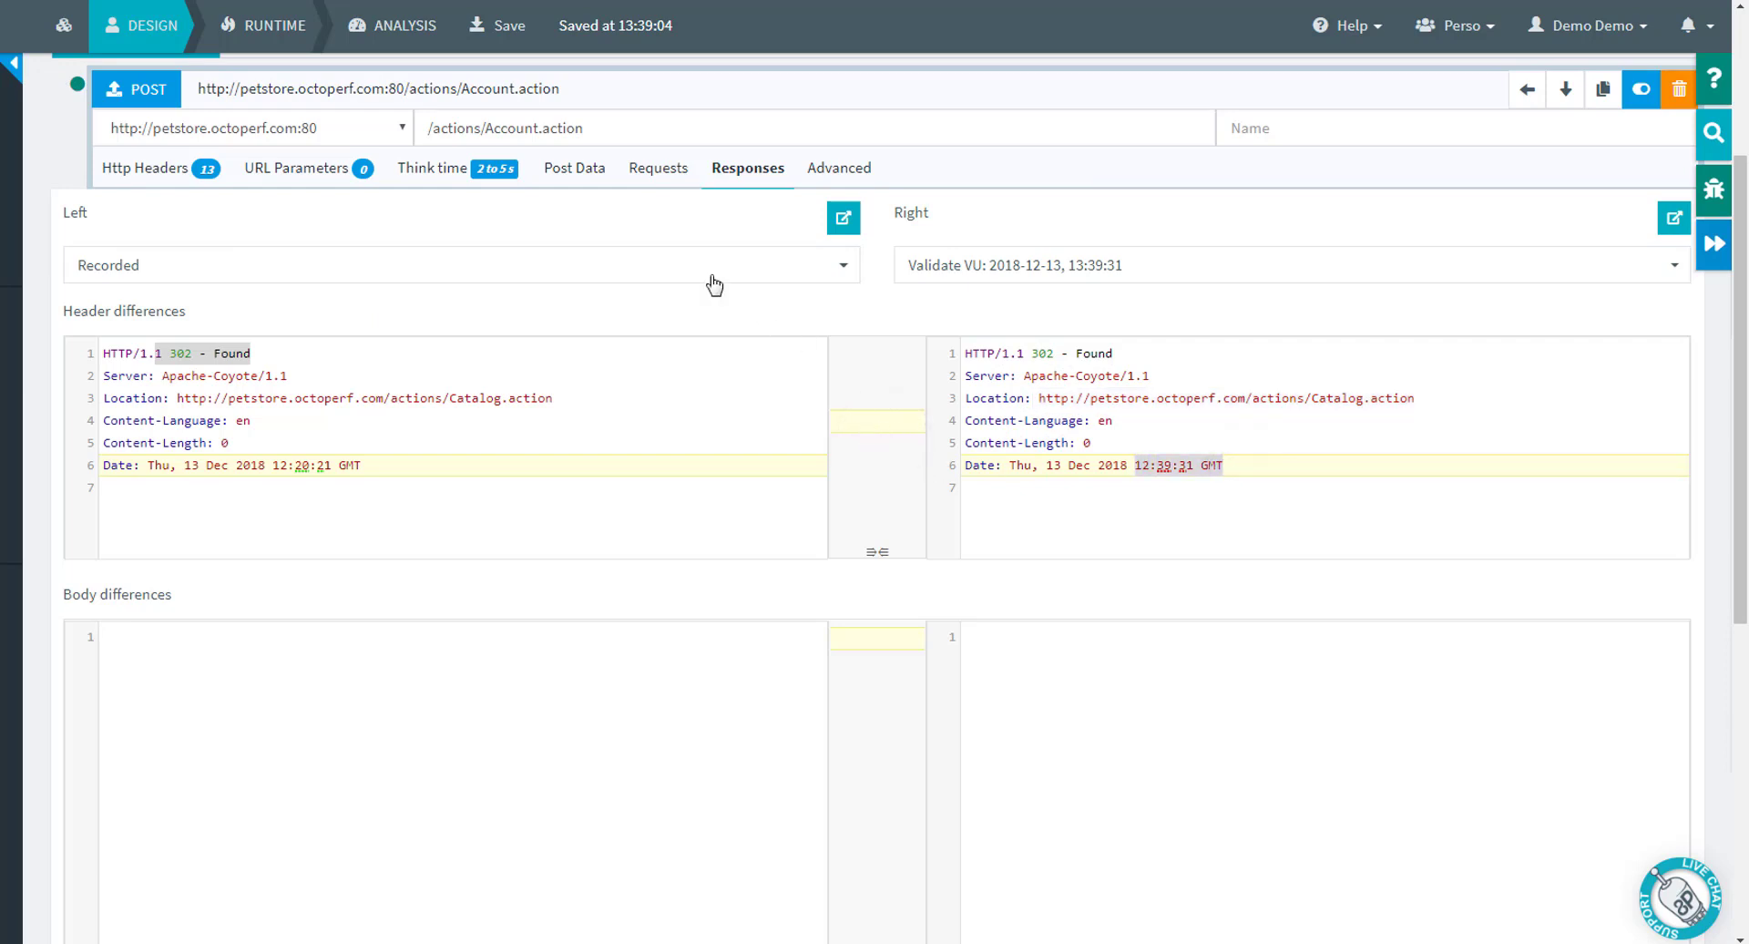
pyautogui.click(578, 168)
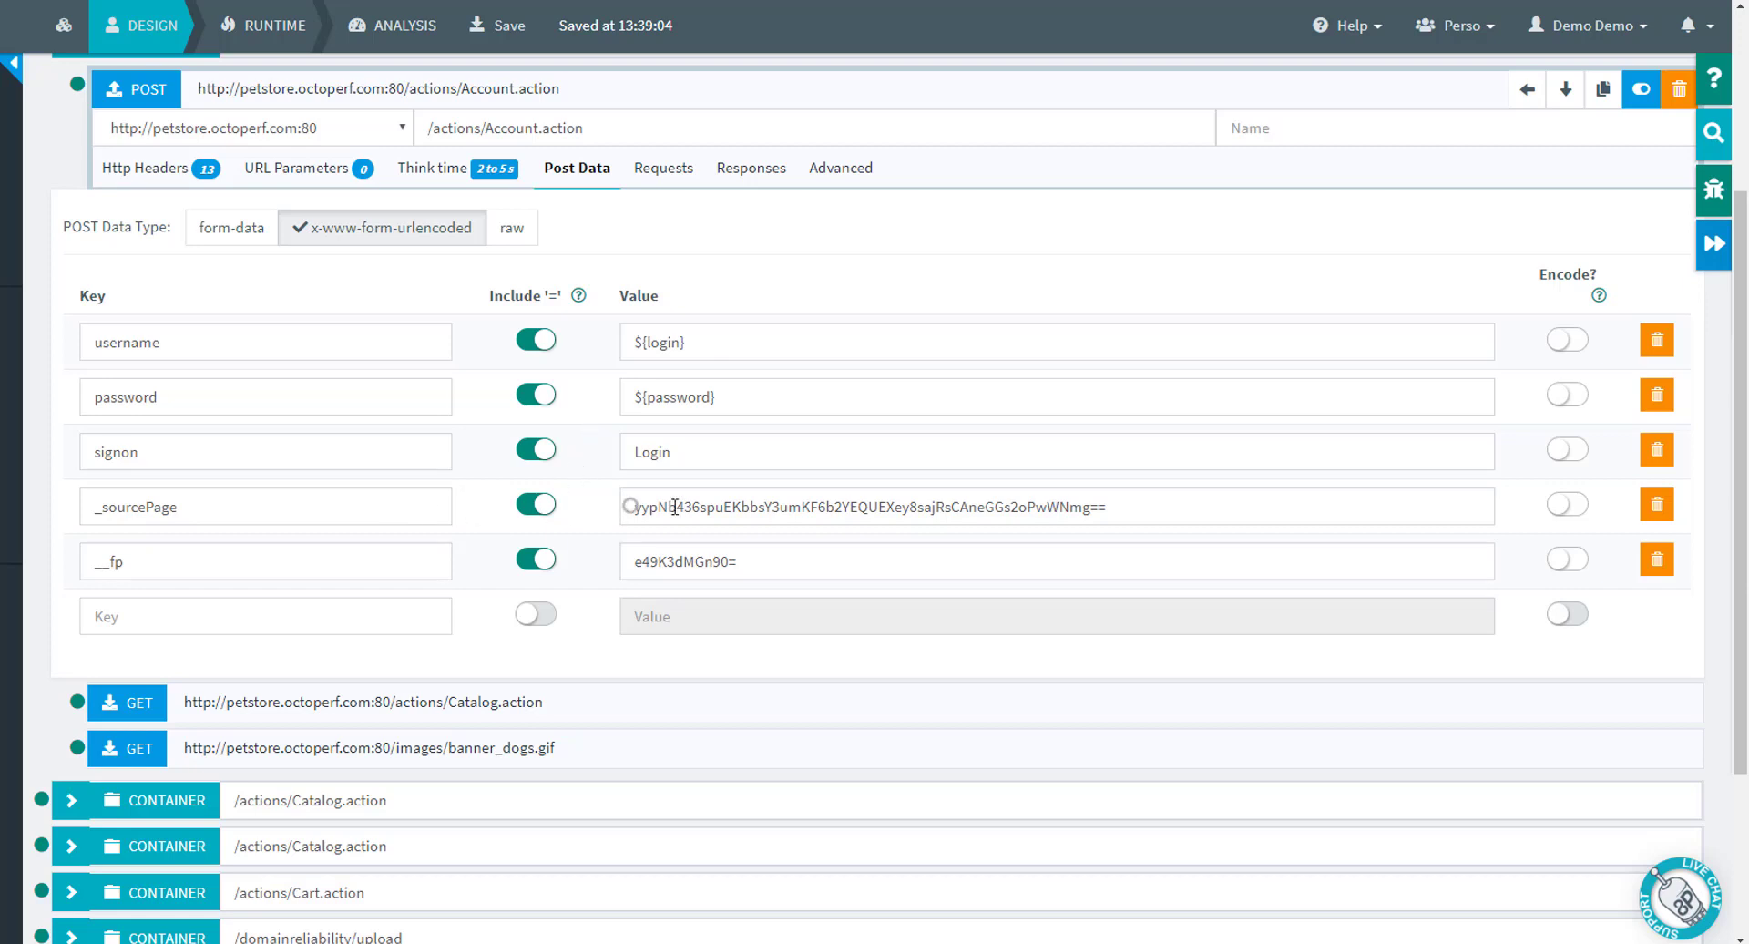
pyautogui.scroll(3)
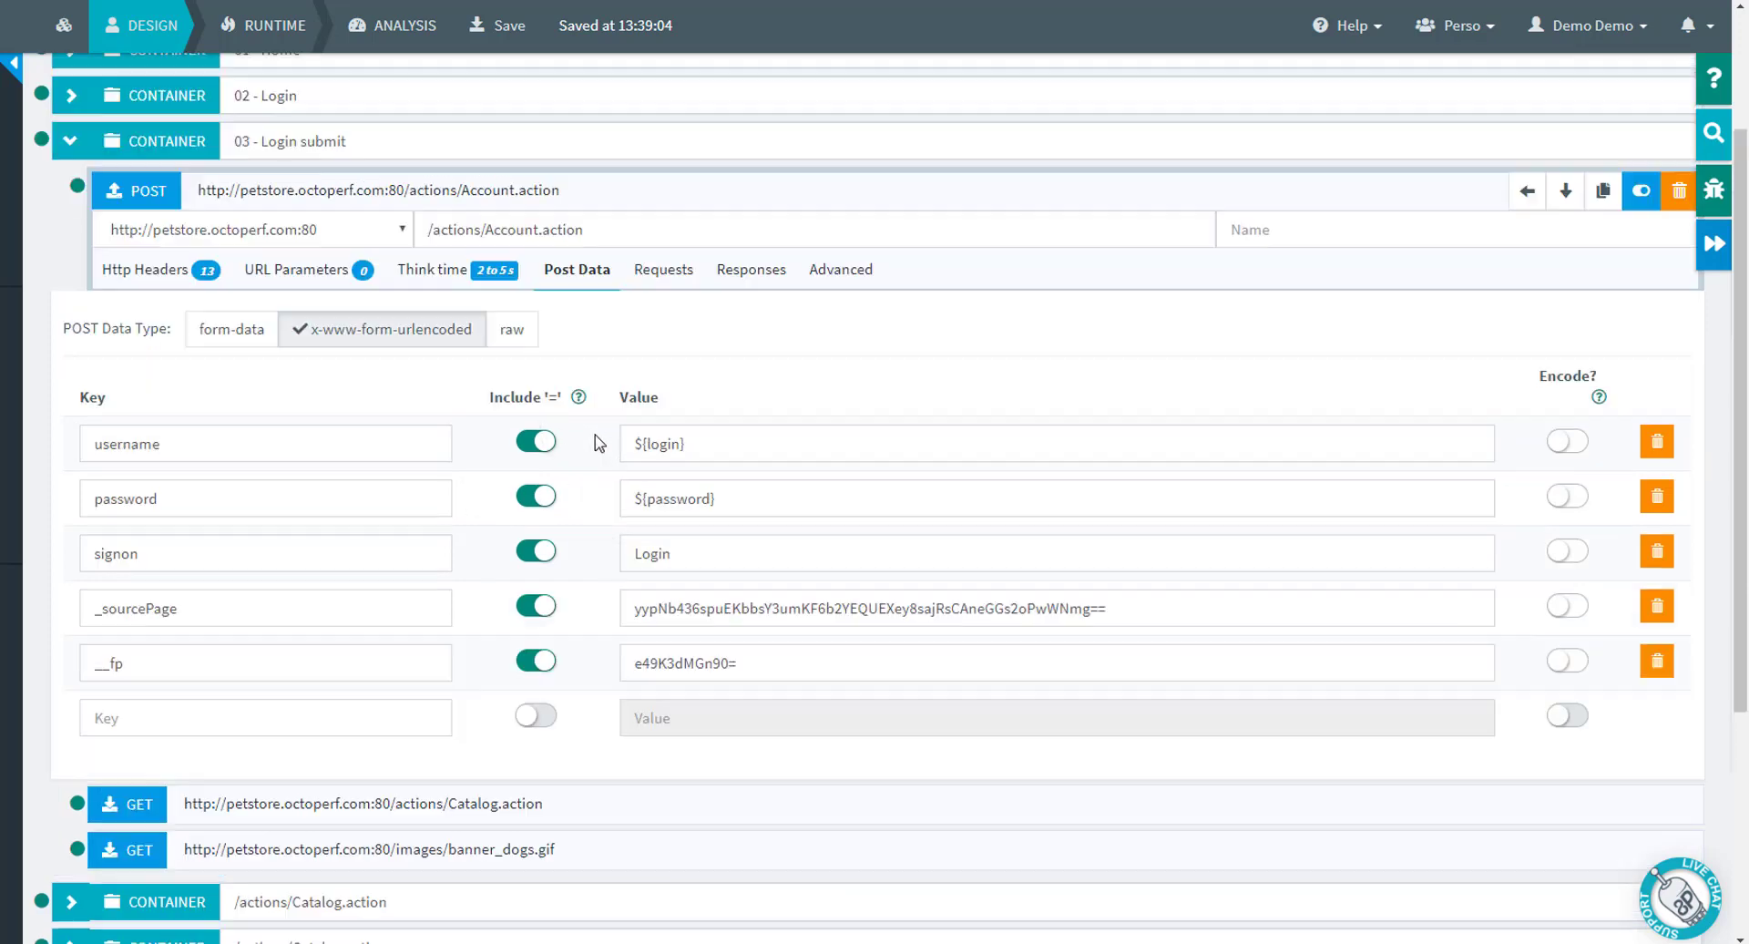